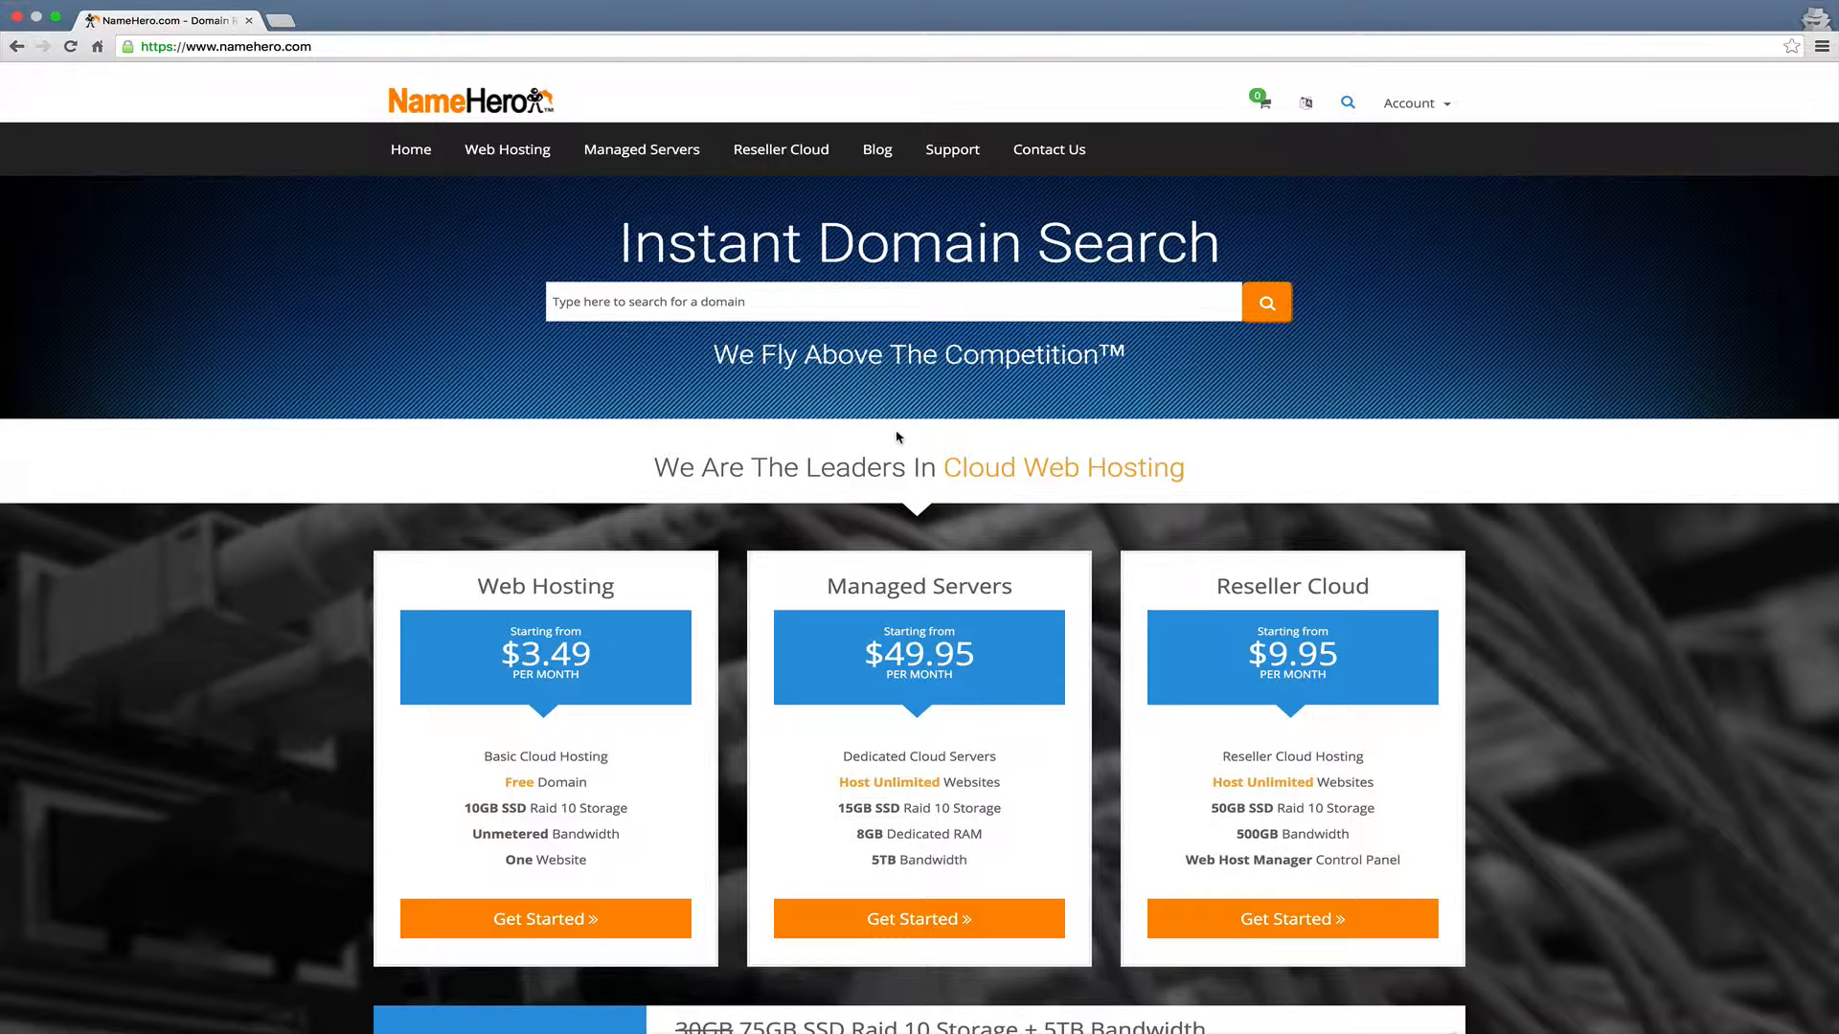
mouse_move(764, 524)
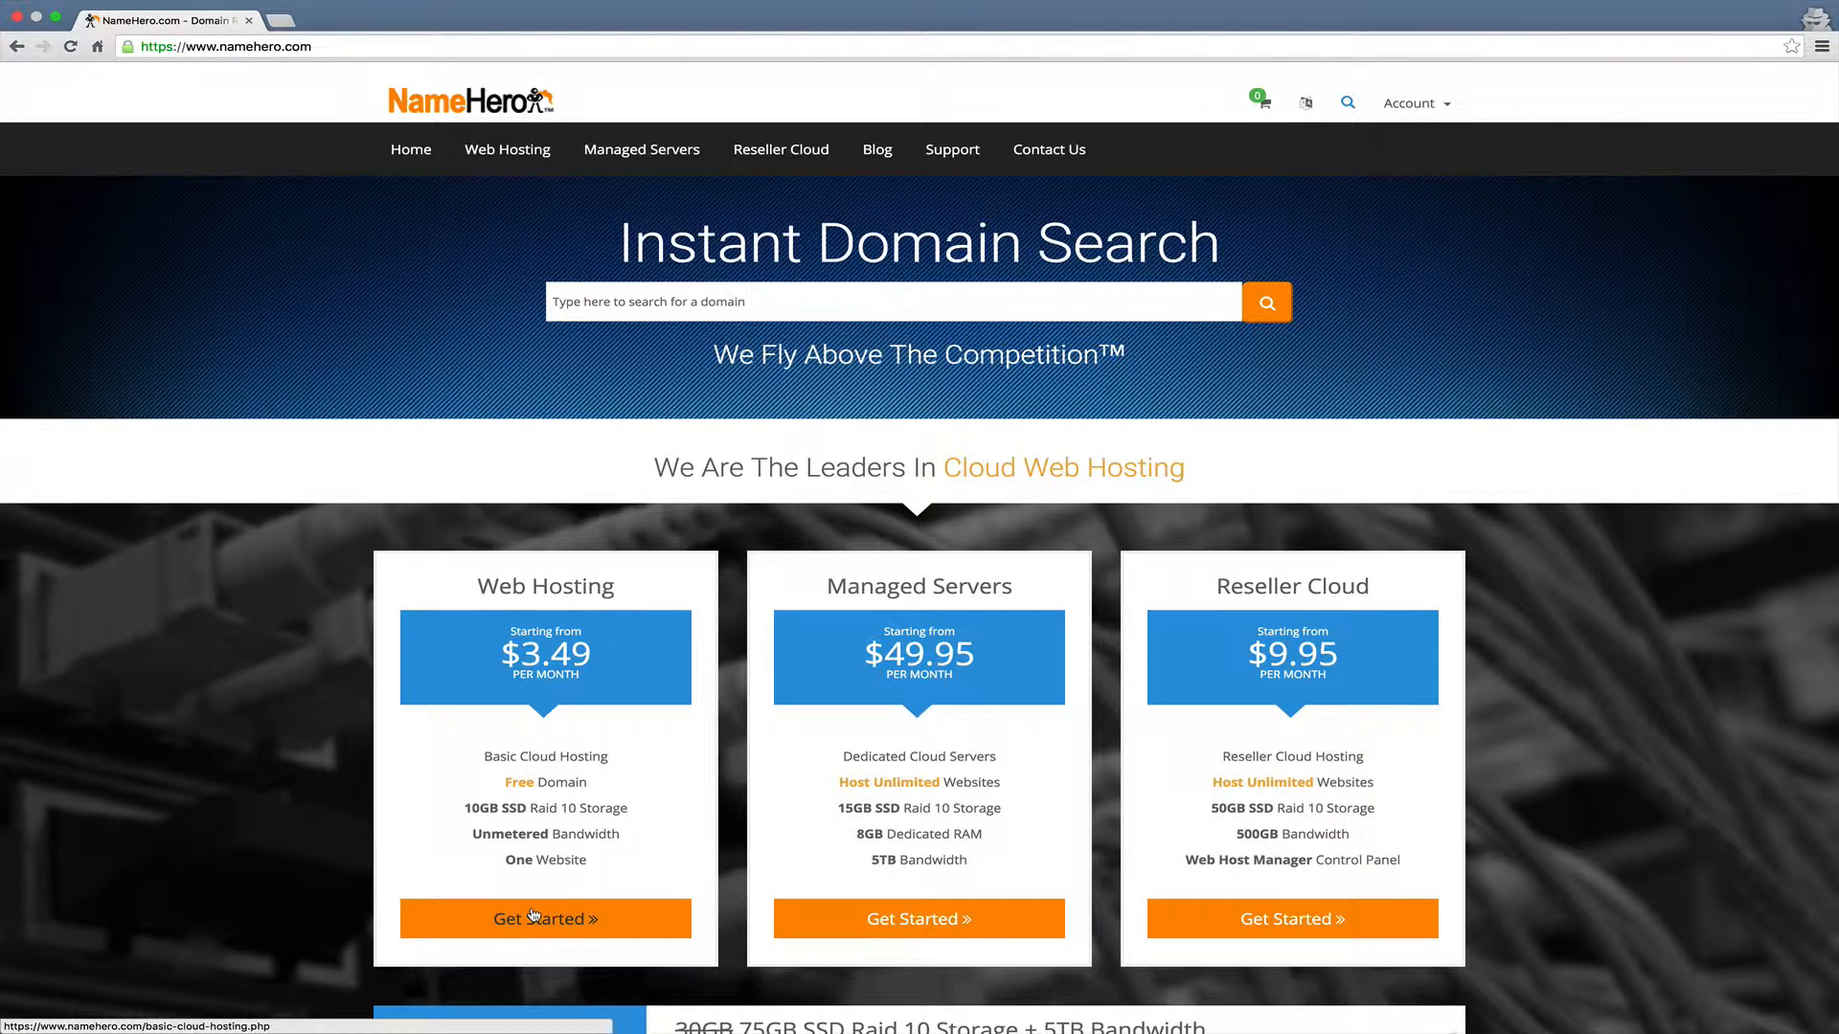
Go to the Basic Cloud Web Hosting plans via the homepage's Web Hosting Get Started
click(544, 918)
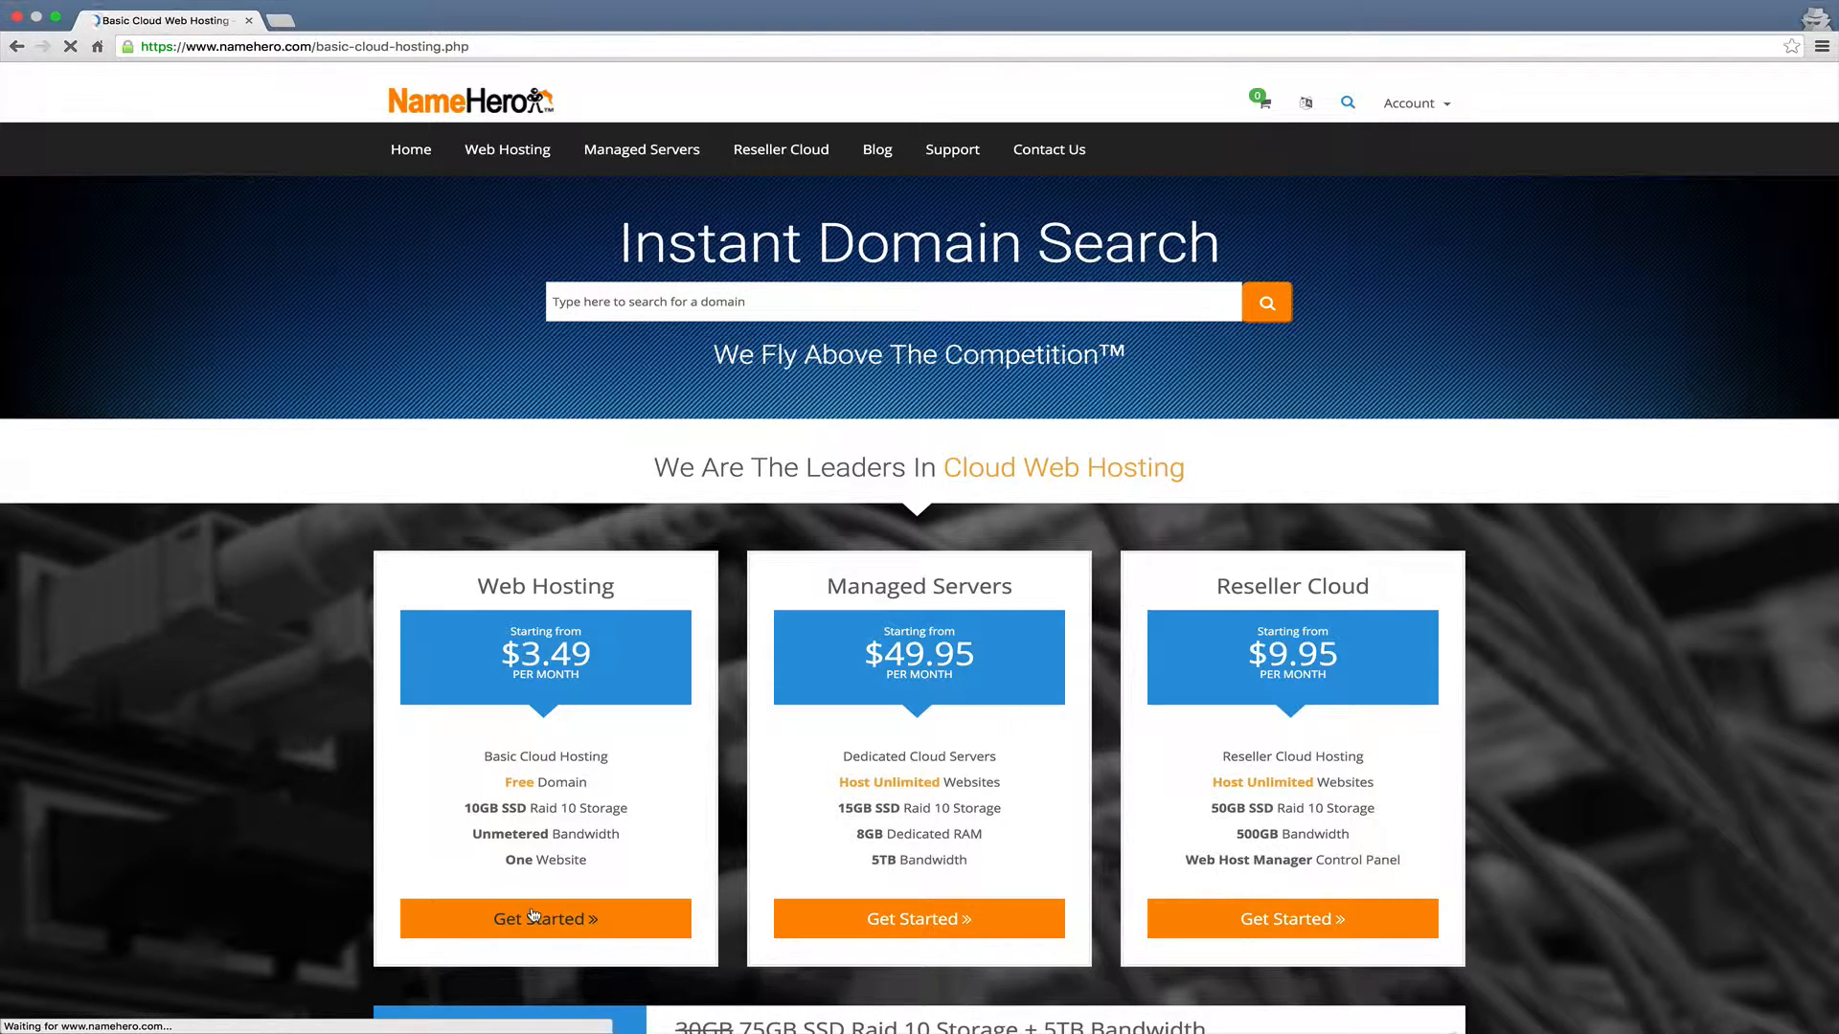
click(544, 918)
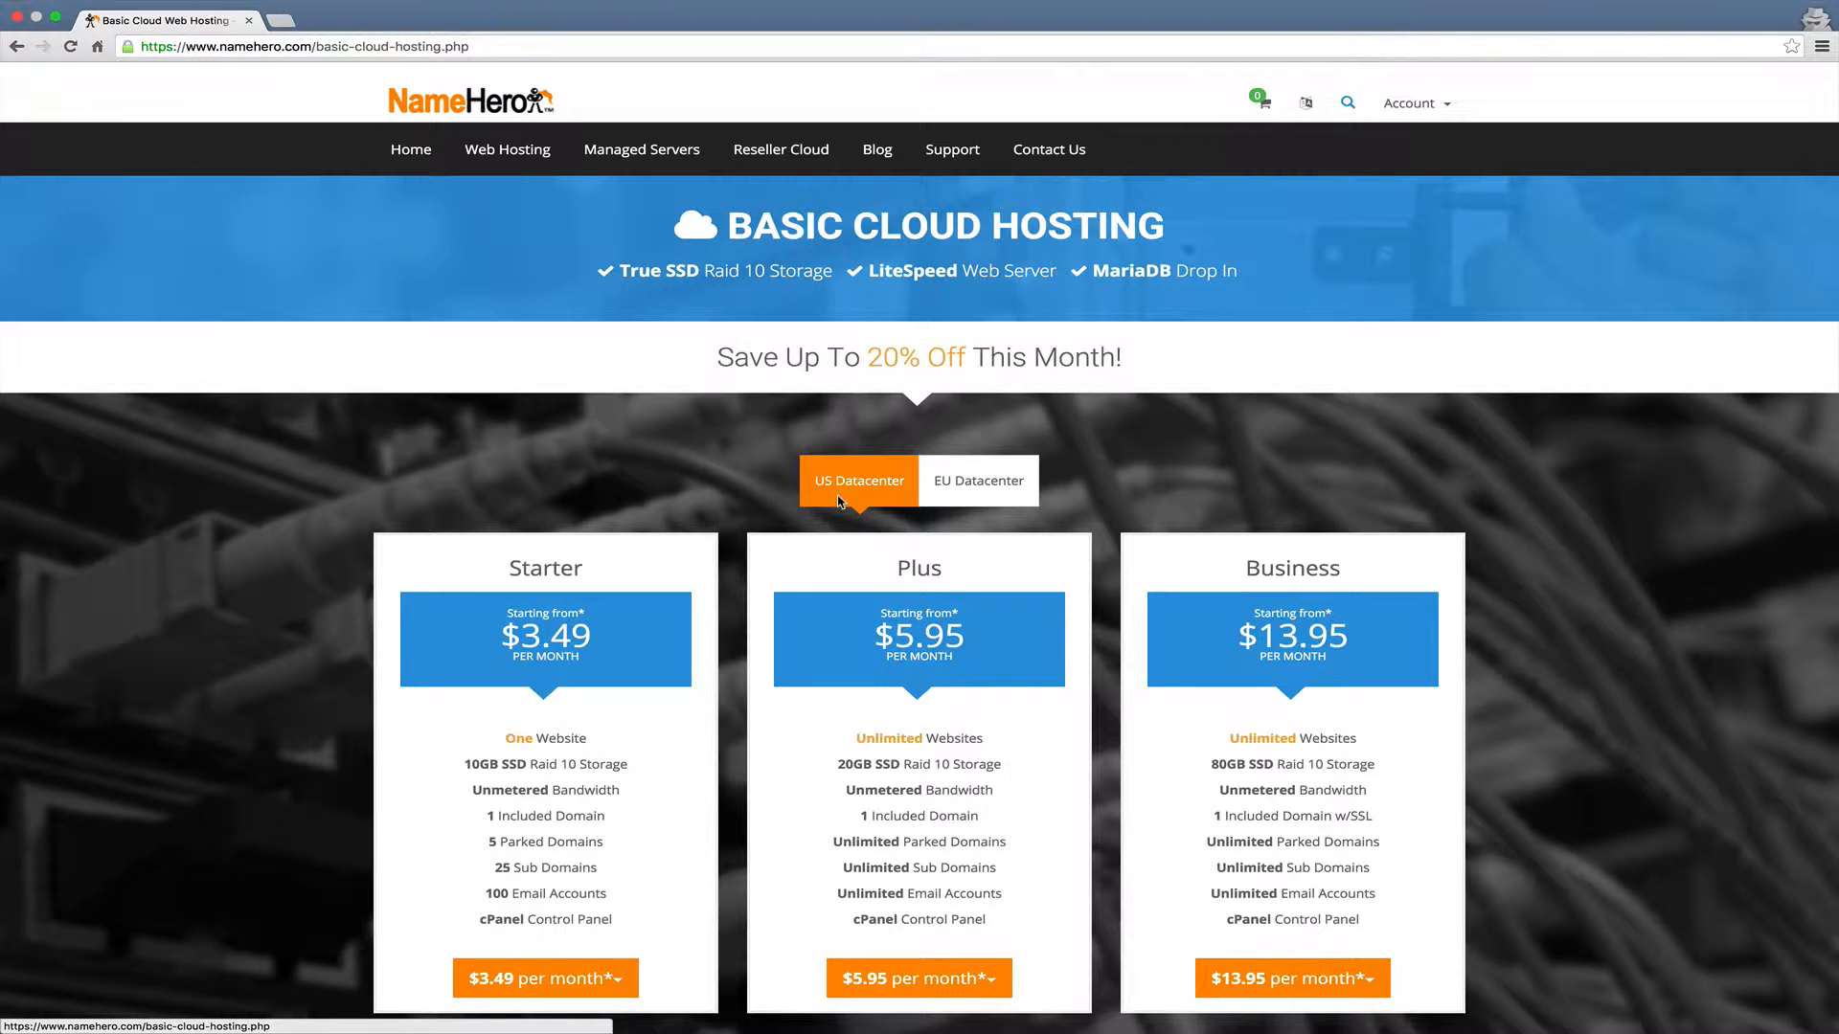
mouse_move(956, 505)
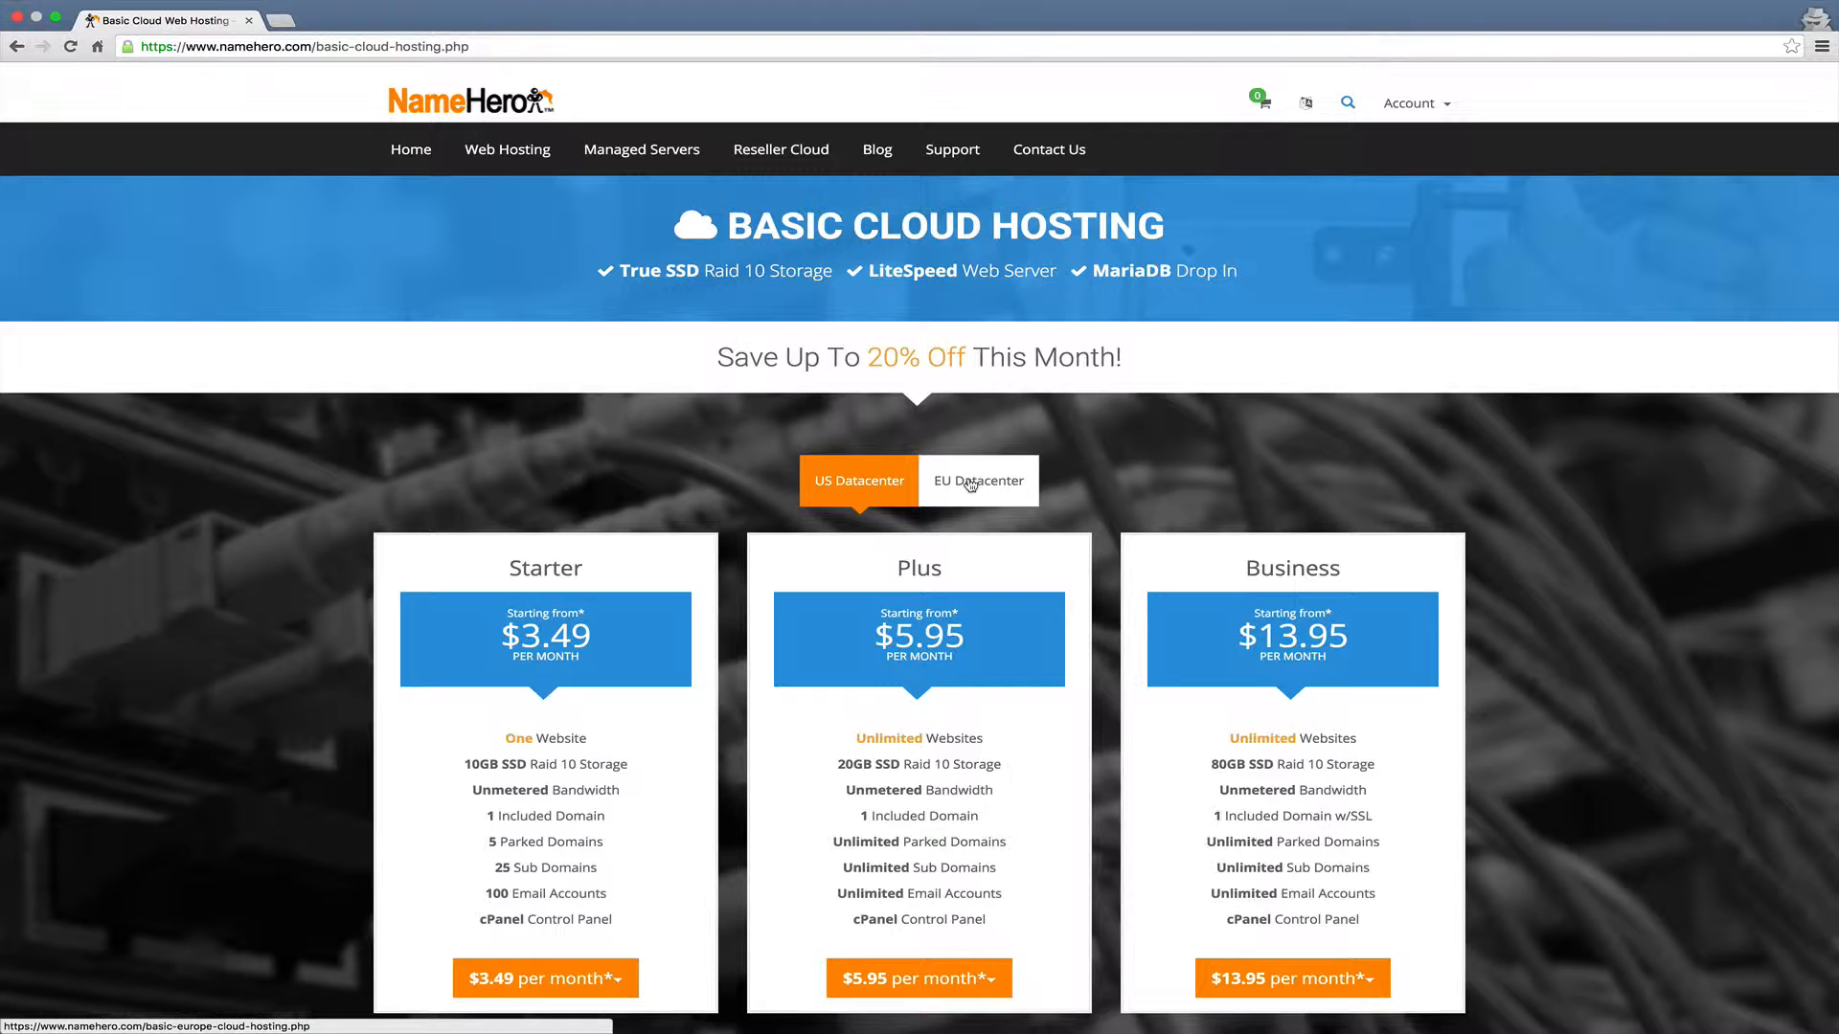
scroll(down, 3)
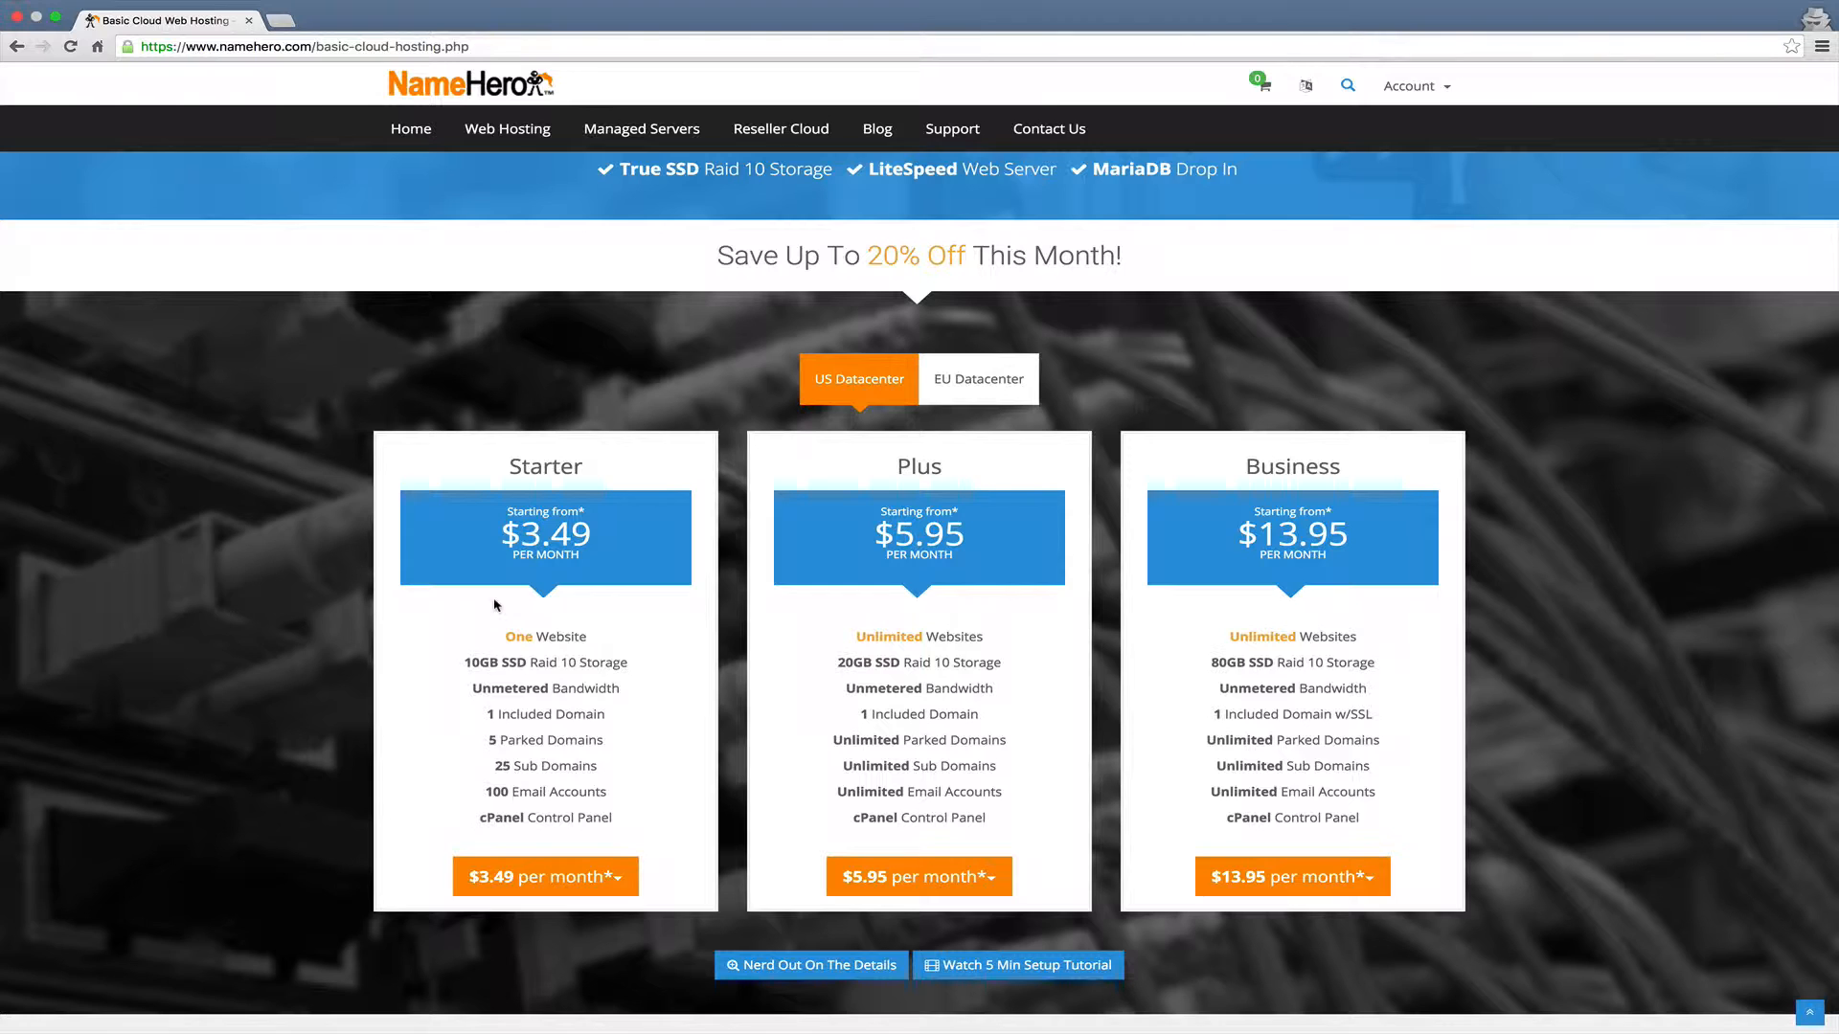
mouse_move(873, 643)
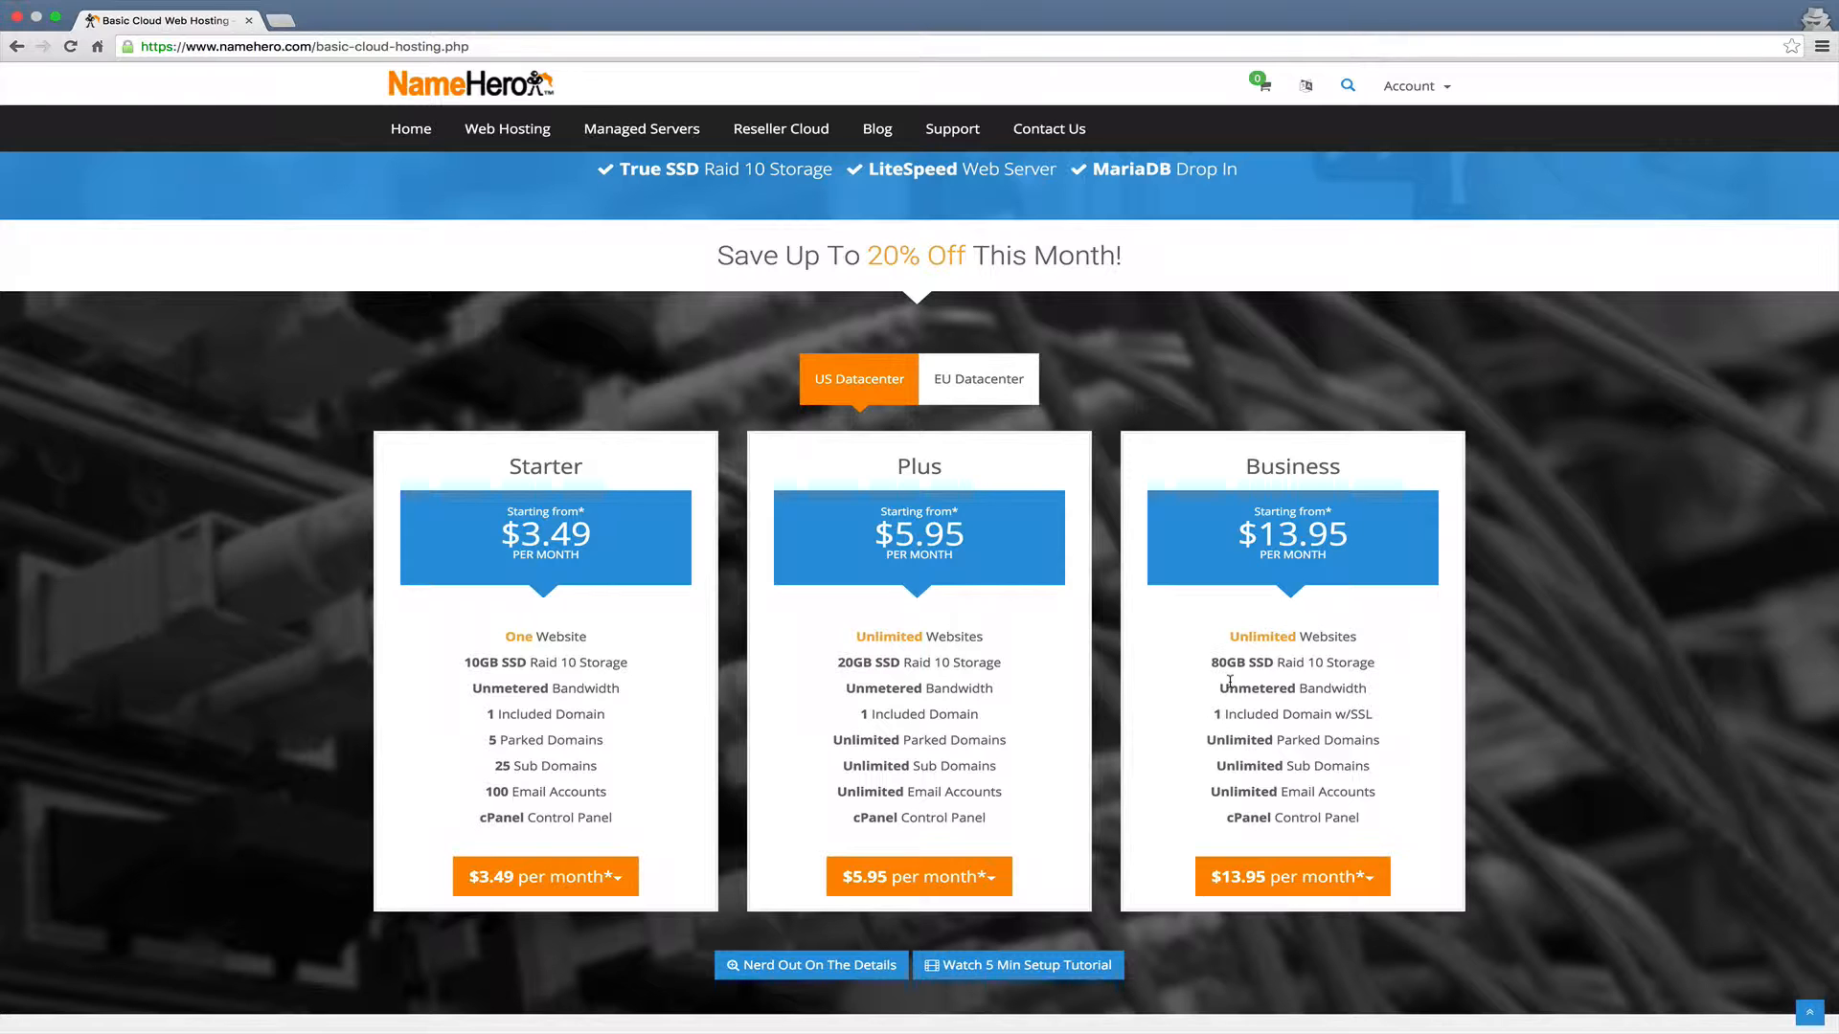
mouse_move(1196, 663)
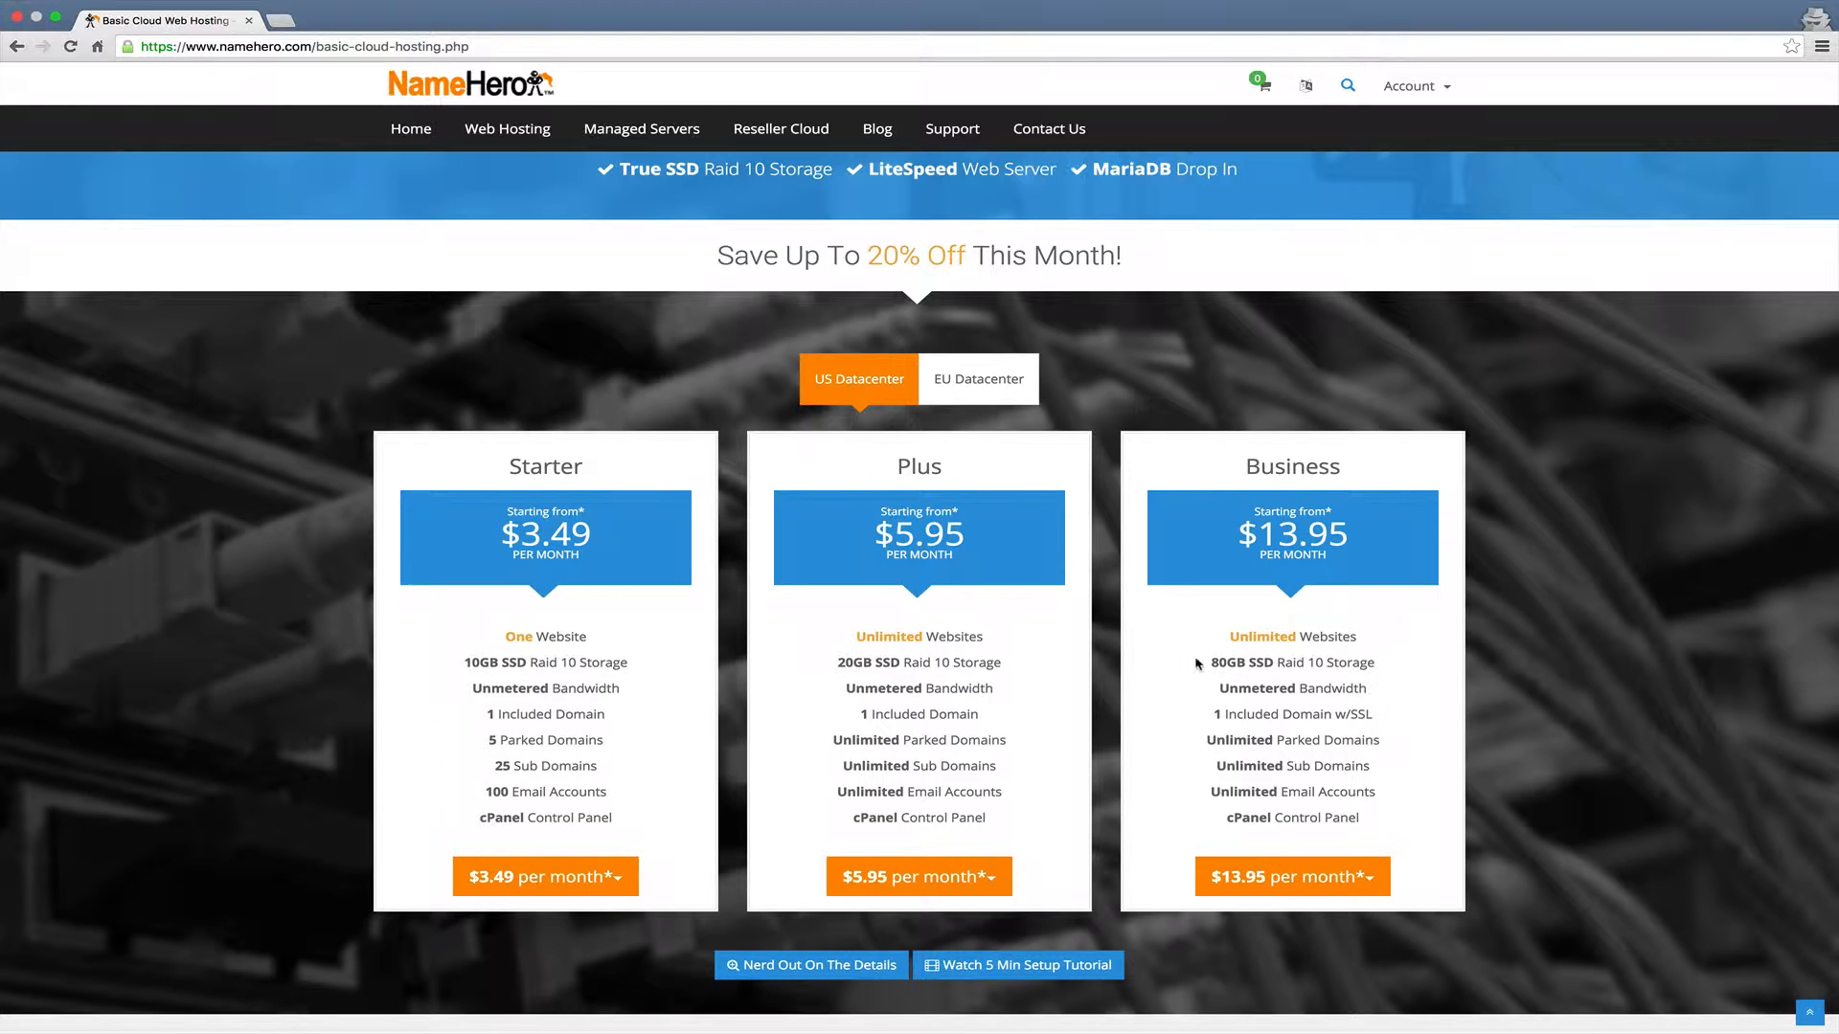
mouse_move(1186, 650)
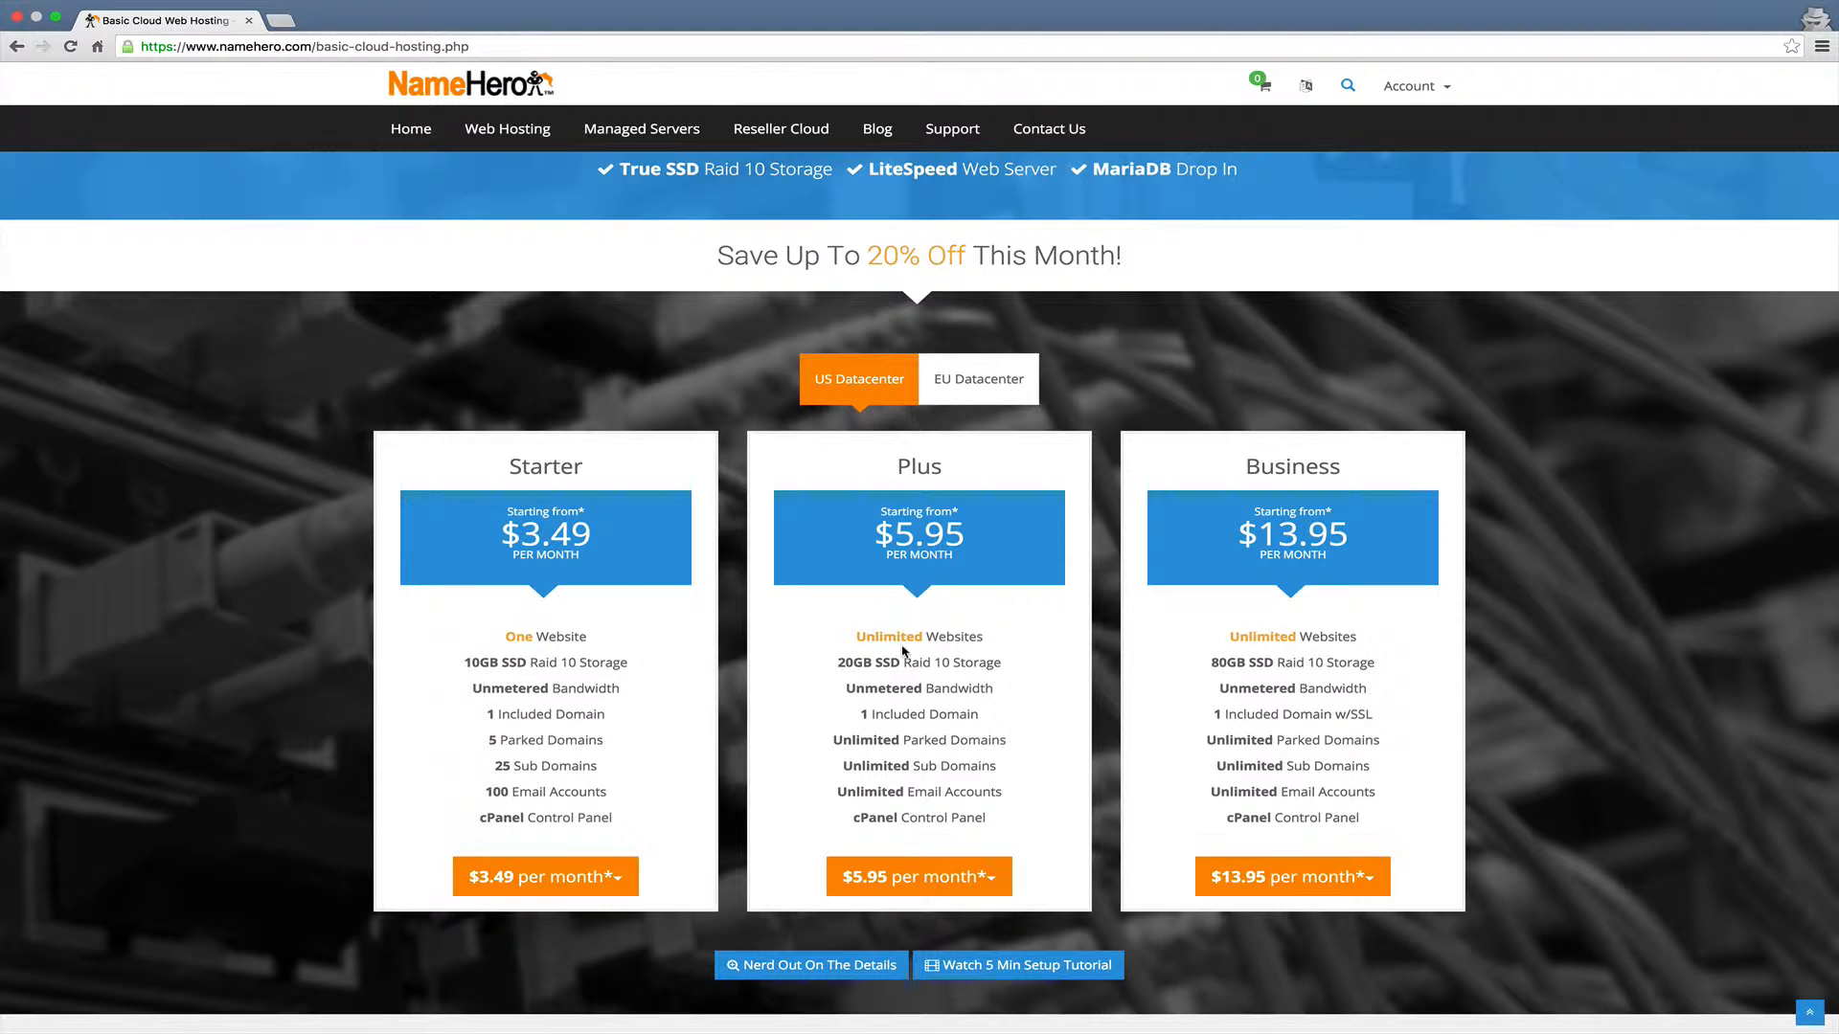
Order the Plus plan at 'Plus 36 Month Price - $5.95/mo'
click(919, 877)
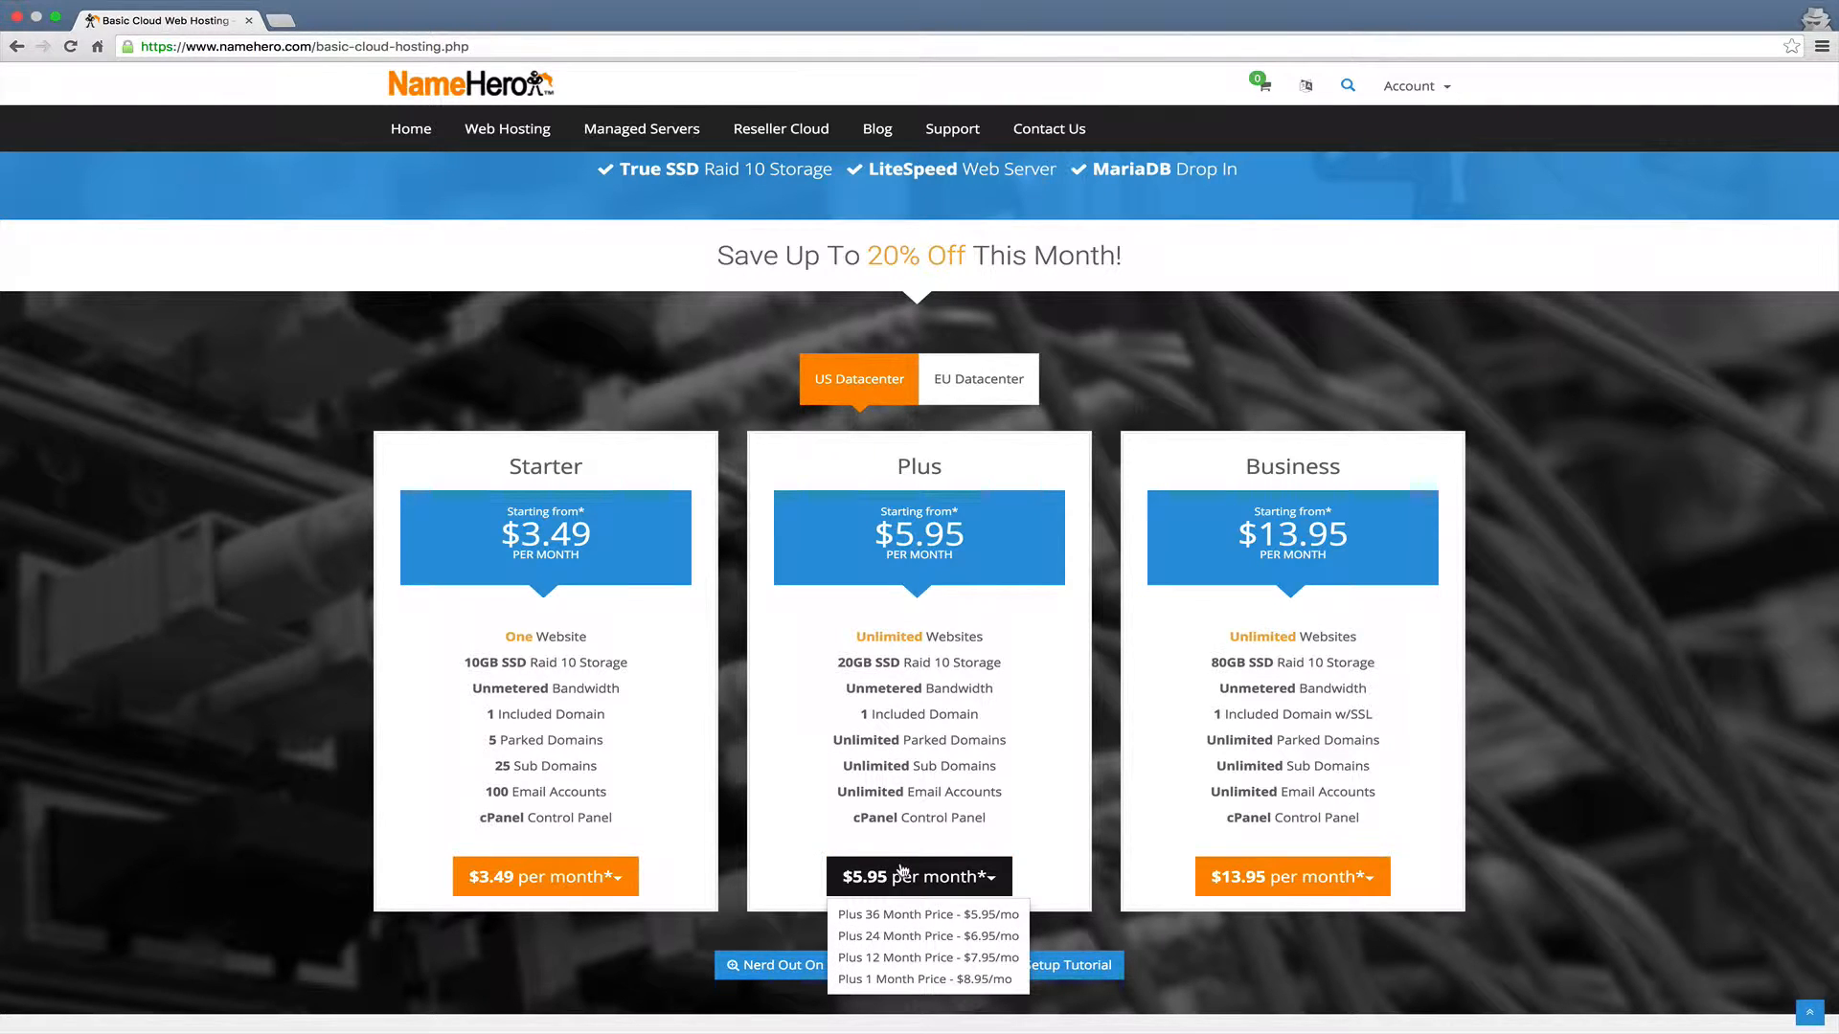
scroll(down, 3)
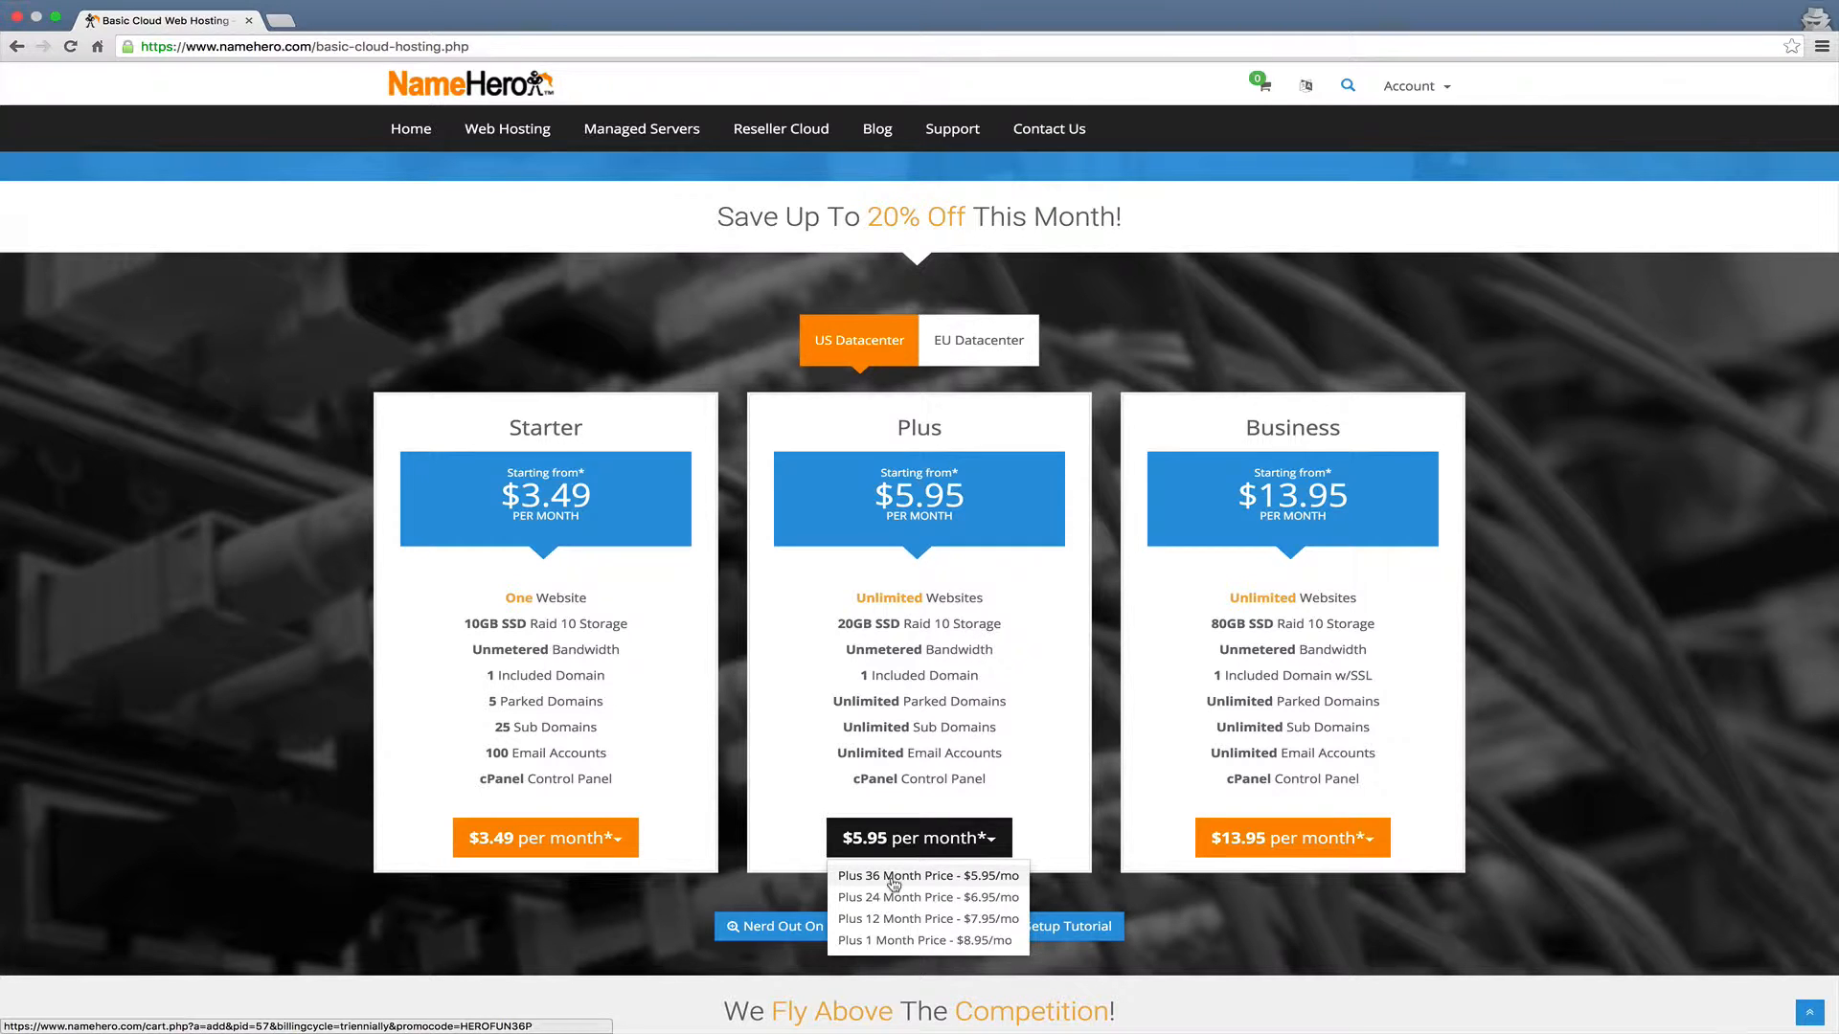
click(926, 874)
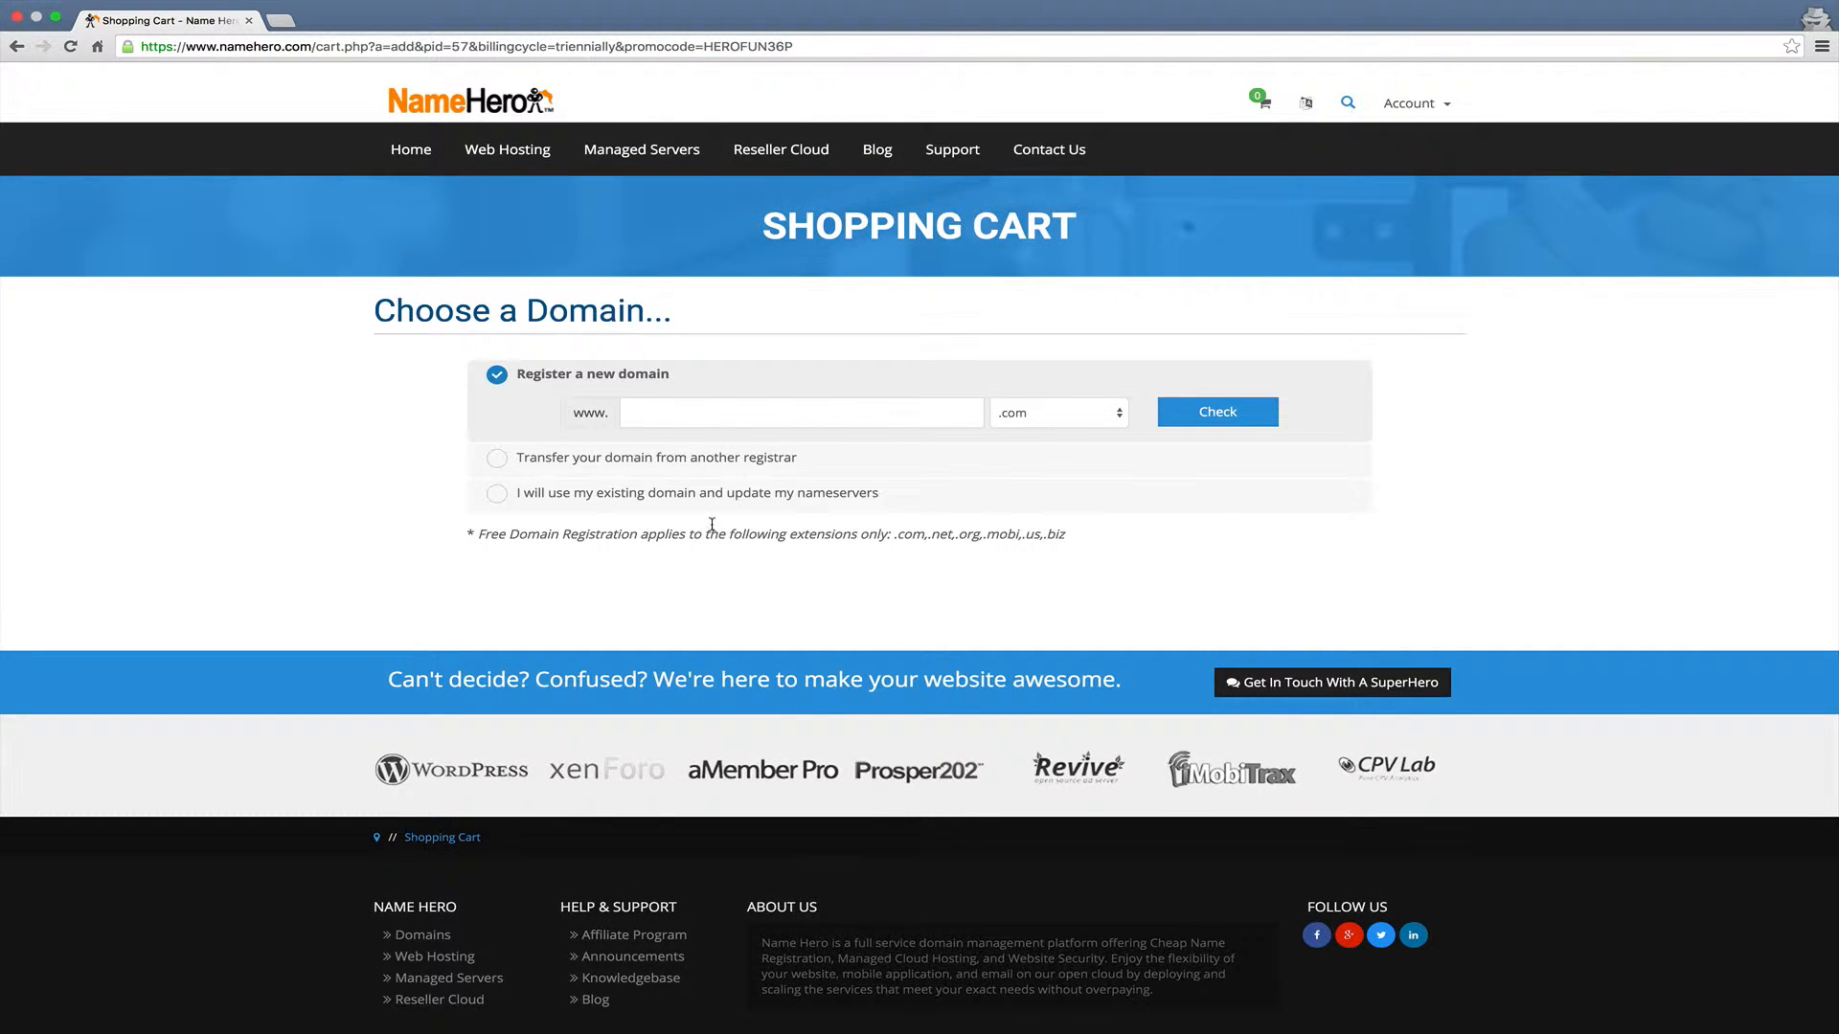
Use the existing domain namehero.org for the hosting order
click(498, 493)
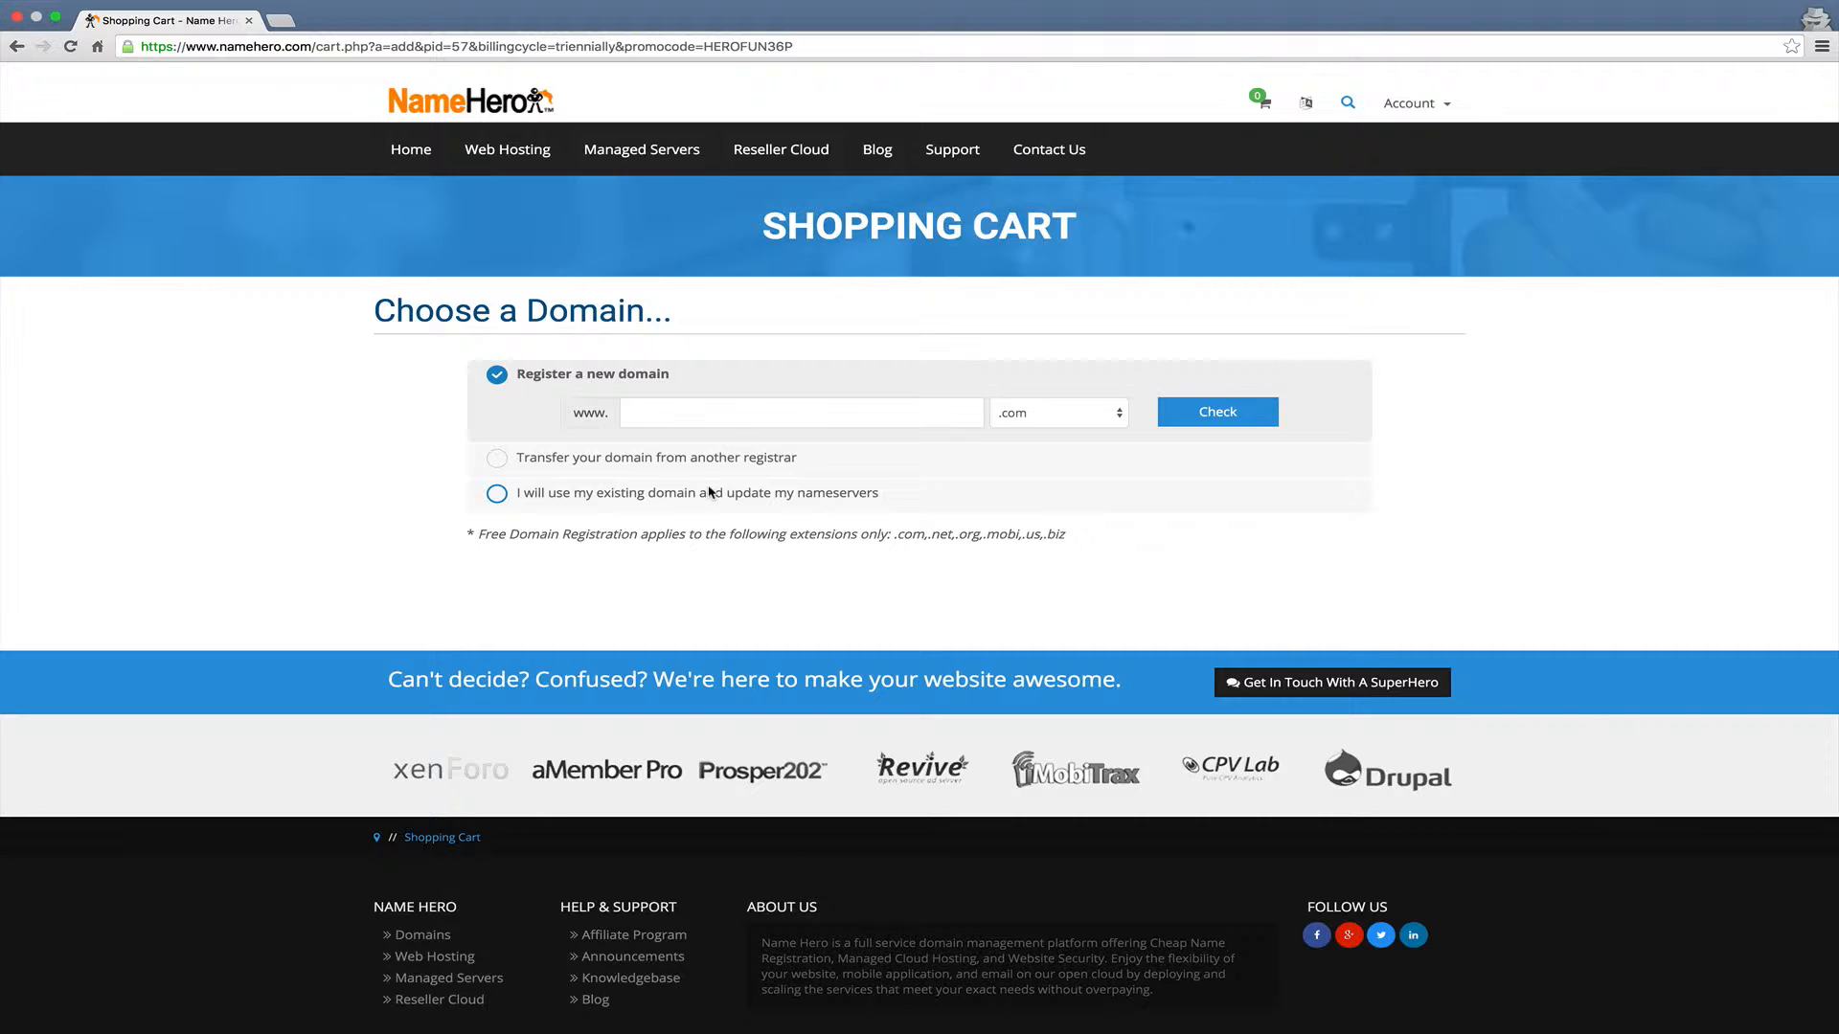
click(497, 492)
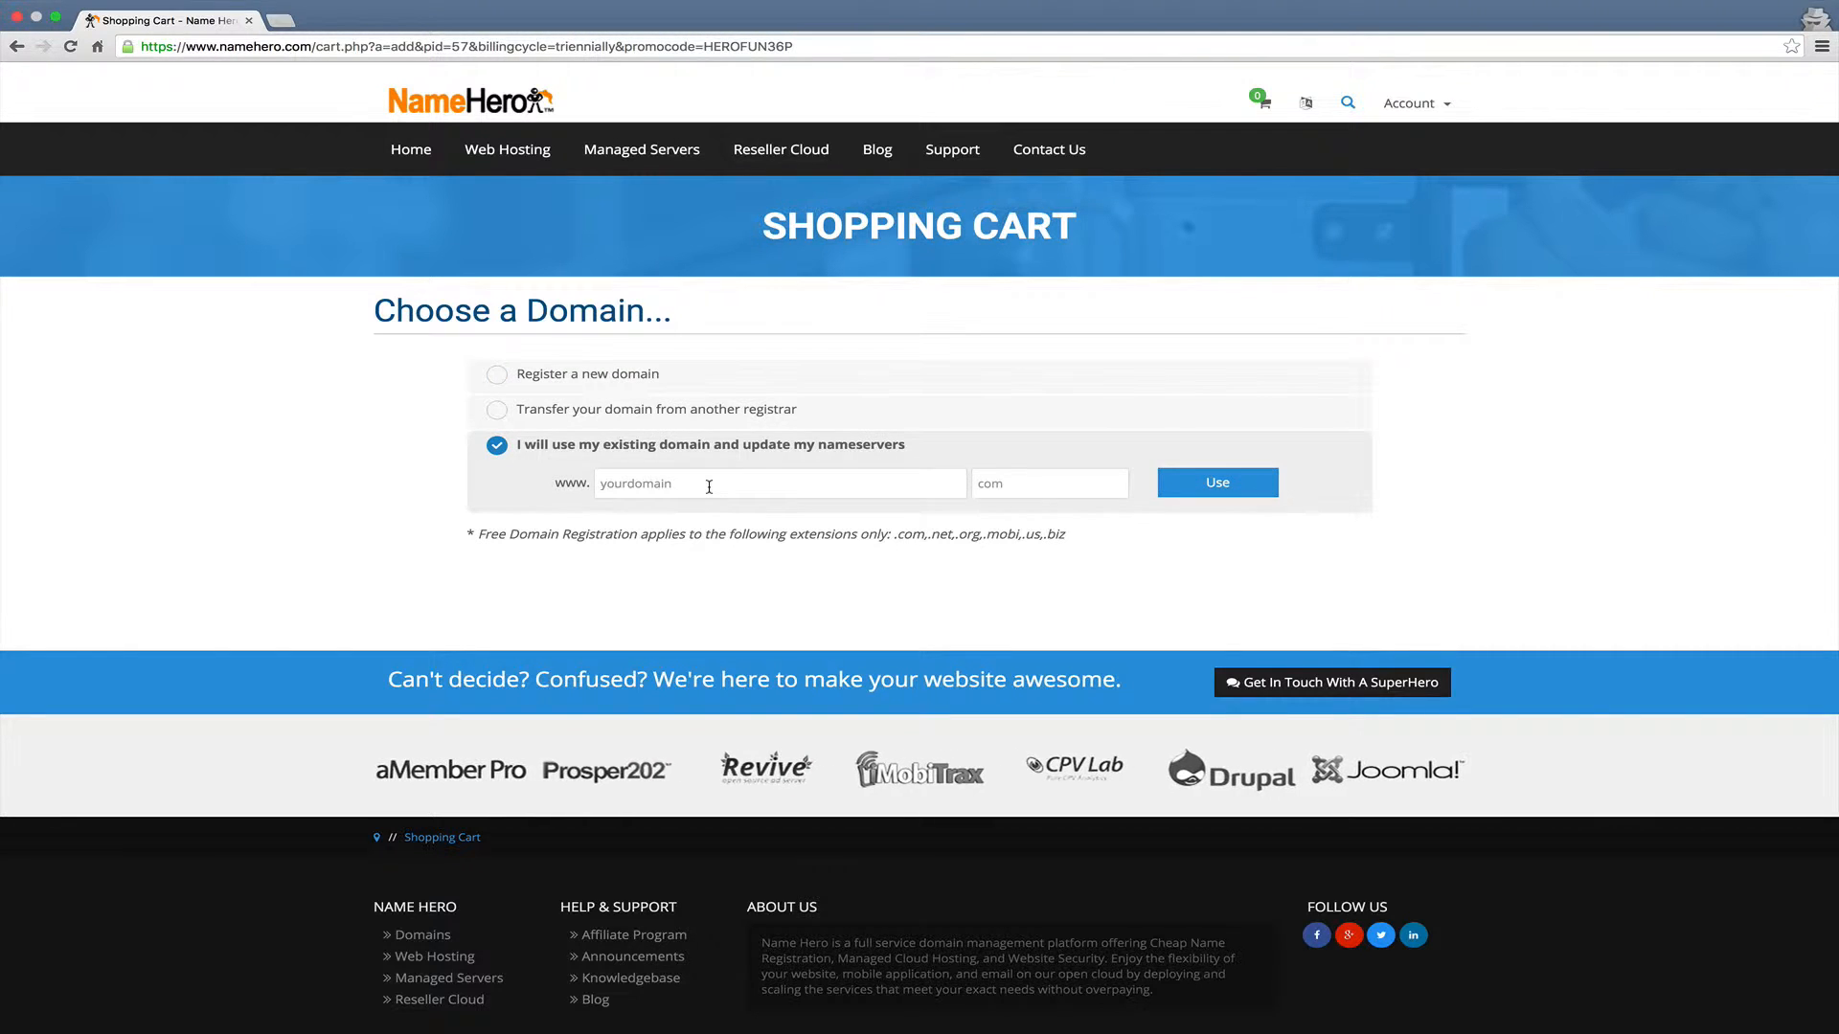
text(n)
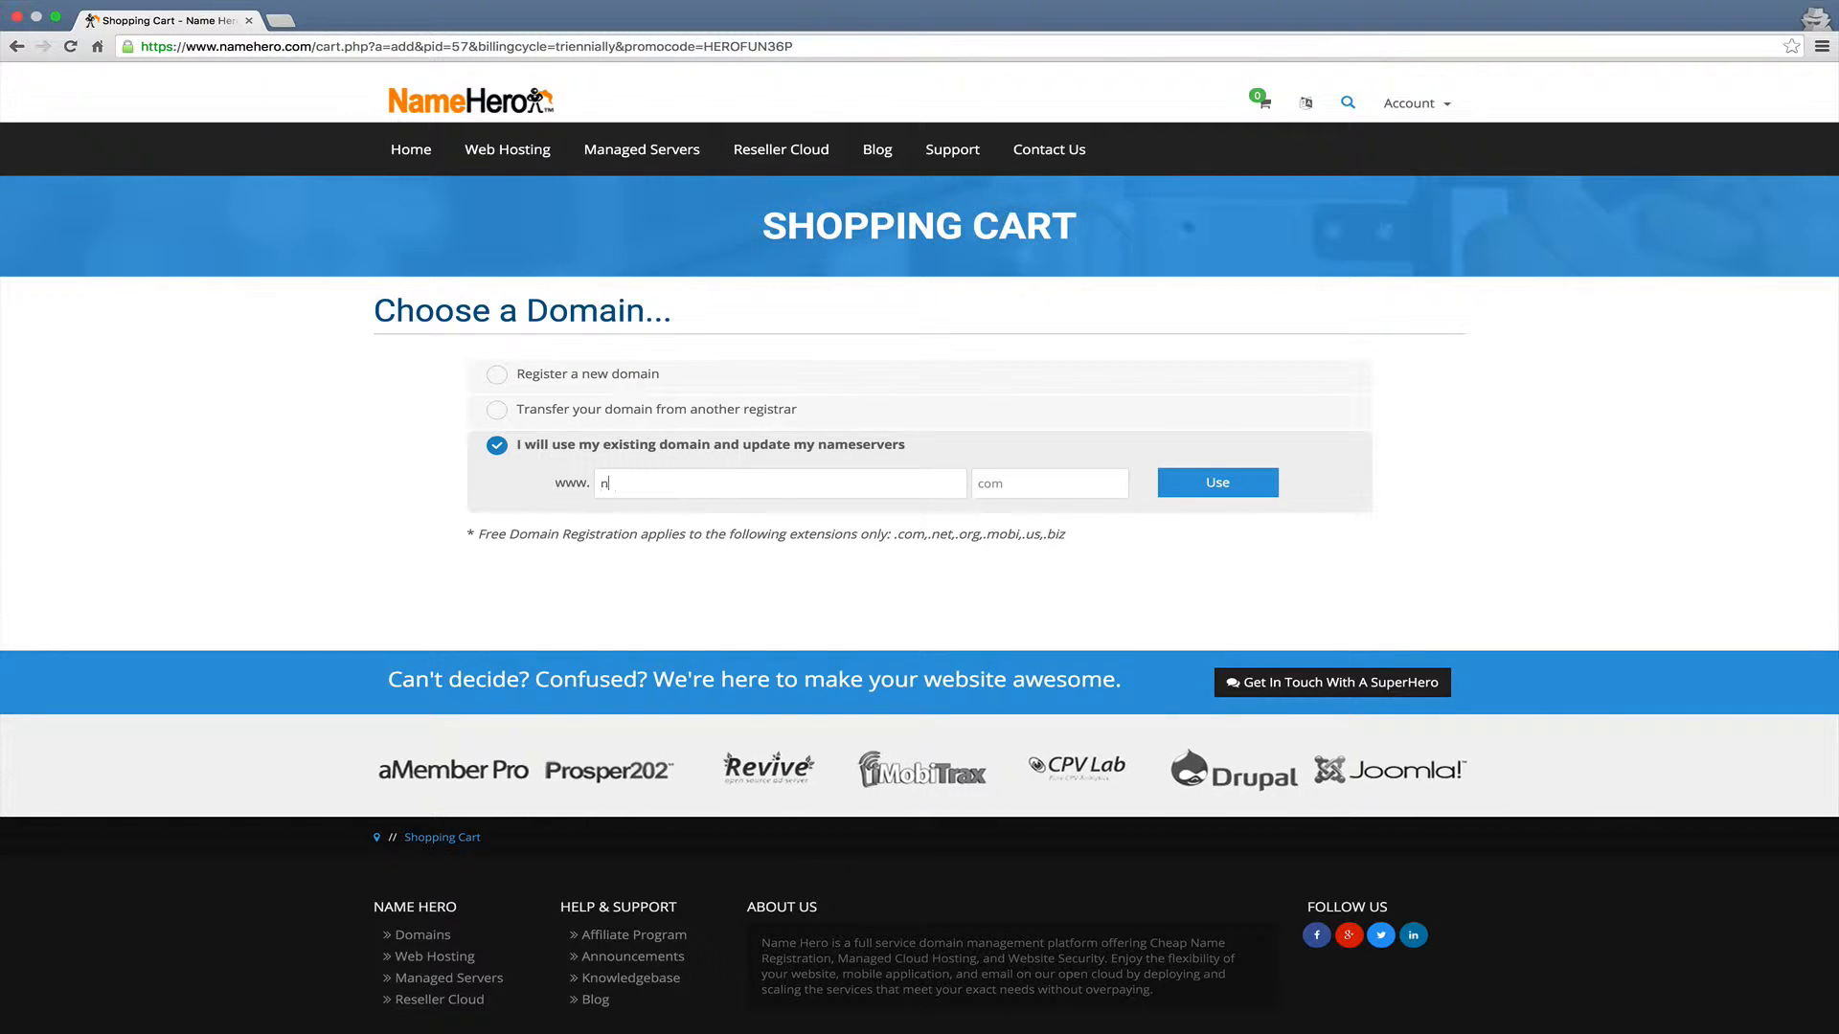
text(amehero)
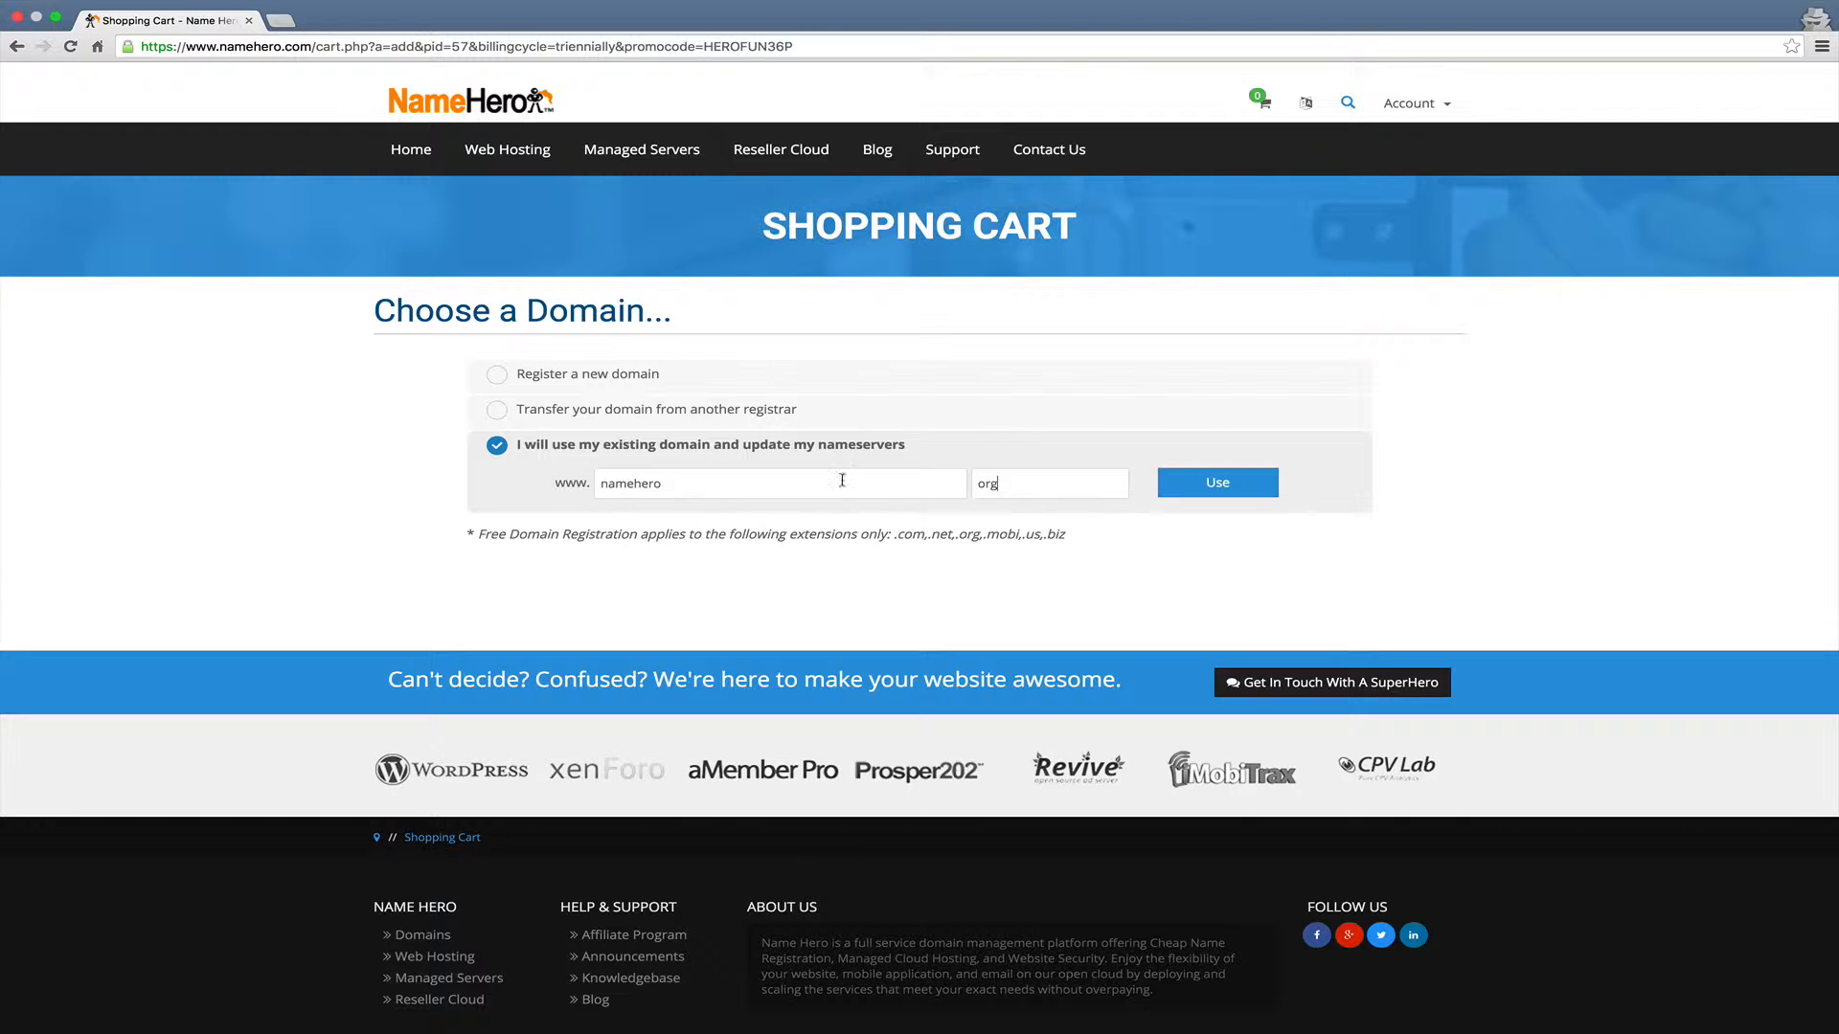
click(1216, 481)
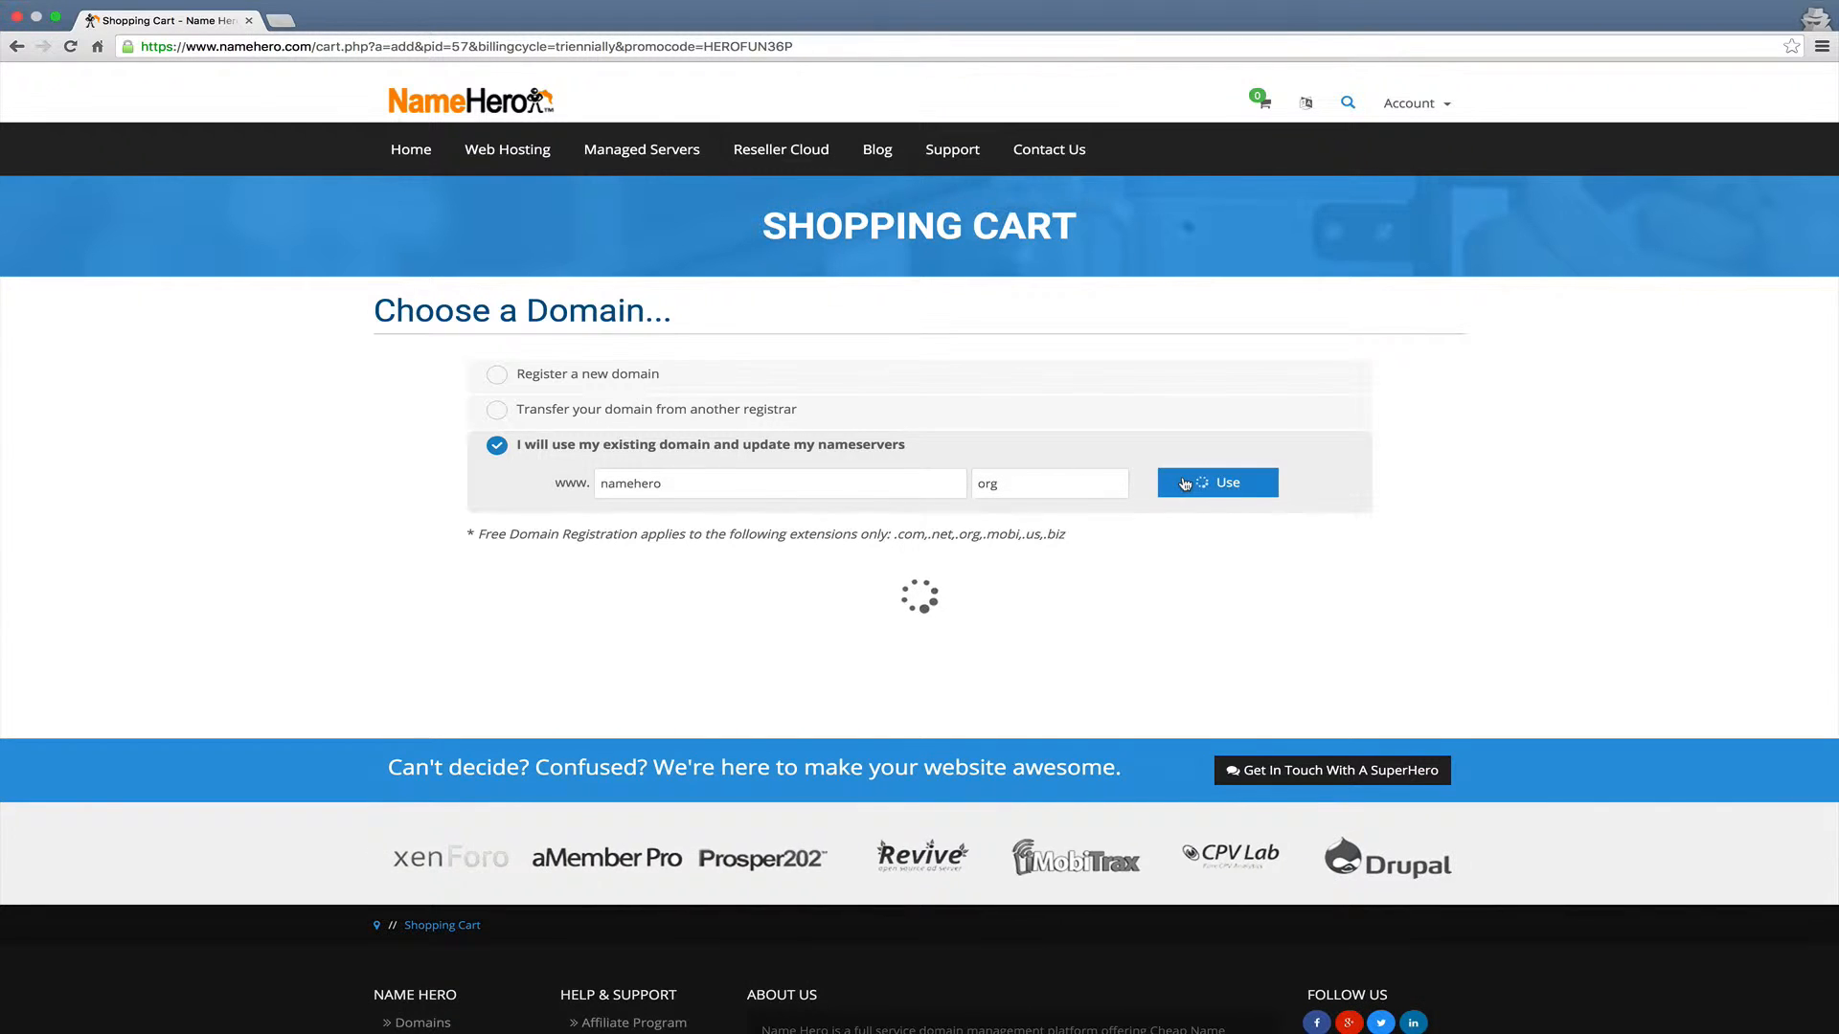
click(1217, 481)
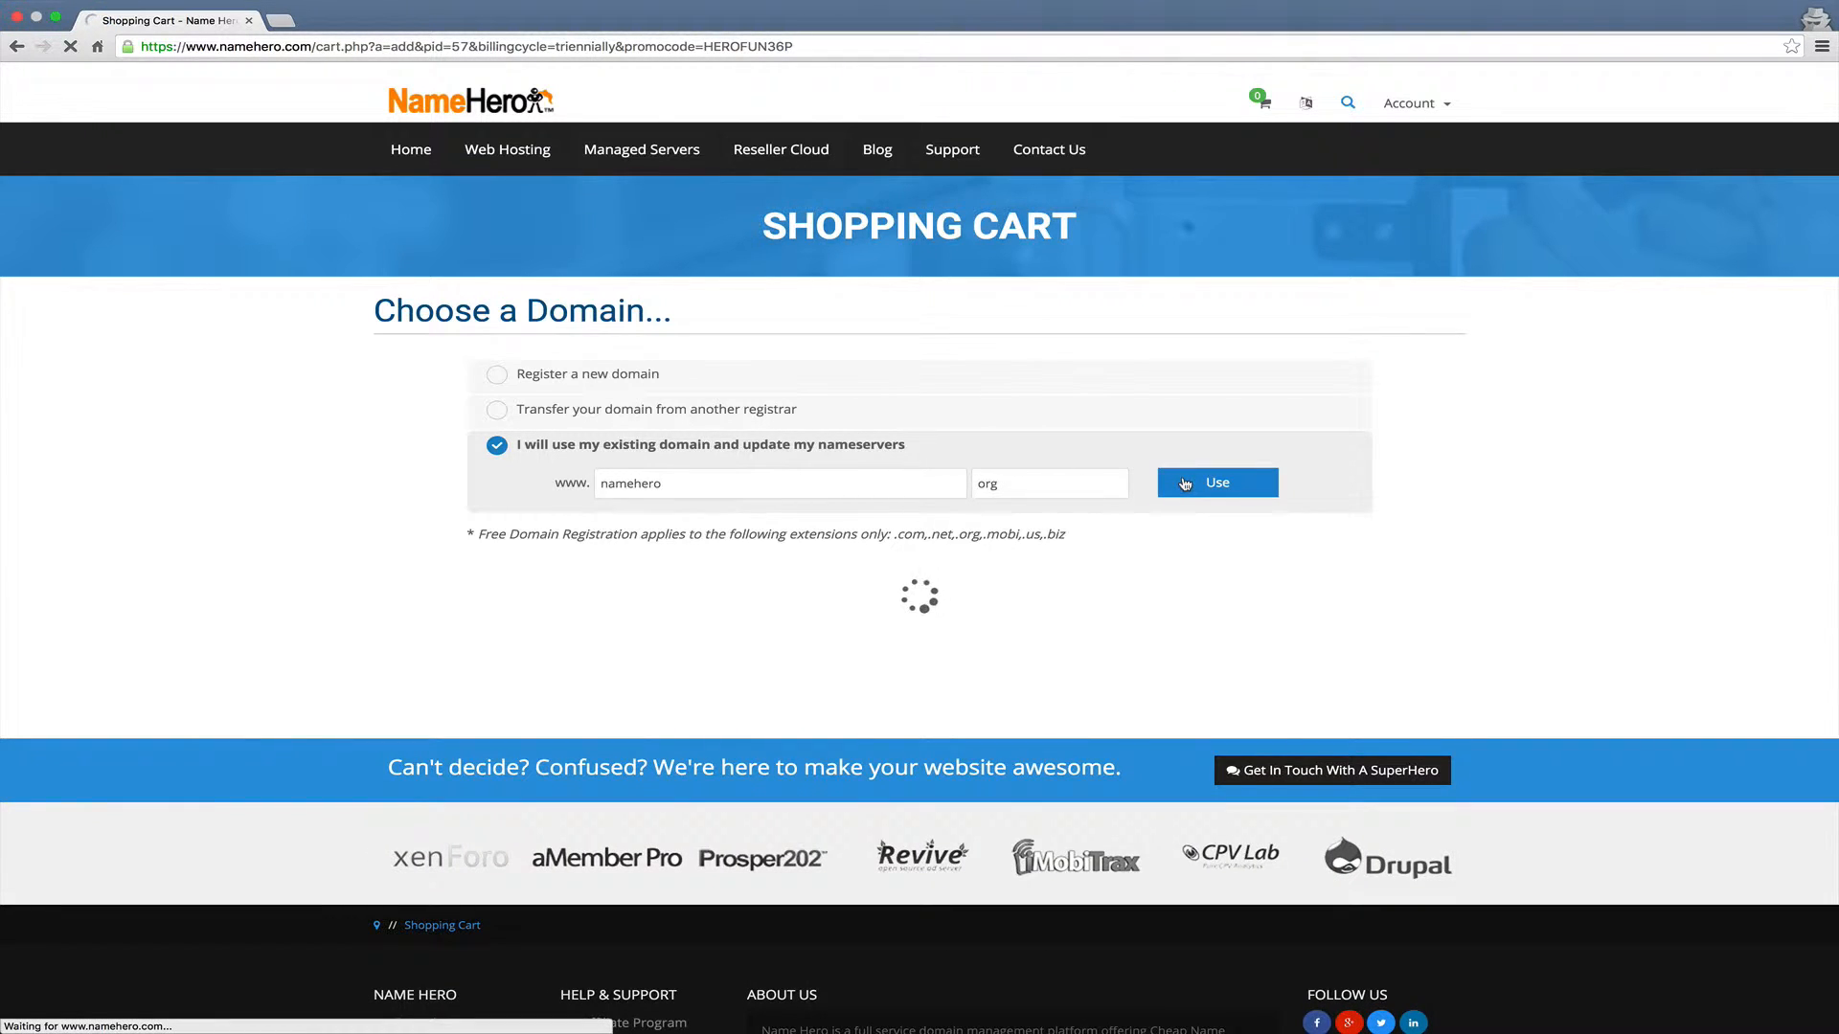
click(1216, 481)
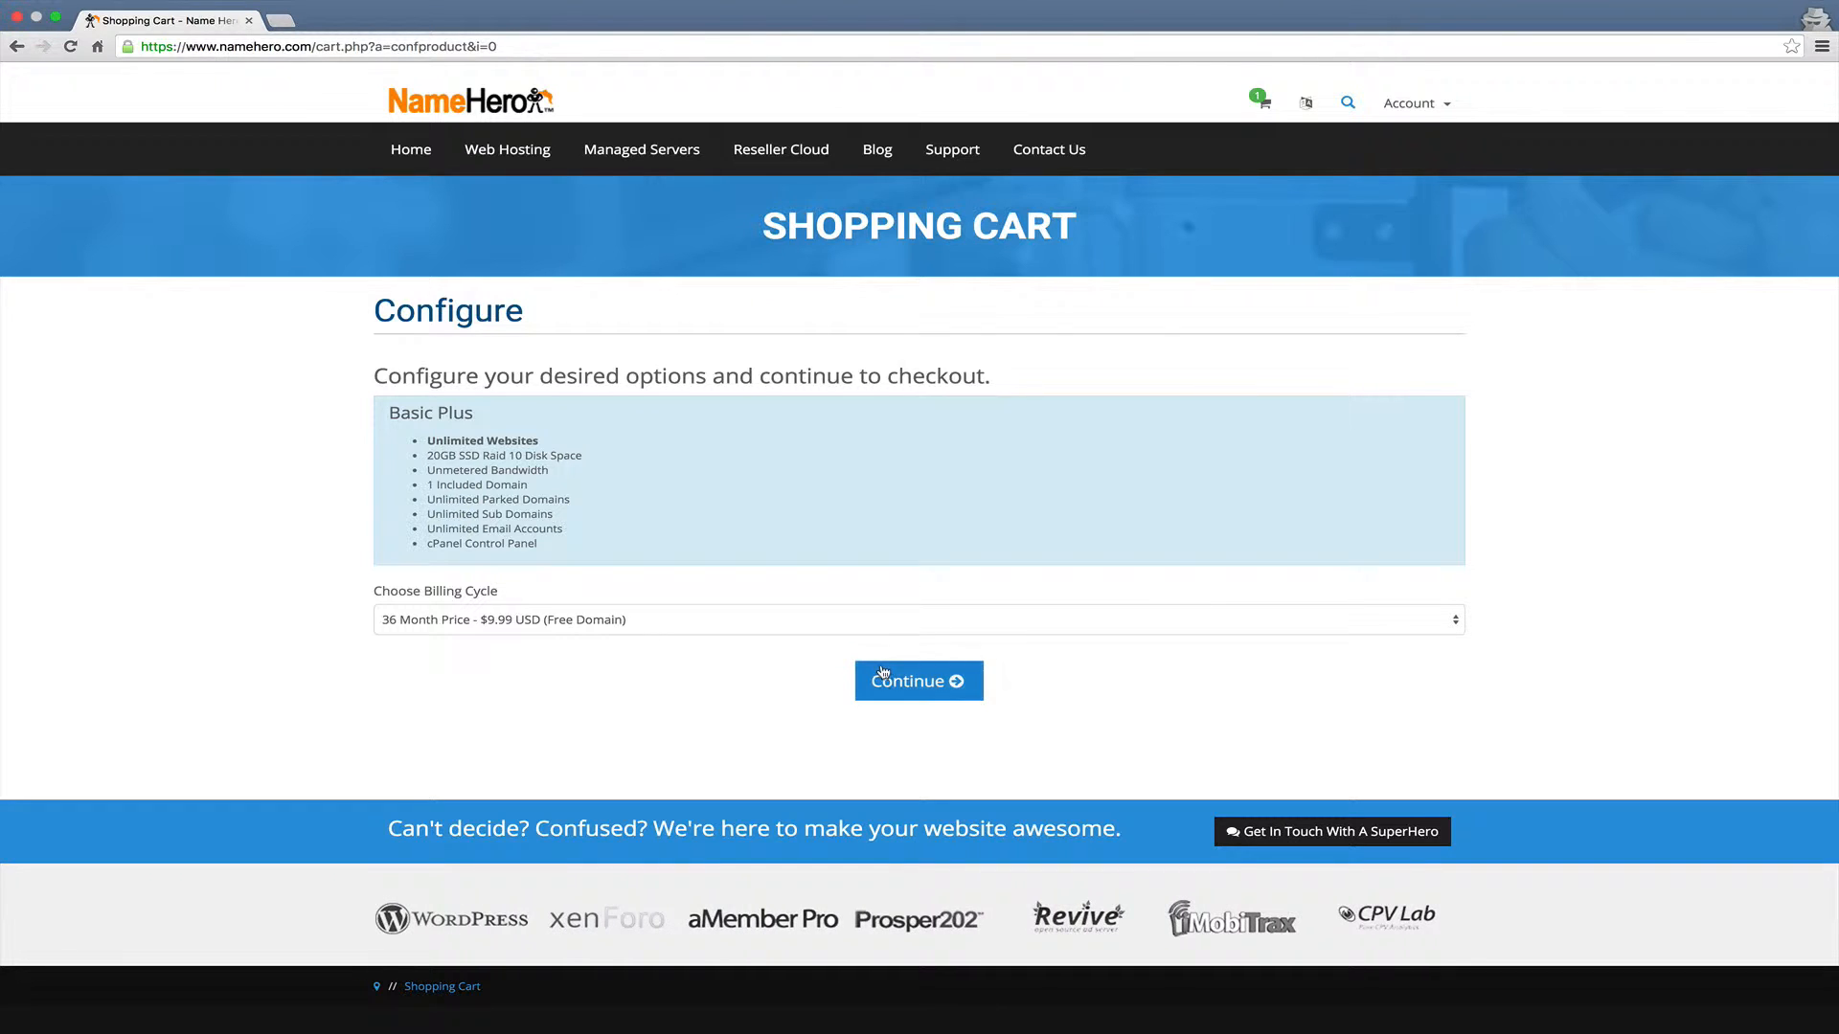
Continue to checkout with Basic Plus on the 36 Month Price billing cycle
click(918, 680)
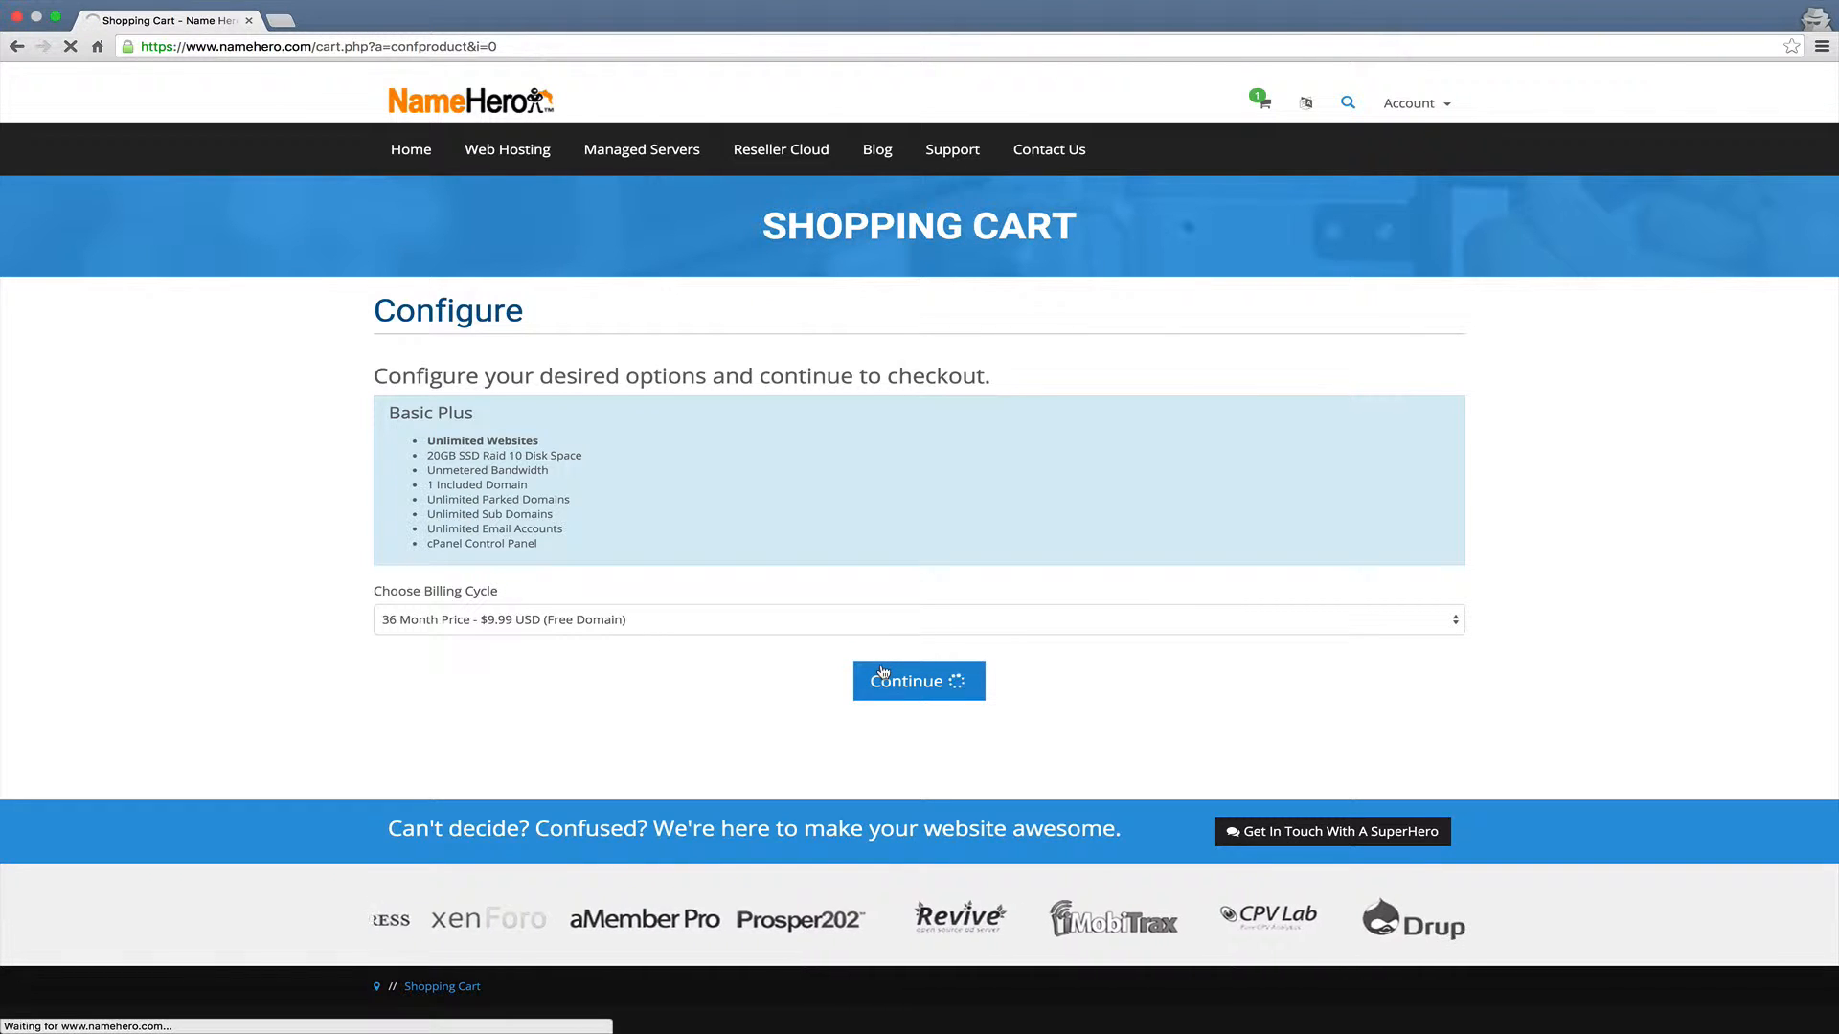
click(919, 680)
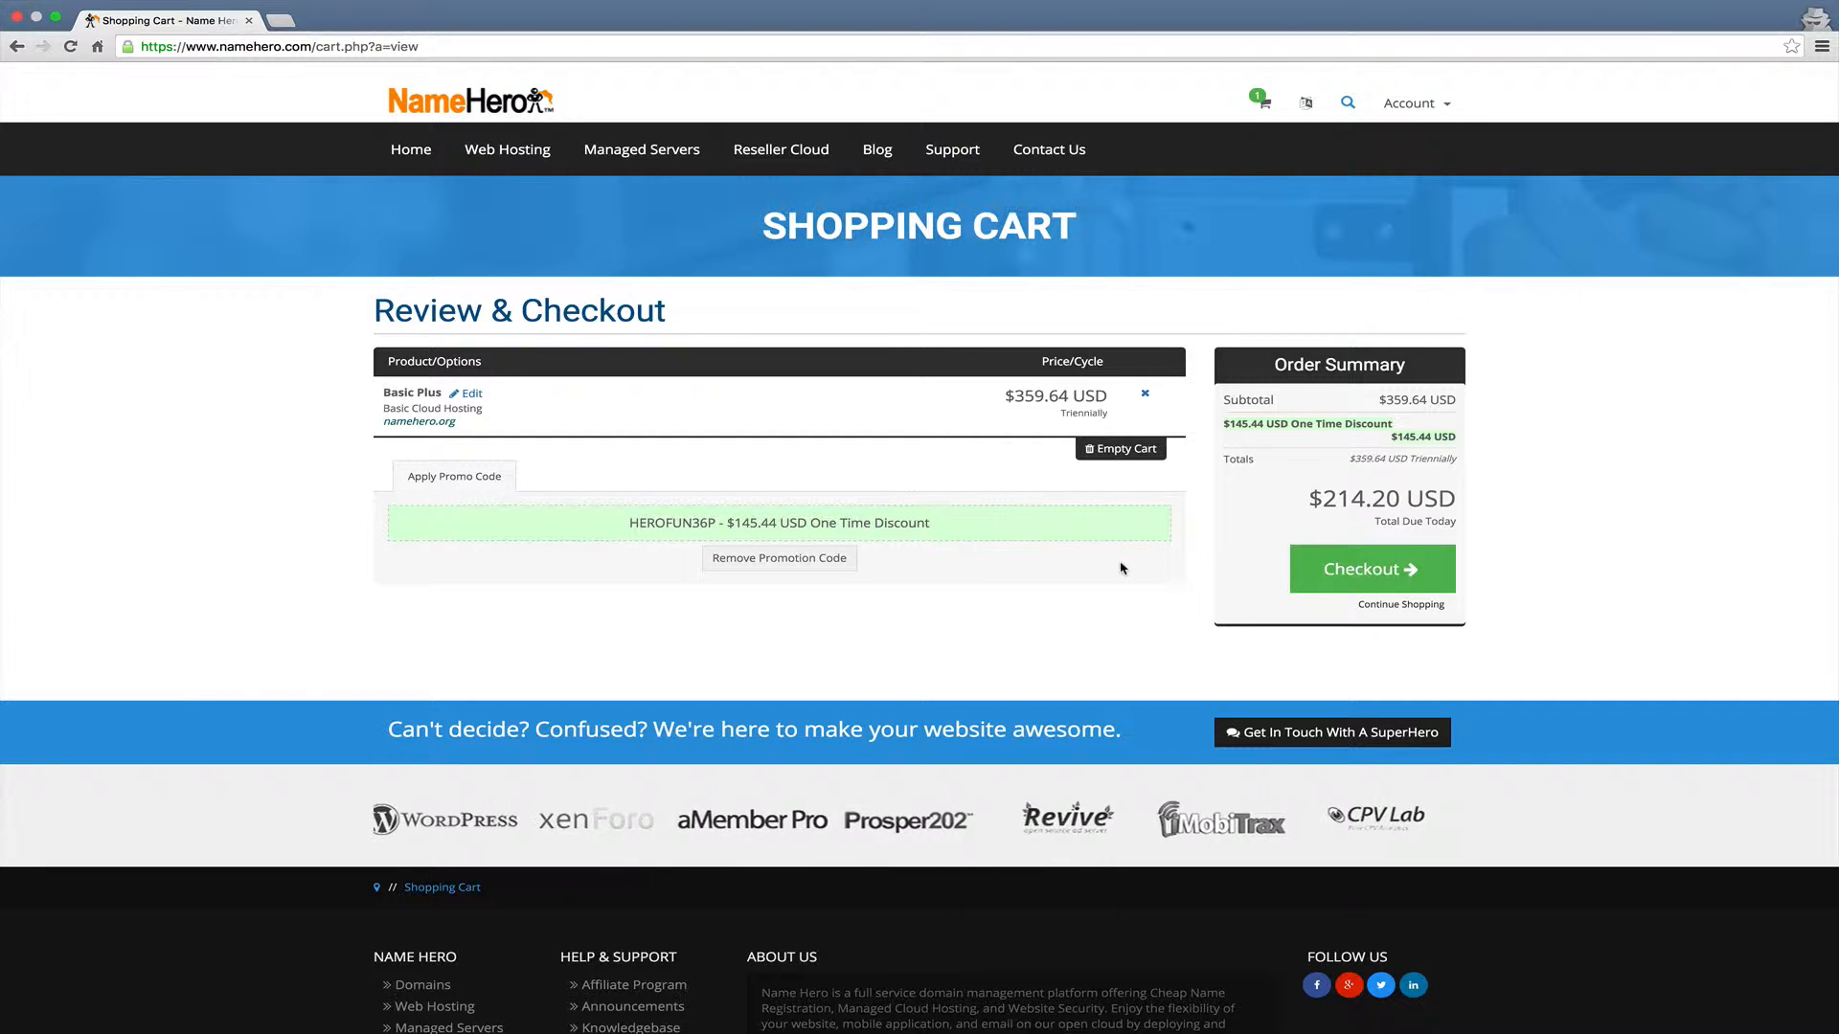
mouse_move(1526, 6)
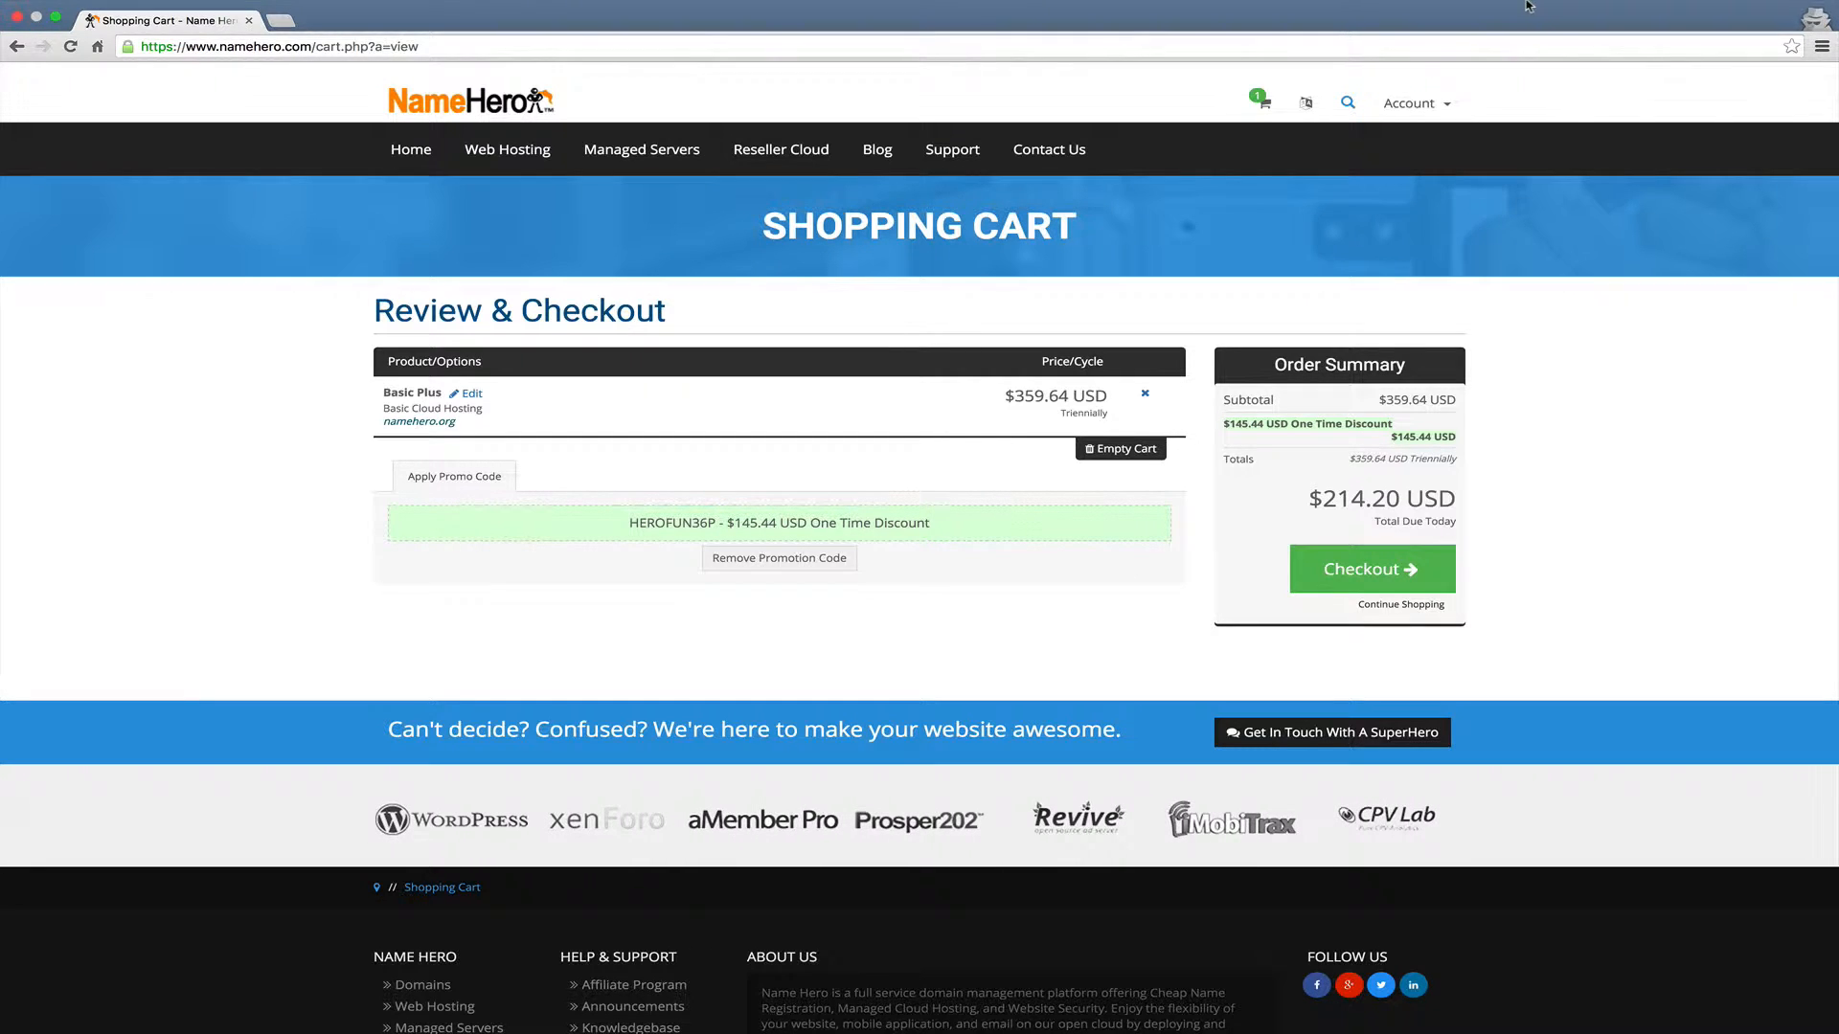
Check out the namehero.org Basic Plus order, $214.20 due today
click(1291, 8)
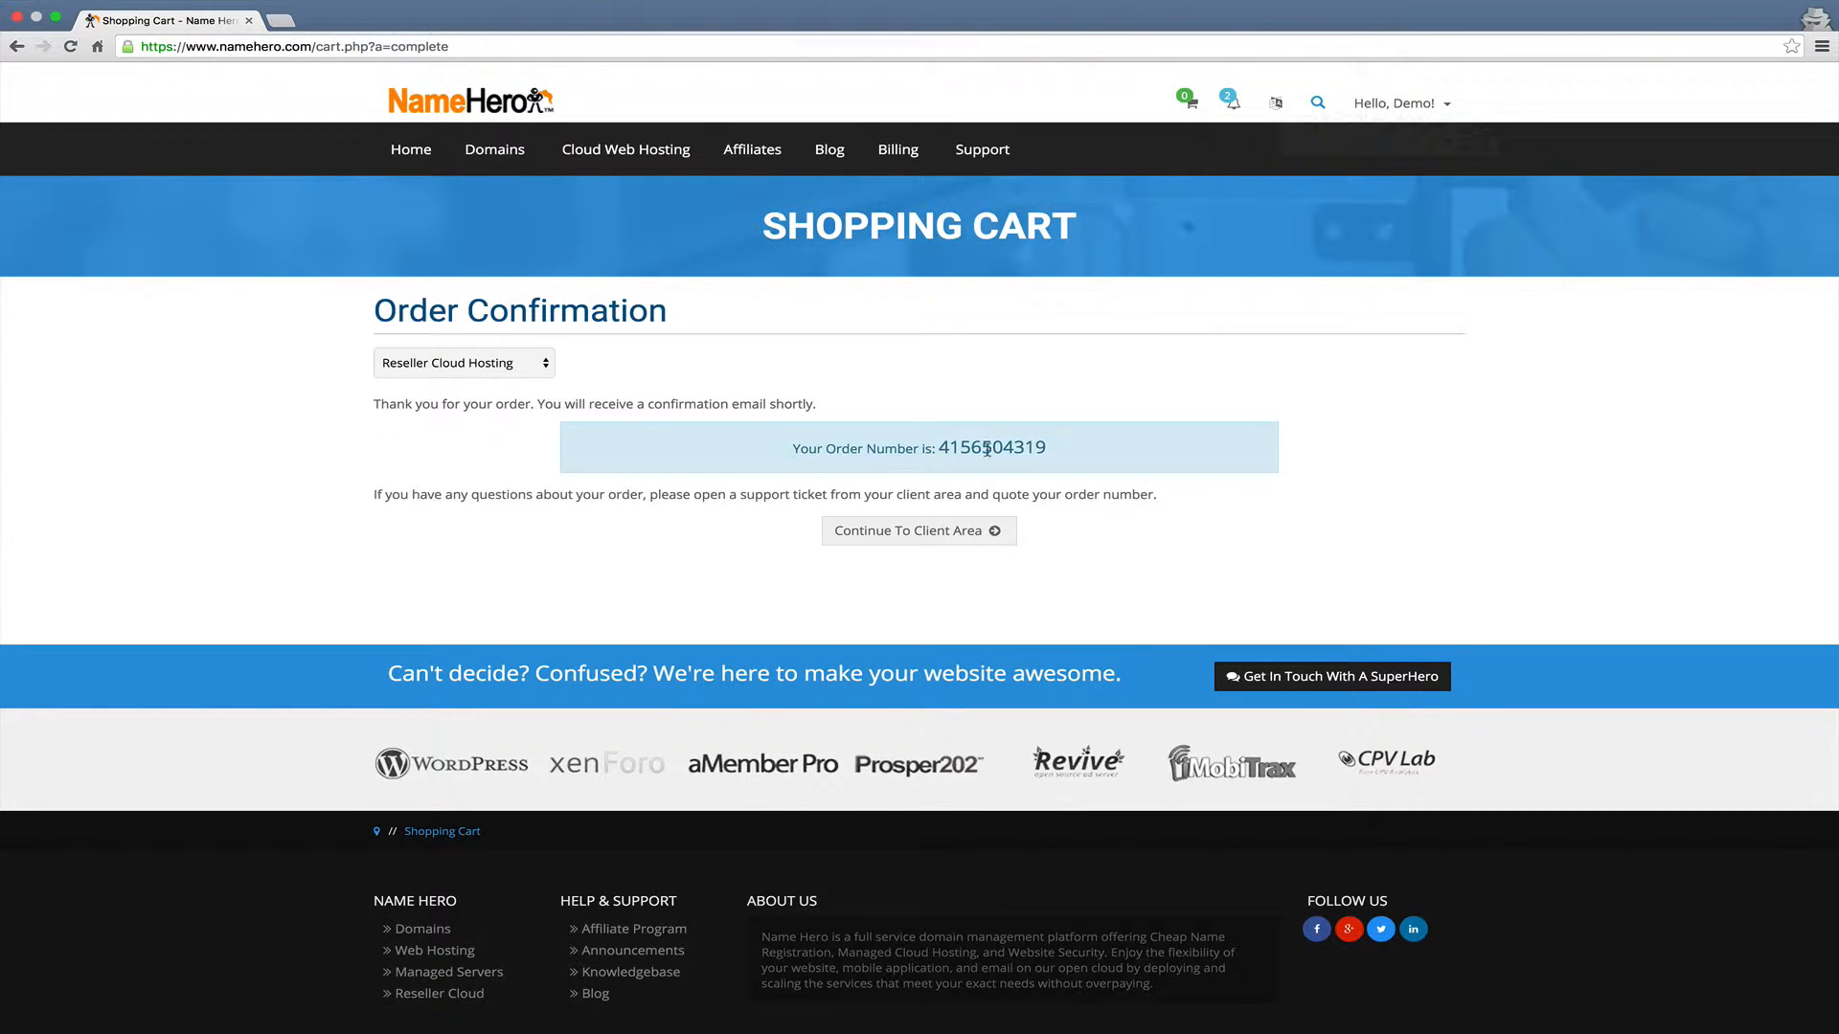
Continue from the Order Confirmation page to the Client Area dashboard
click(919, 530)
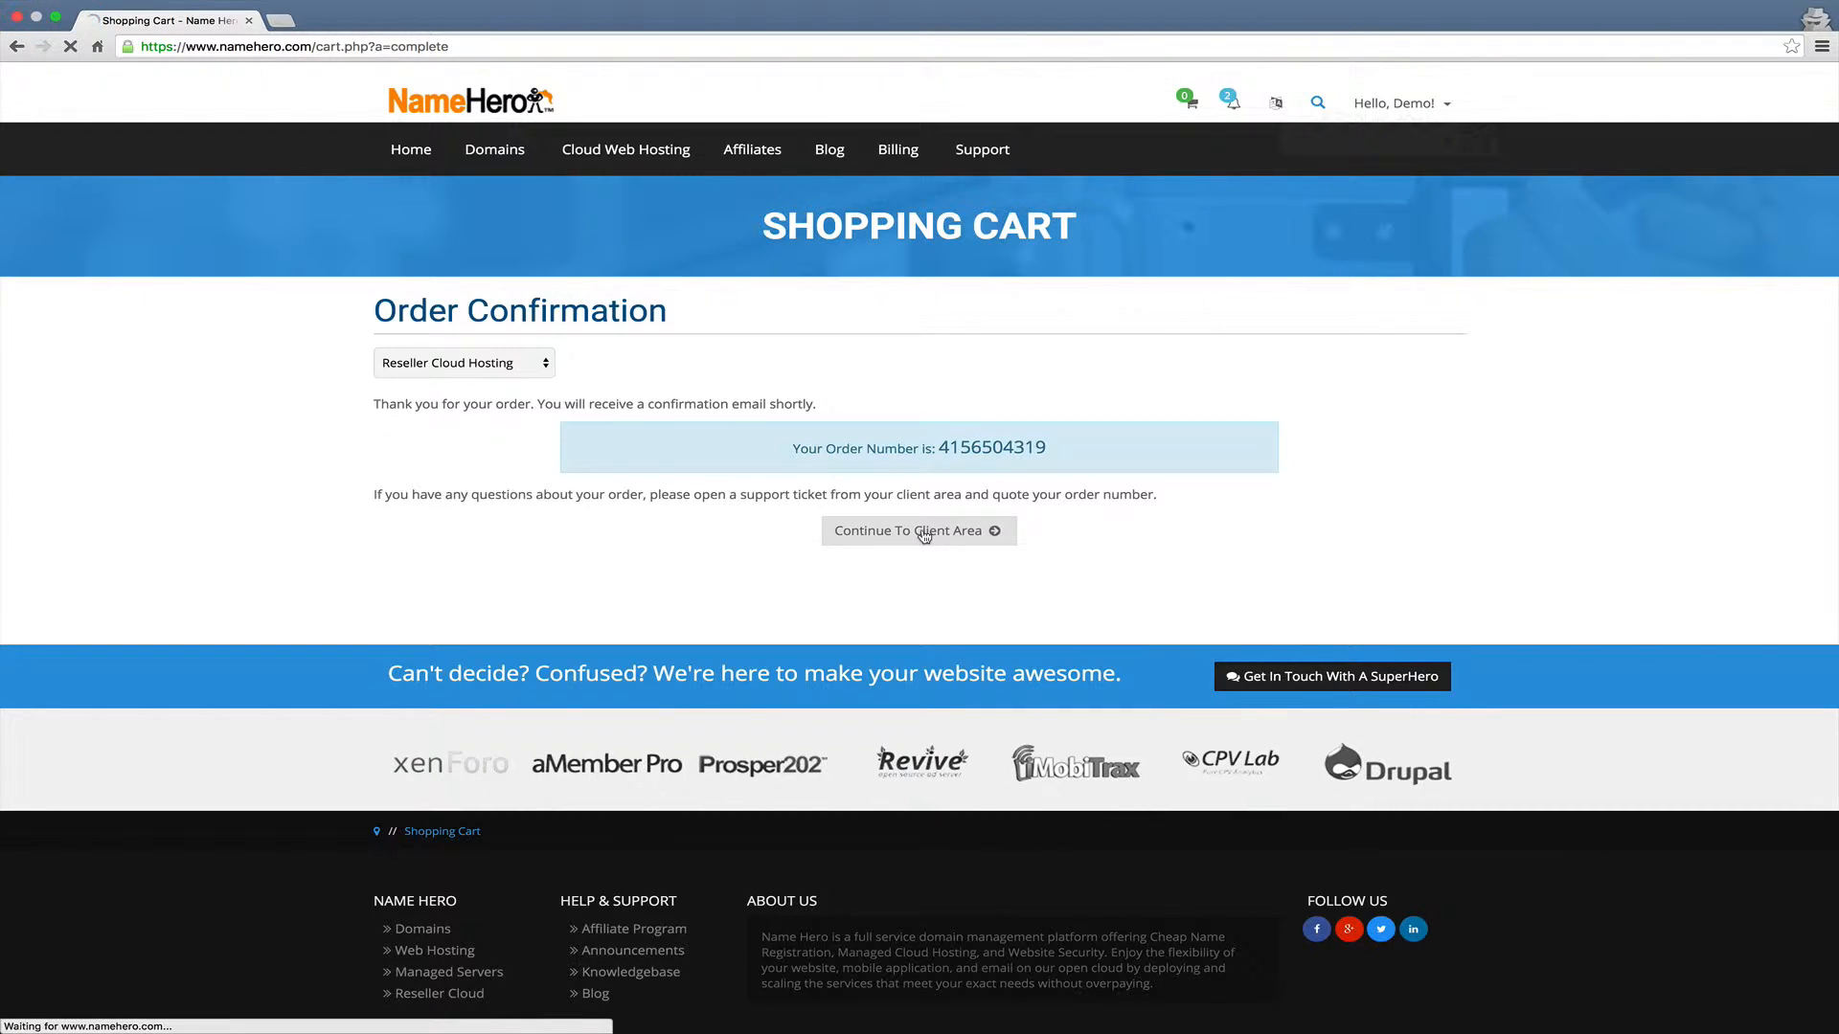
click(918, 530)
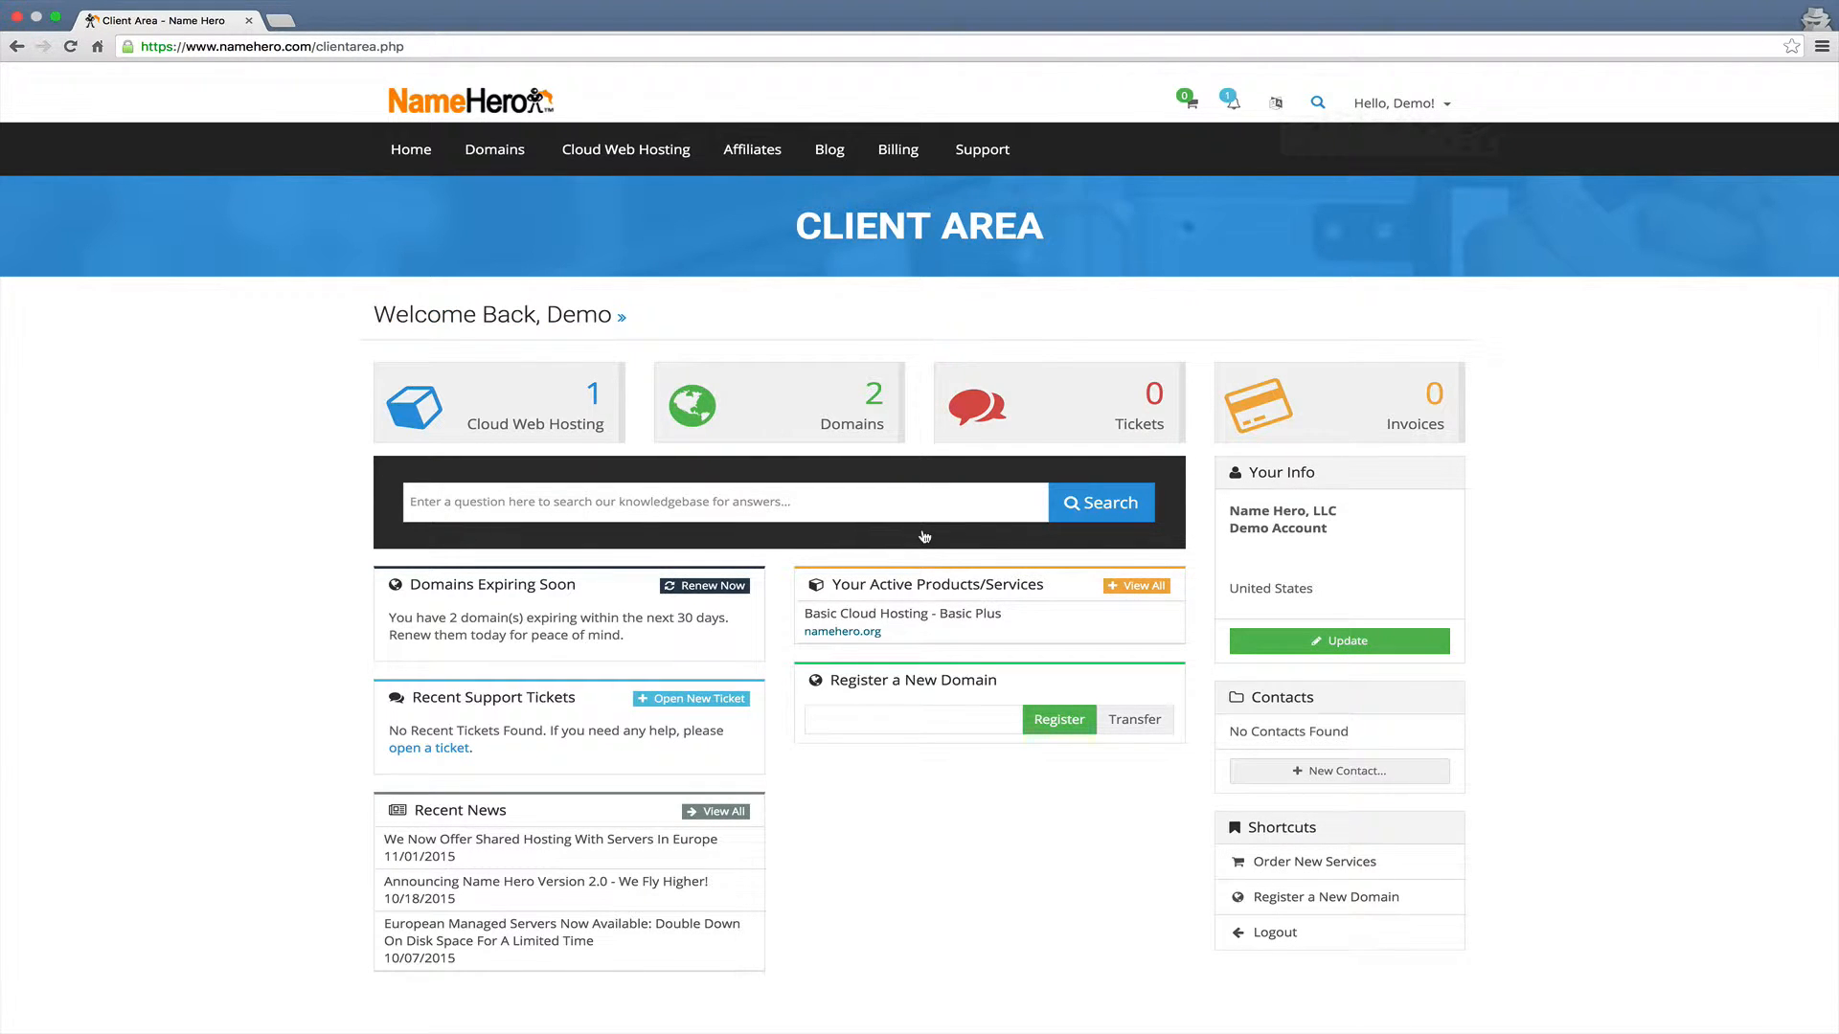
mouse_move(777, 404)
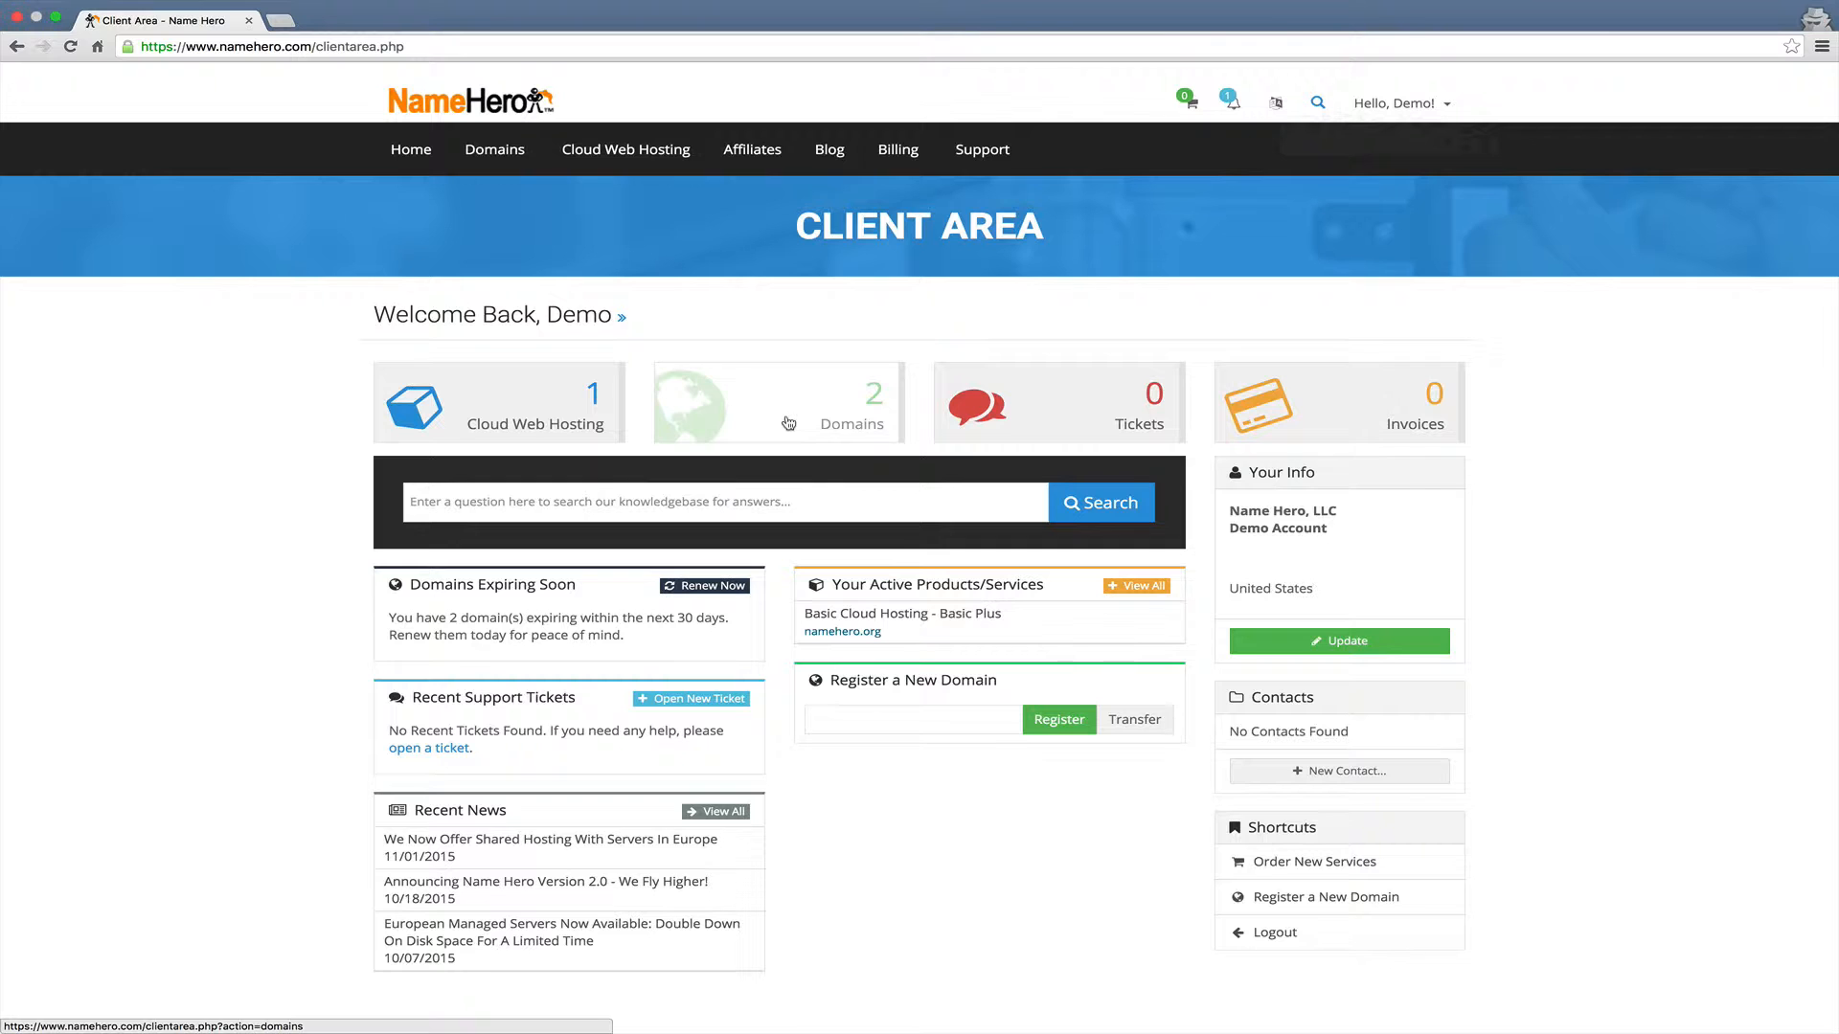
mouse_move(623, 387)
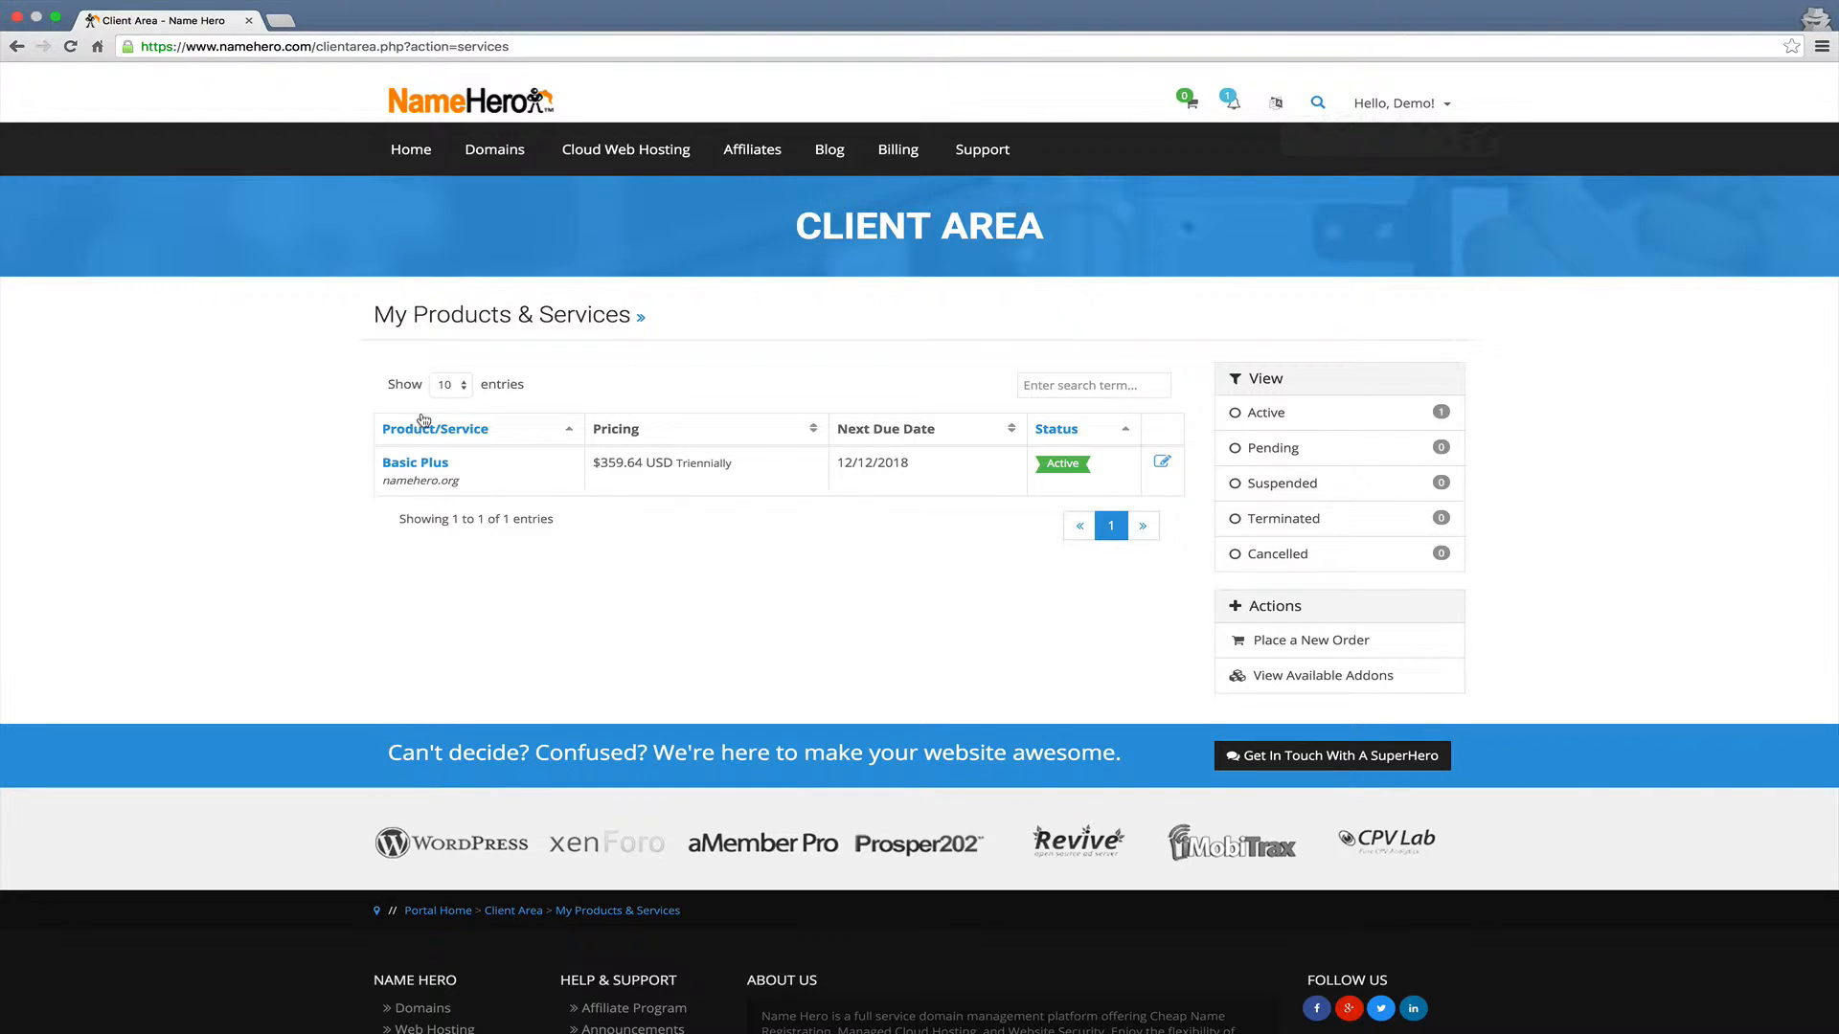
Open the namehero.org Basic Plus product from My Products & Services
click(414, 462)
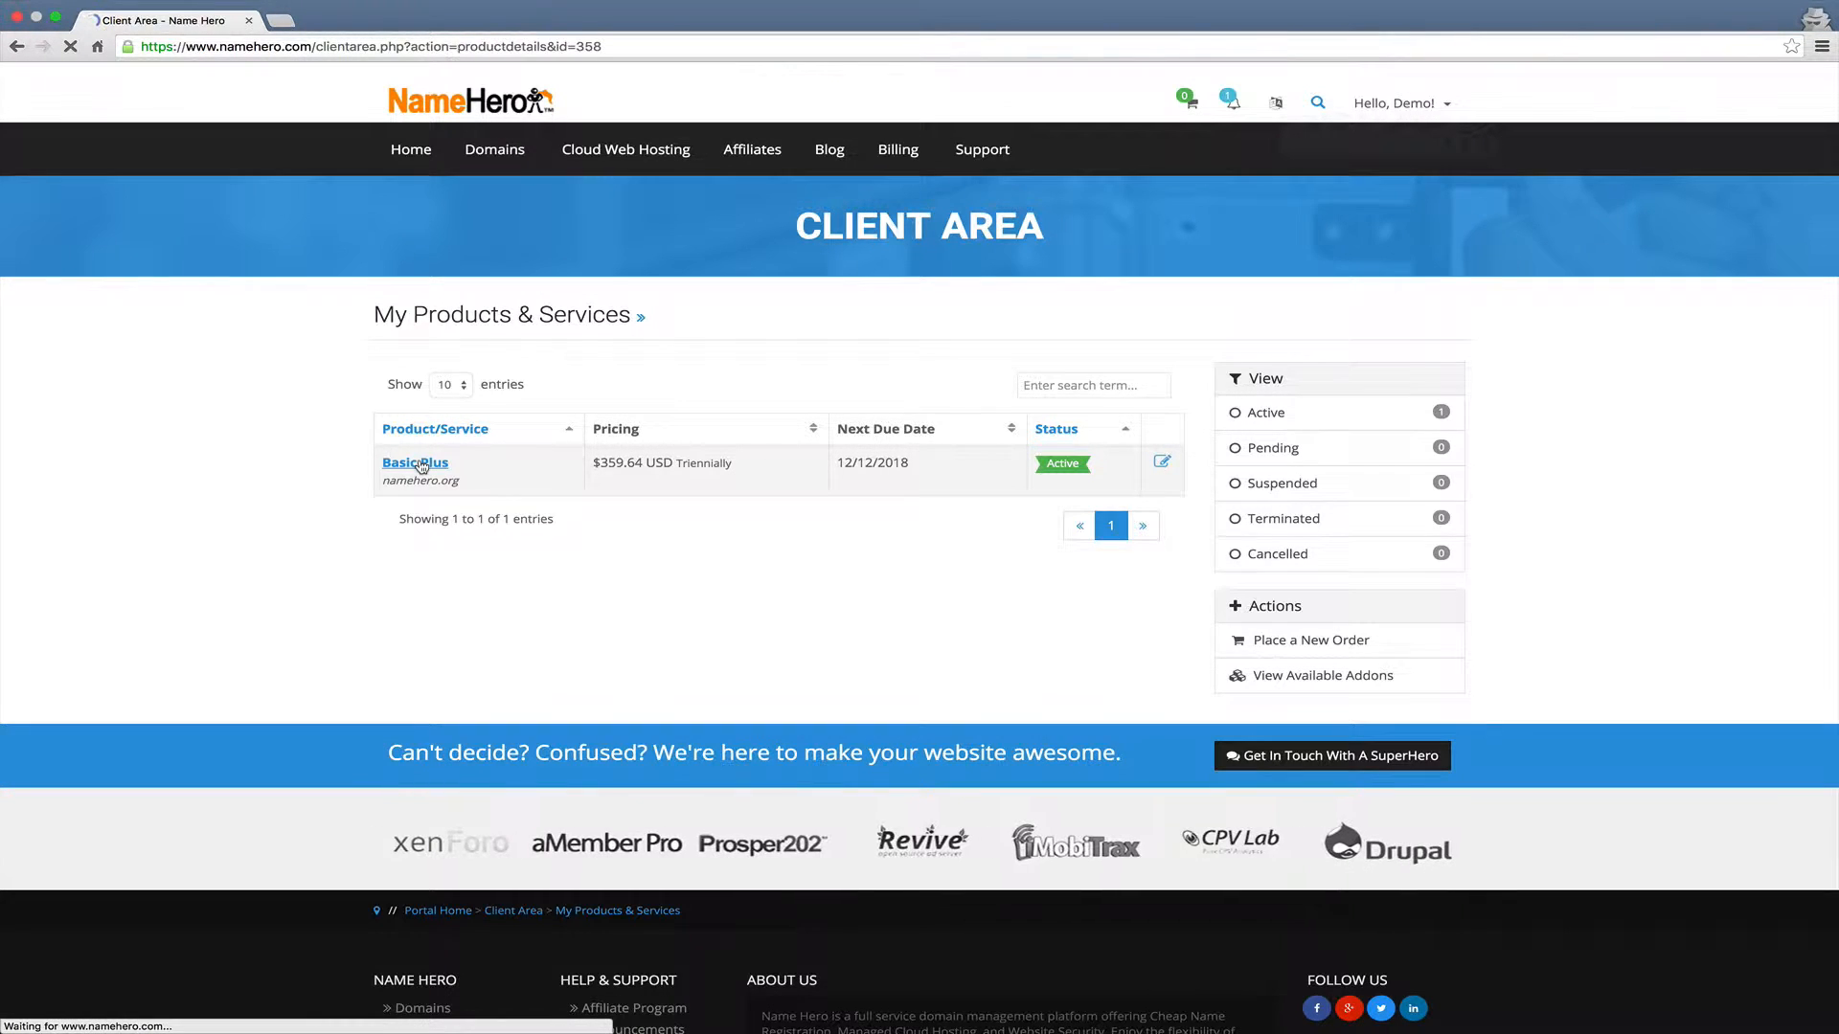
Review the Basic Plus details on server paul.namehero.net and open the Domains menu
click(415, 462)
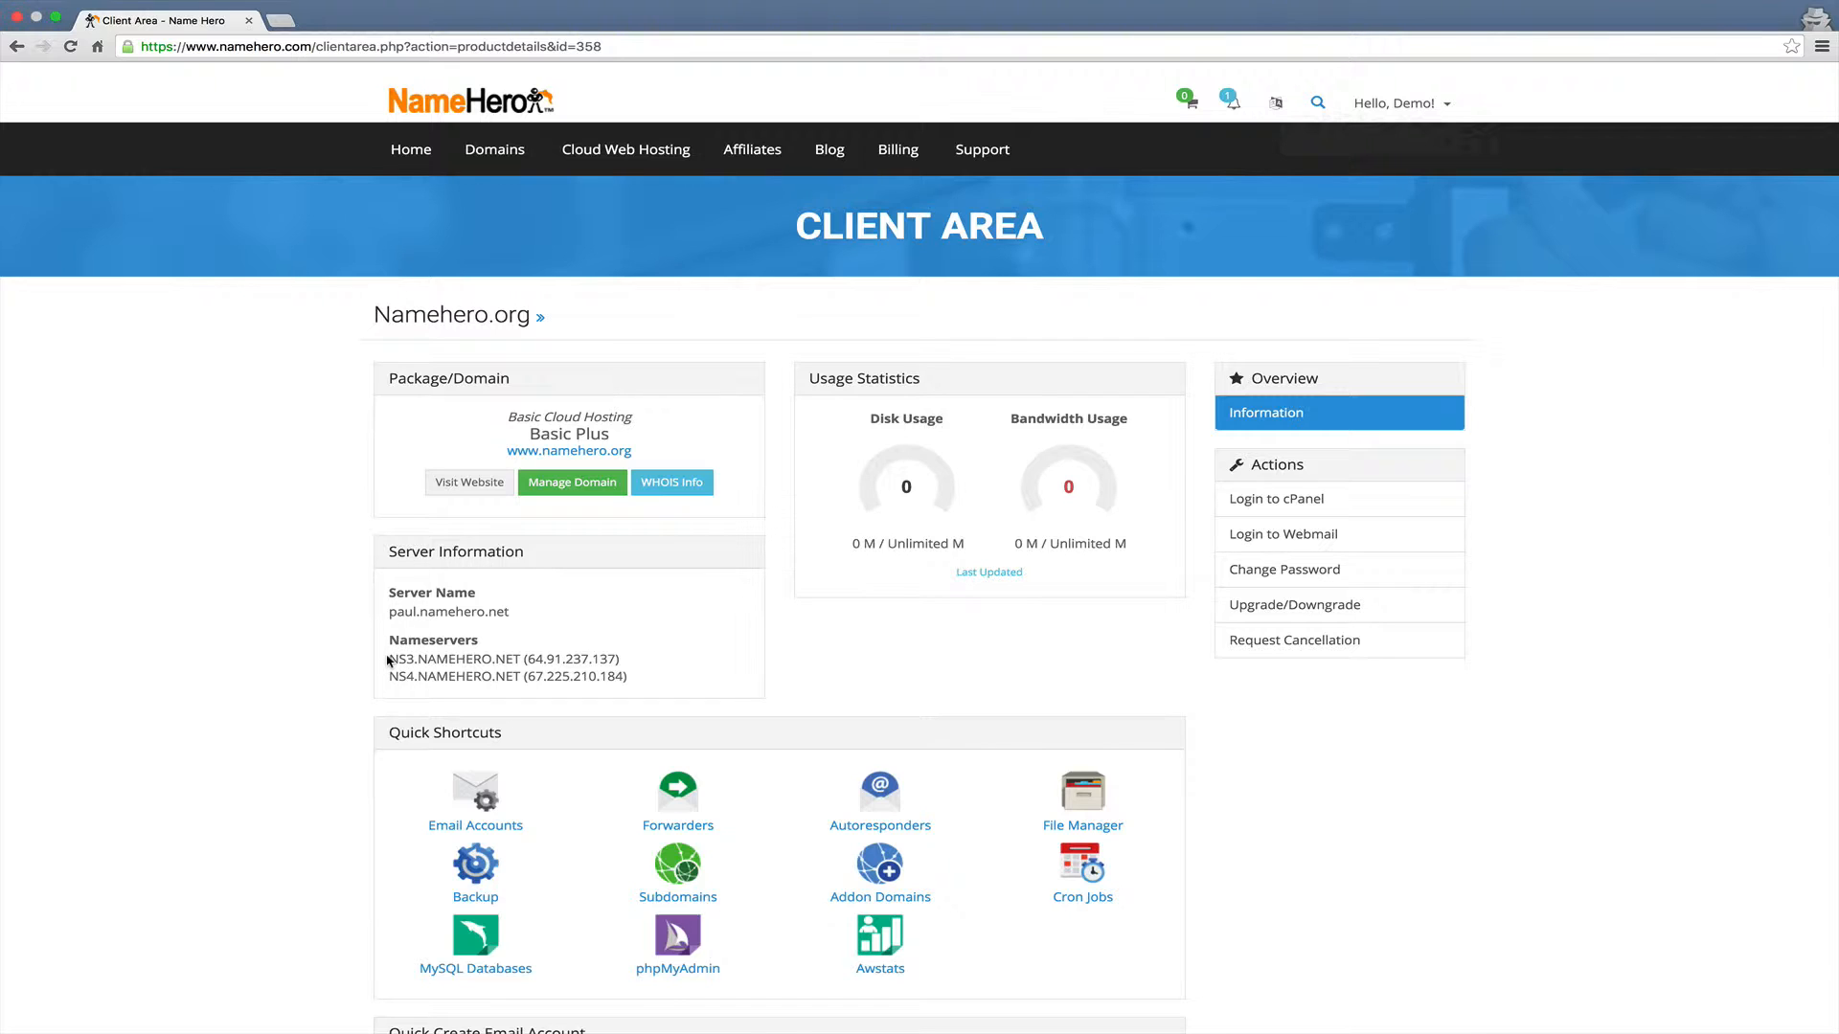
mouse_move(526, 653)
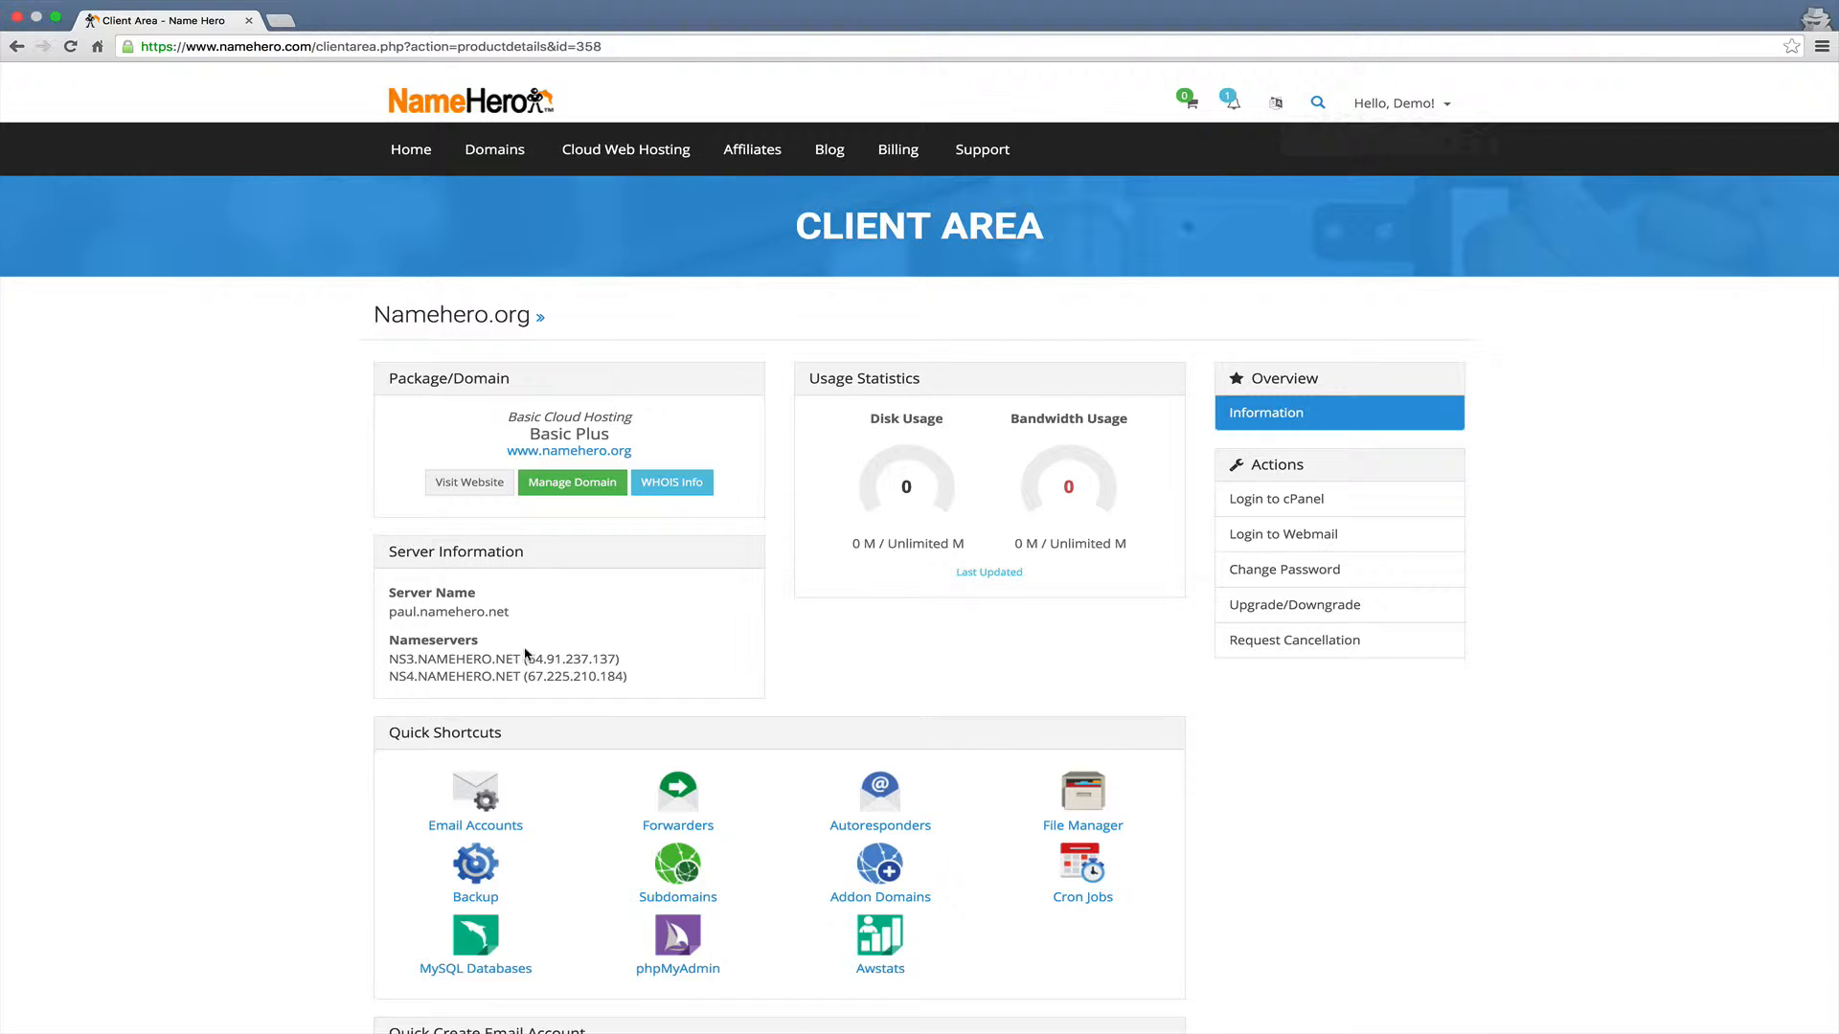
mouse_move(430, 690)
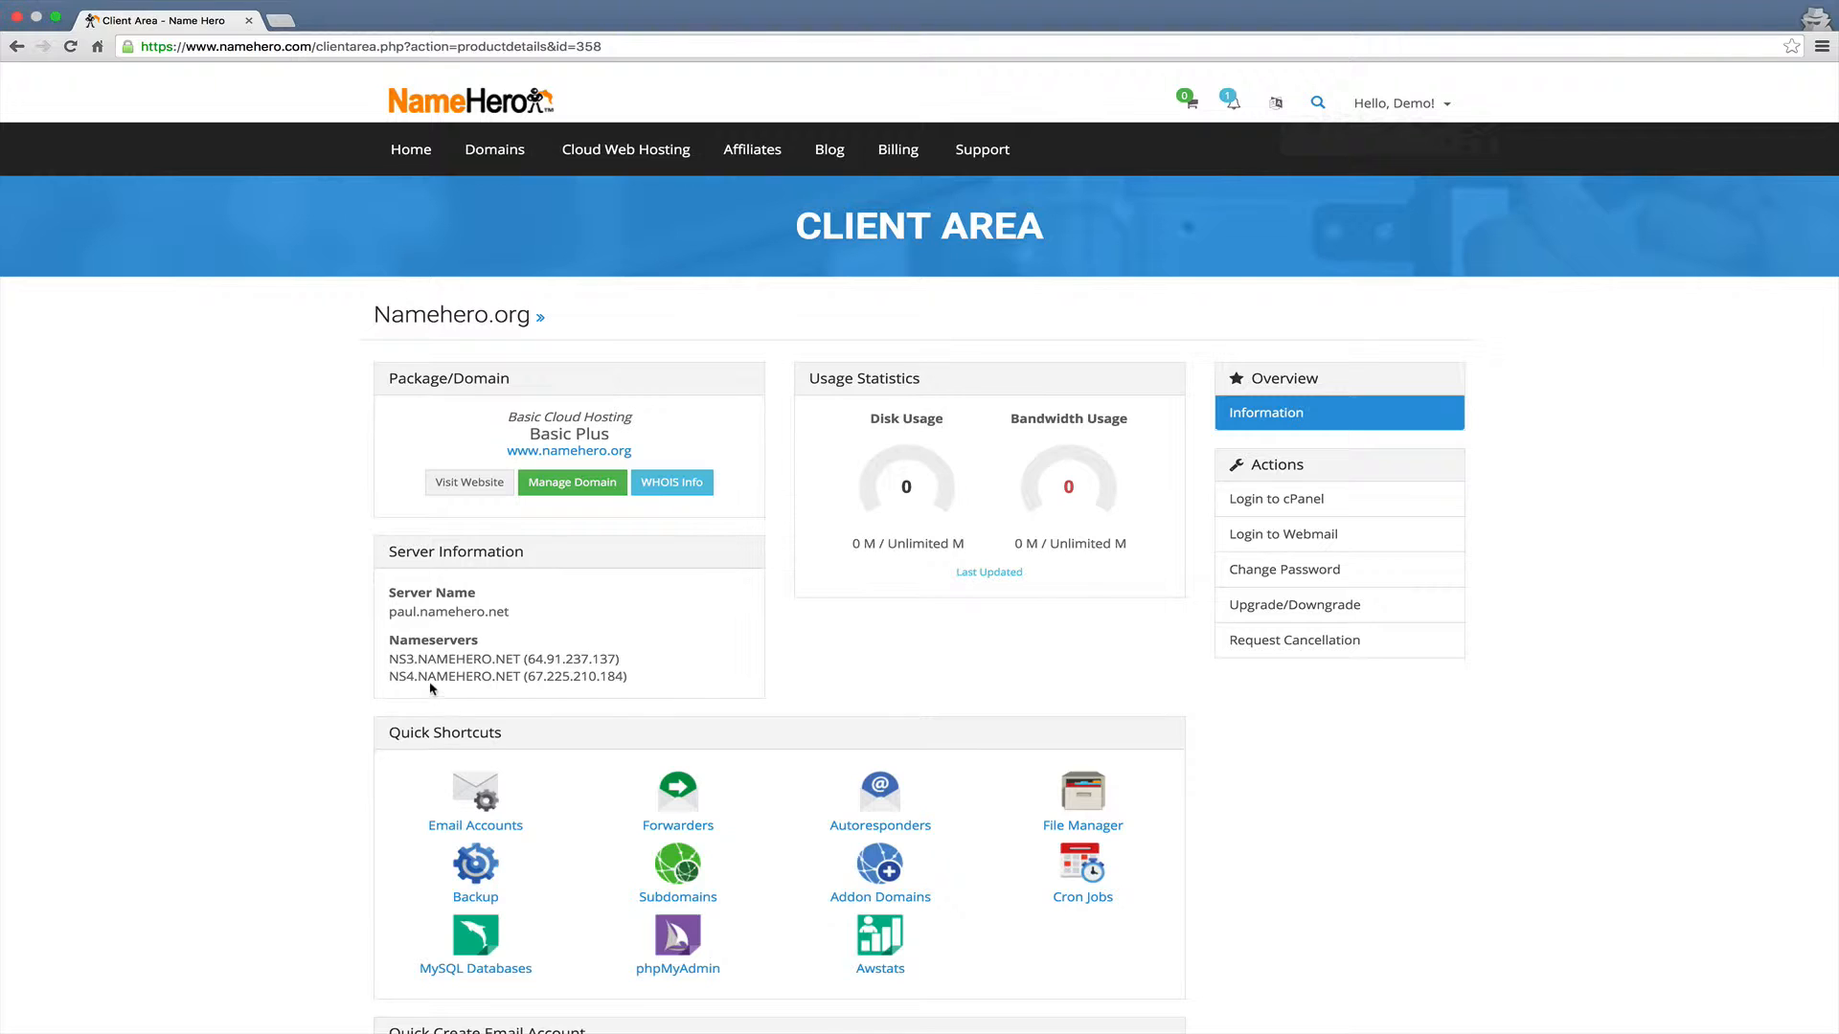
mouse_move(514, 669)
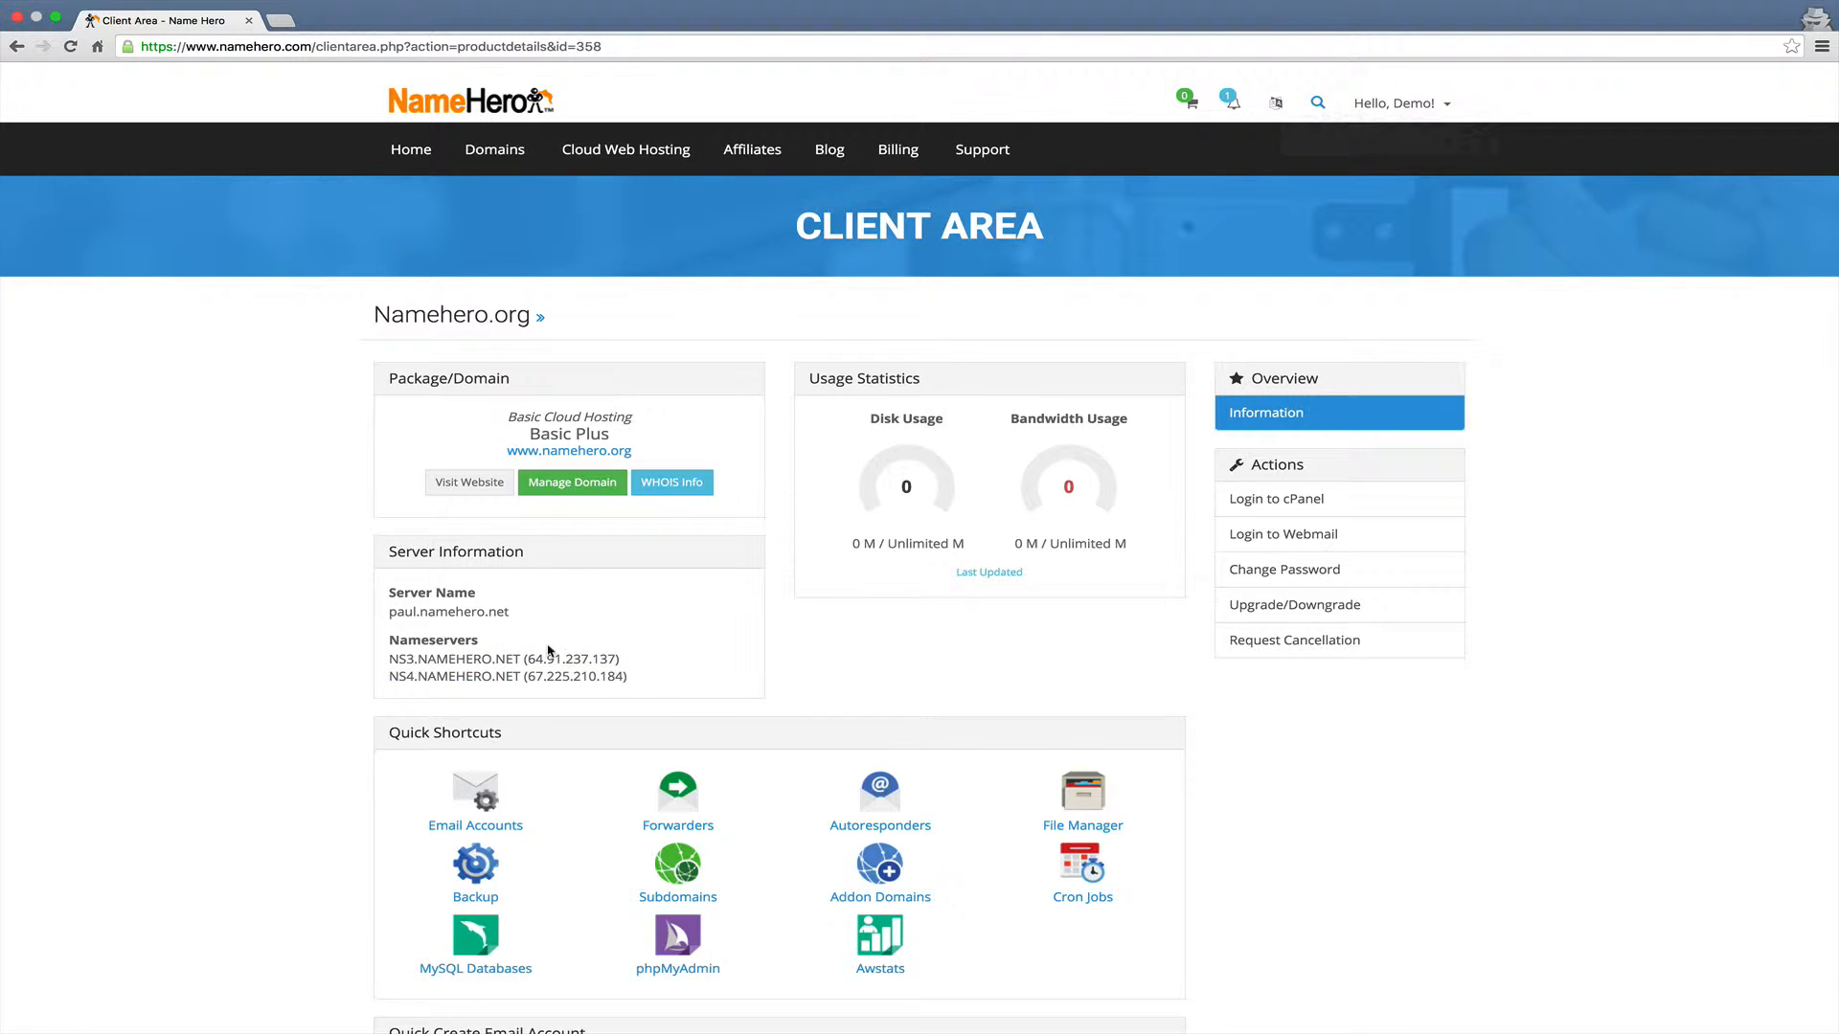
click(494, 150)
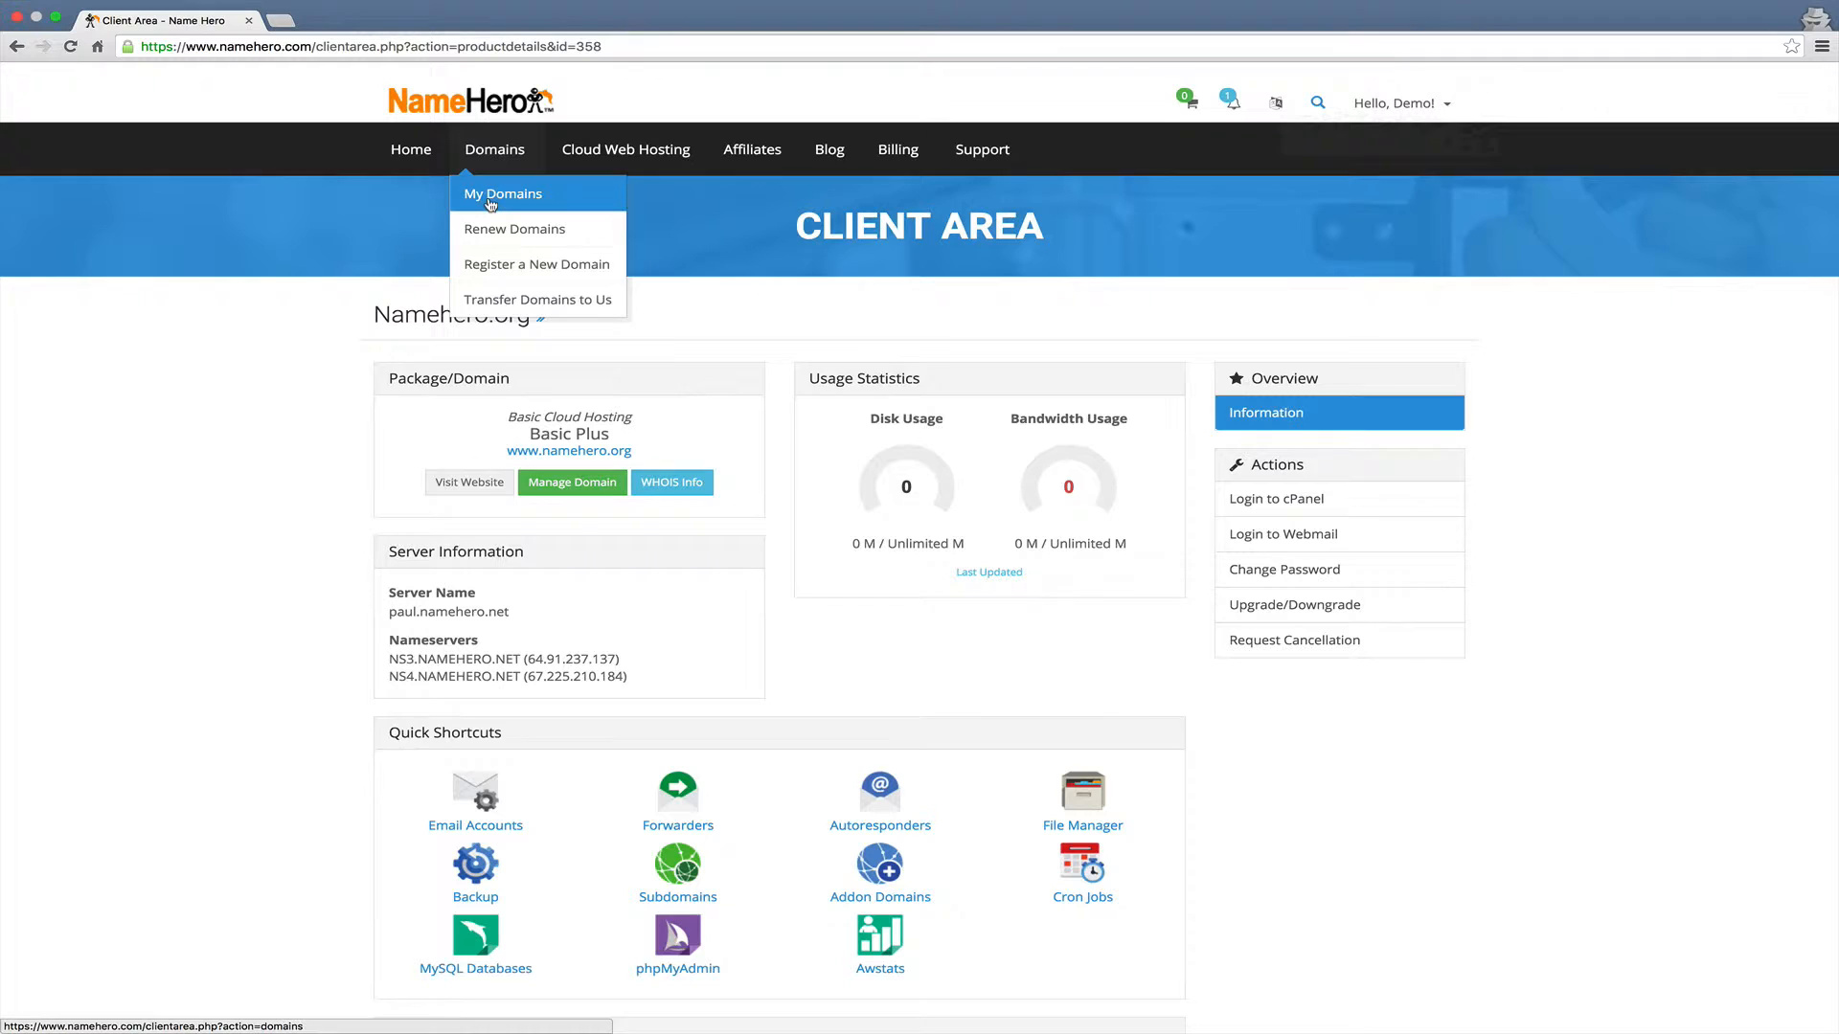
Open namehero.org's management overview from Domains > My Domains
click(502, 194)
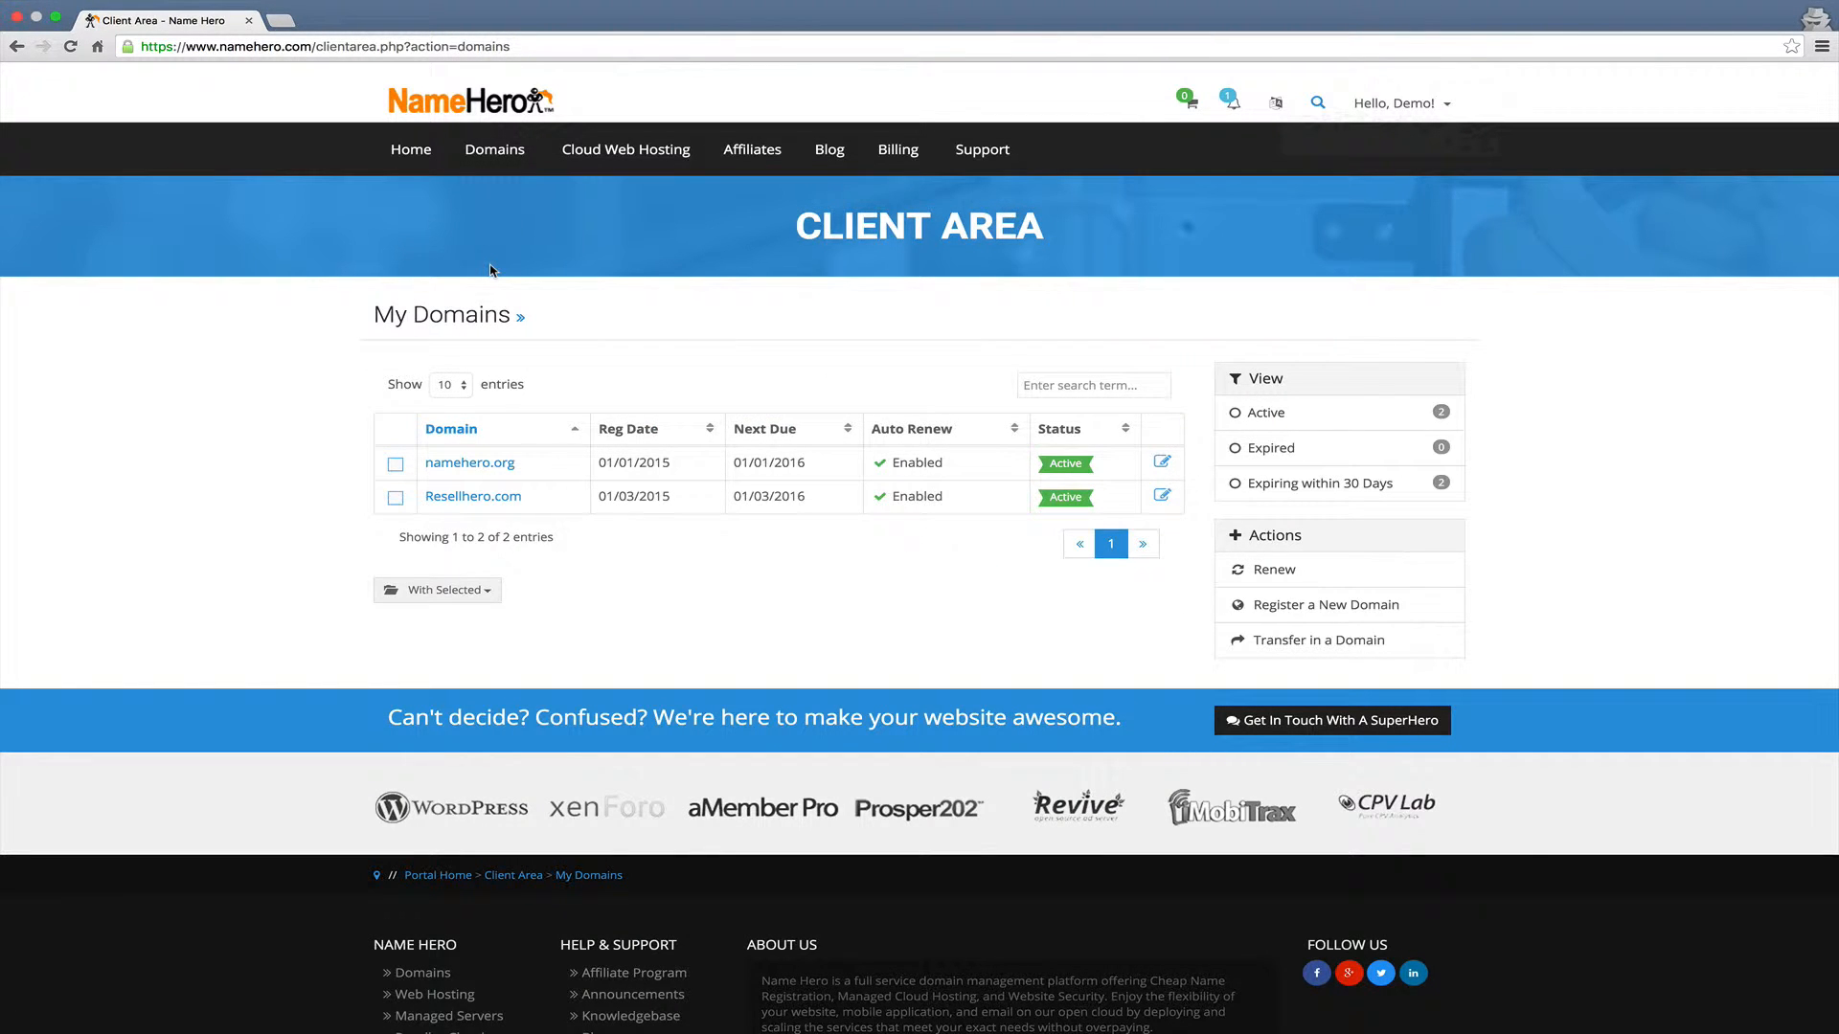
click(470, 462)
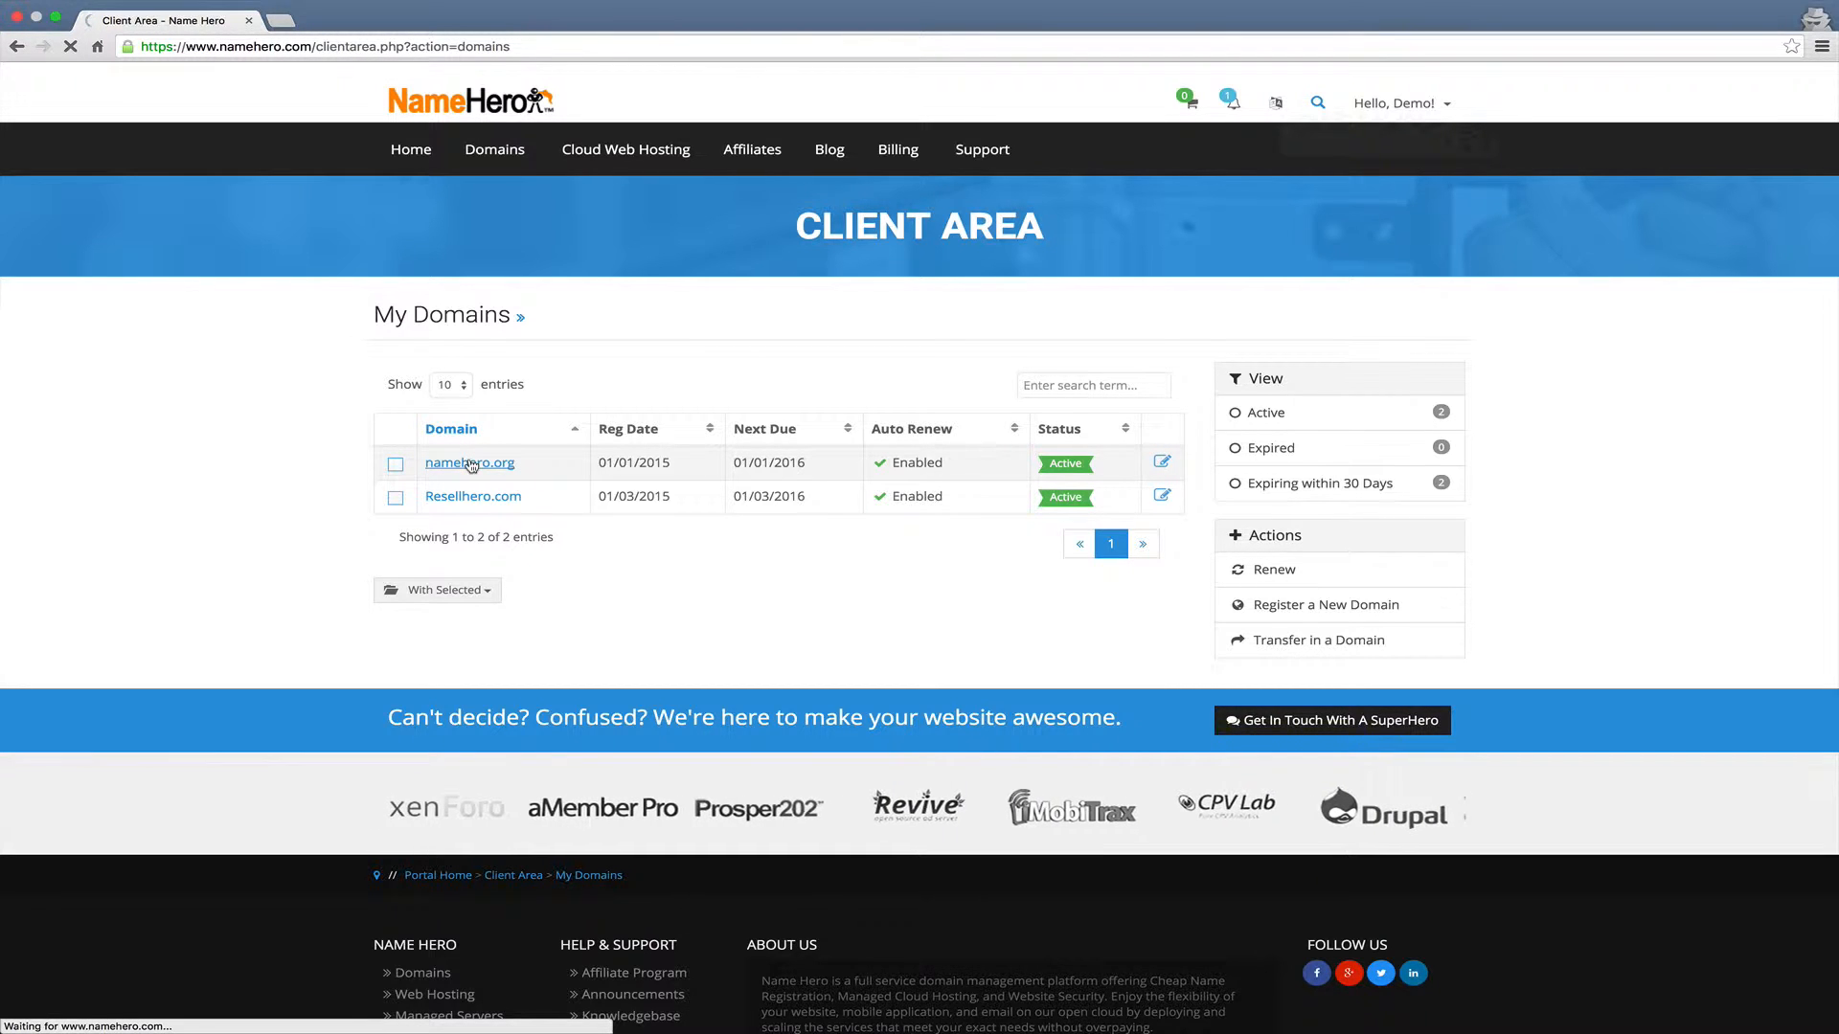
click(469, 461)
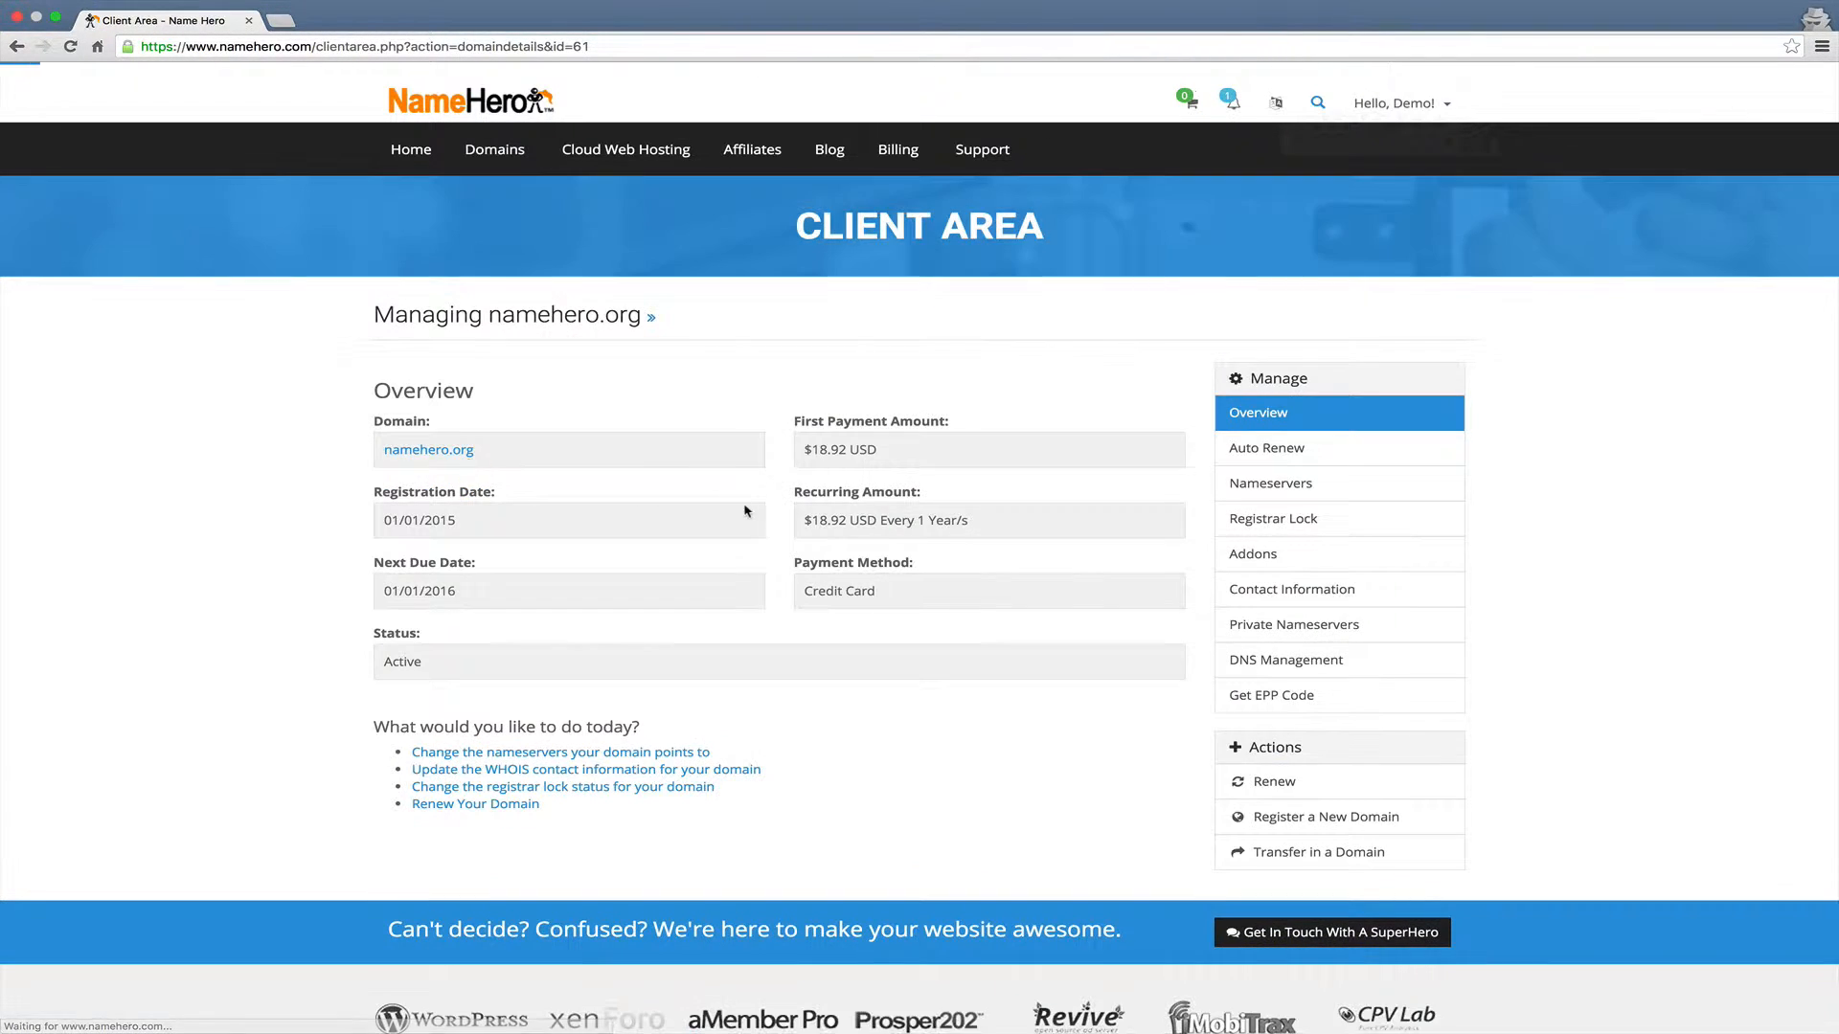
View namehero.org's nameservers, ns3.namehero.net and ns4.namehero.net
click(1270, 483)
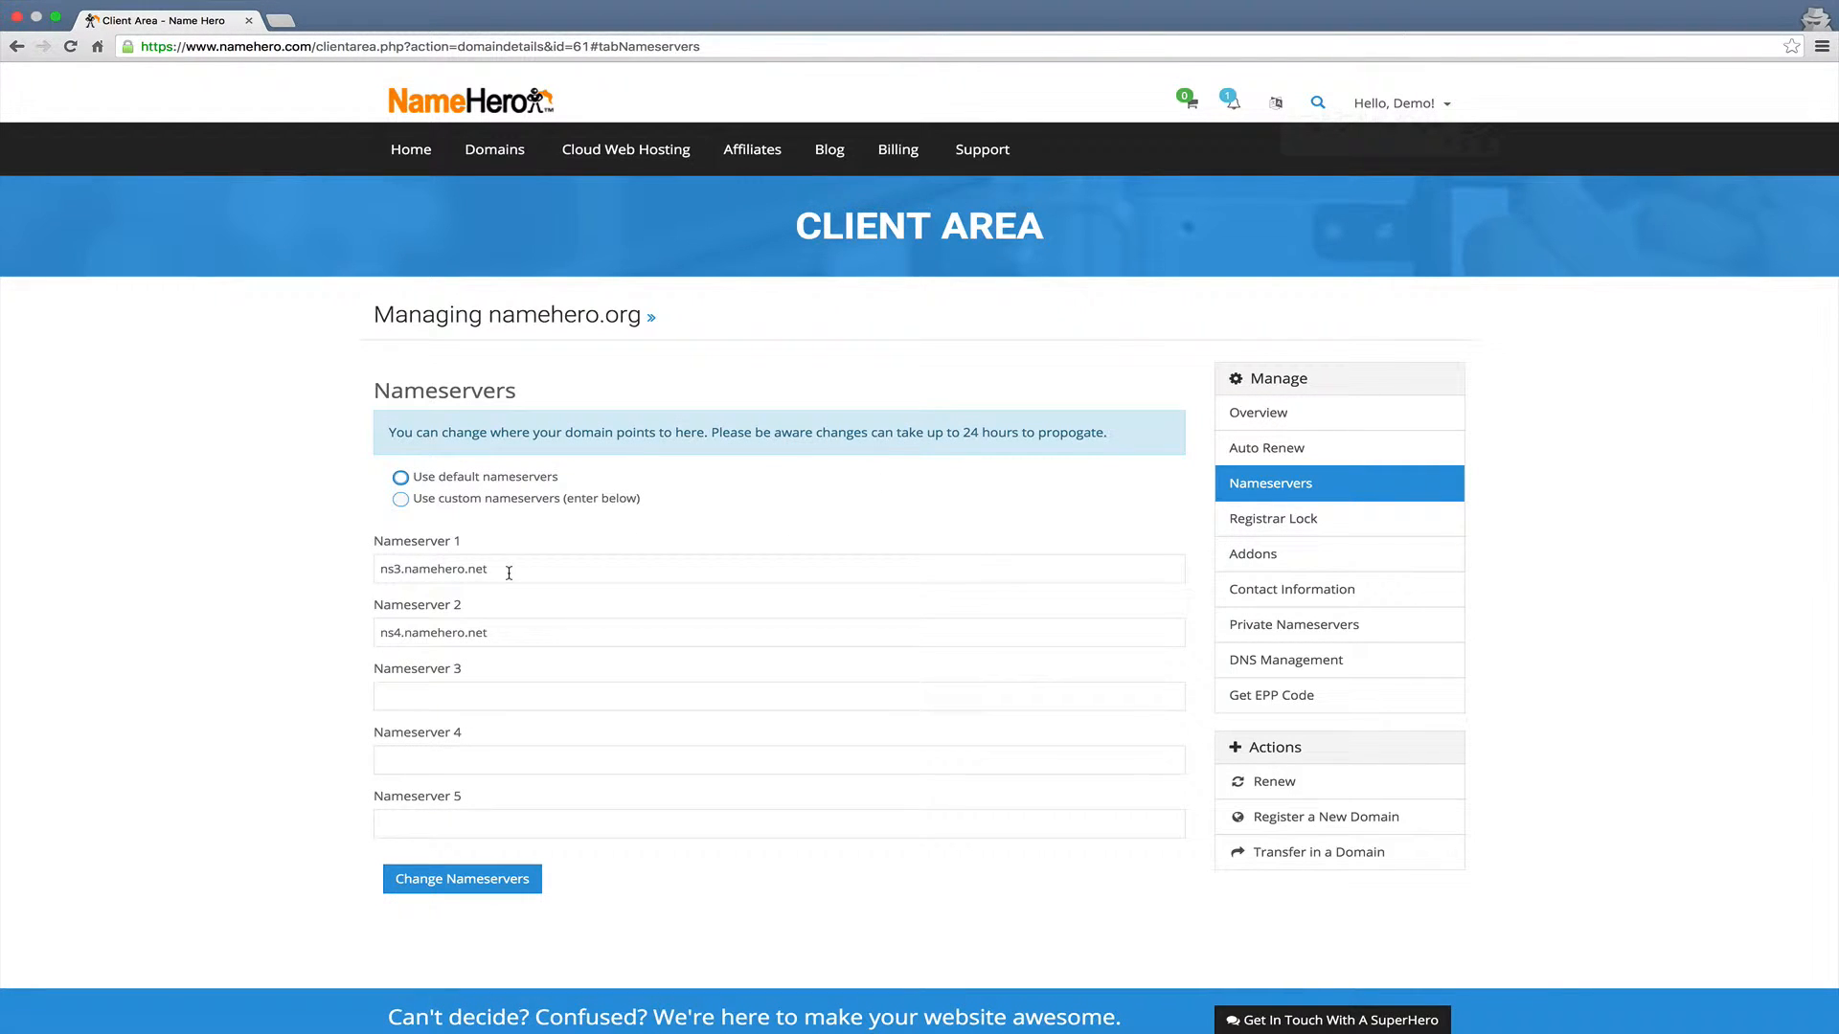
click(434, 632)
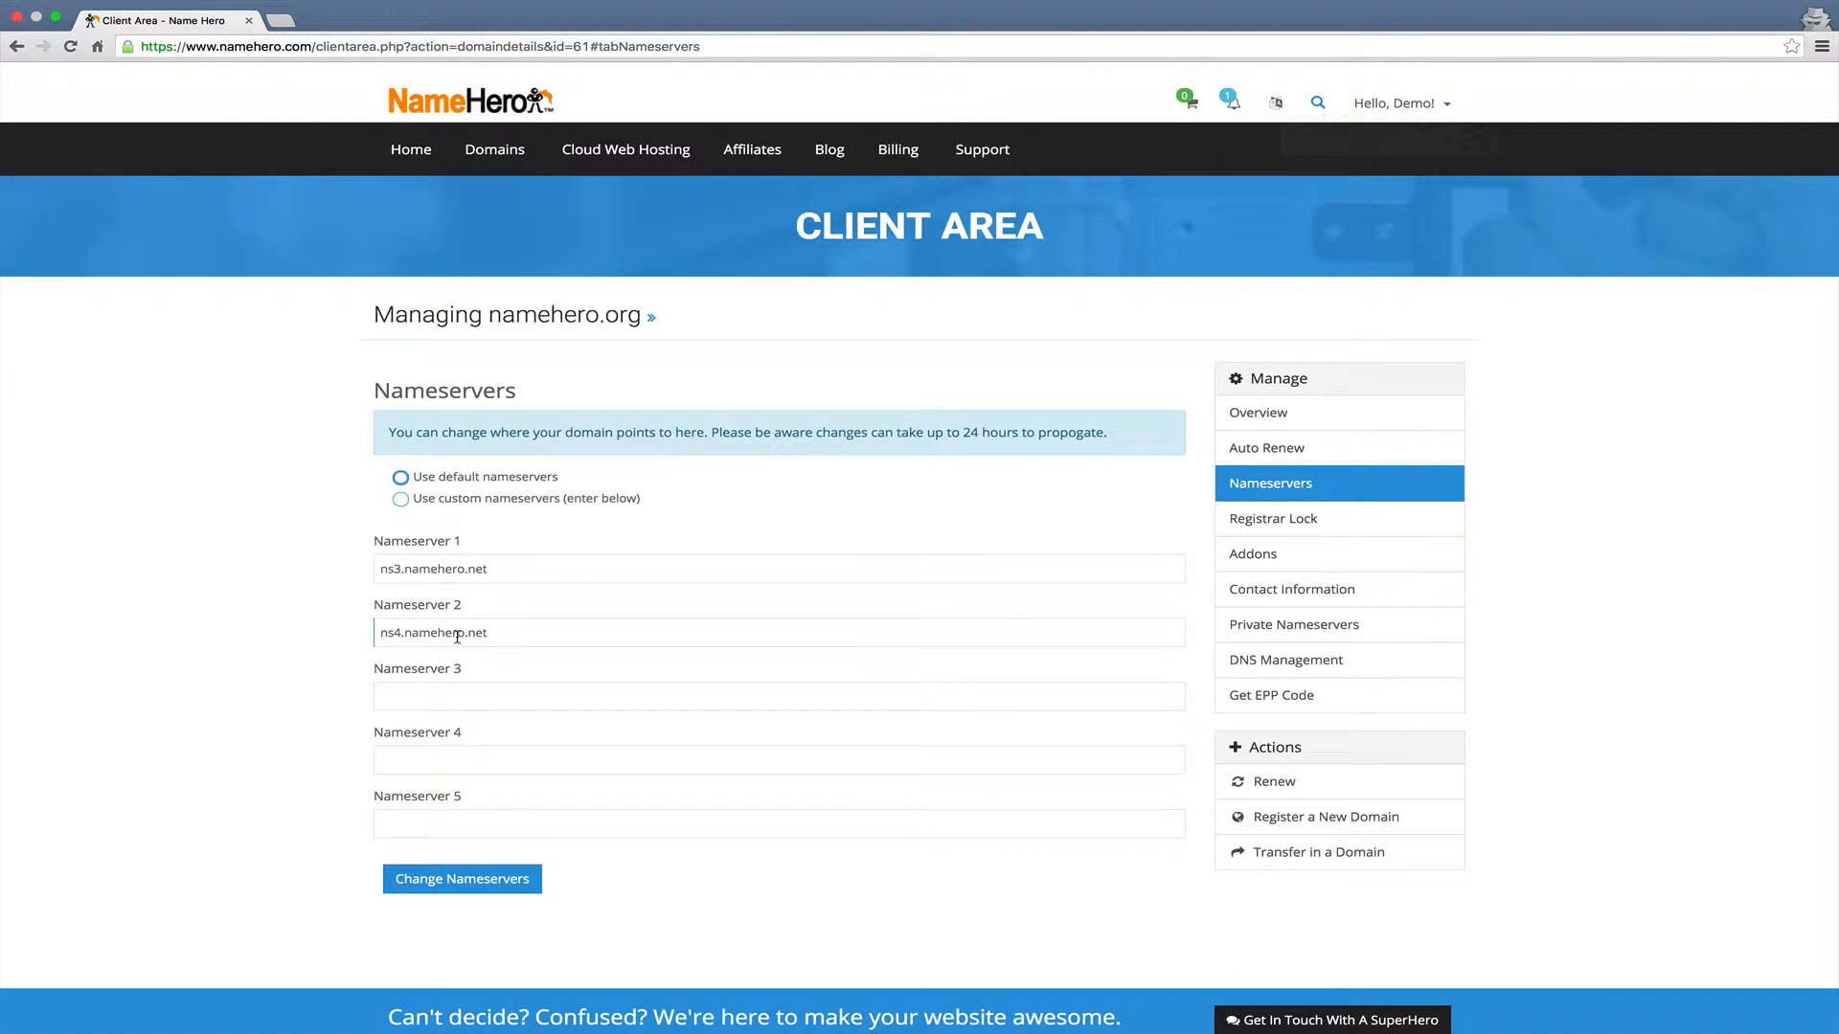
click(494, 149)
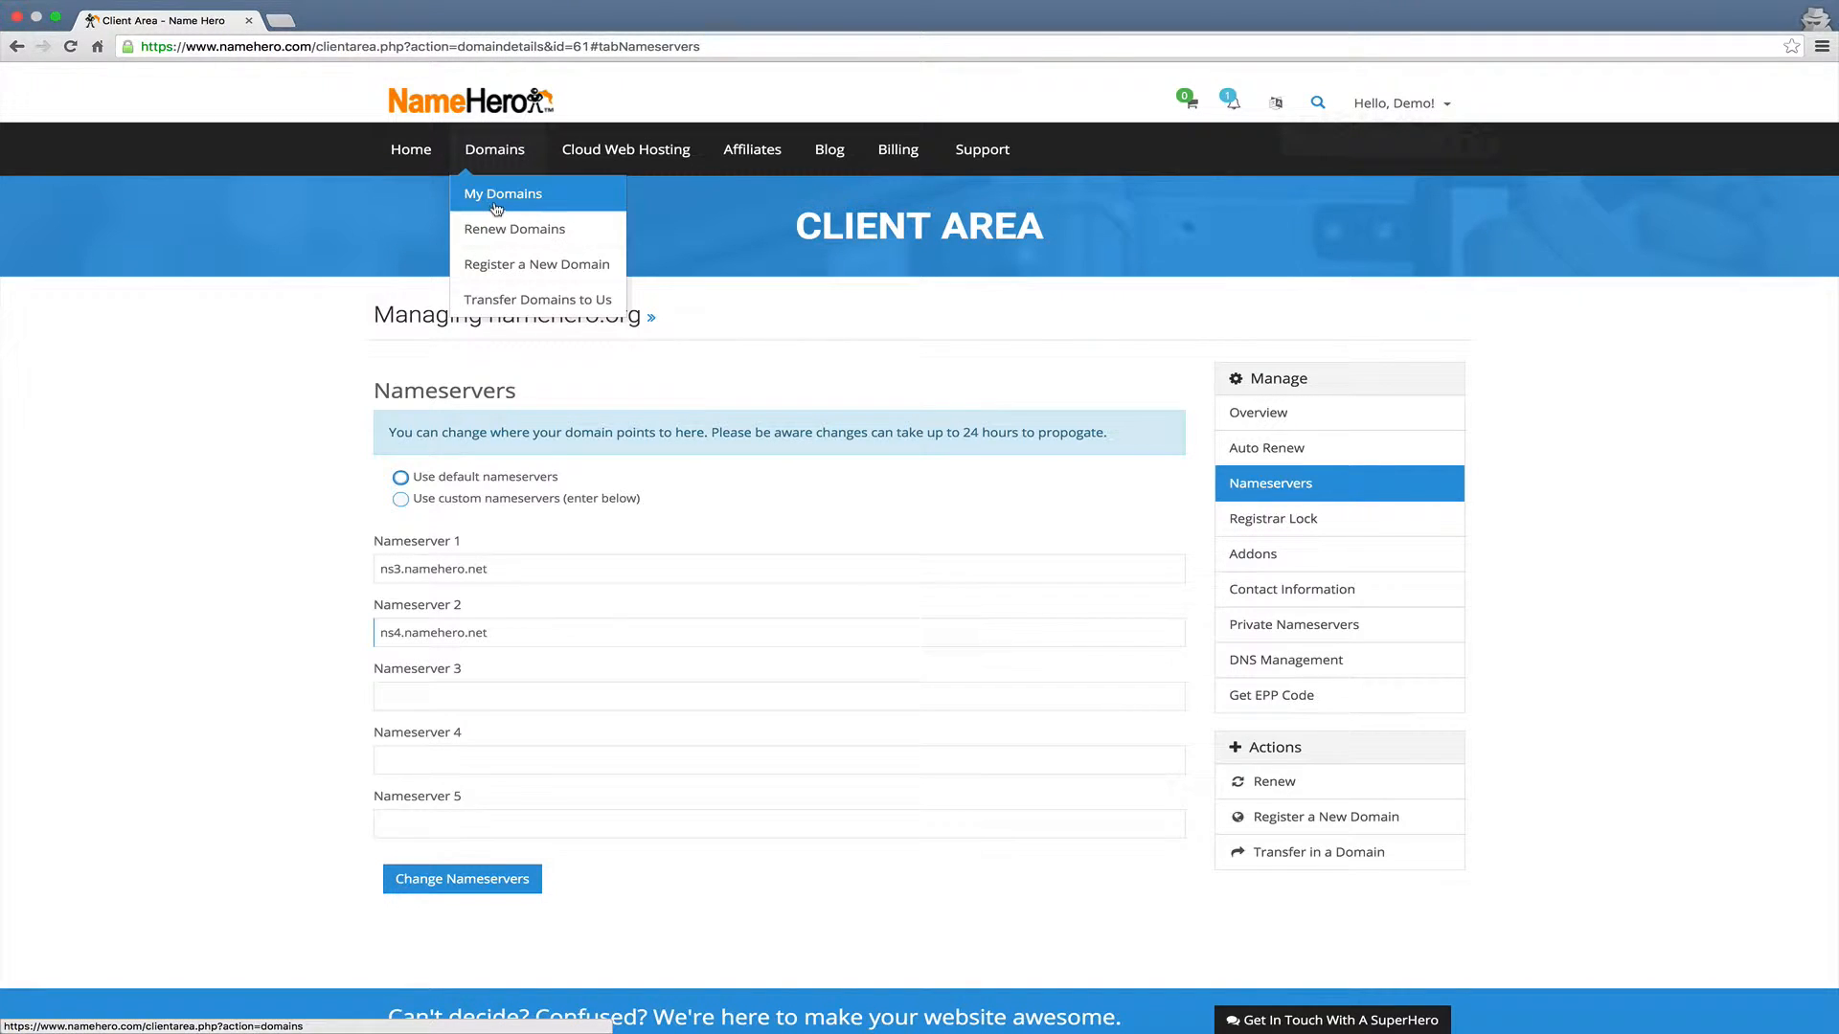
Verify Resellhero.com uses ns3/ns4.namehero.net nameservers, then return to the client area home
click(503, 193)
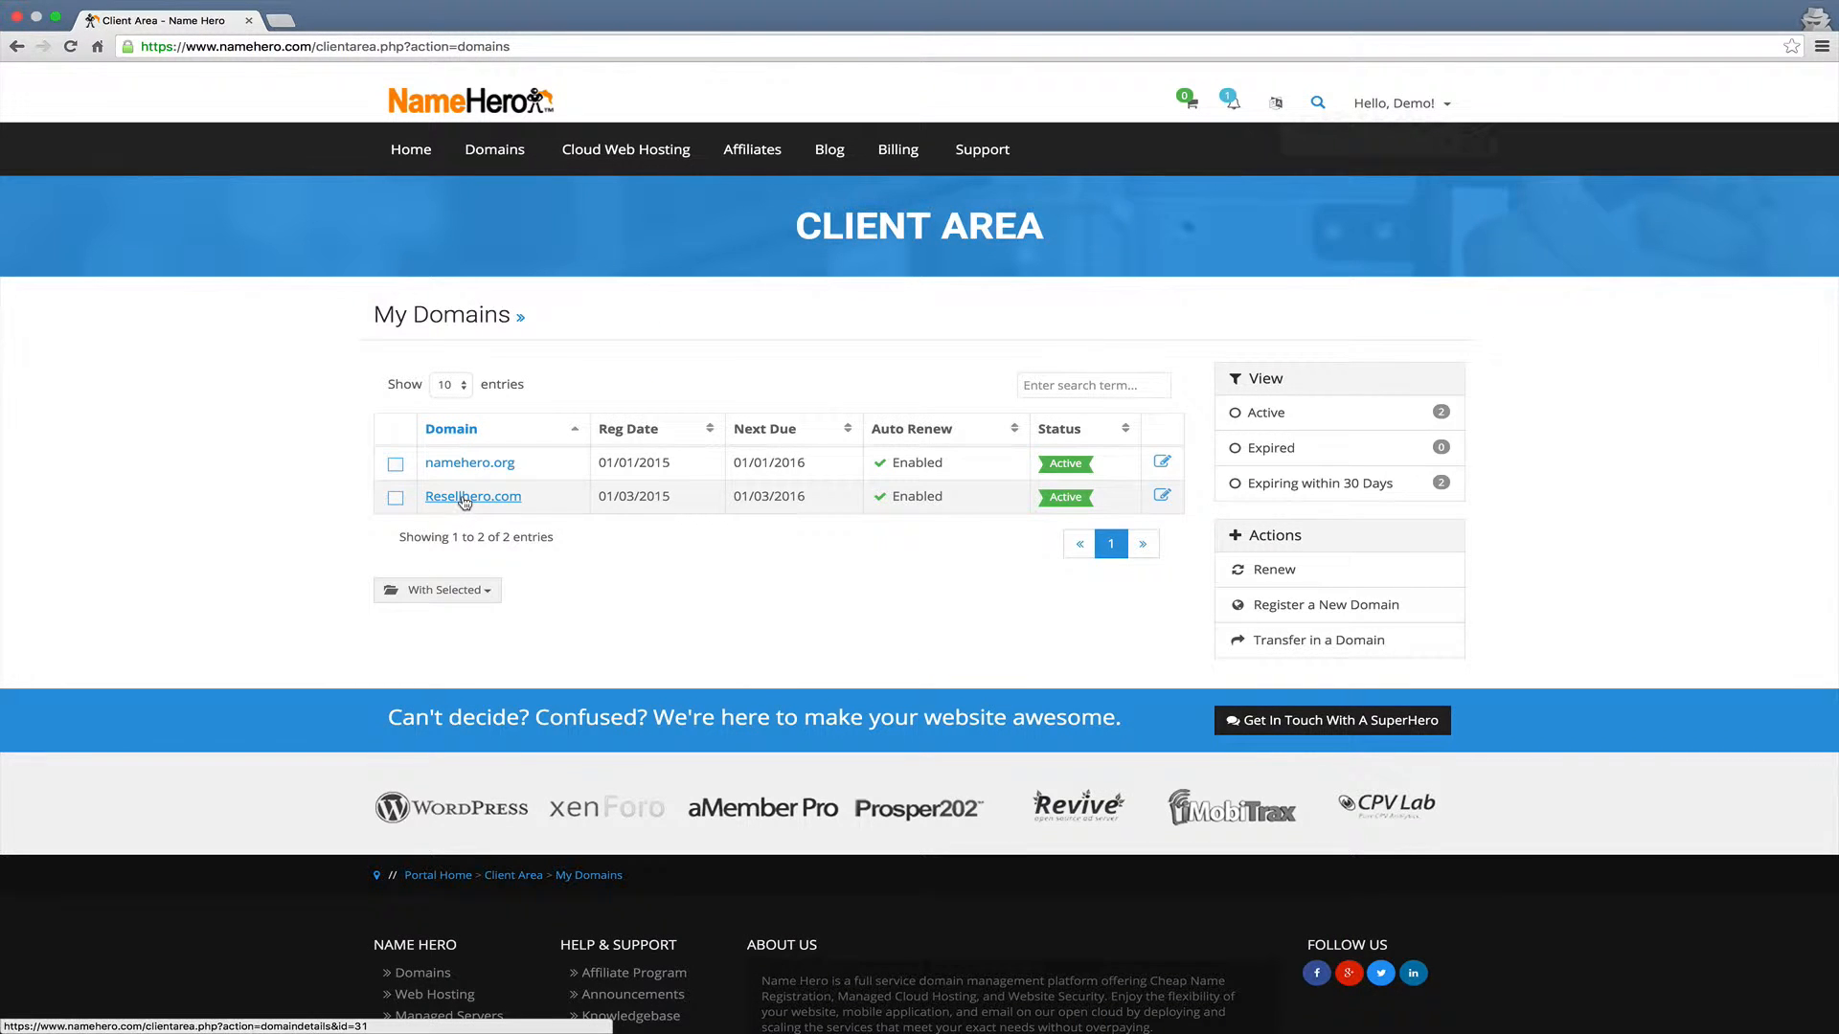
click(472, 495)
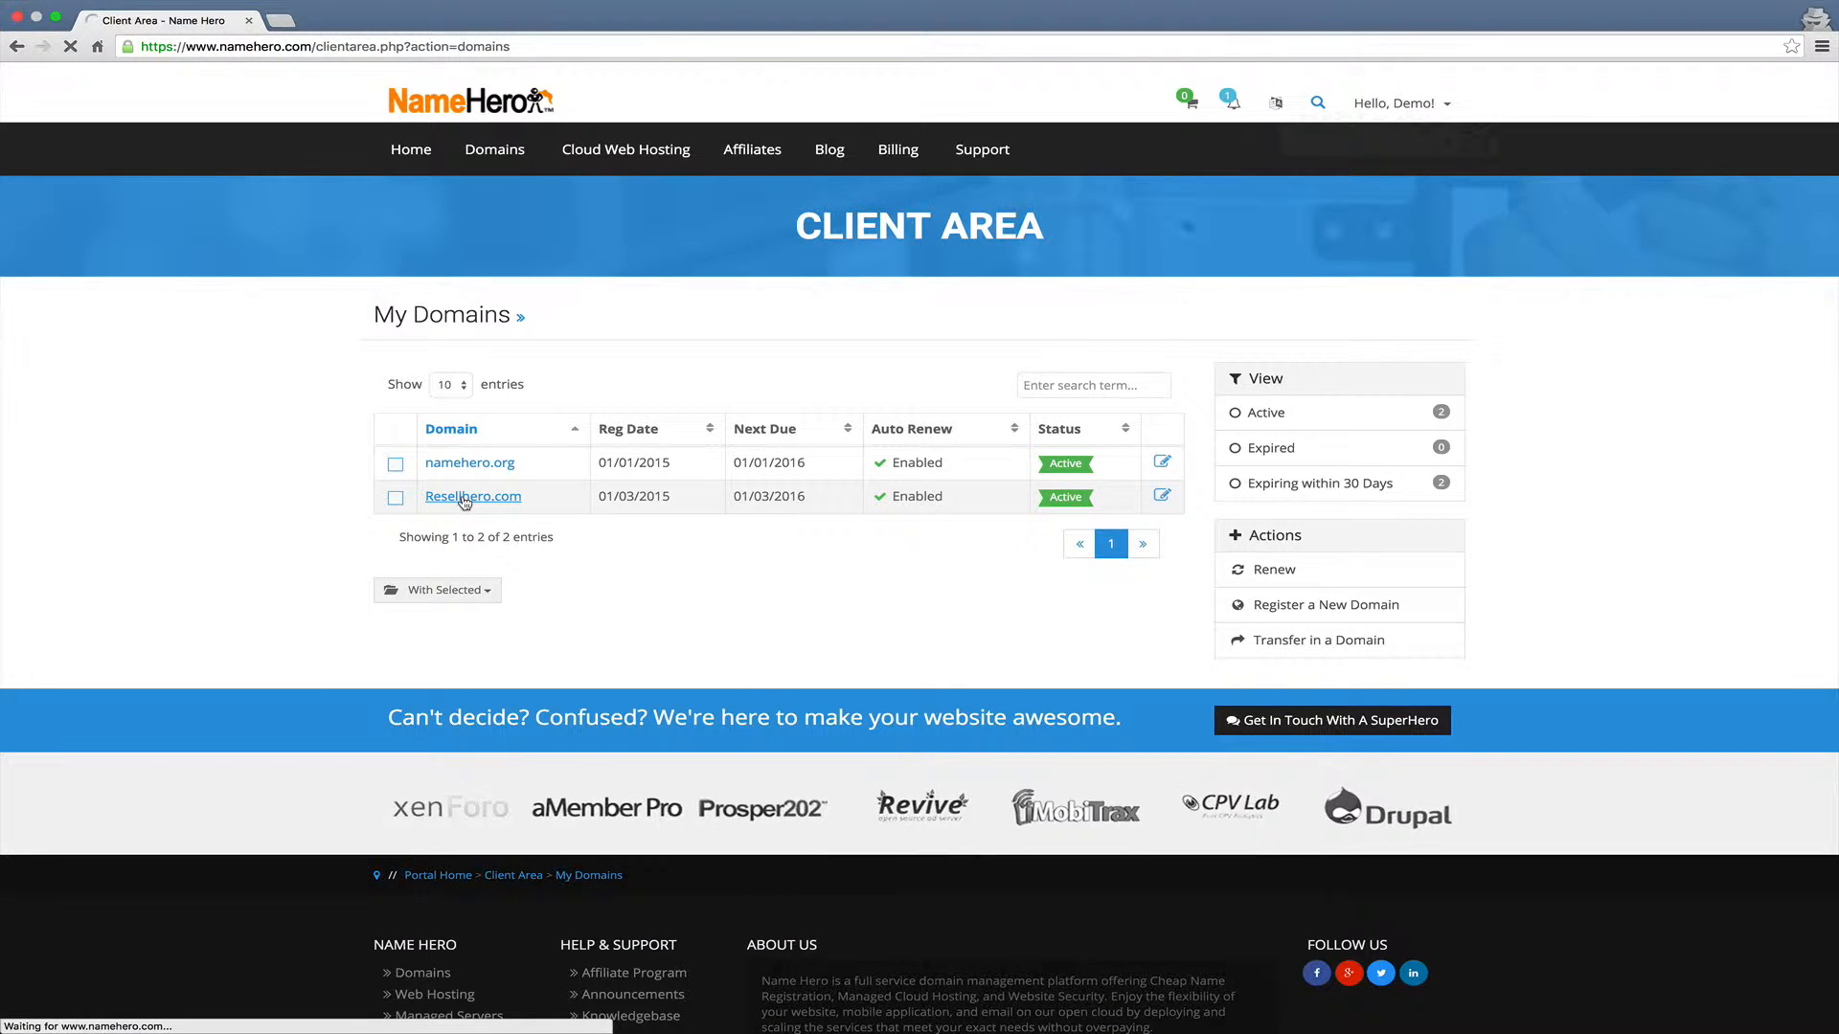
click(471, 496)
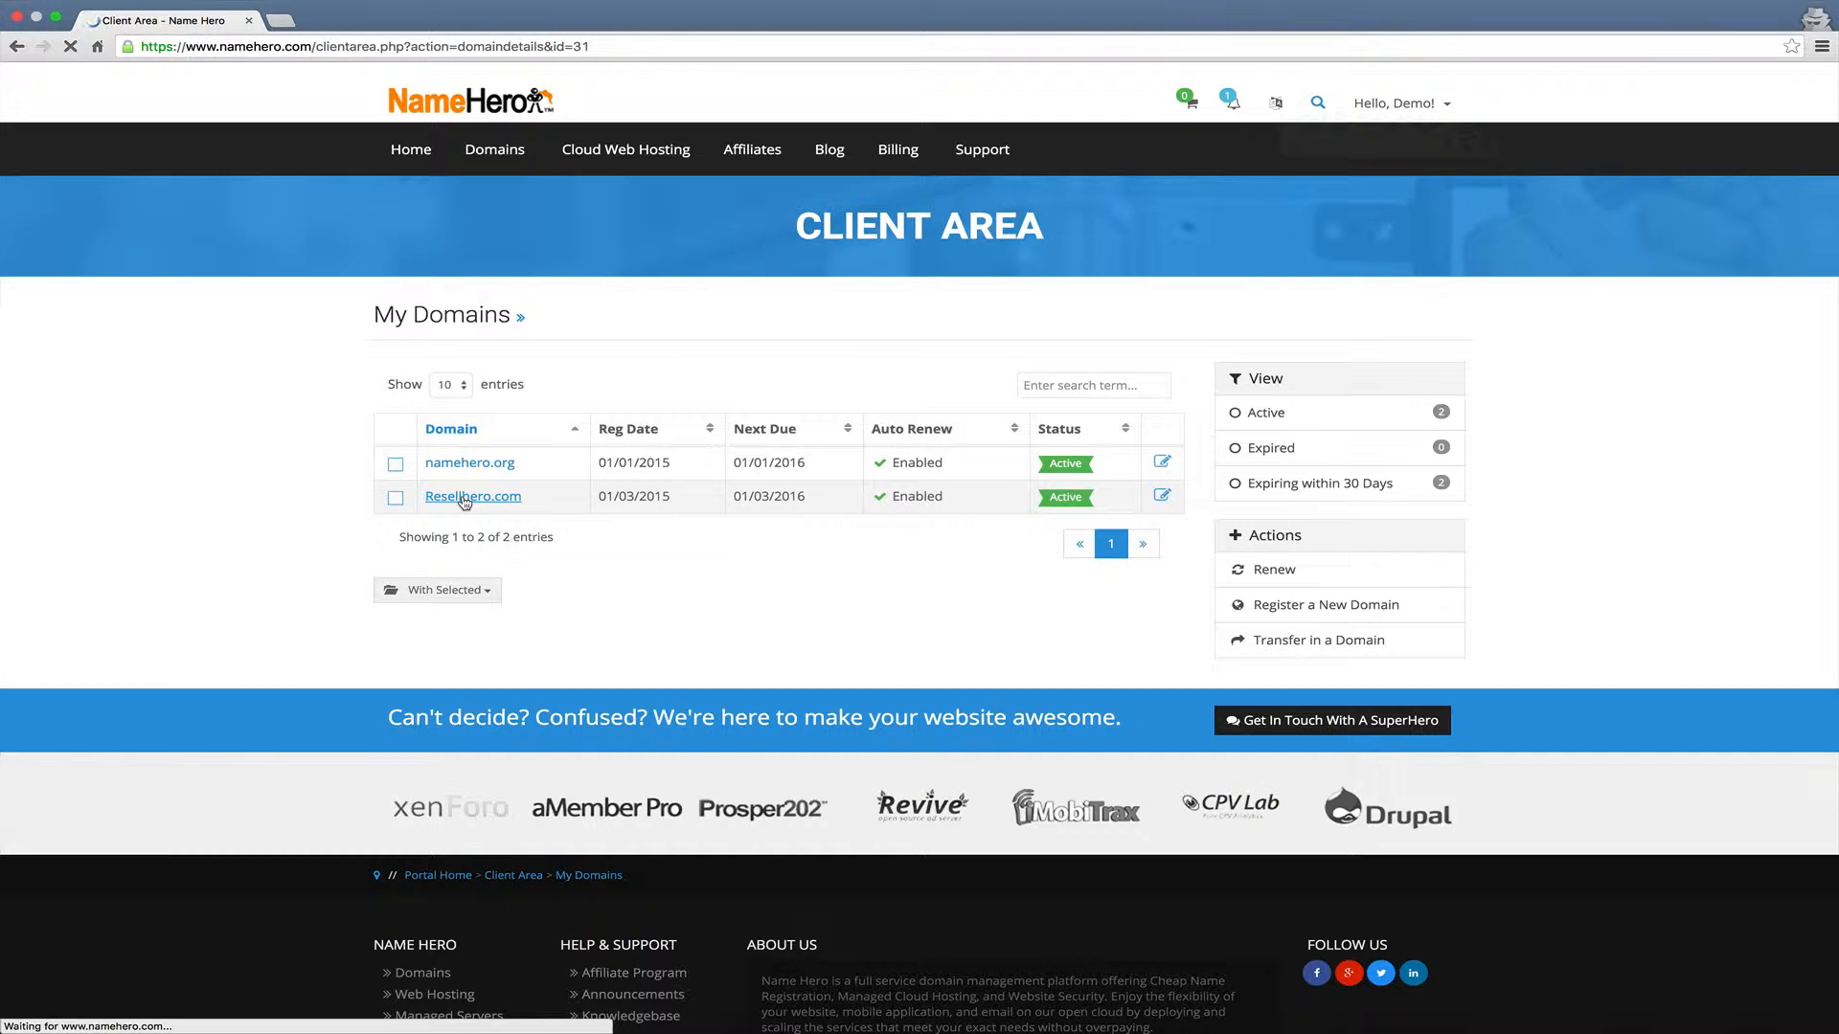
click(472, 497)
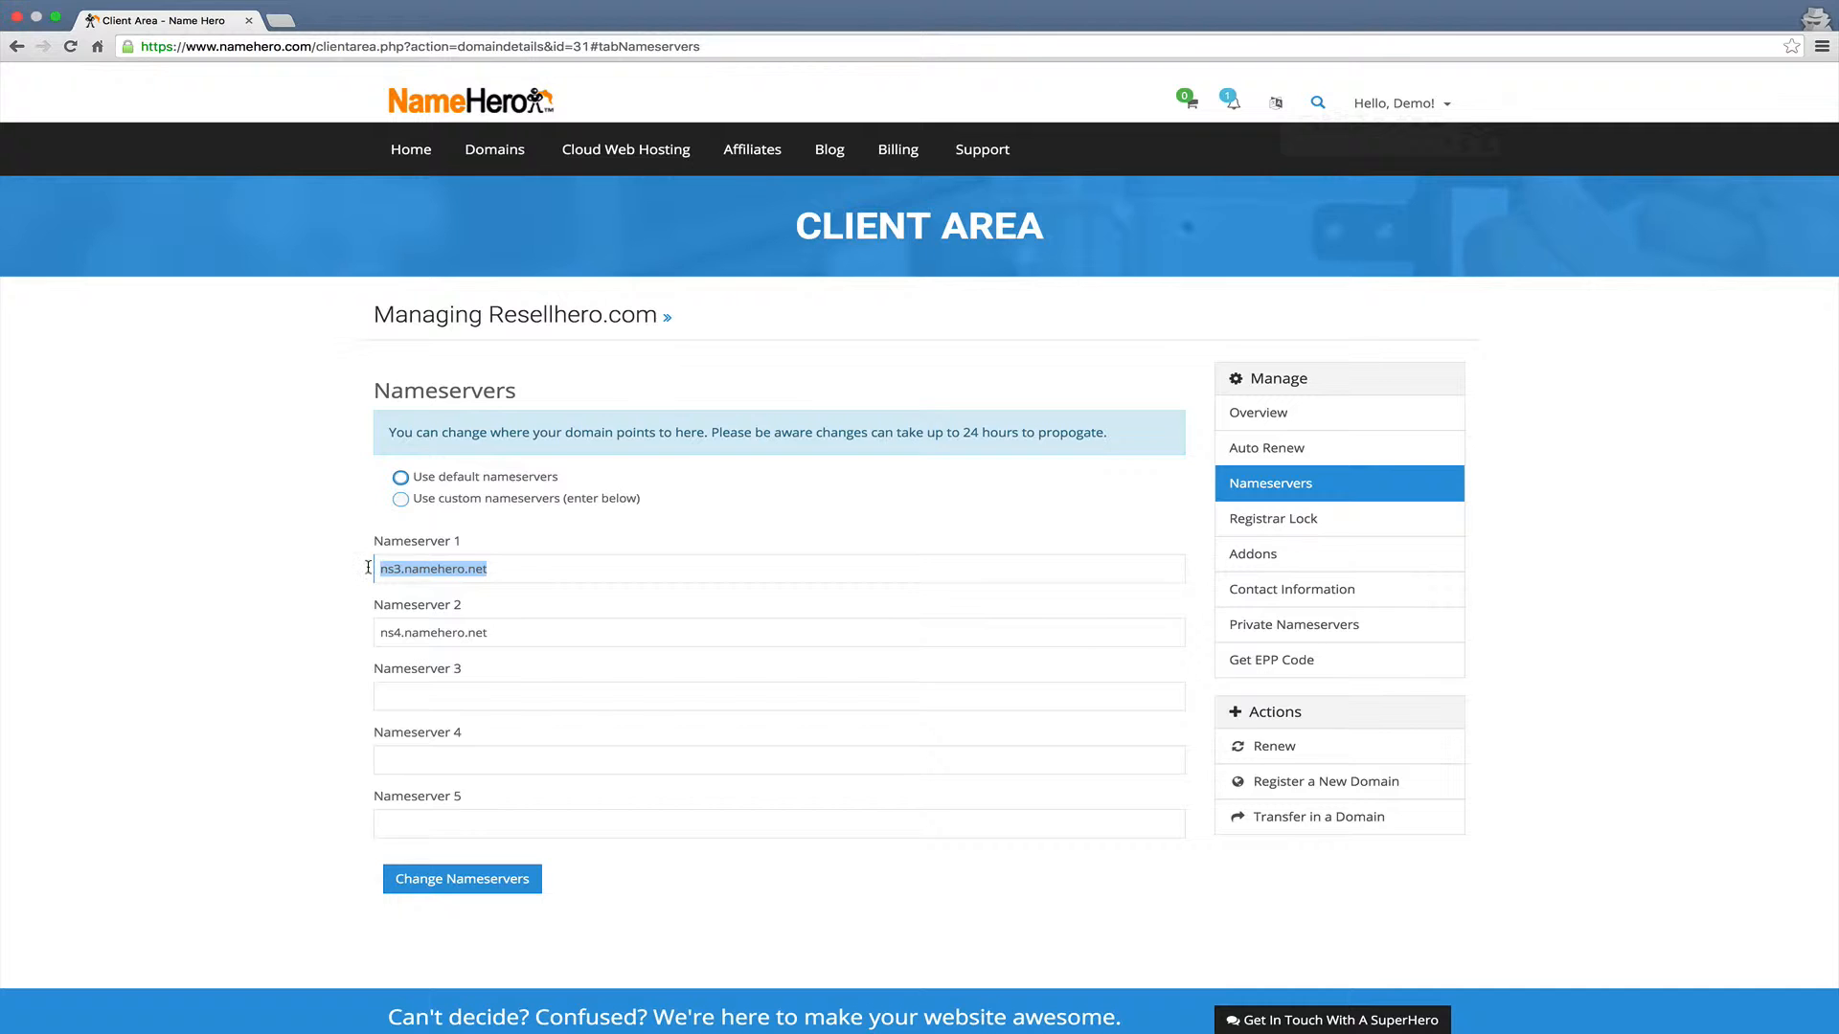
mouse_move(490, 659)
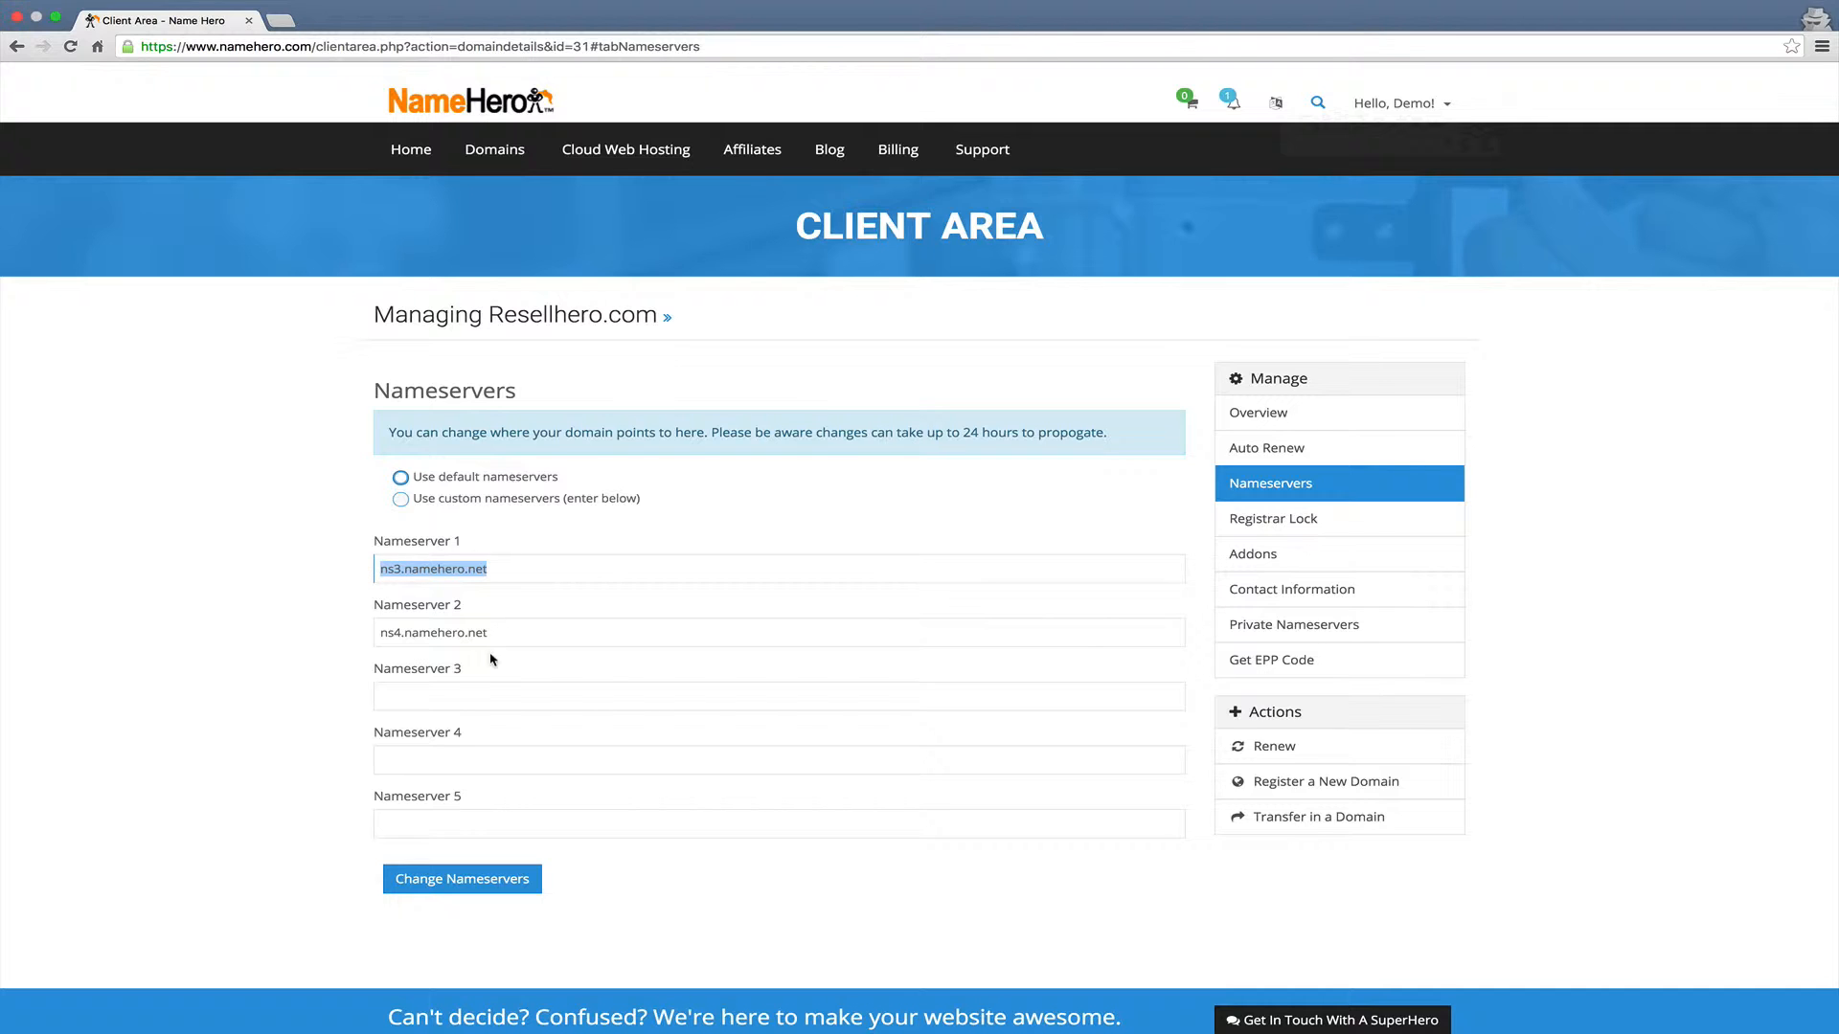
click(409, 149)
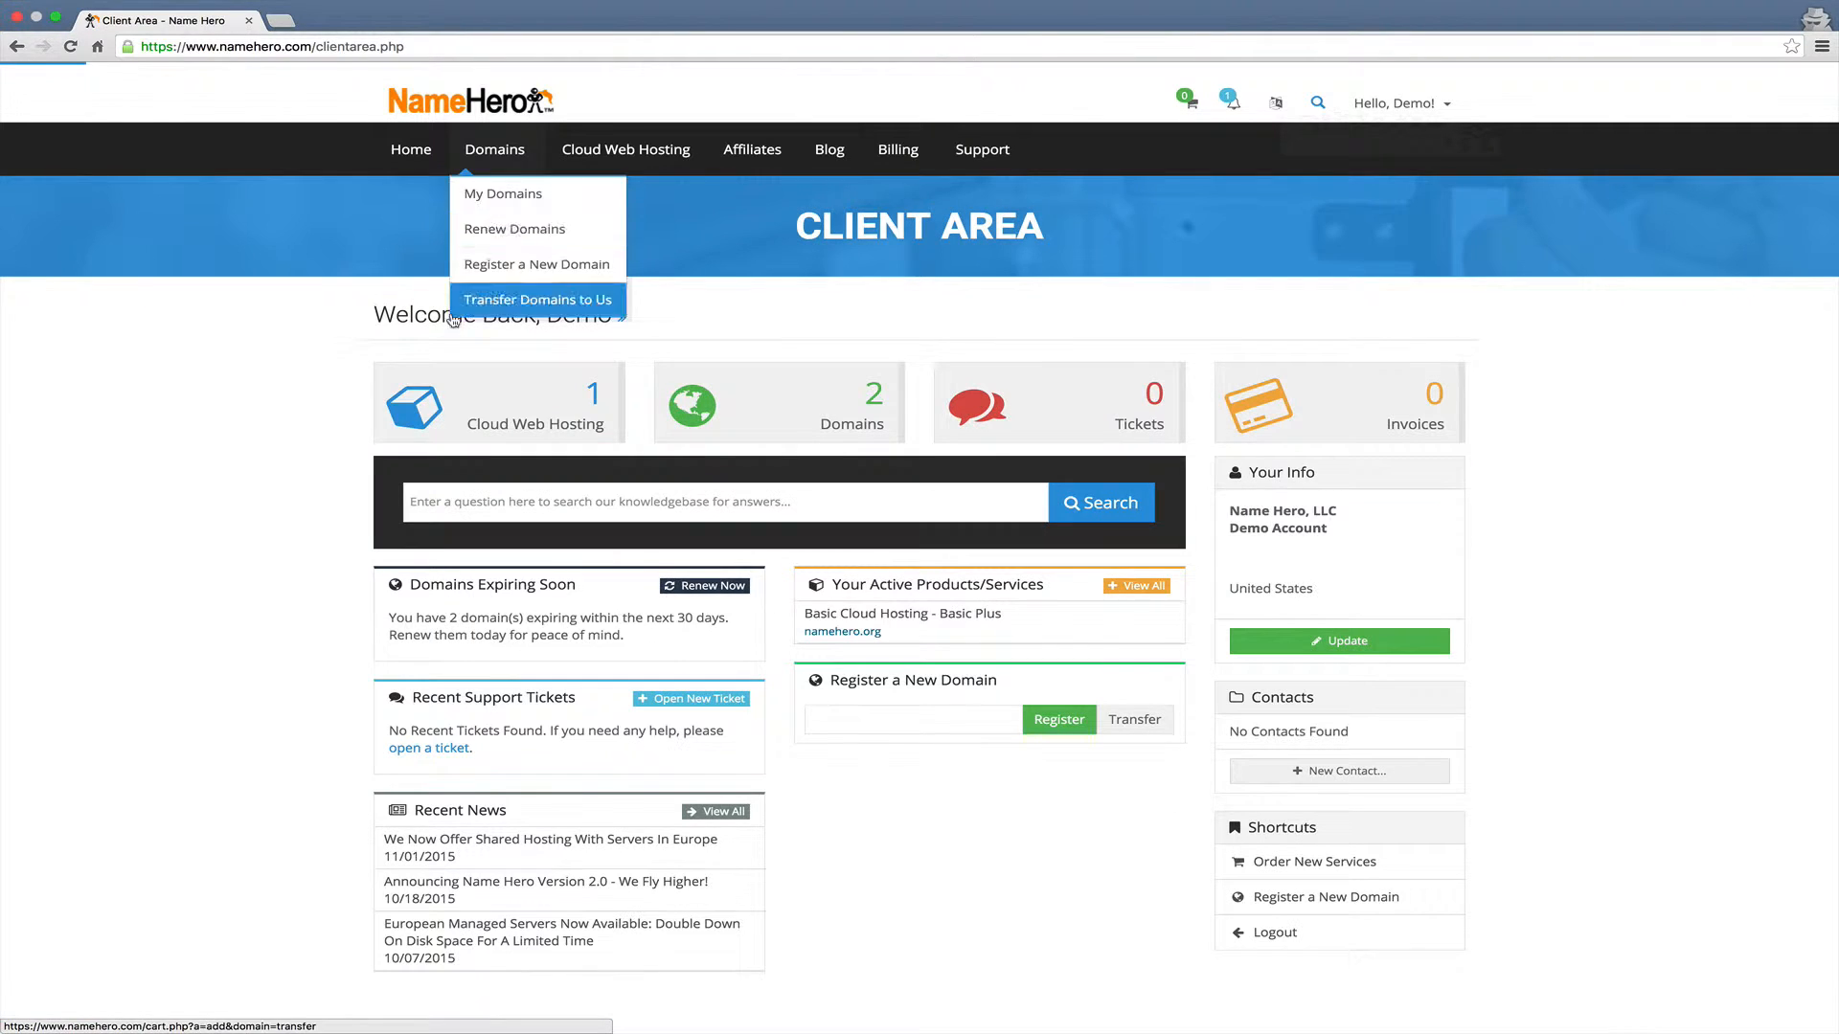
click(496, 402)
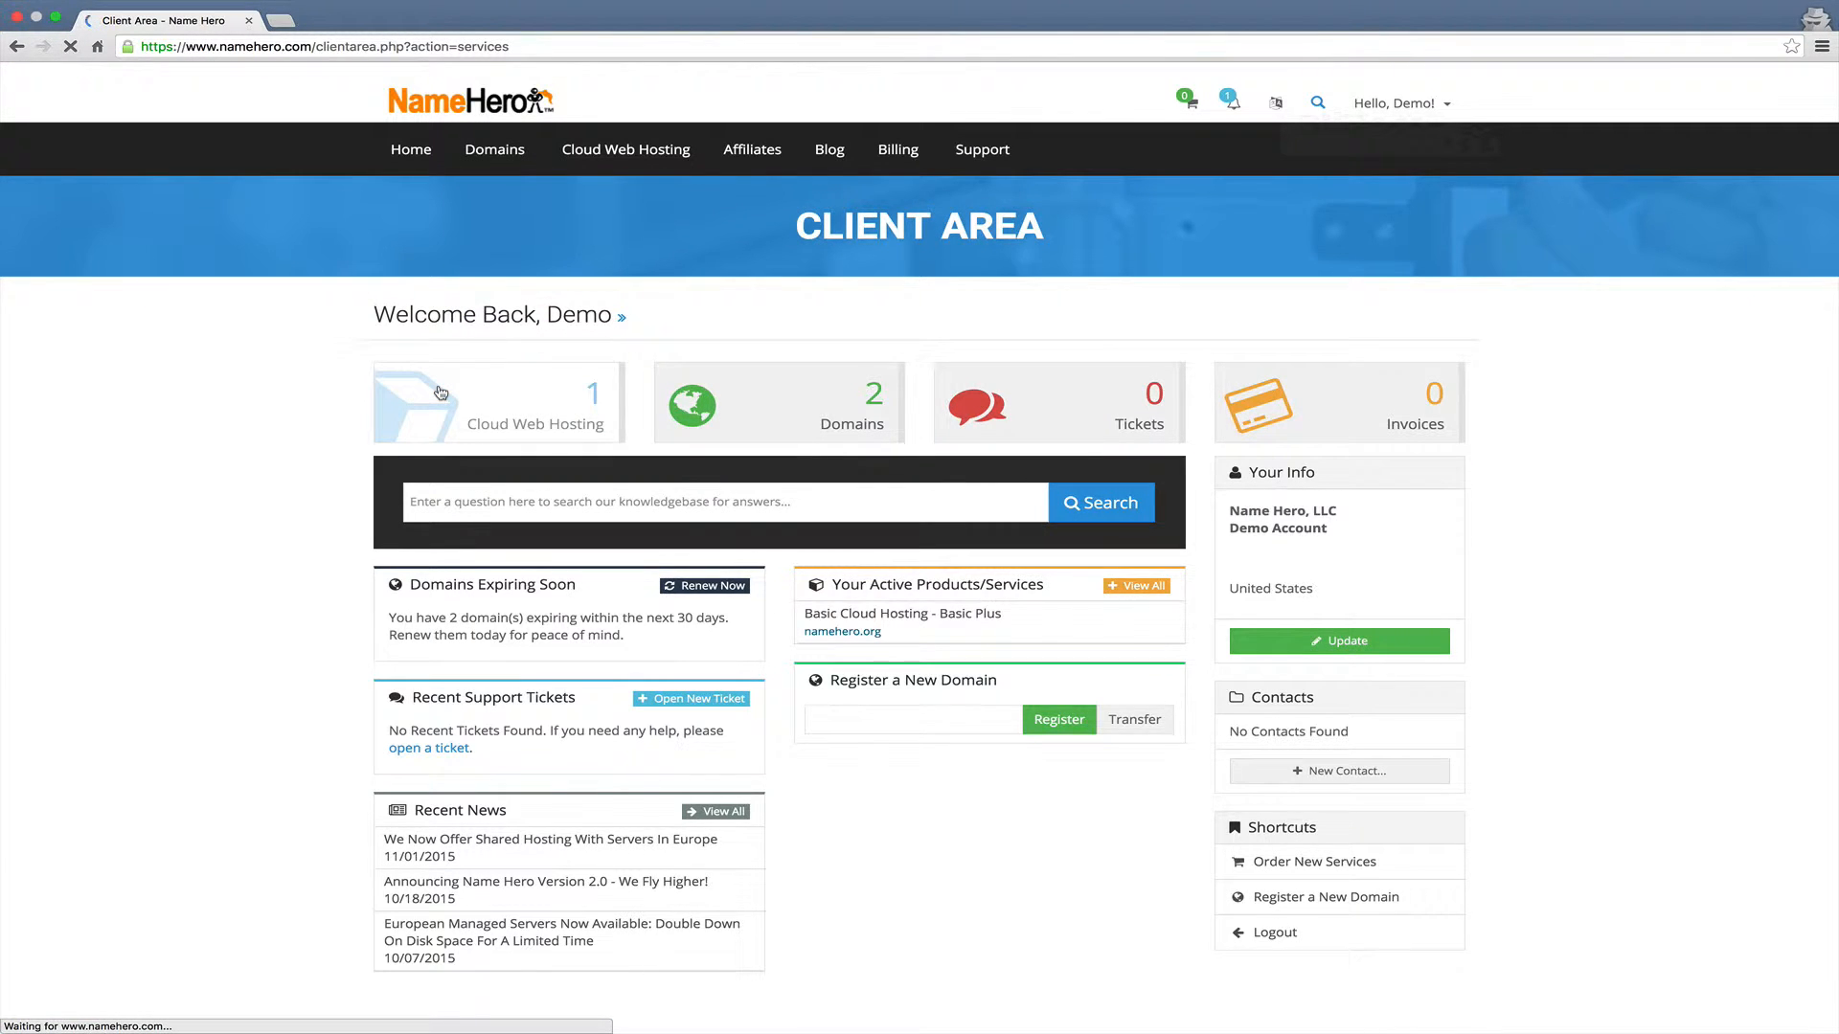
click(535, 402)
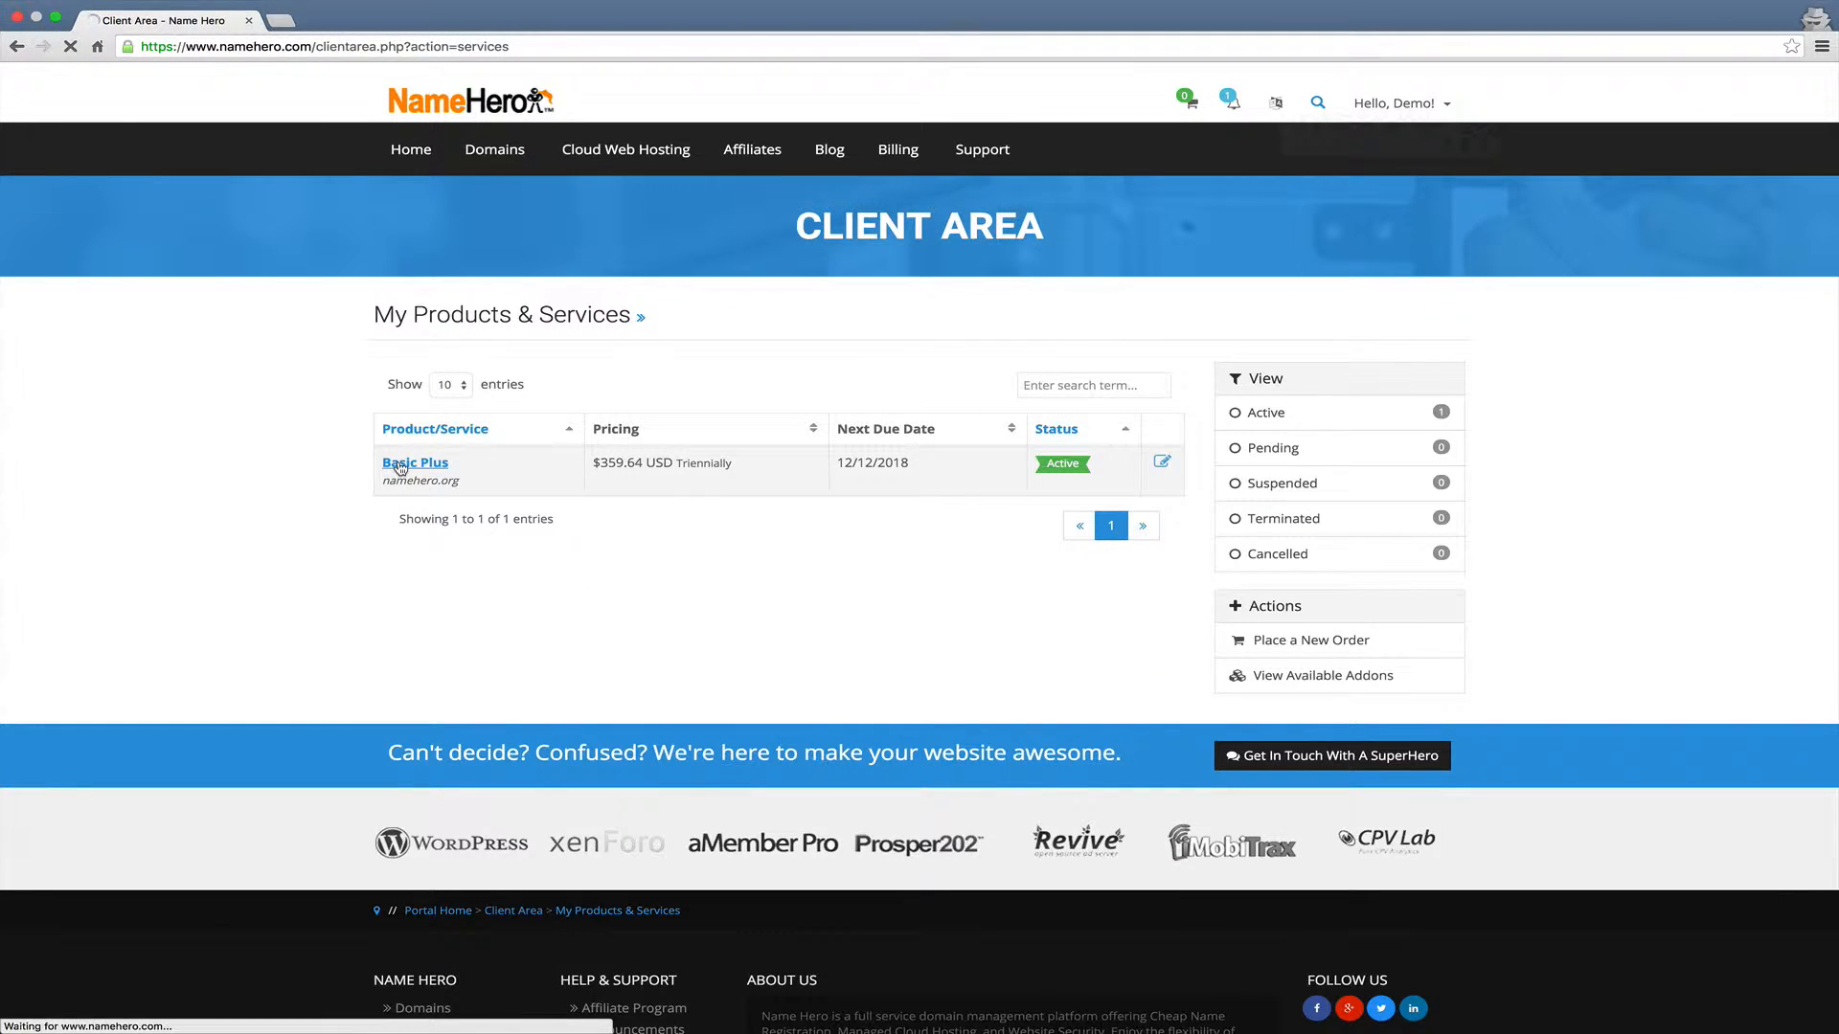
click(415, 462)
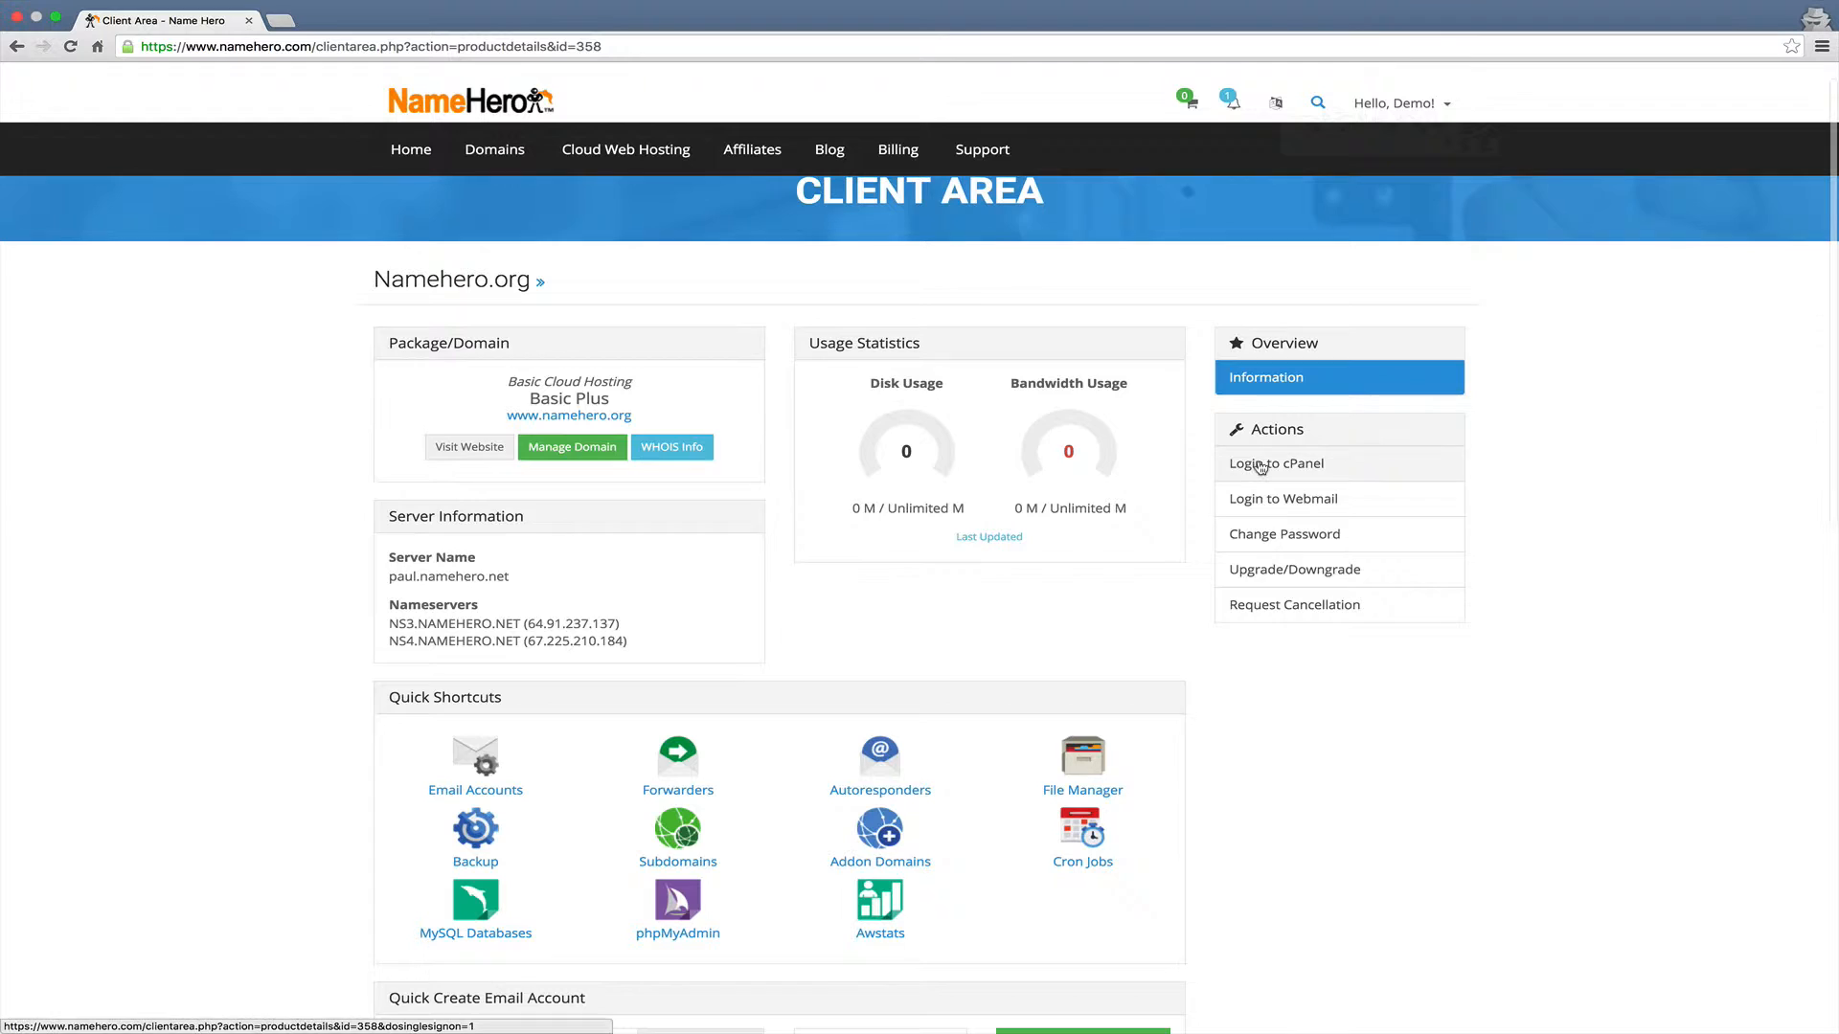
click(1276, 464)
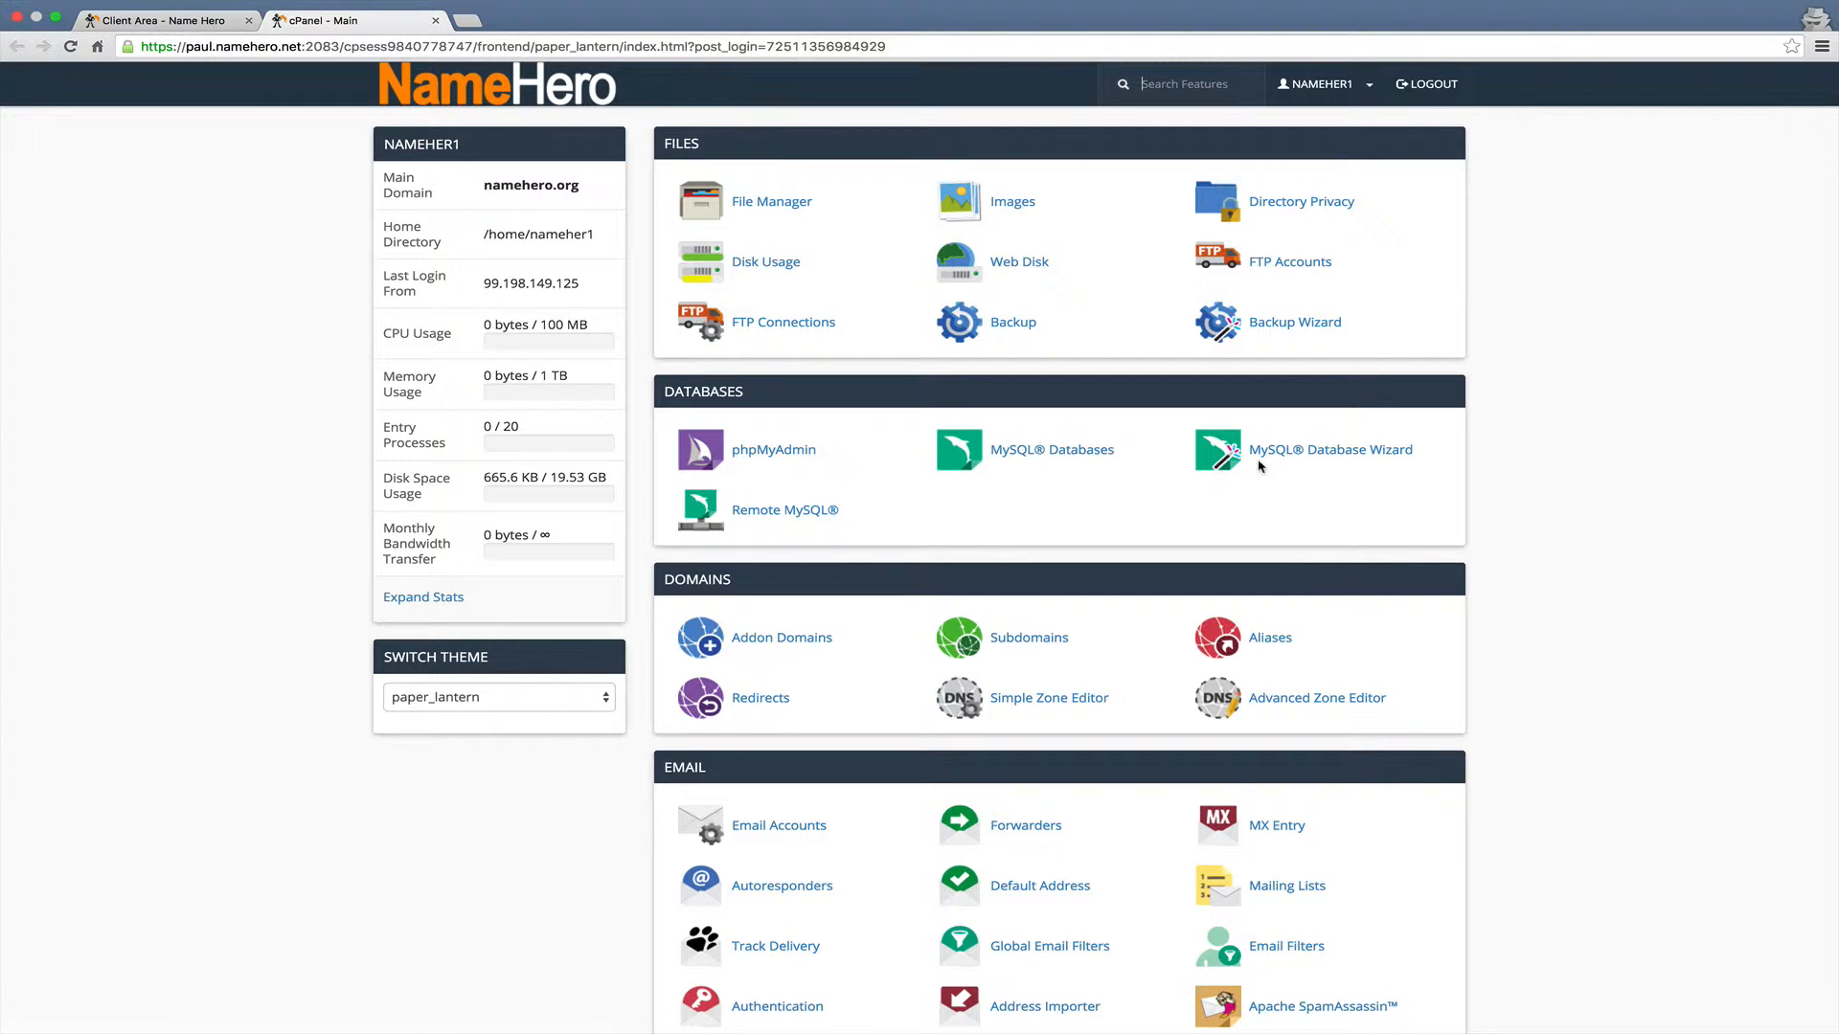
Launch the WordPress script from cPanel's Softaculous Apps Installer section
scroll(down, 3)
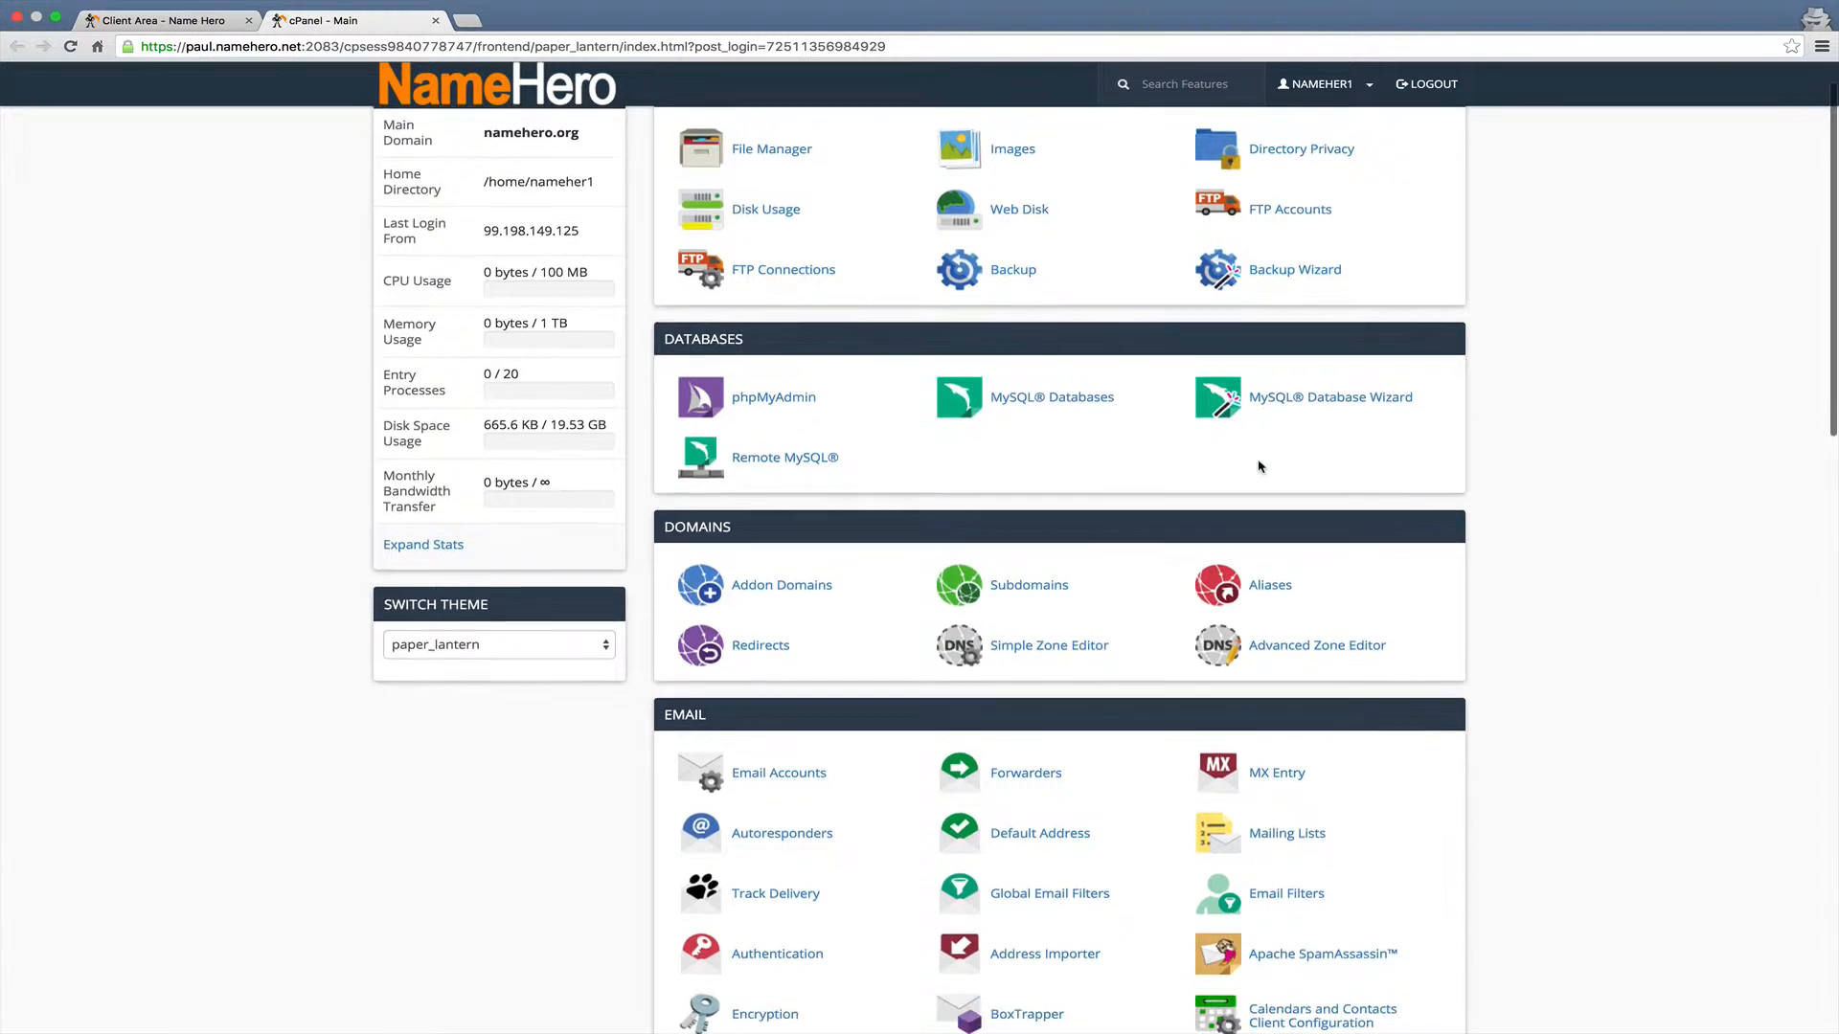
scroll(down, 3)
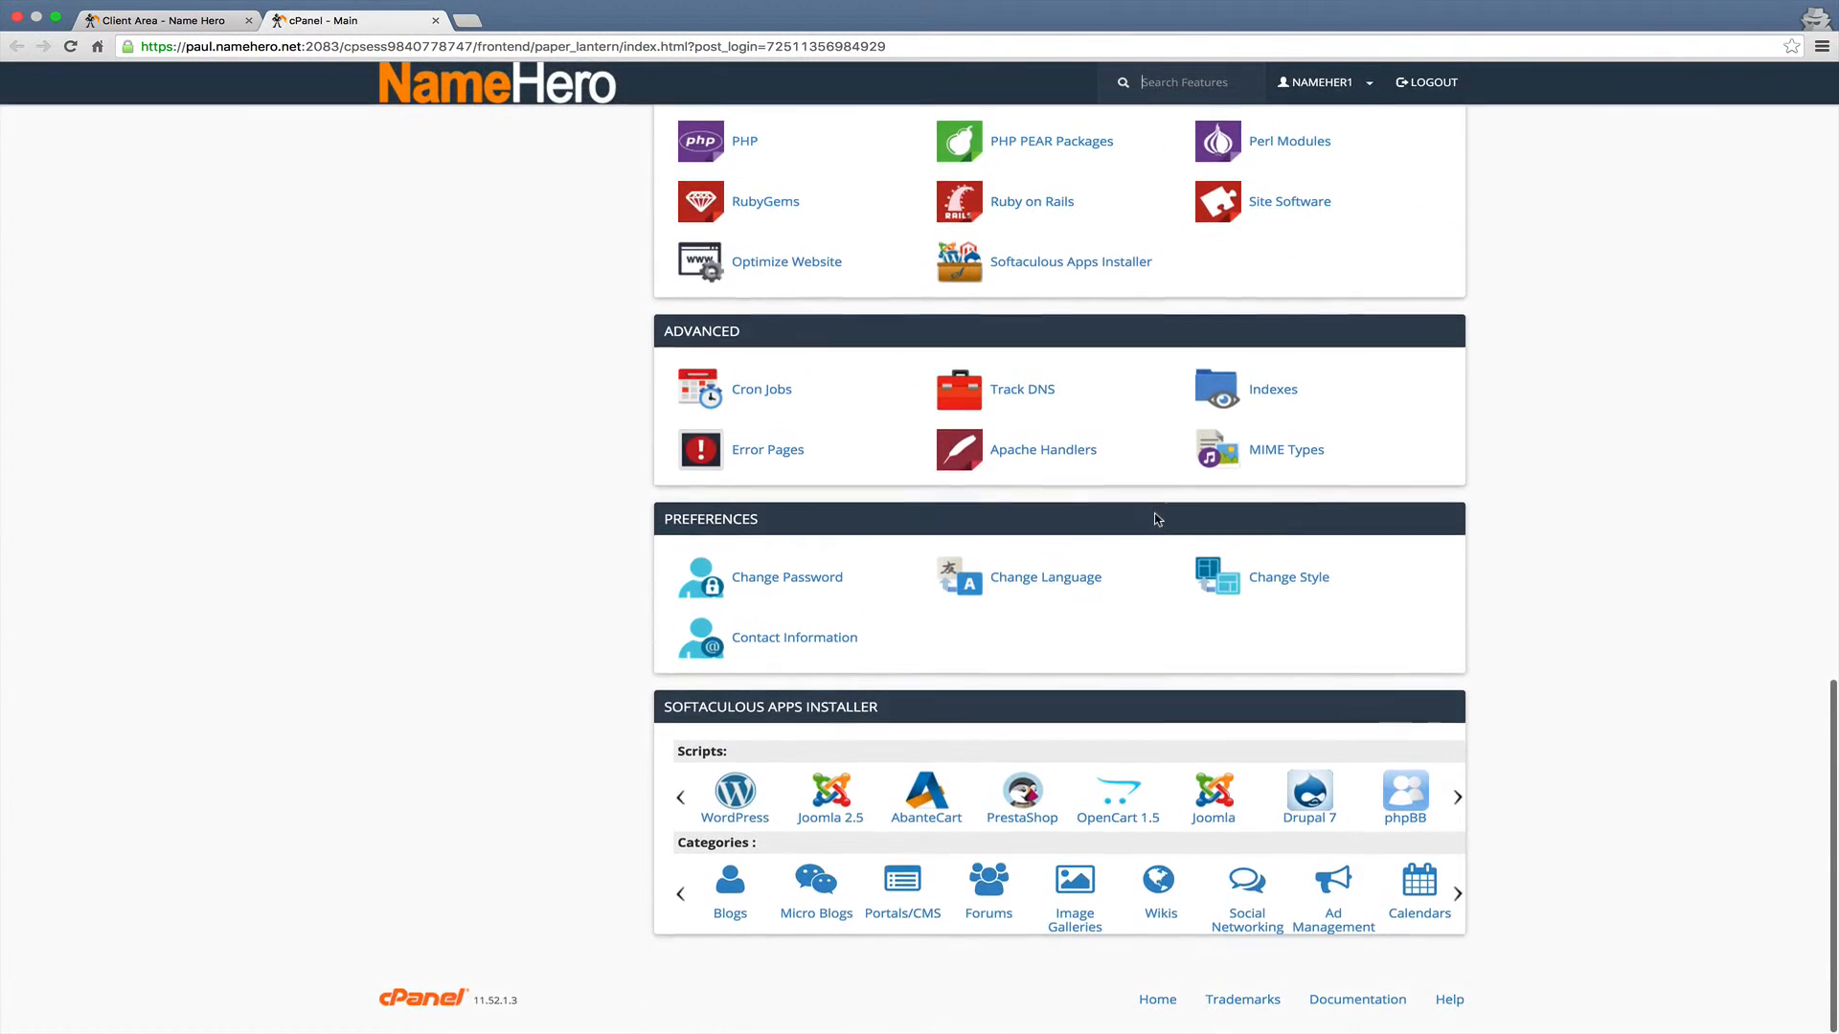
click(735, 798)
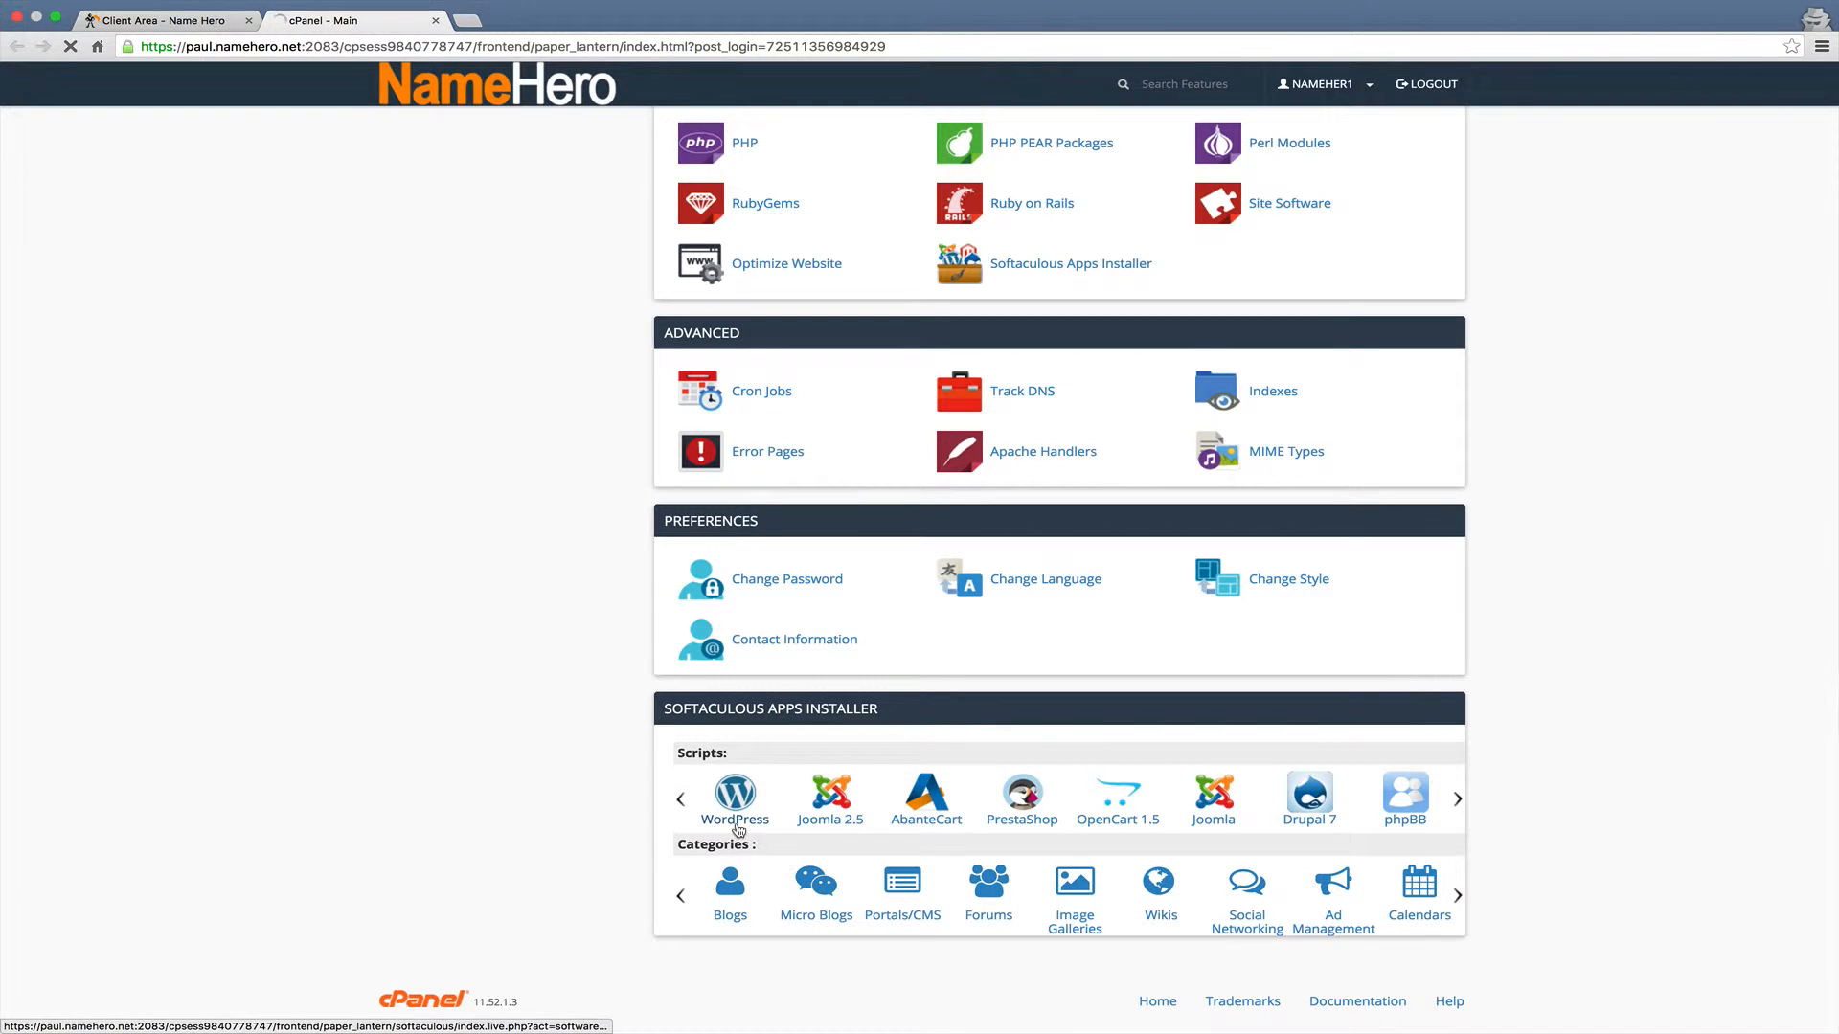
click(736, 799)
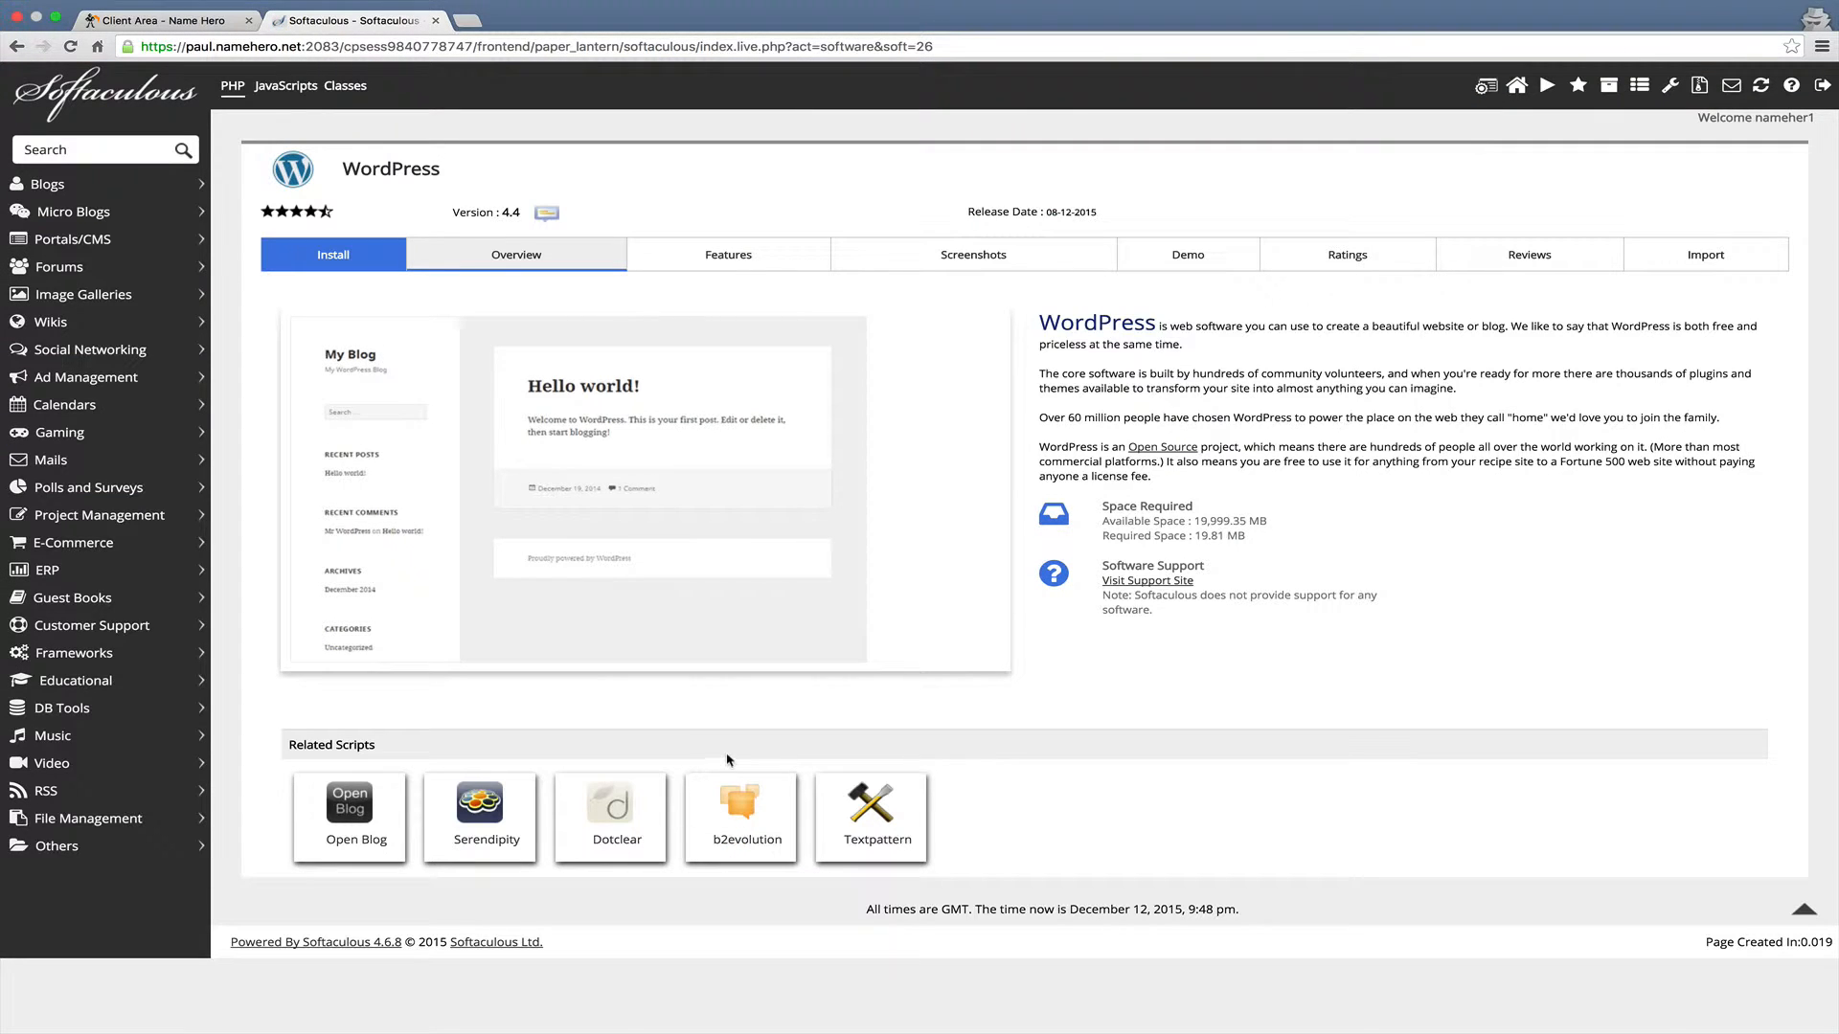
click(333, 255)
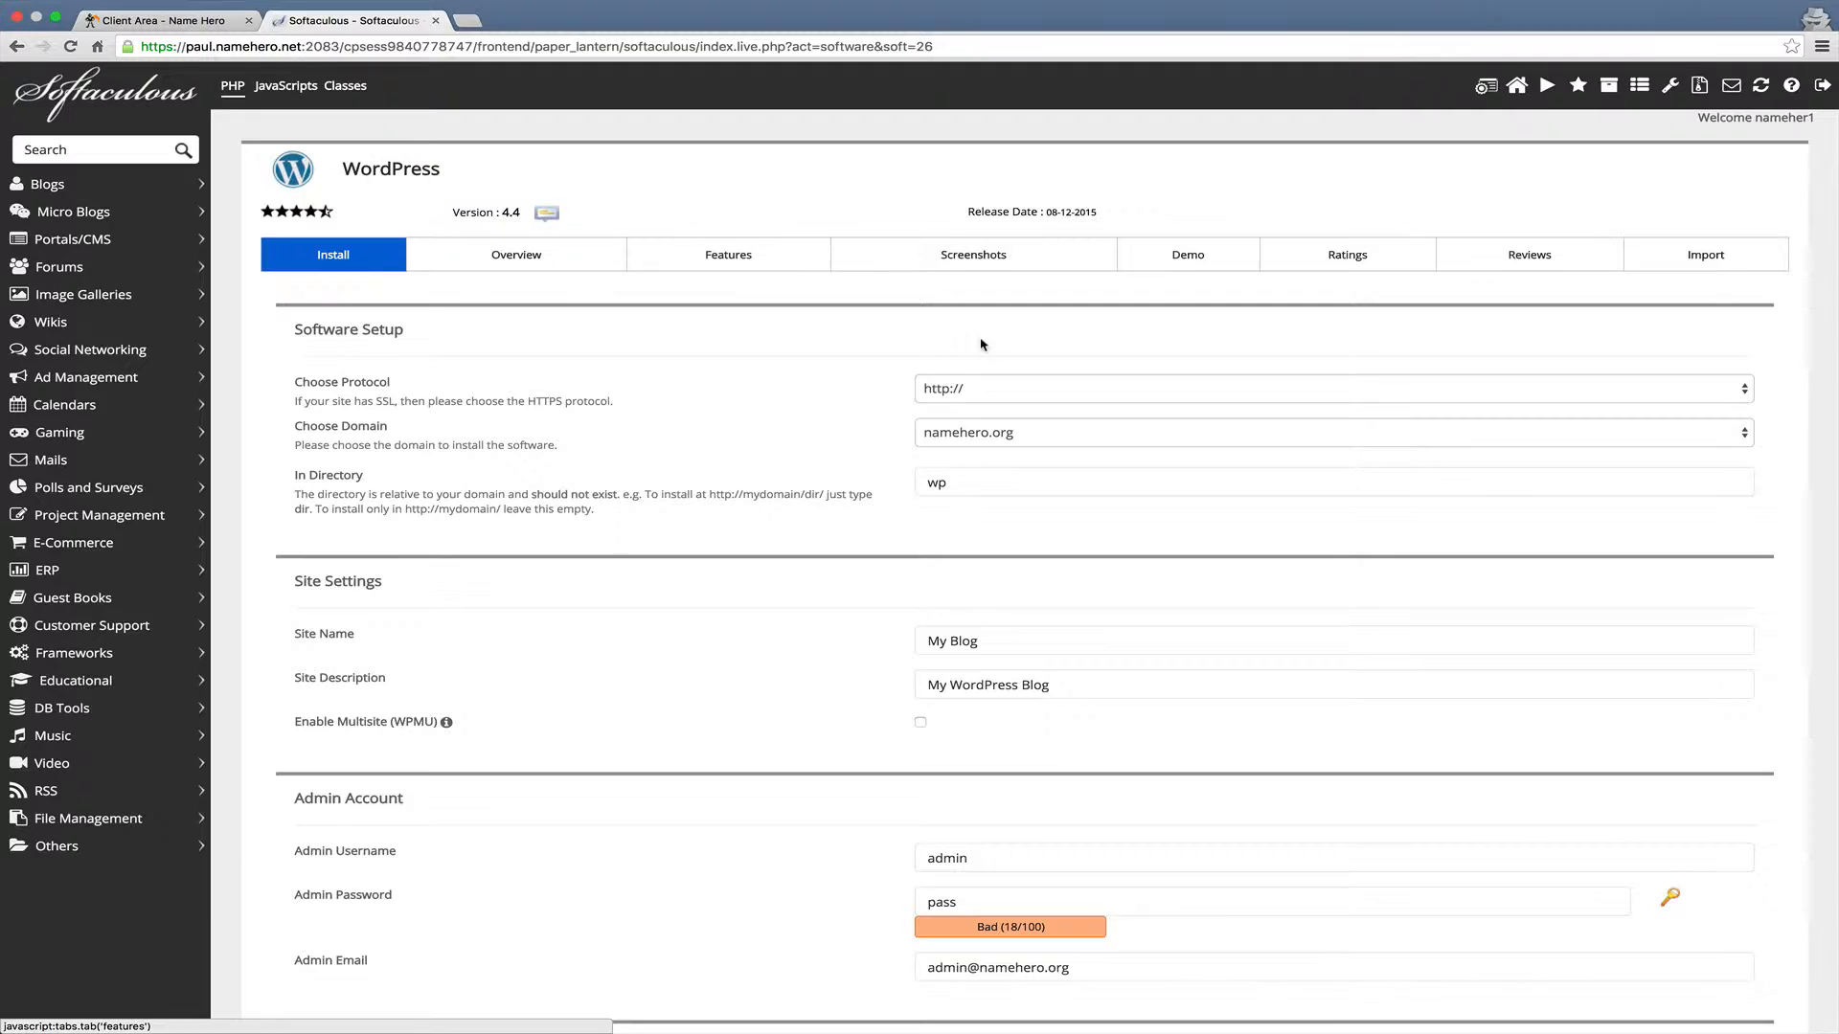
click(1332, 387)
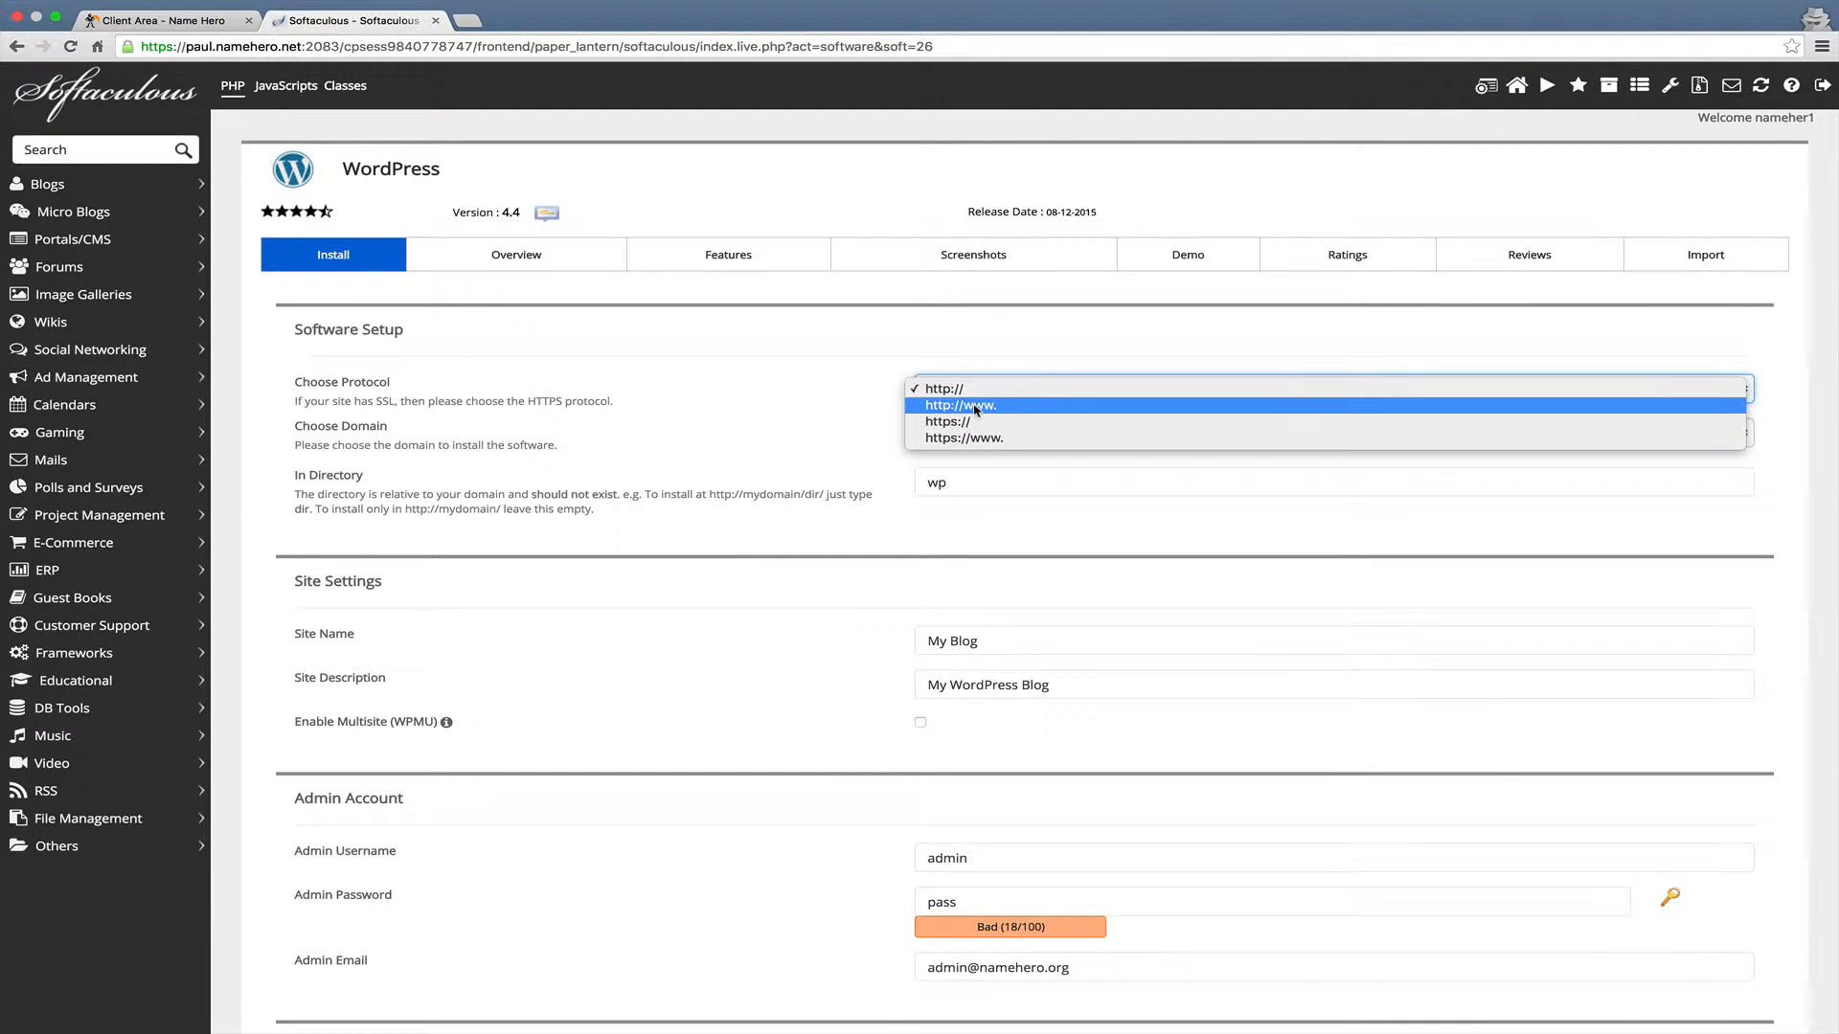
click(961, 405)
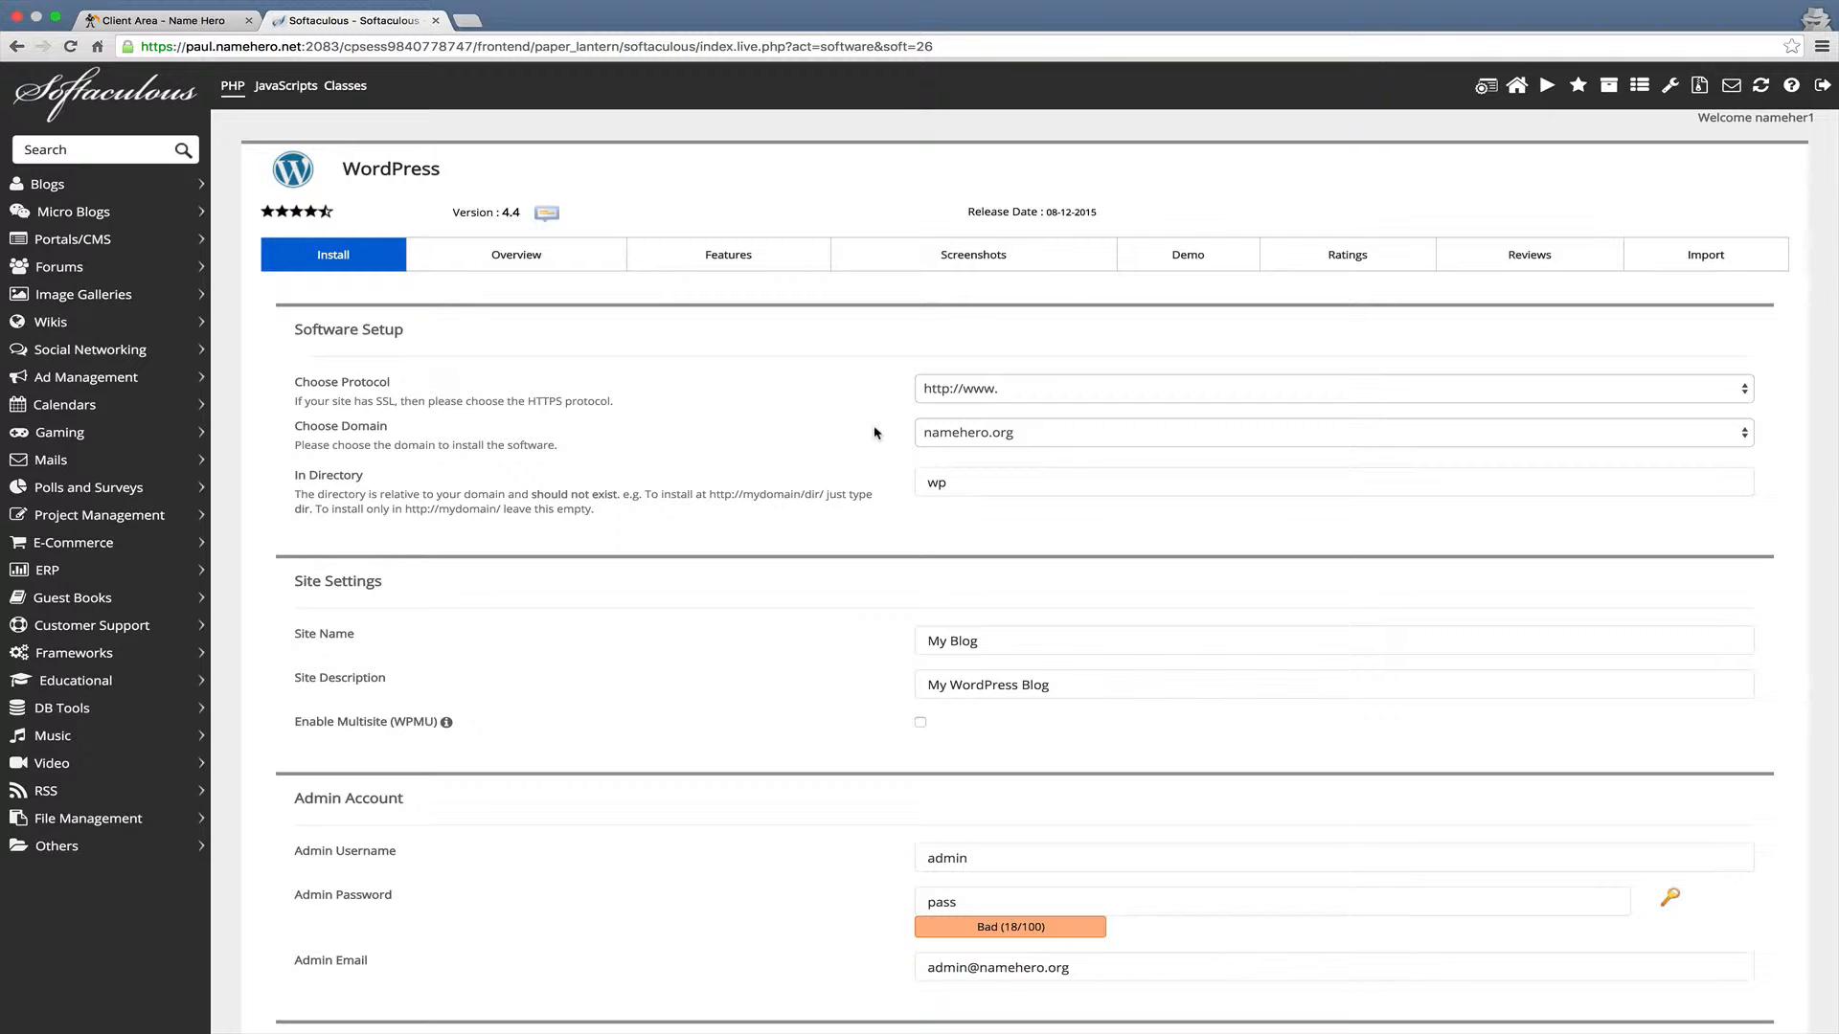
click(1331, 388)
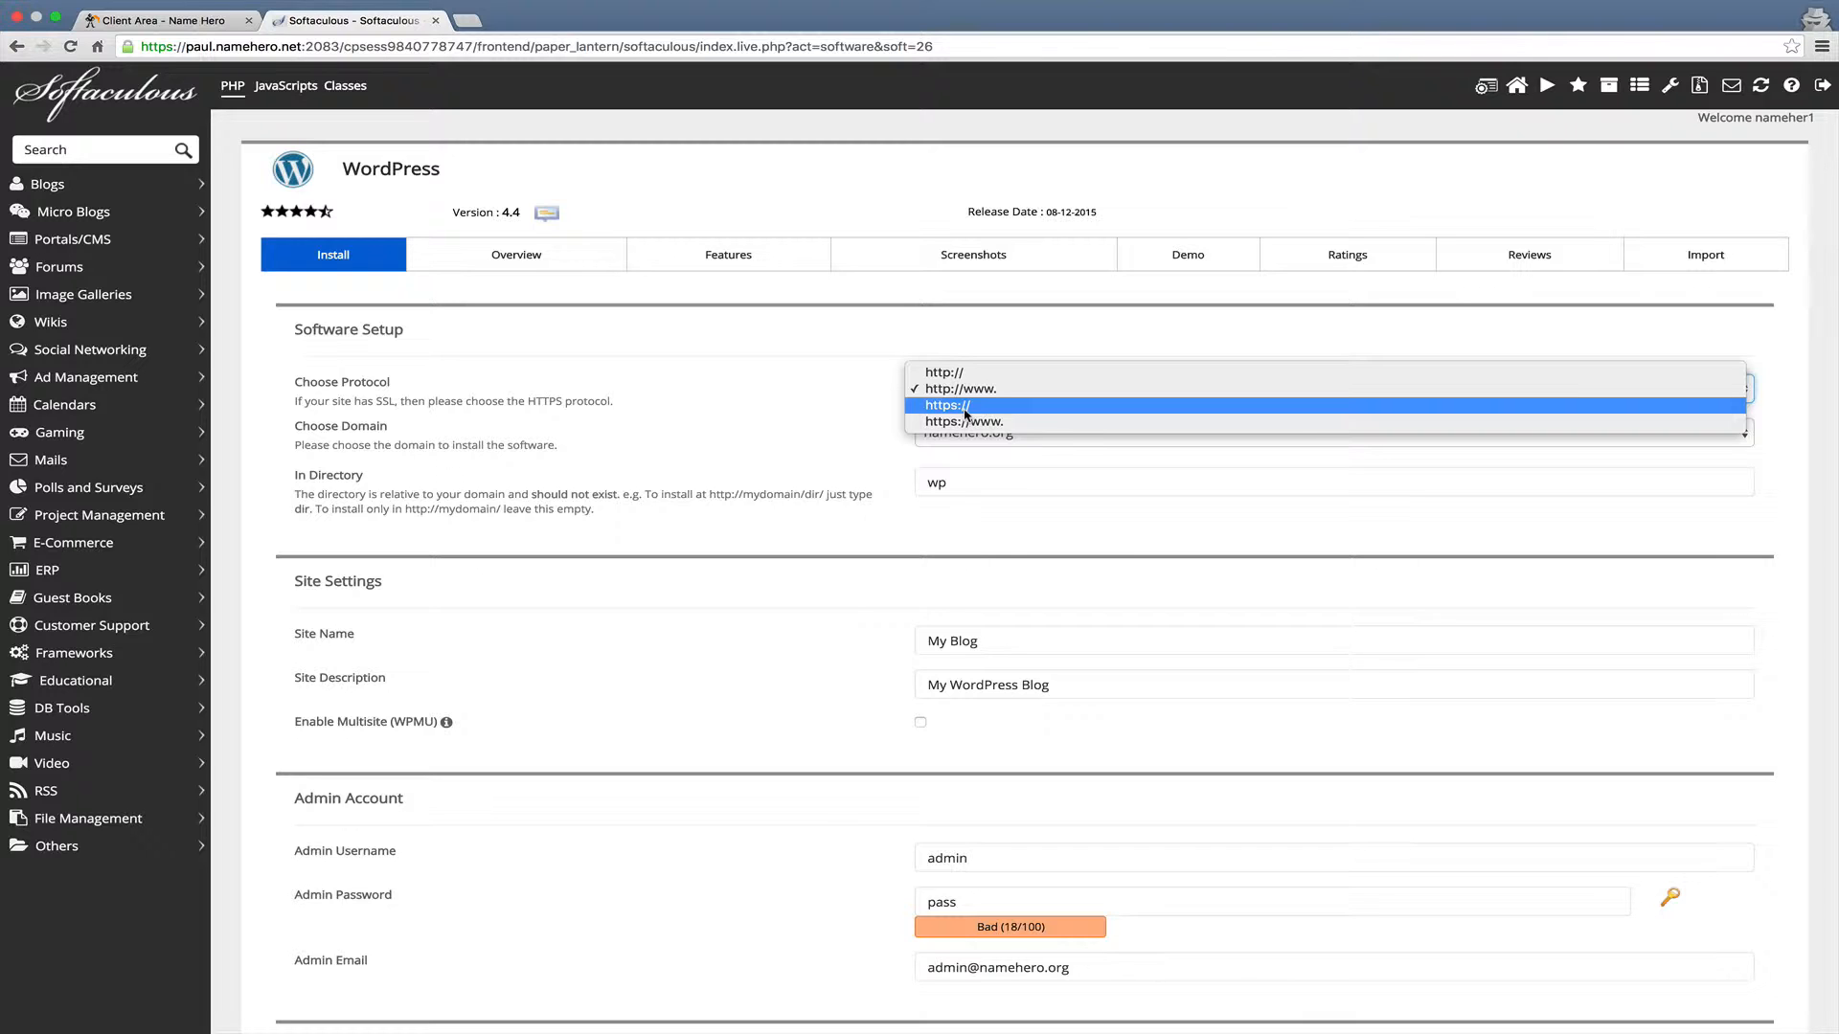
mouse_move(973, 388)
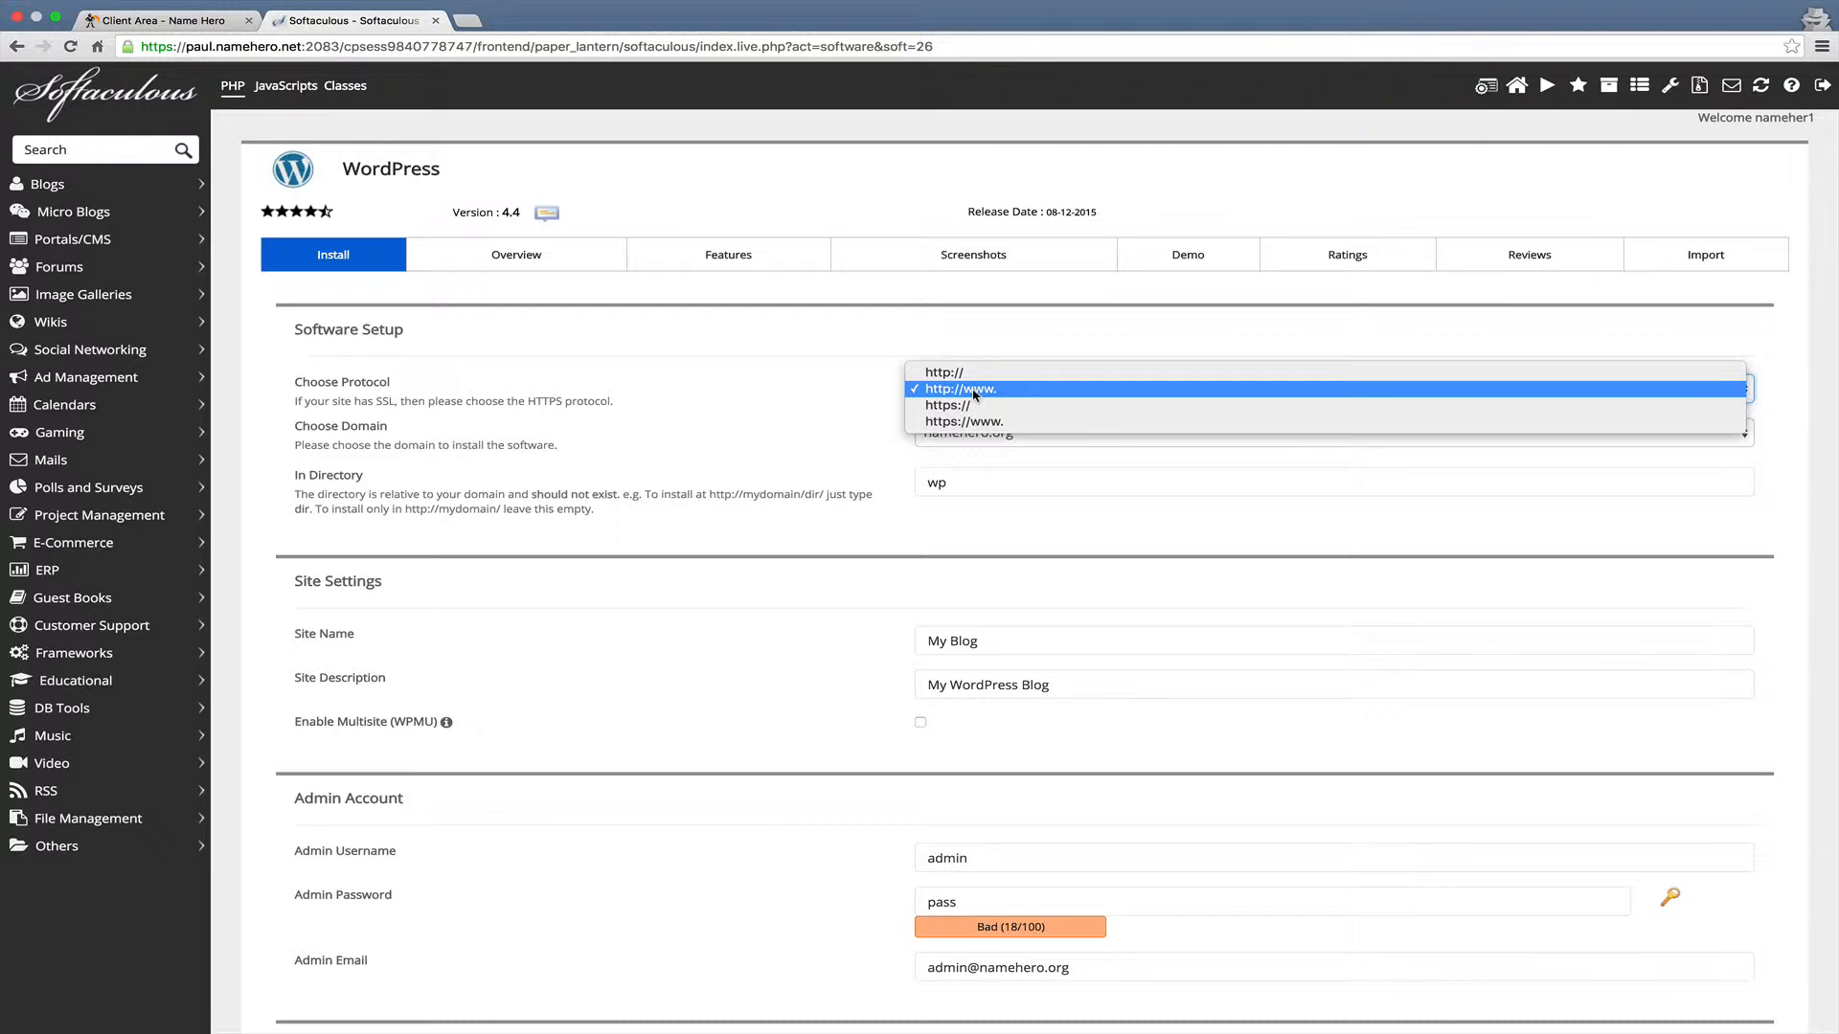
click(960, 388)
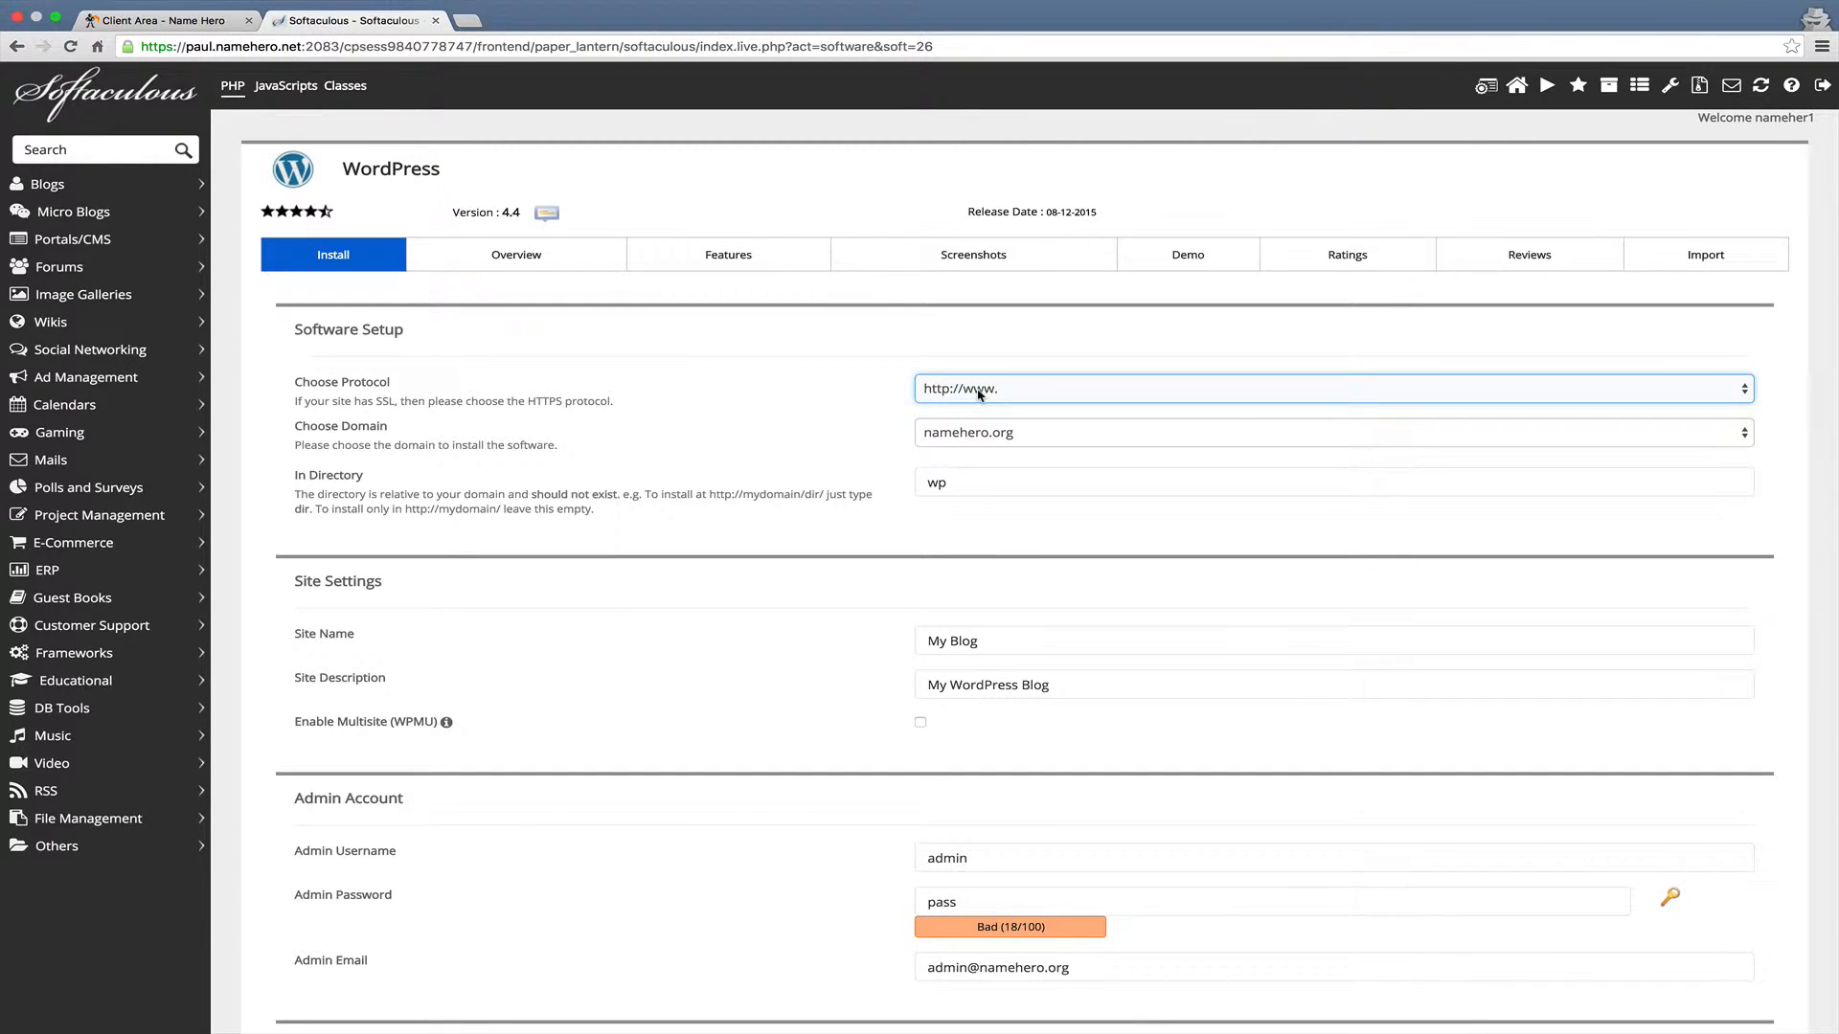
click(1332, 432)
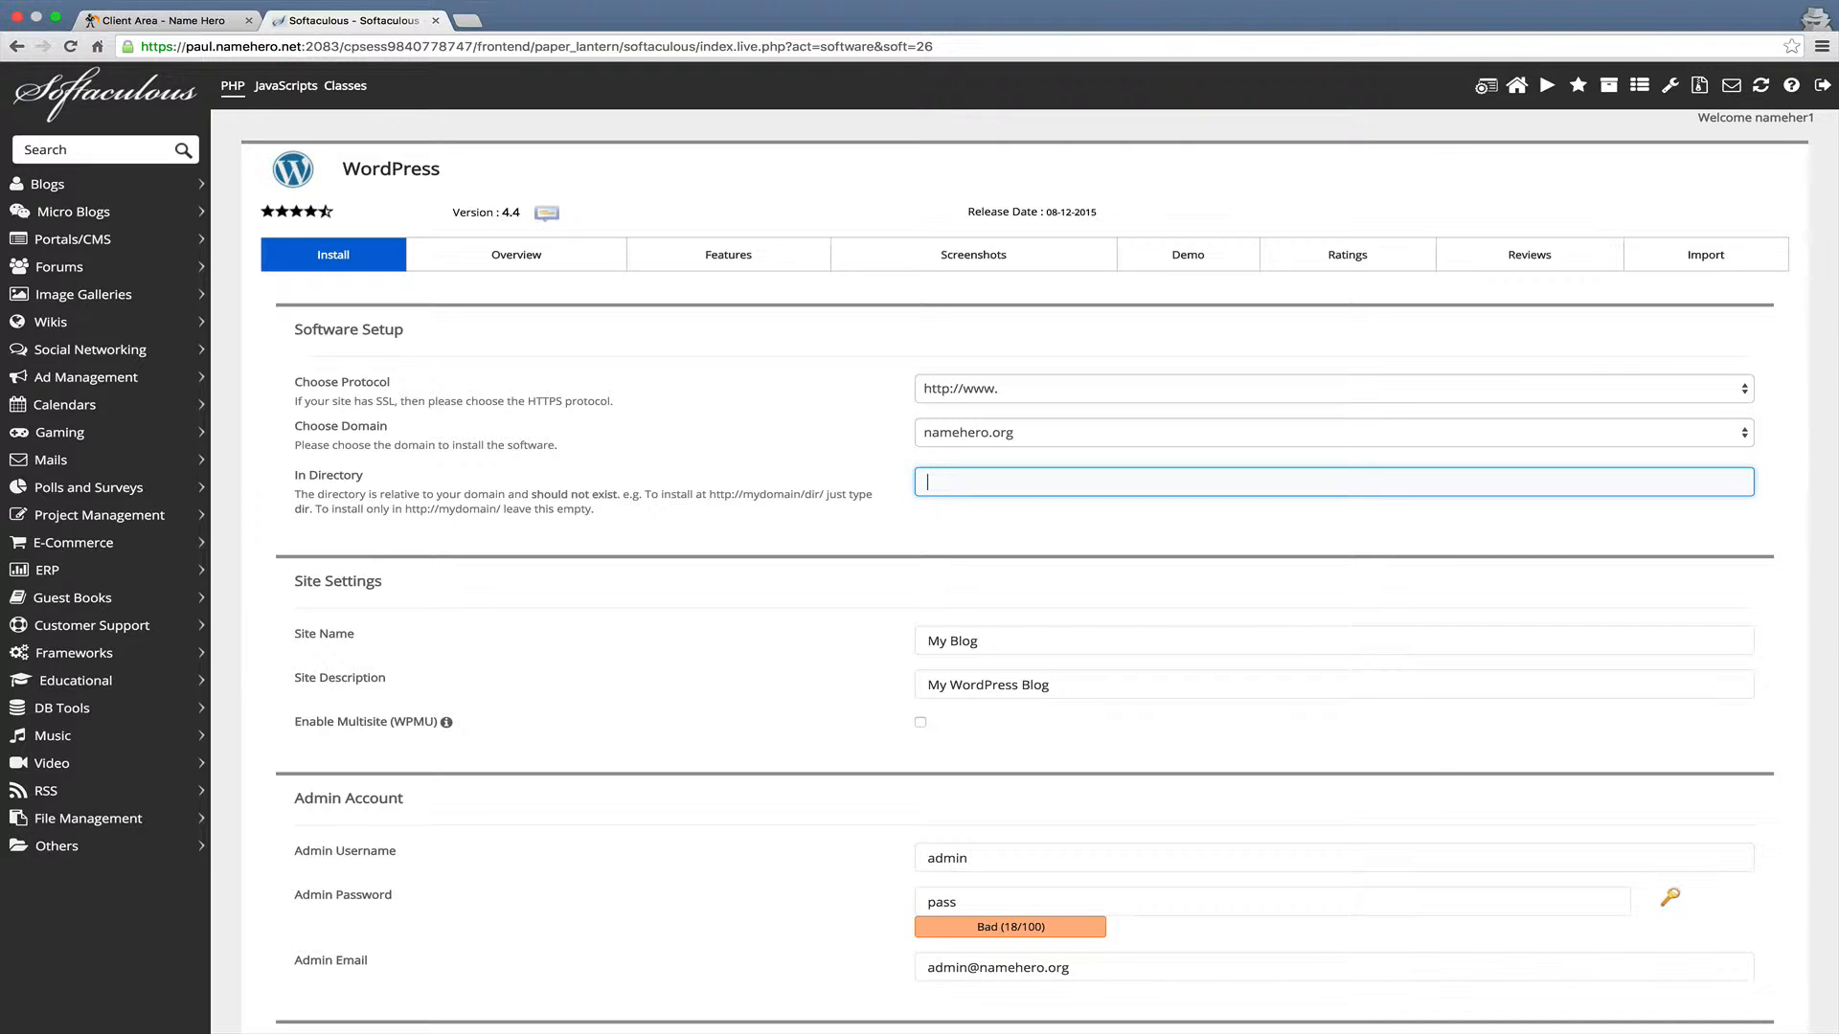
scroll(down, 3)
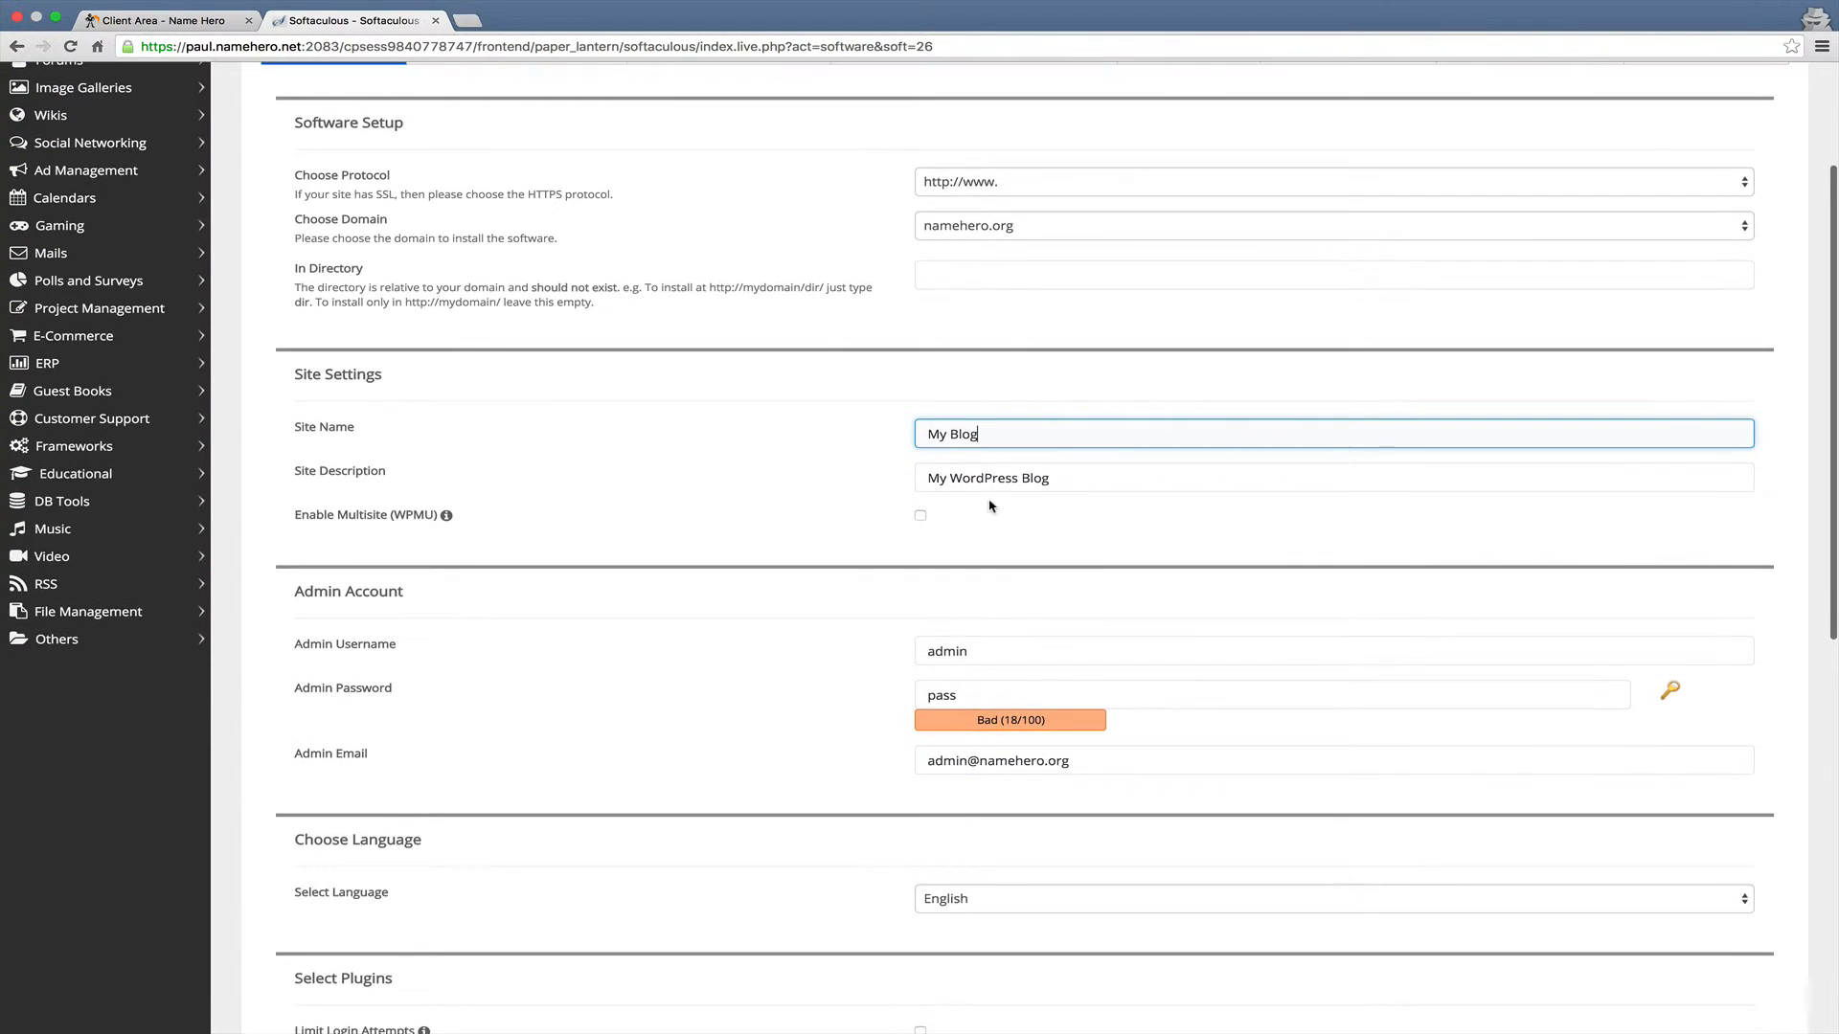
scroll(down, 3)
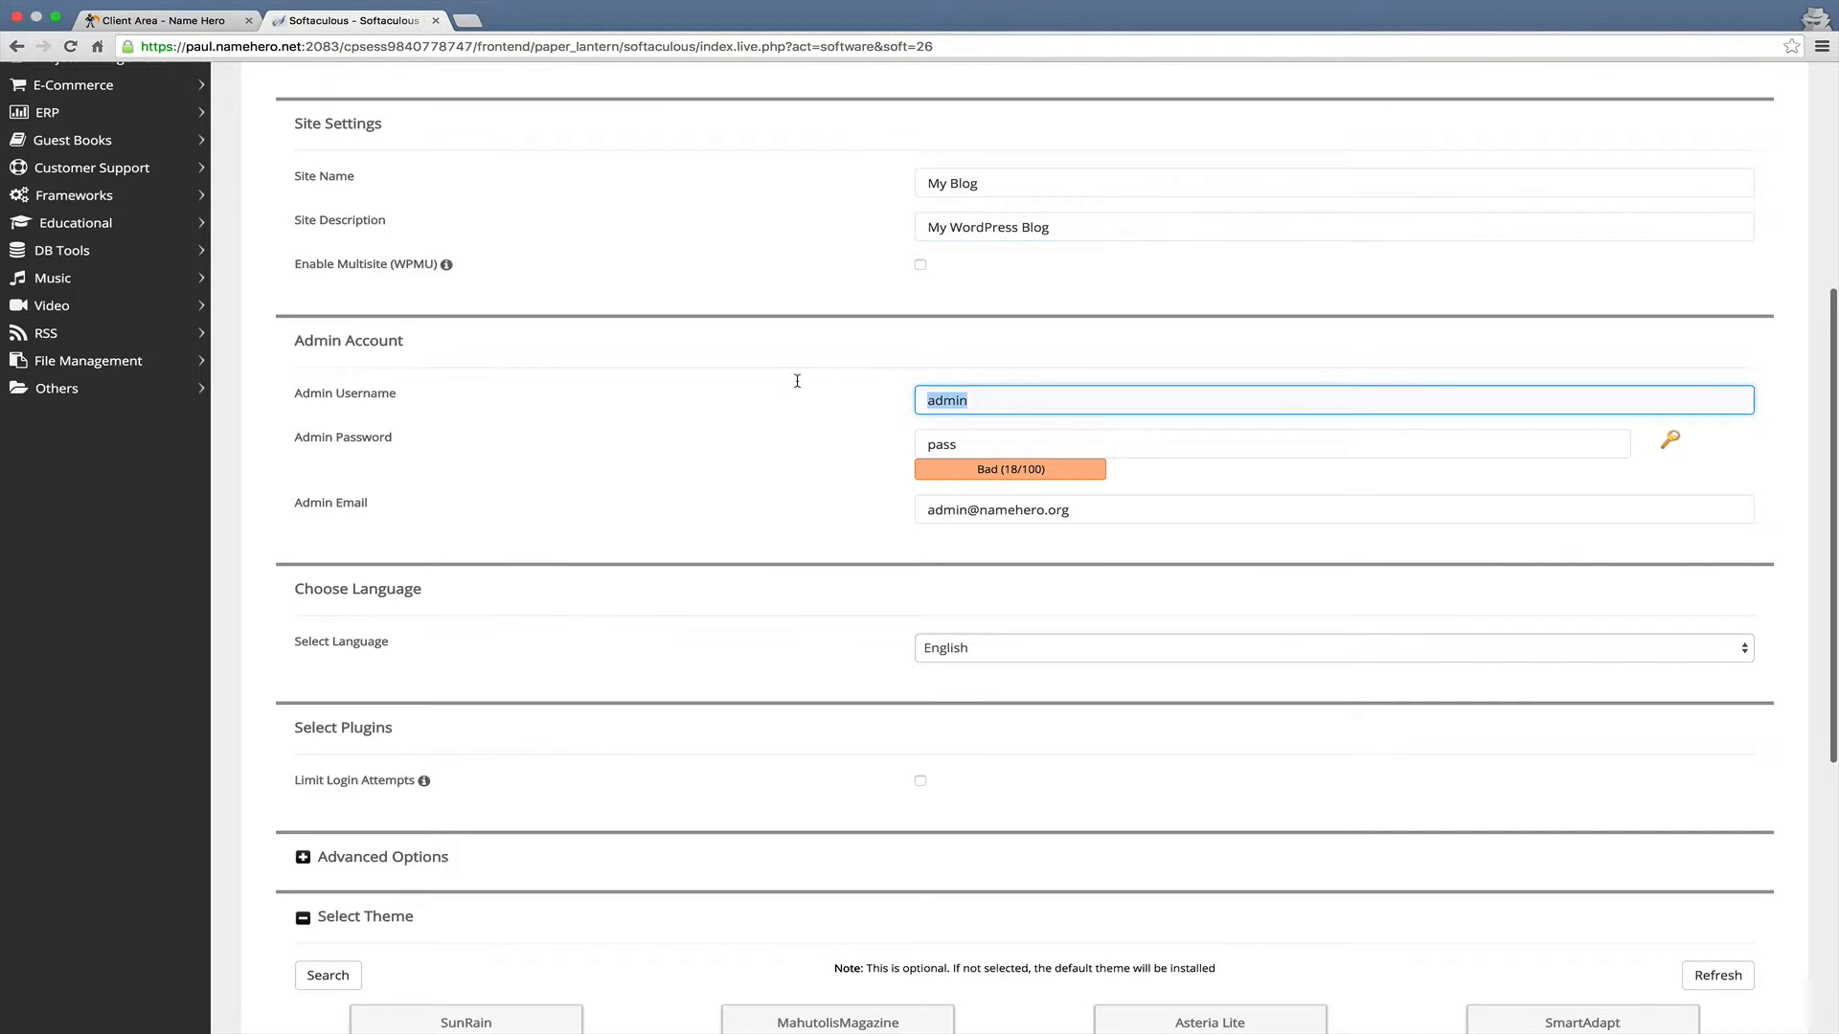
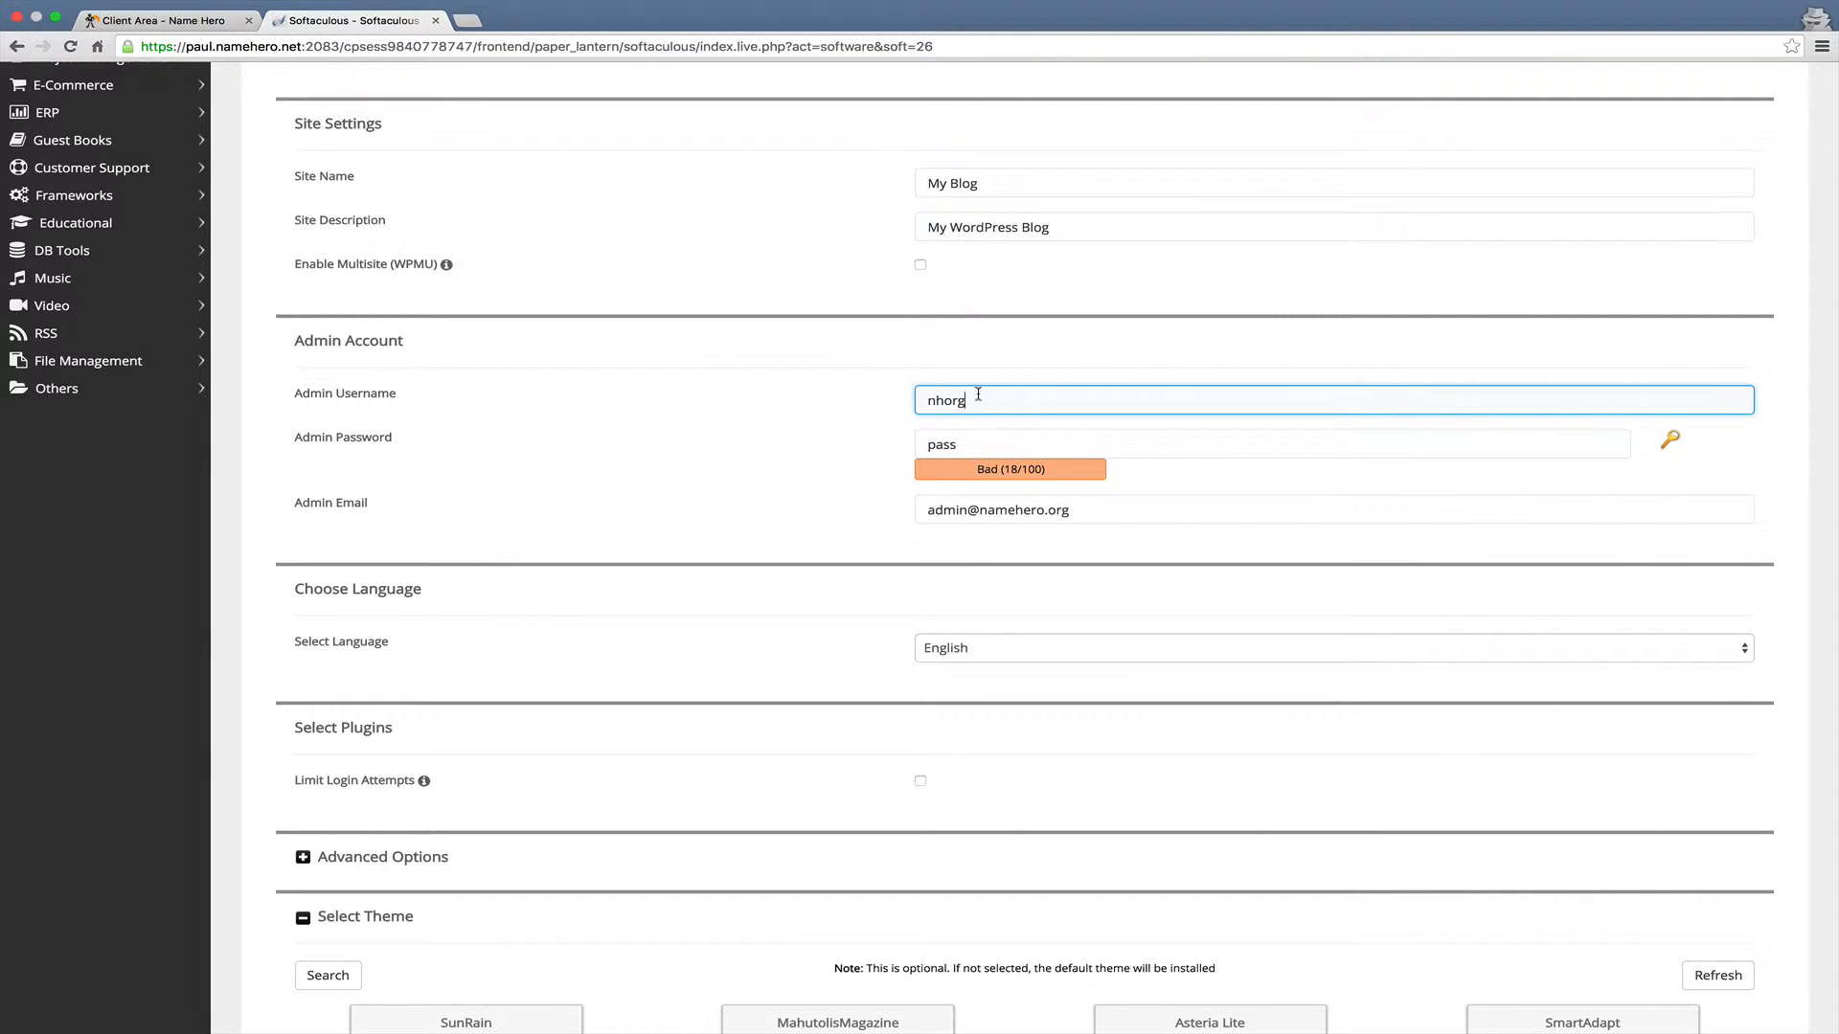
click(1670, 440)
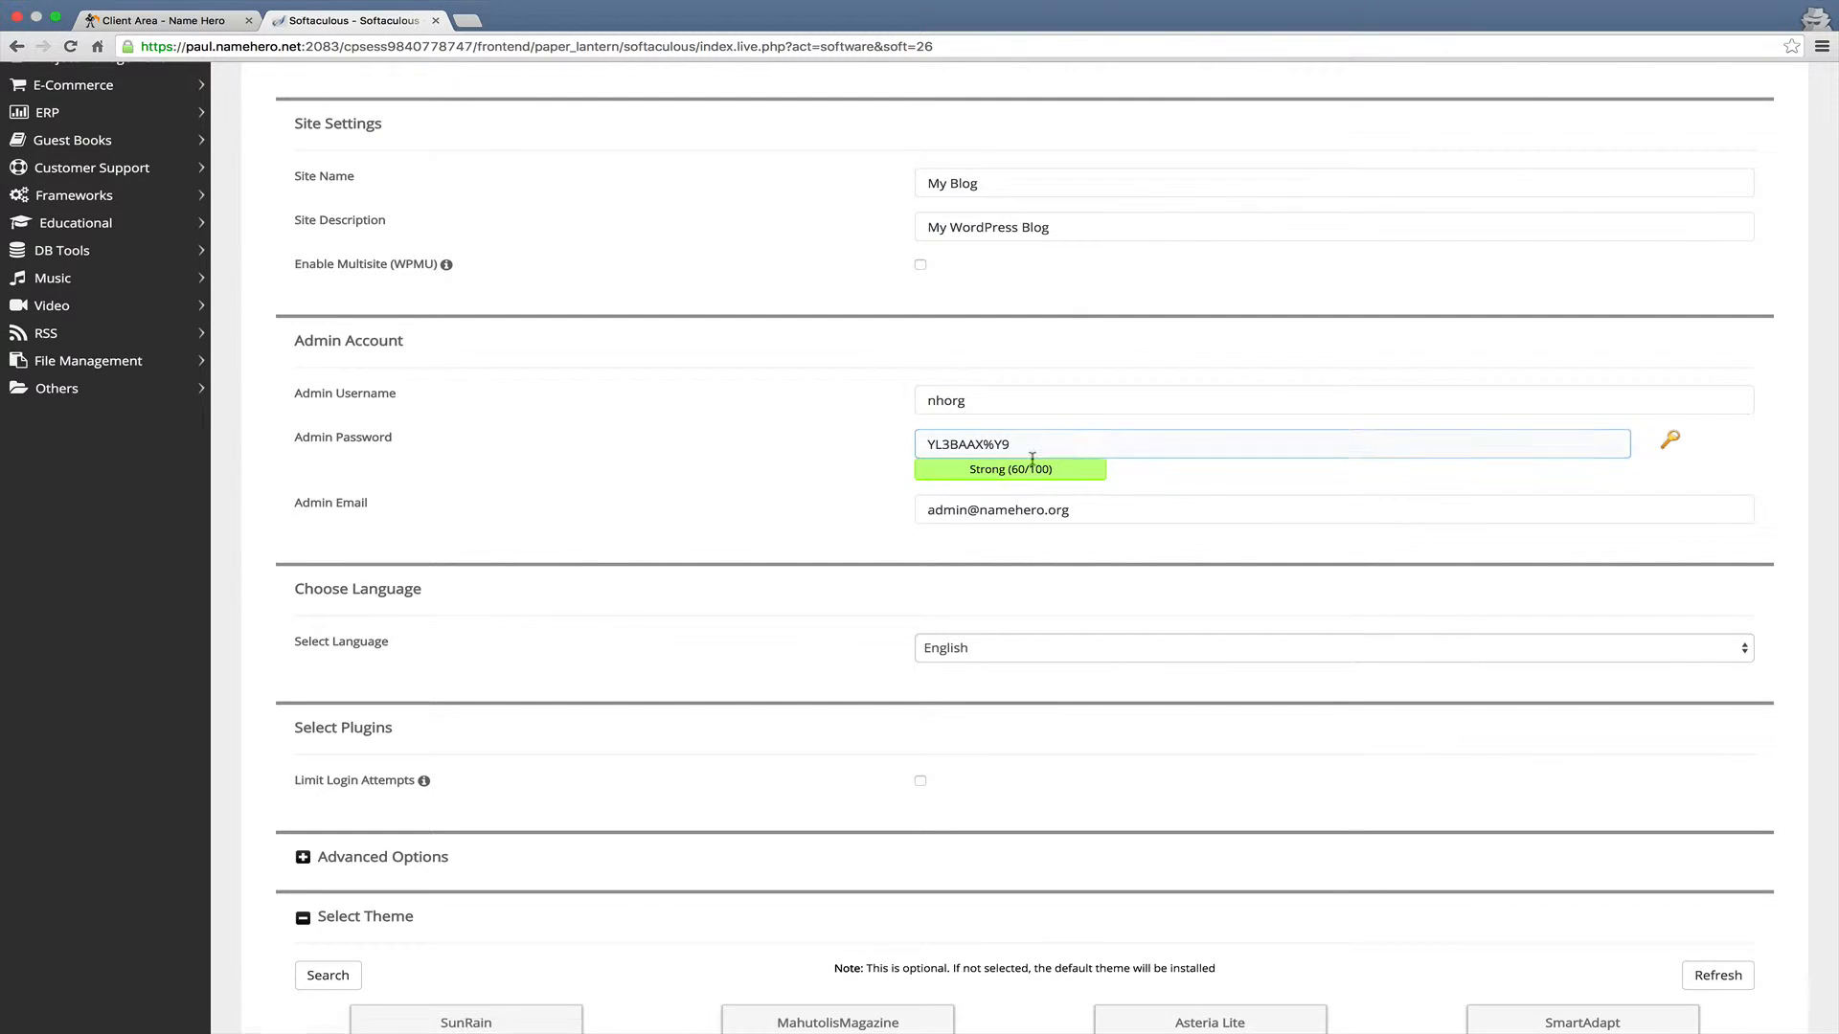
scroll(down, 3)
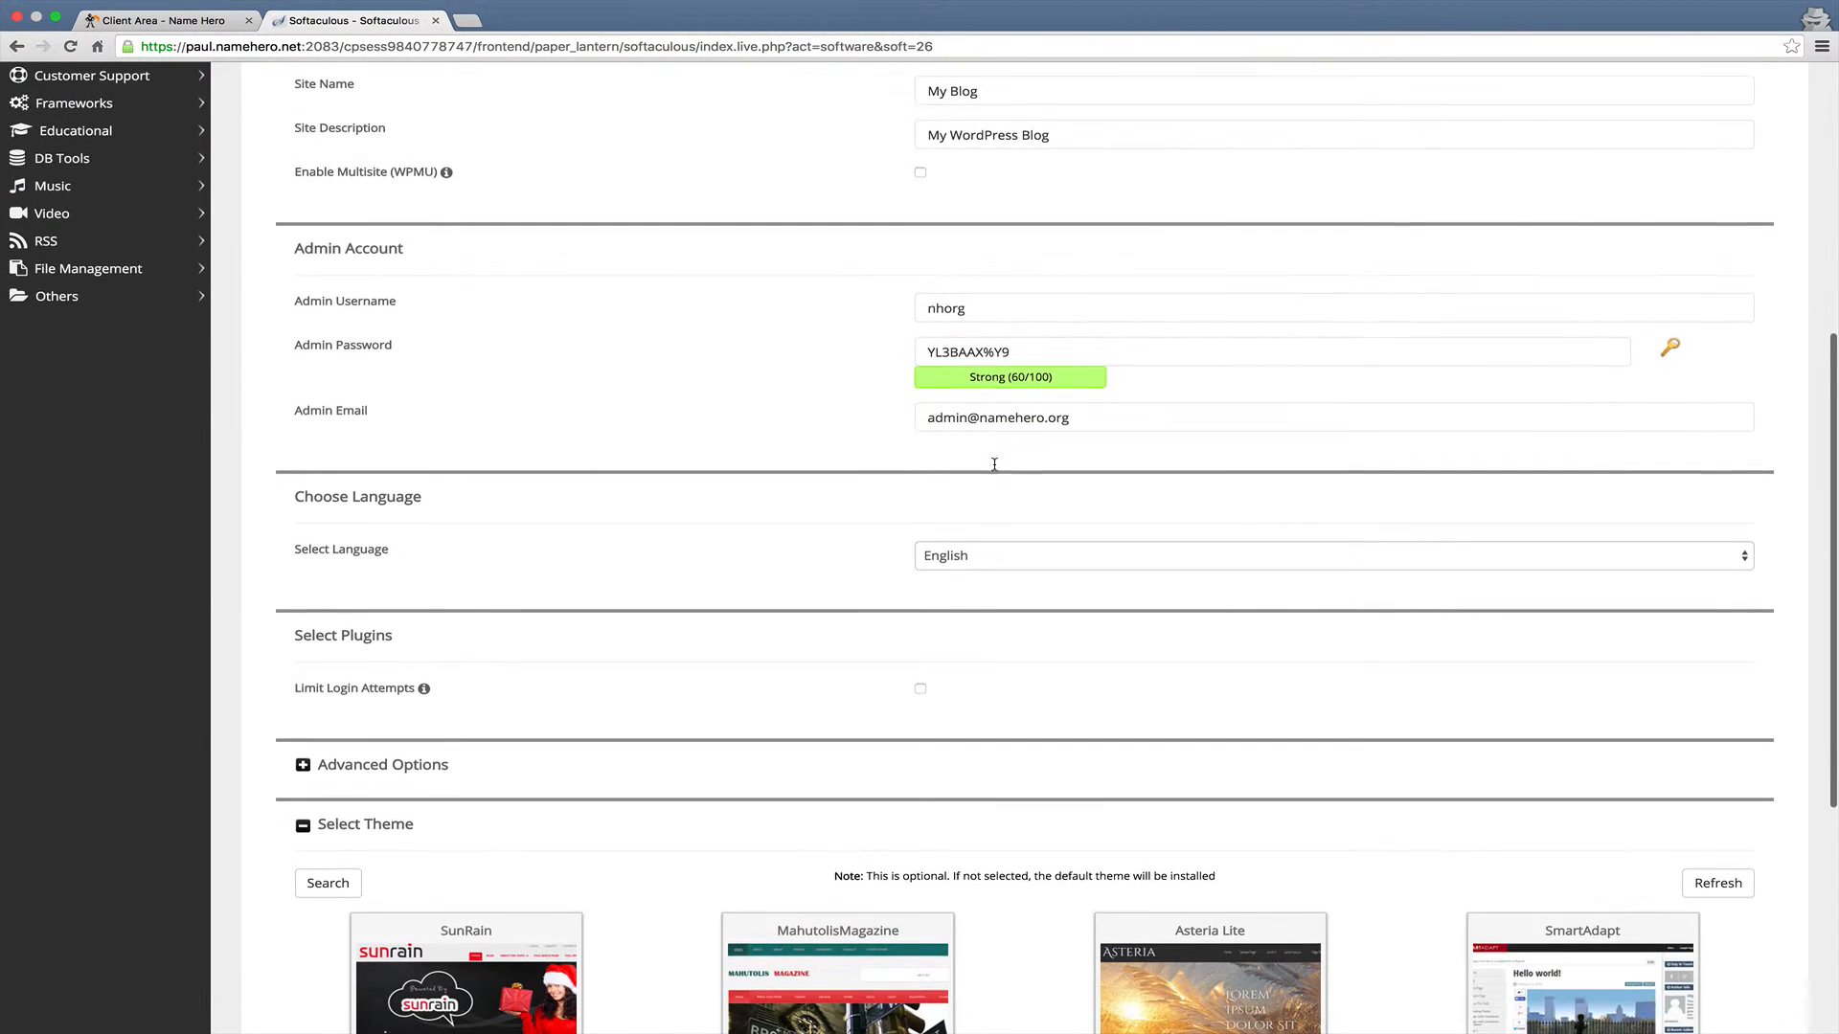
click(1334, 418)
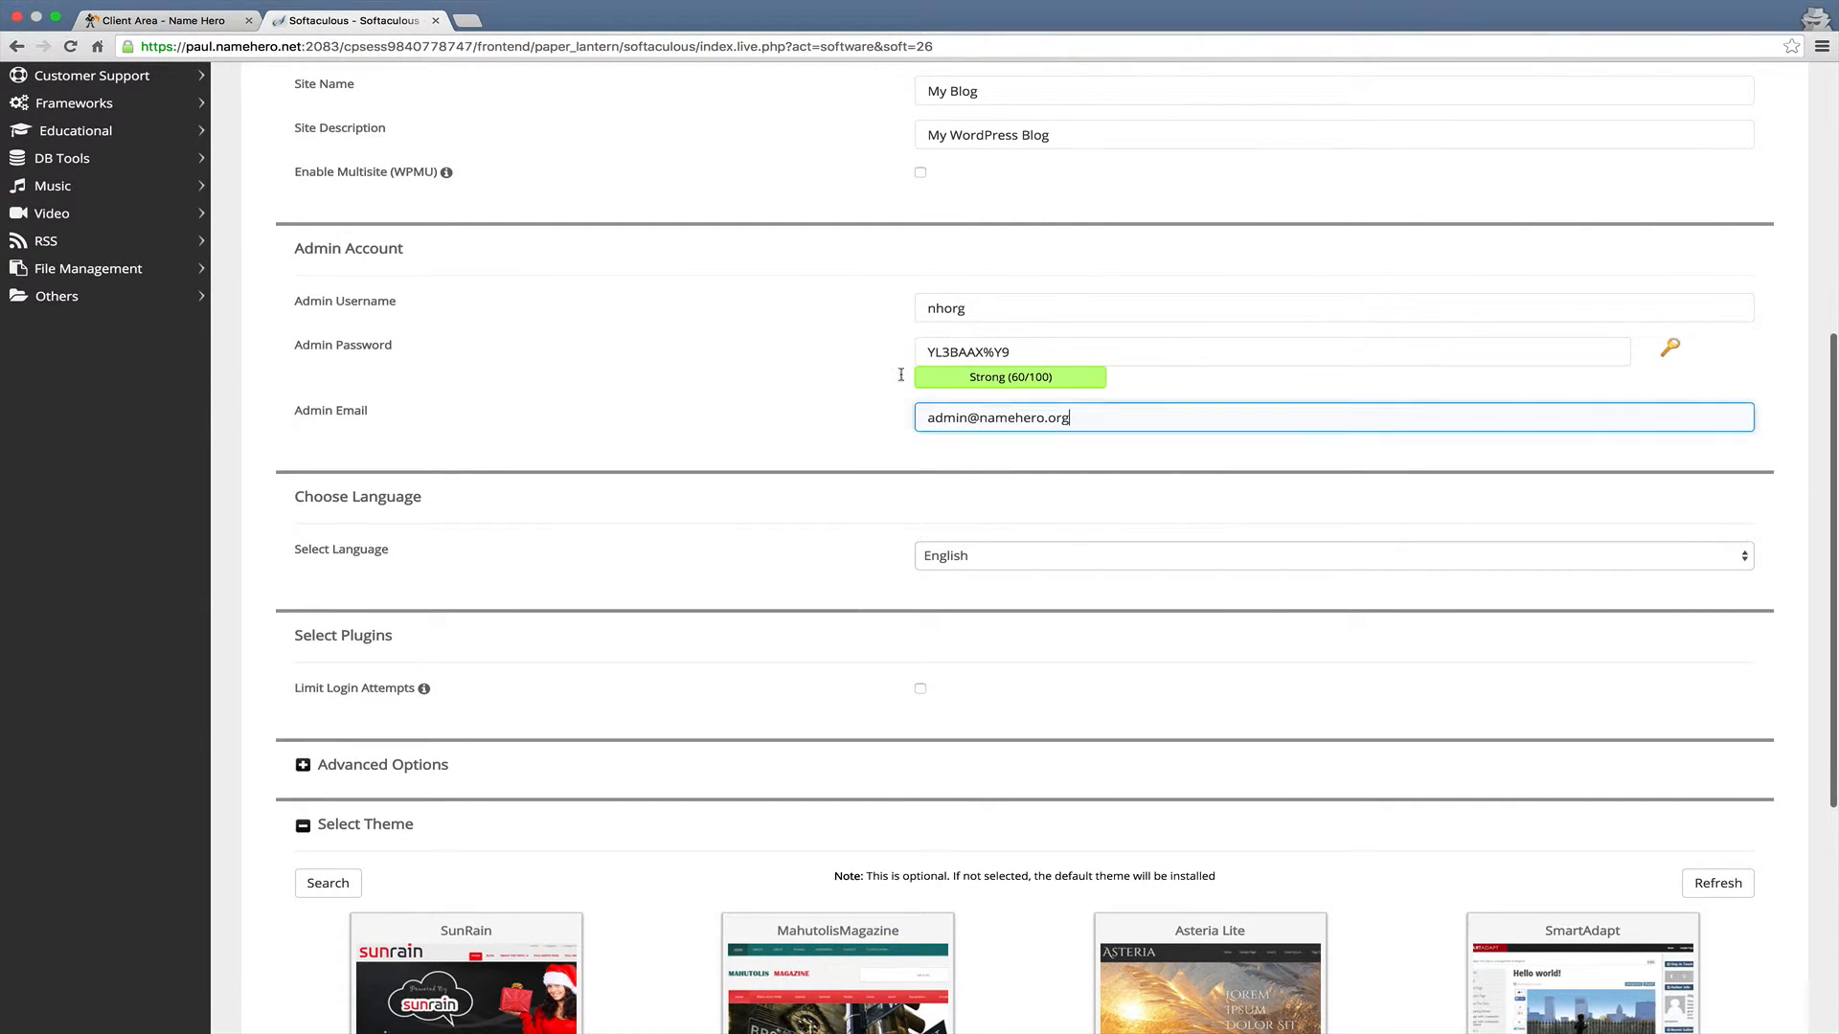
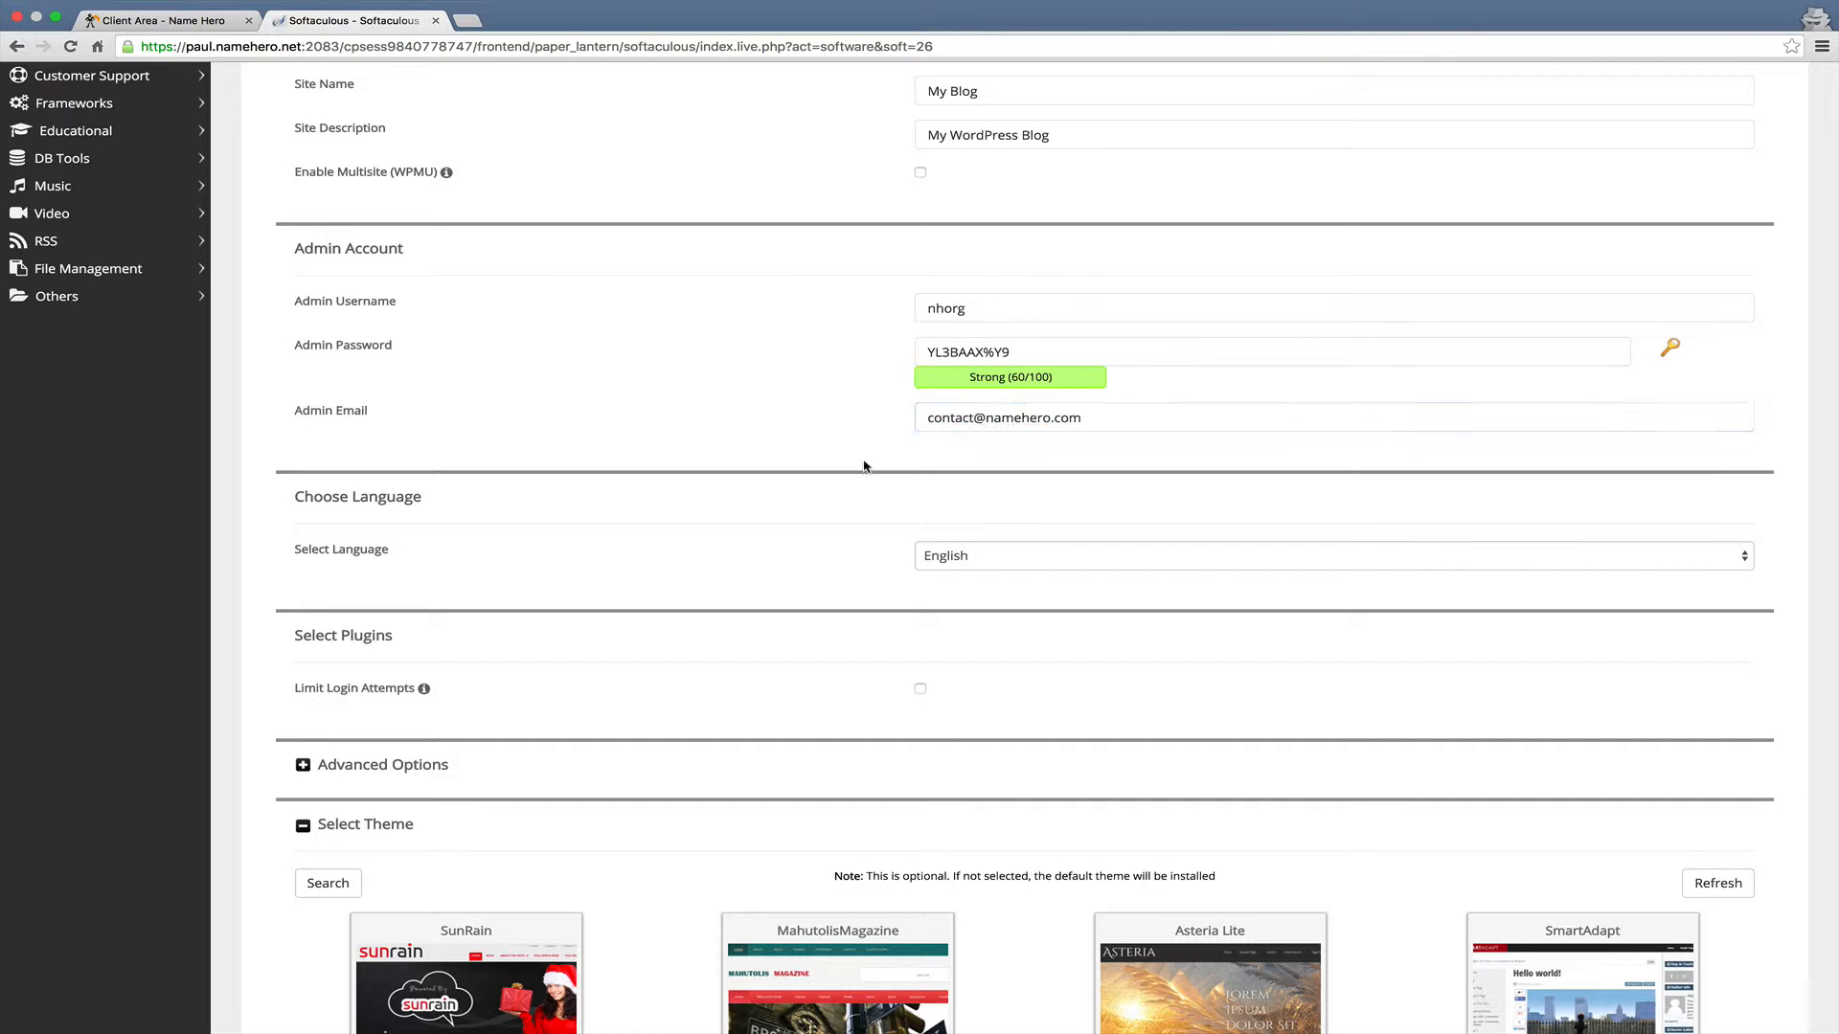
scroll(down, 3)
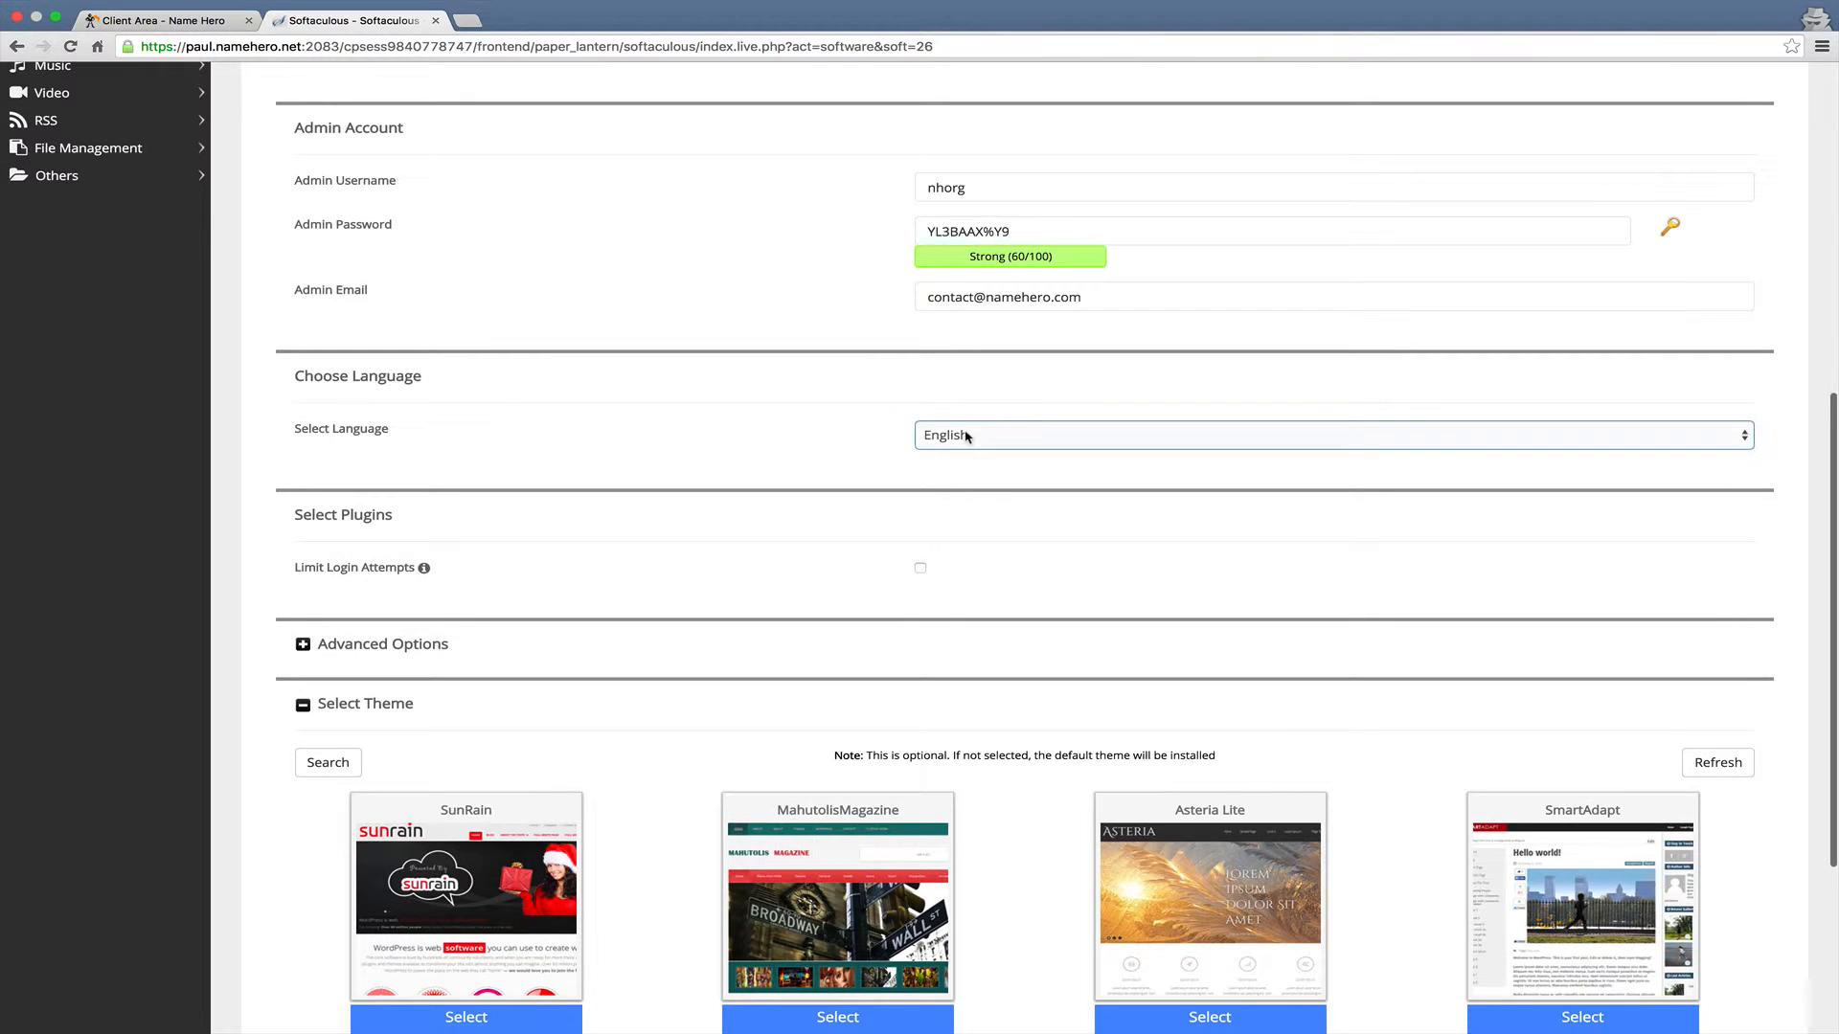
scroll(down, 3)
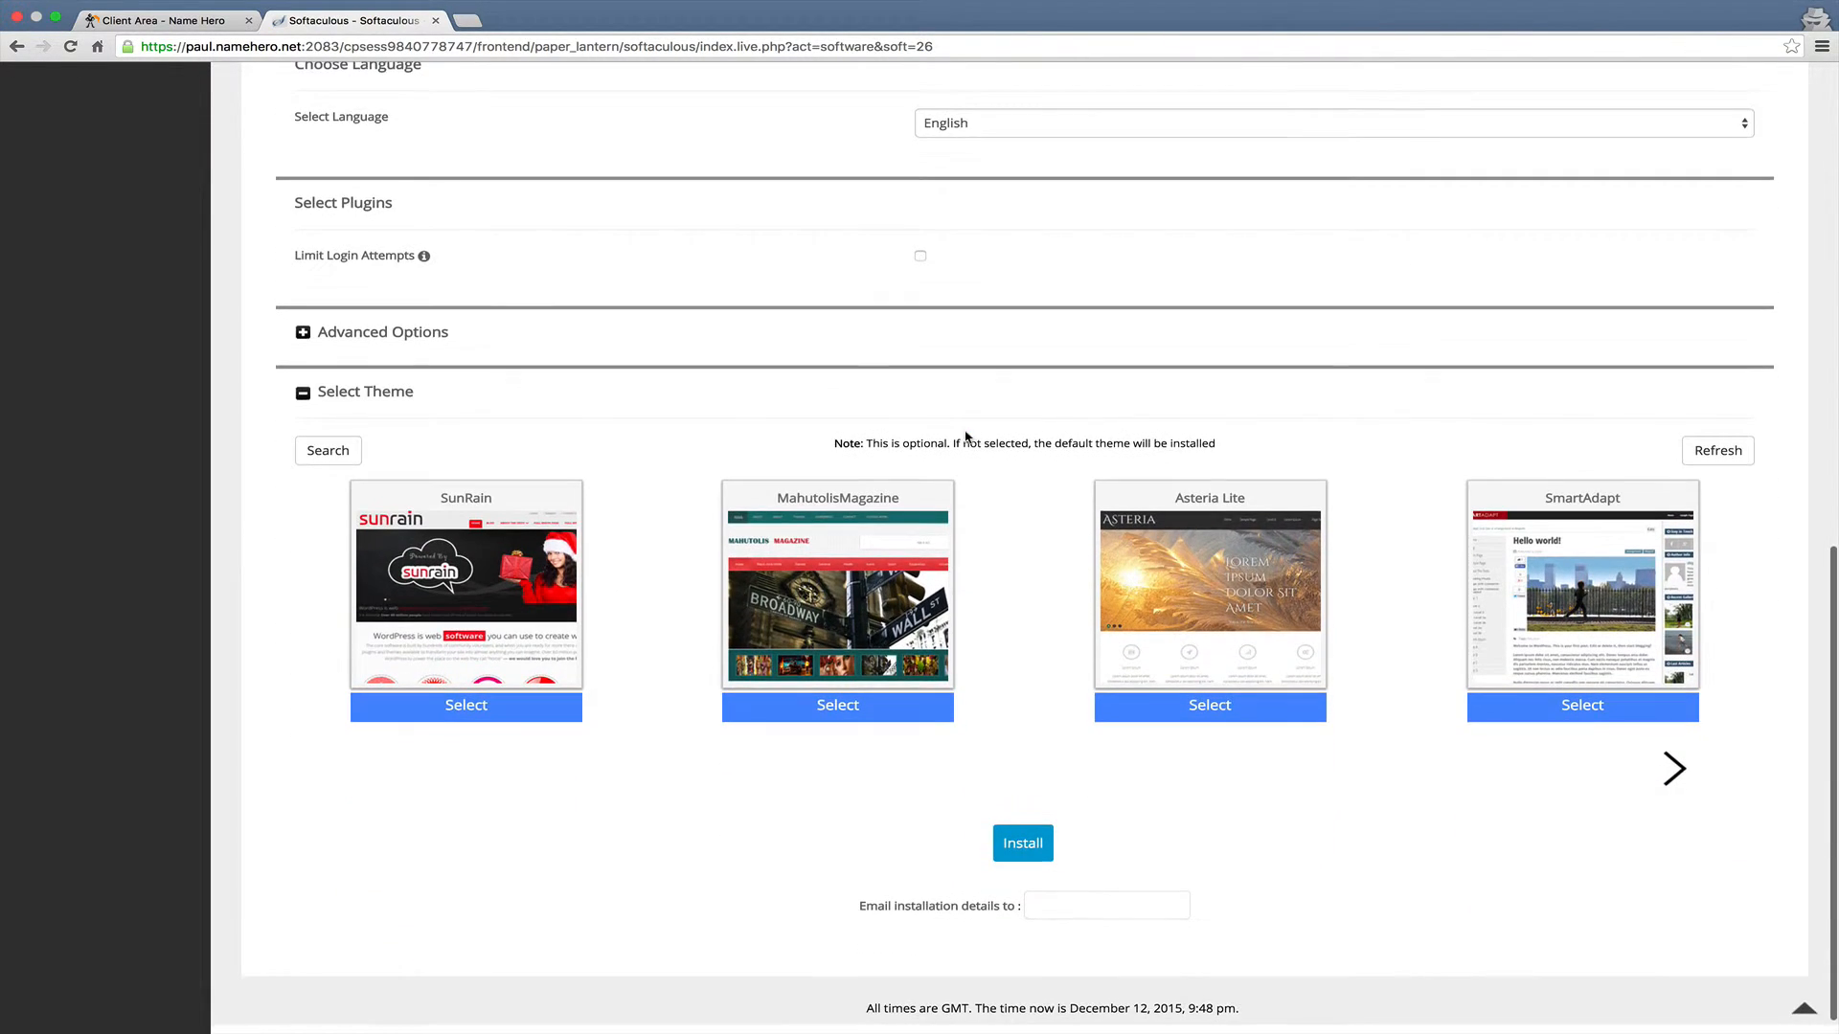
mouse_move(663, 270)
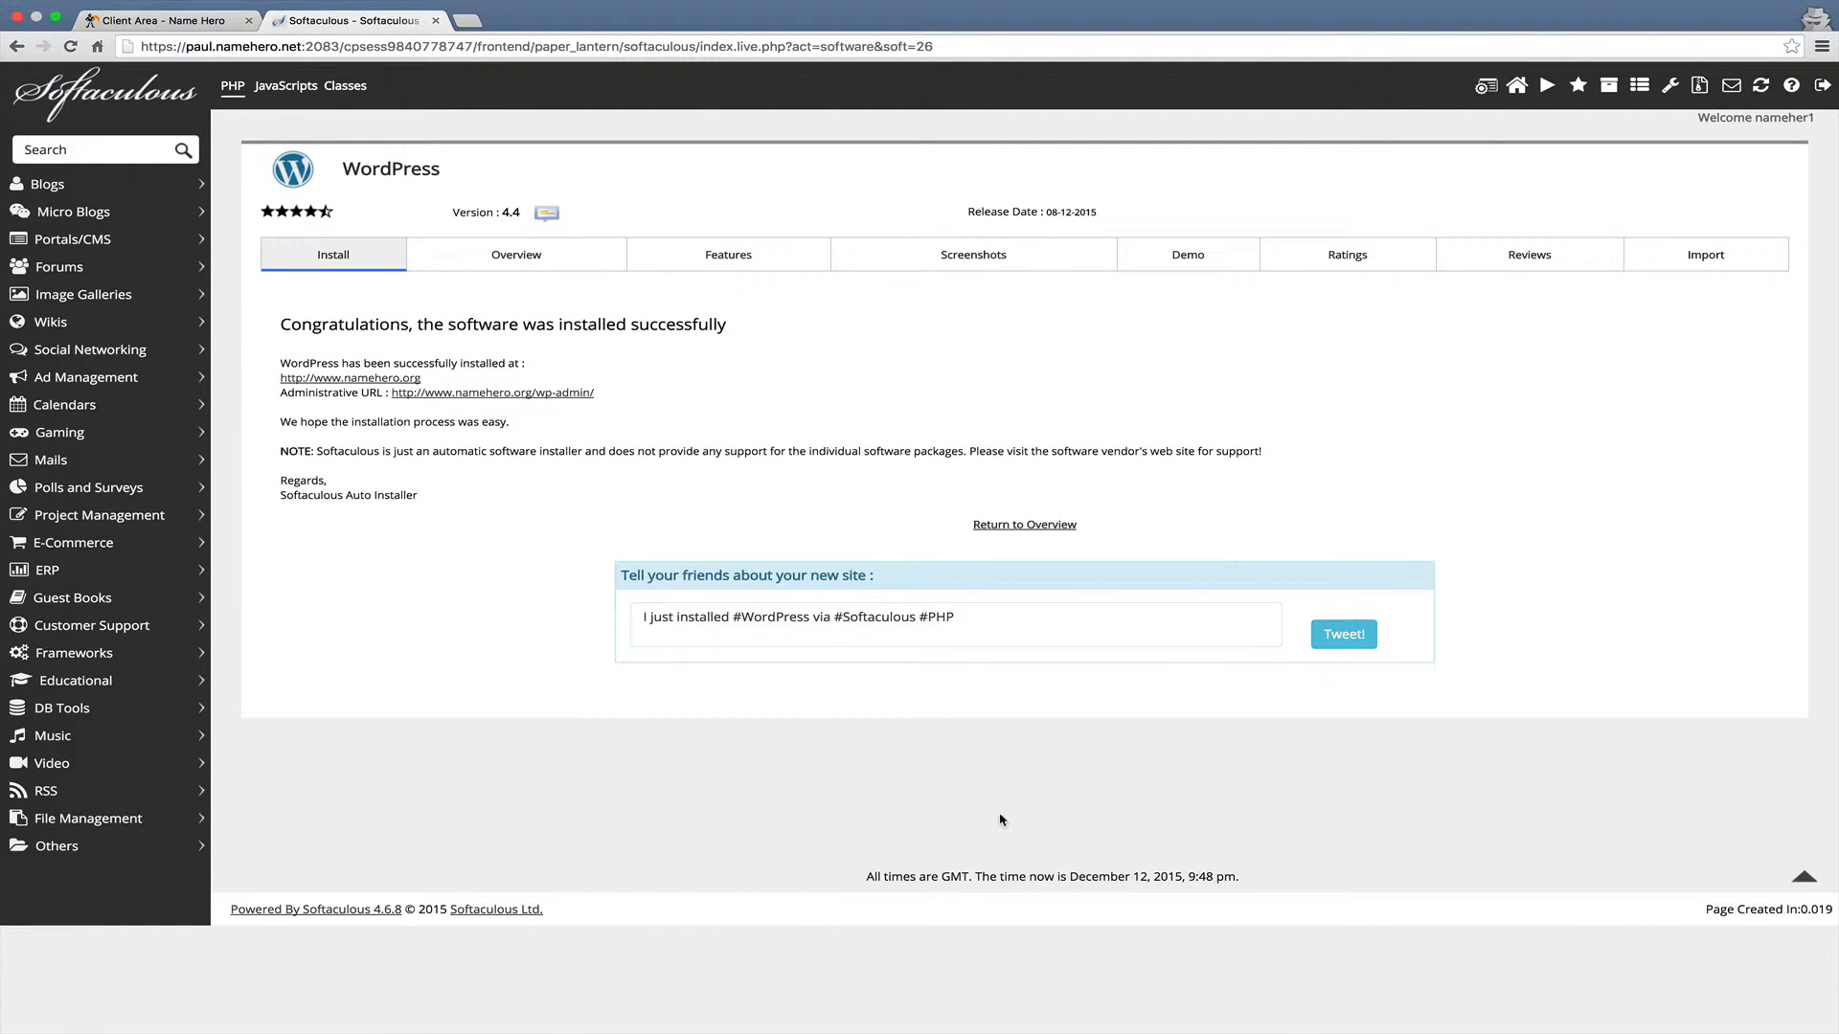
mouse_move(494, 513)
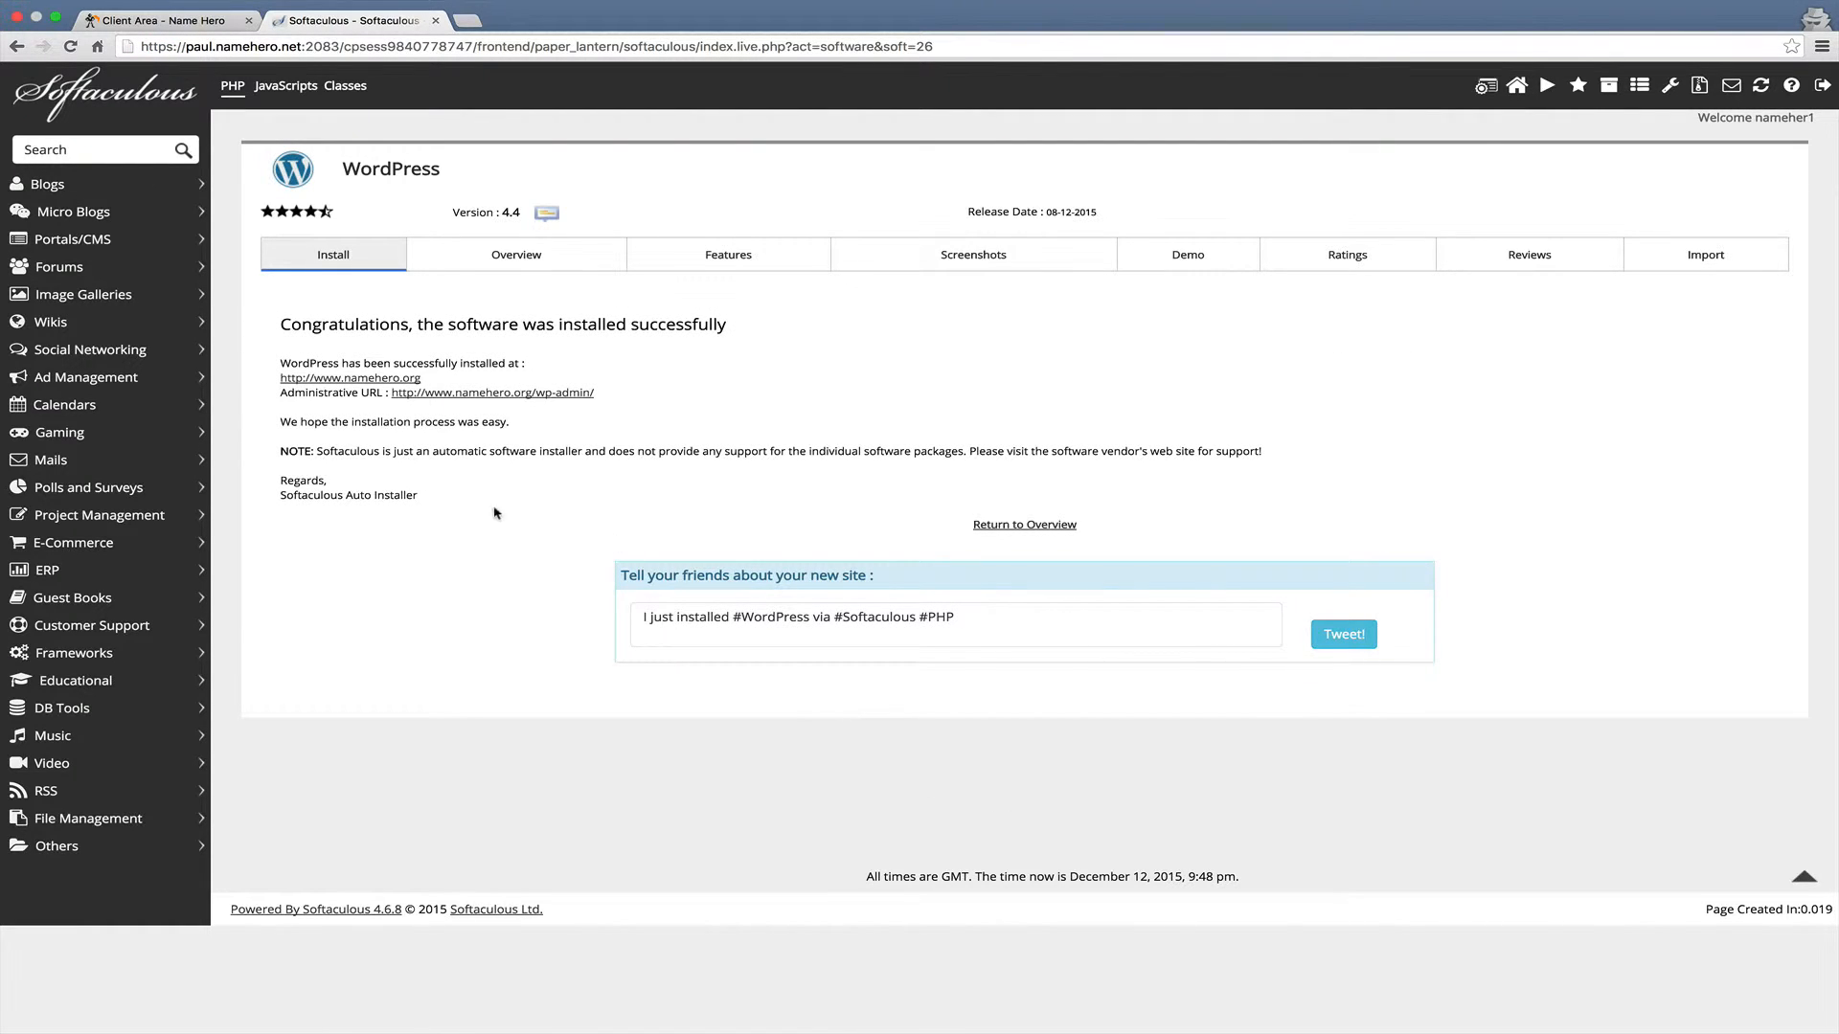
After the successful install, open the new namehero.org WordPress admin login link
click(349, 378)
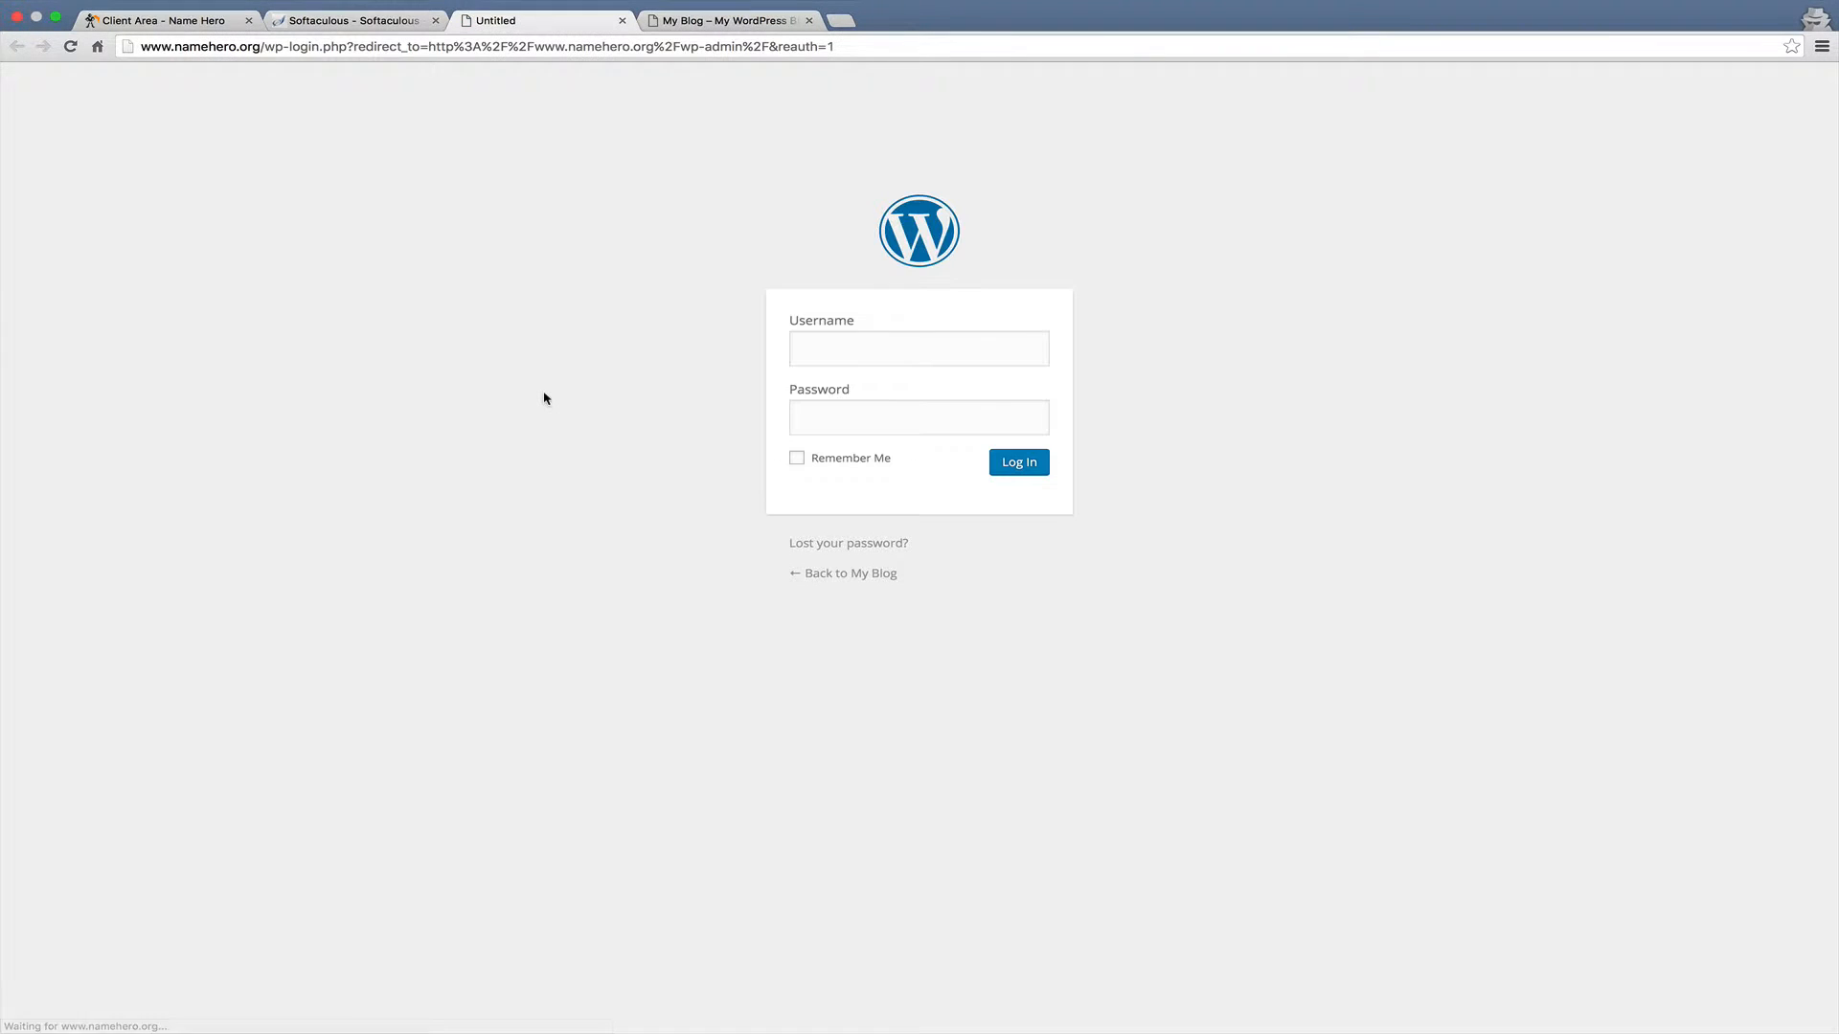
Check the namehero.org wp-login page by clicking into its Username field
click(919, 347)
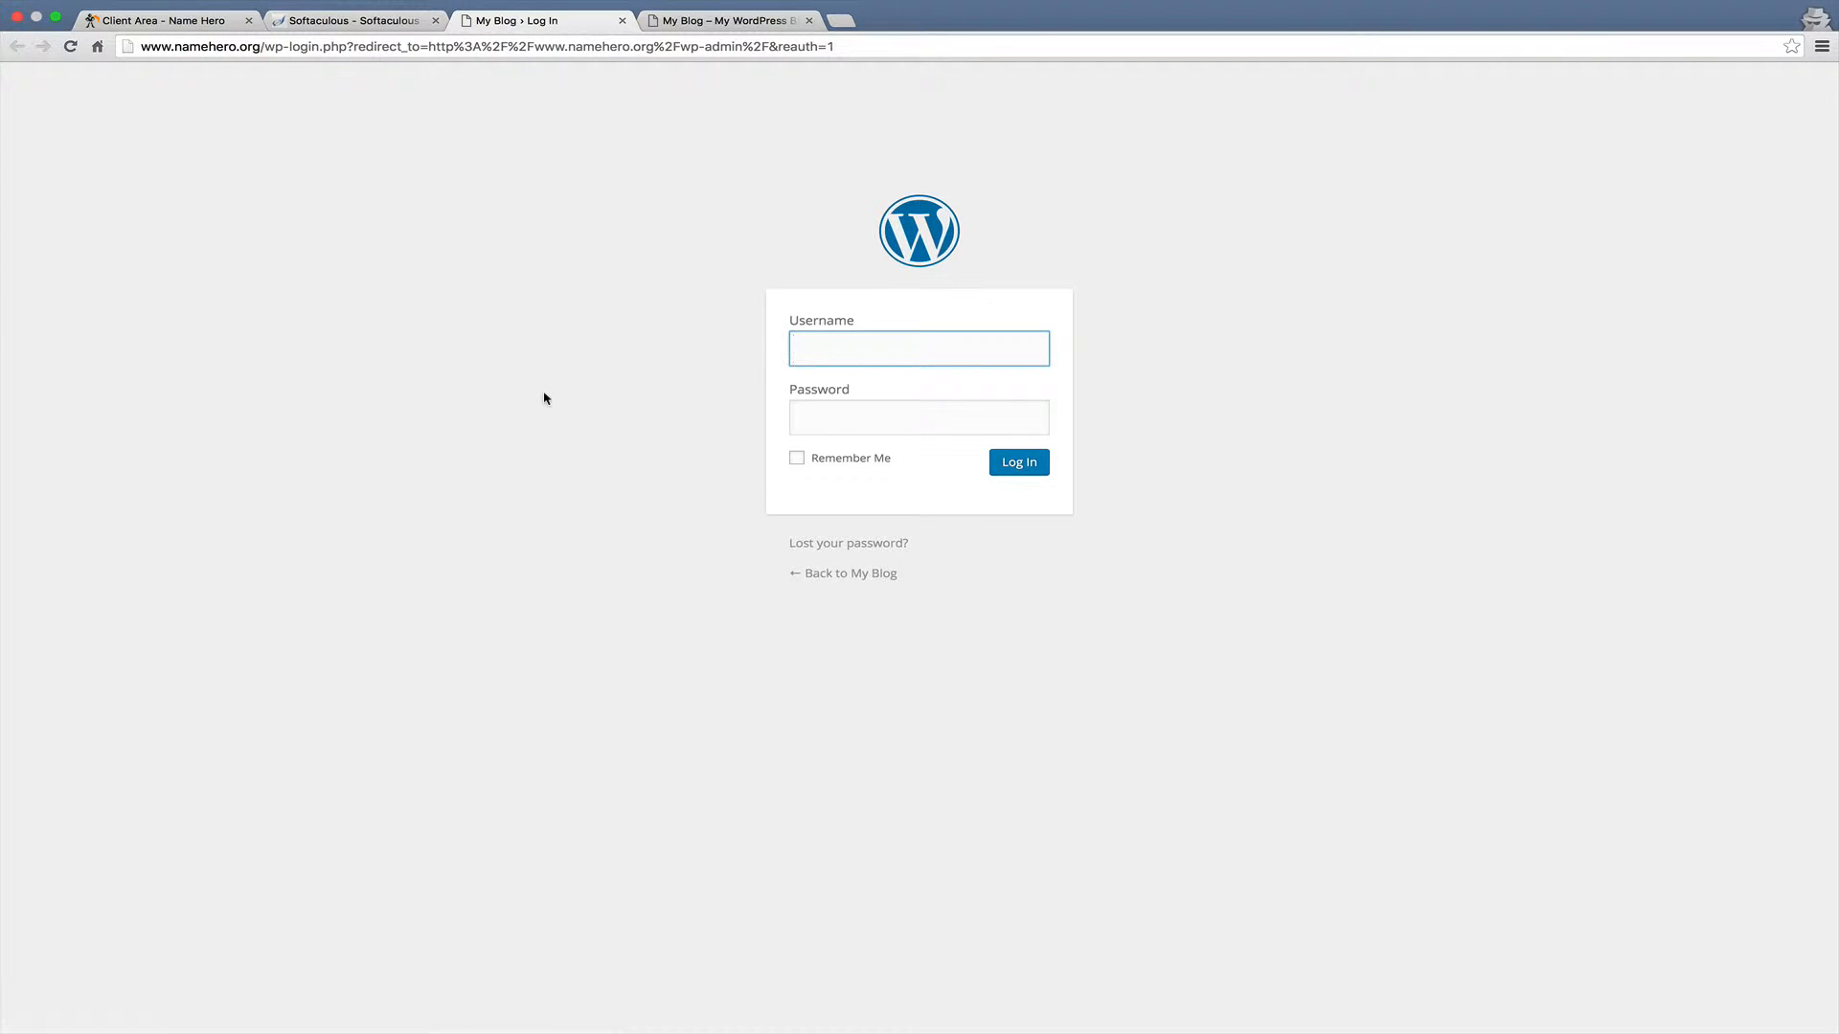
mouse_move(620, 20)
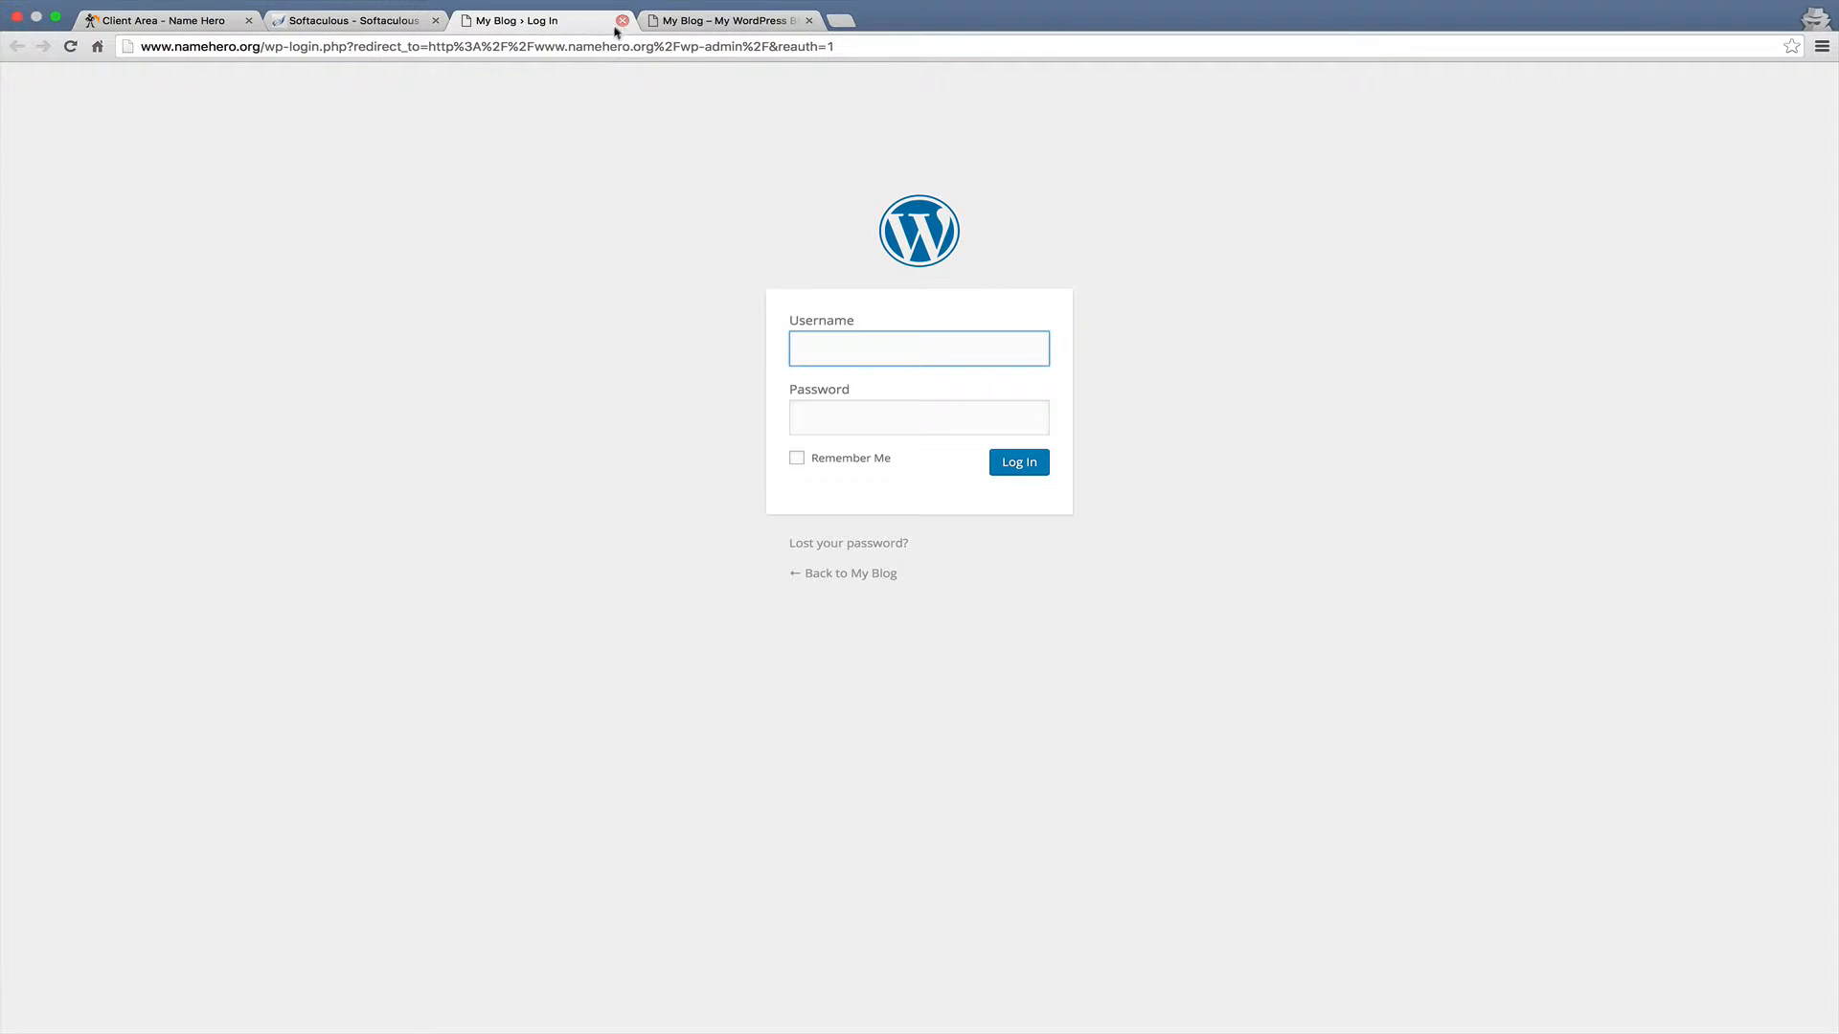
mouse_move(622, 20)
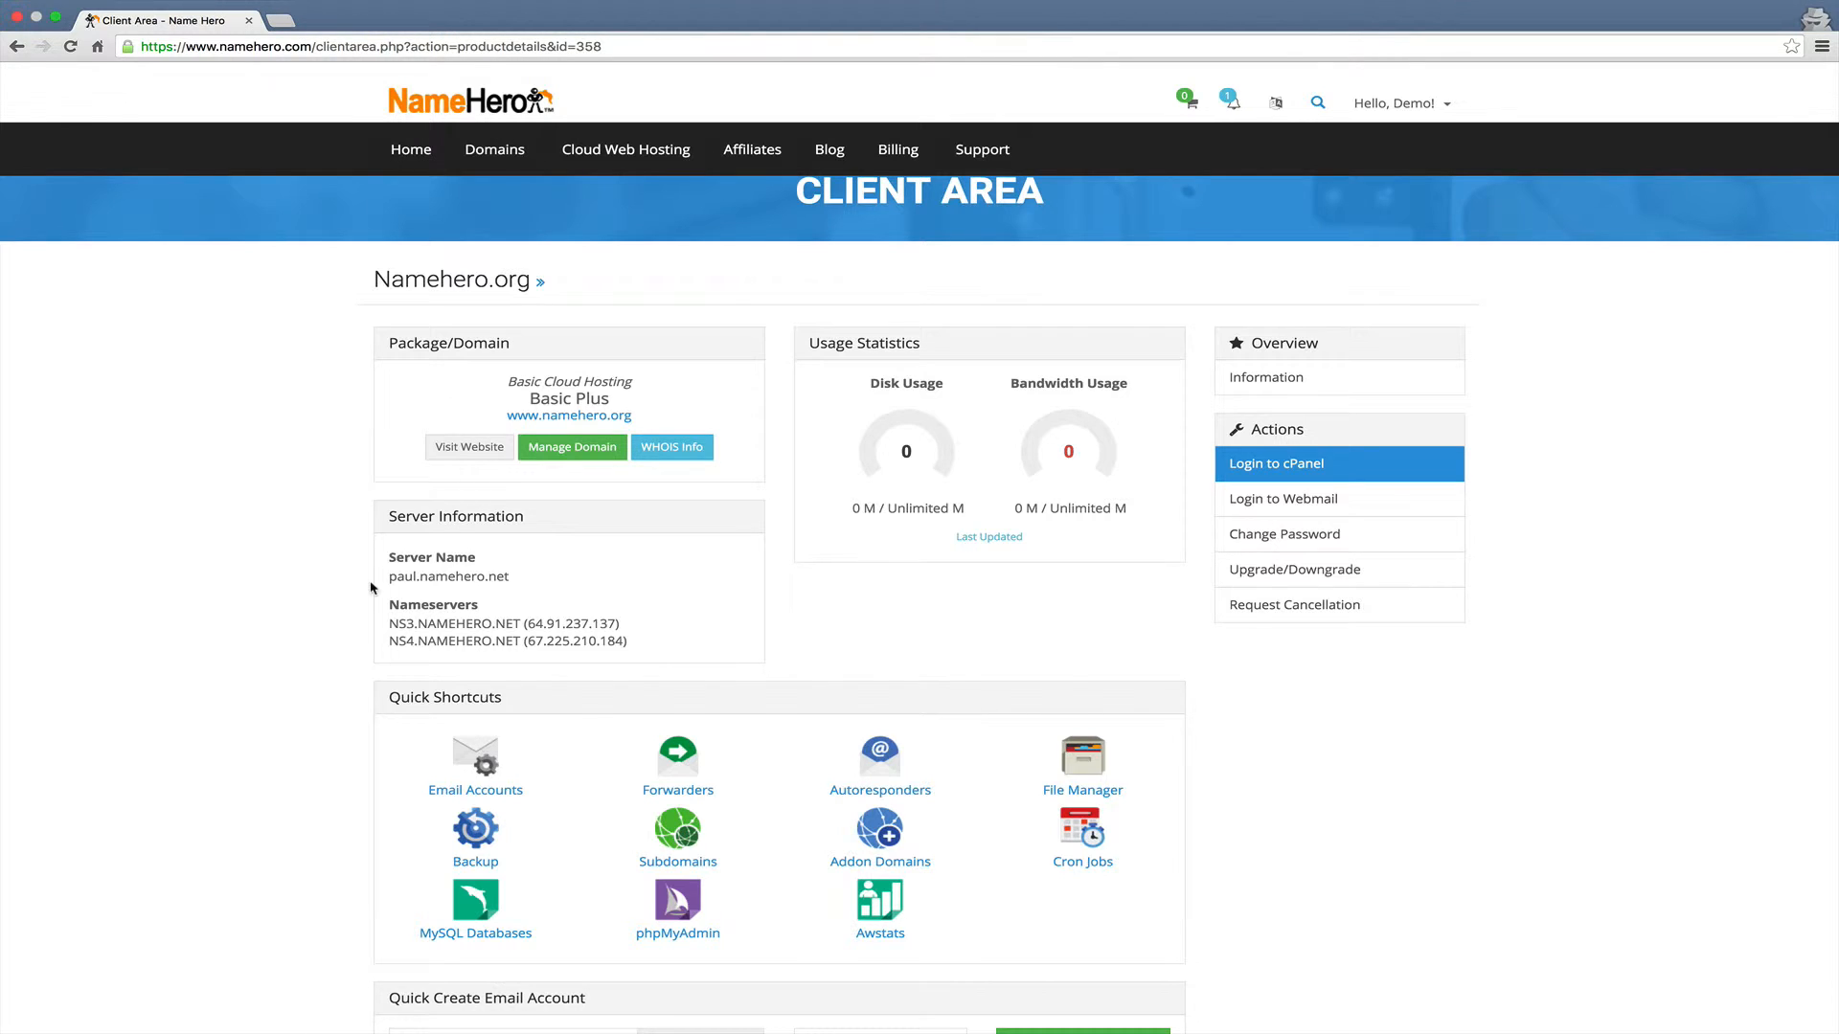
Scroll to Quick Shortcuts and open Addon Domains for the namehero.org account
scroll(down, 3)
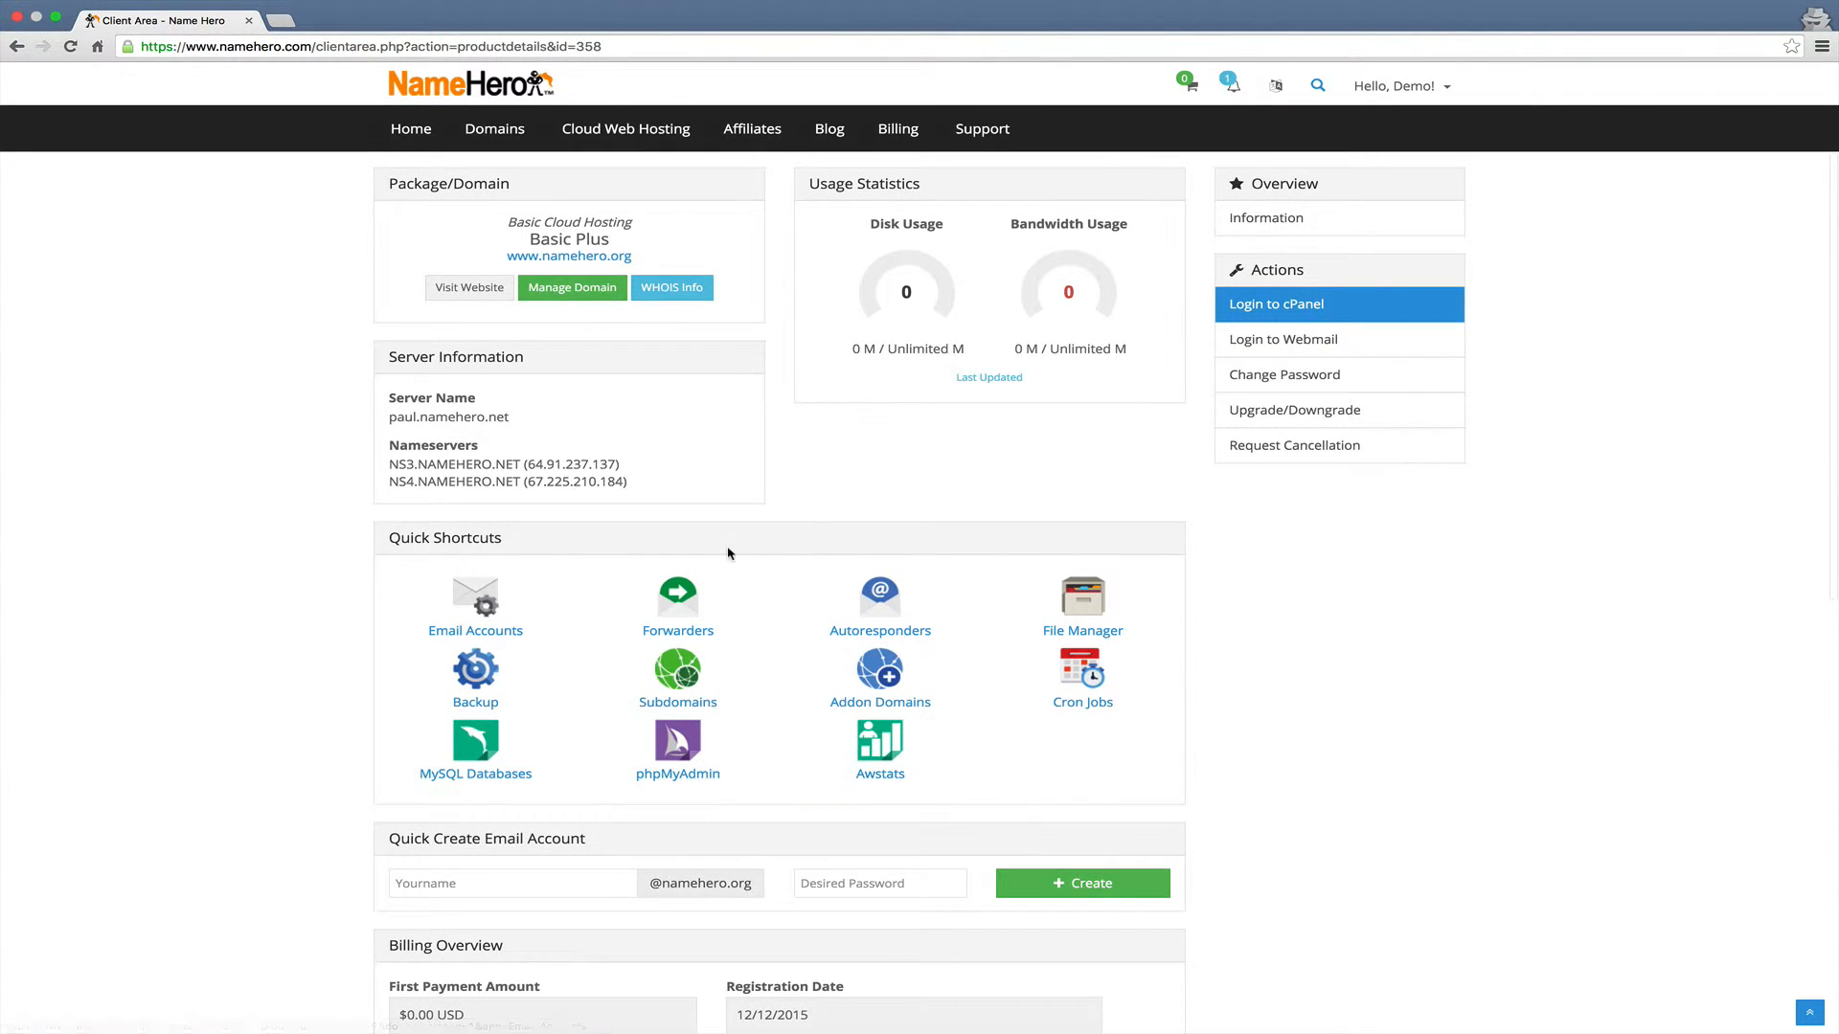
mouse_move(879, 691)
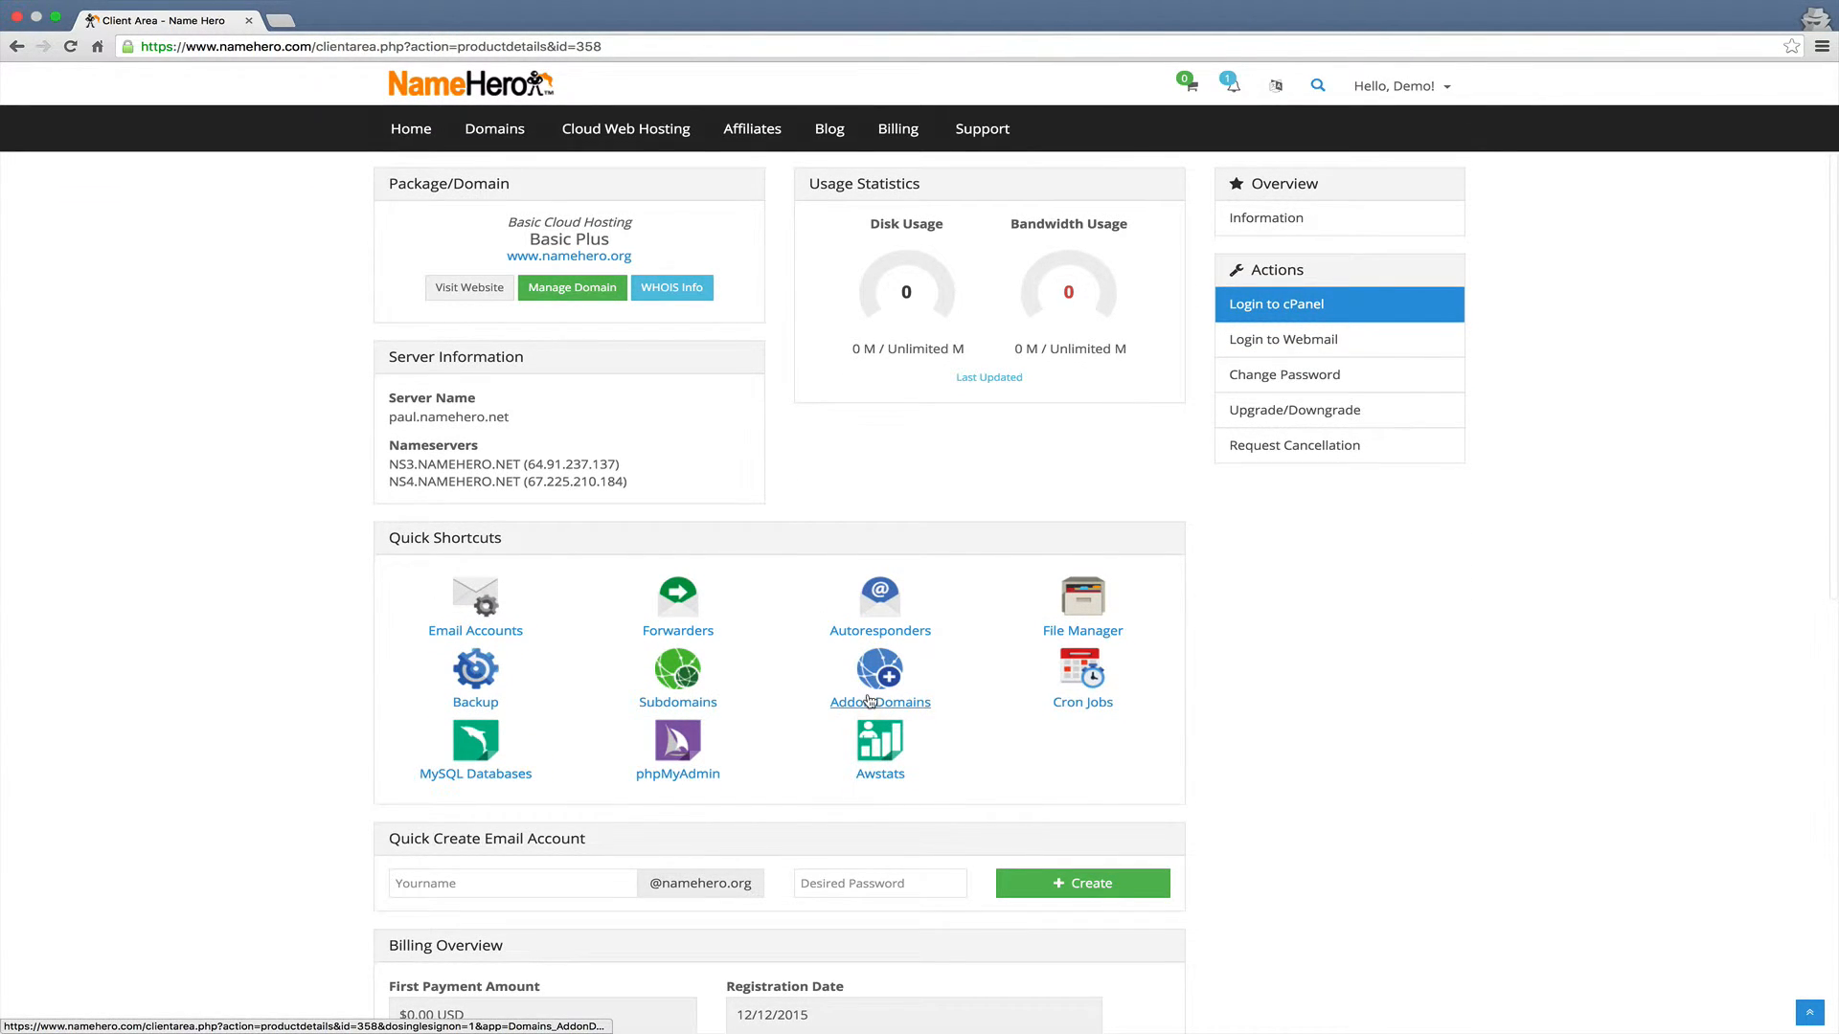
click(878, 672)
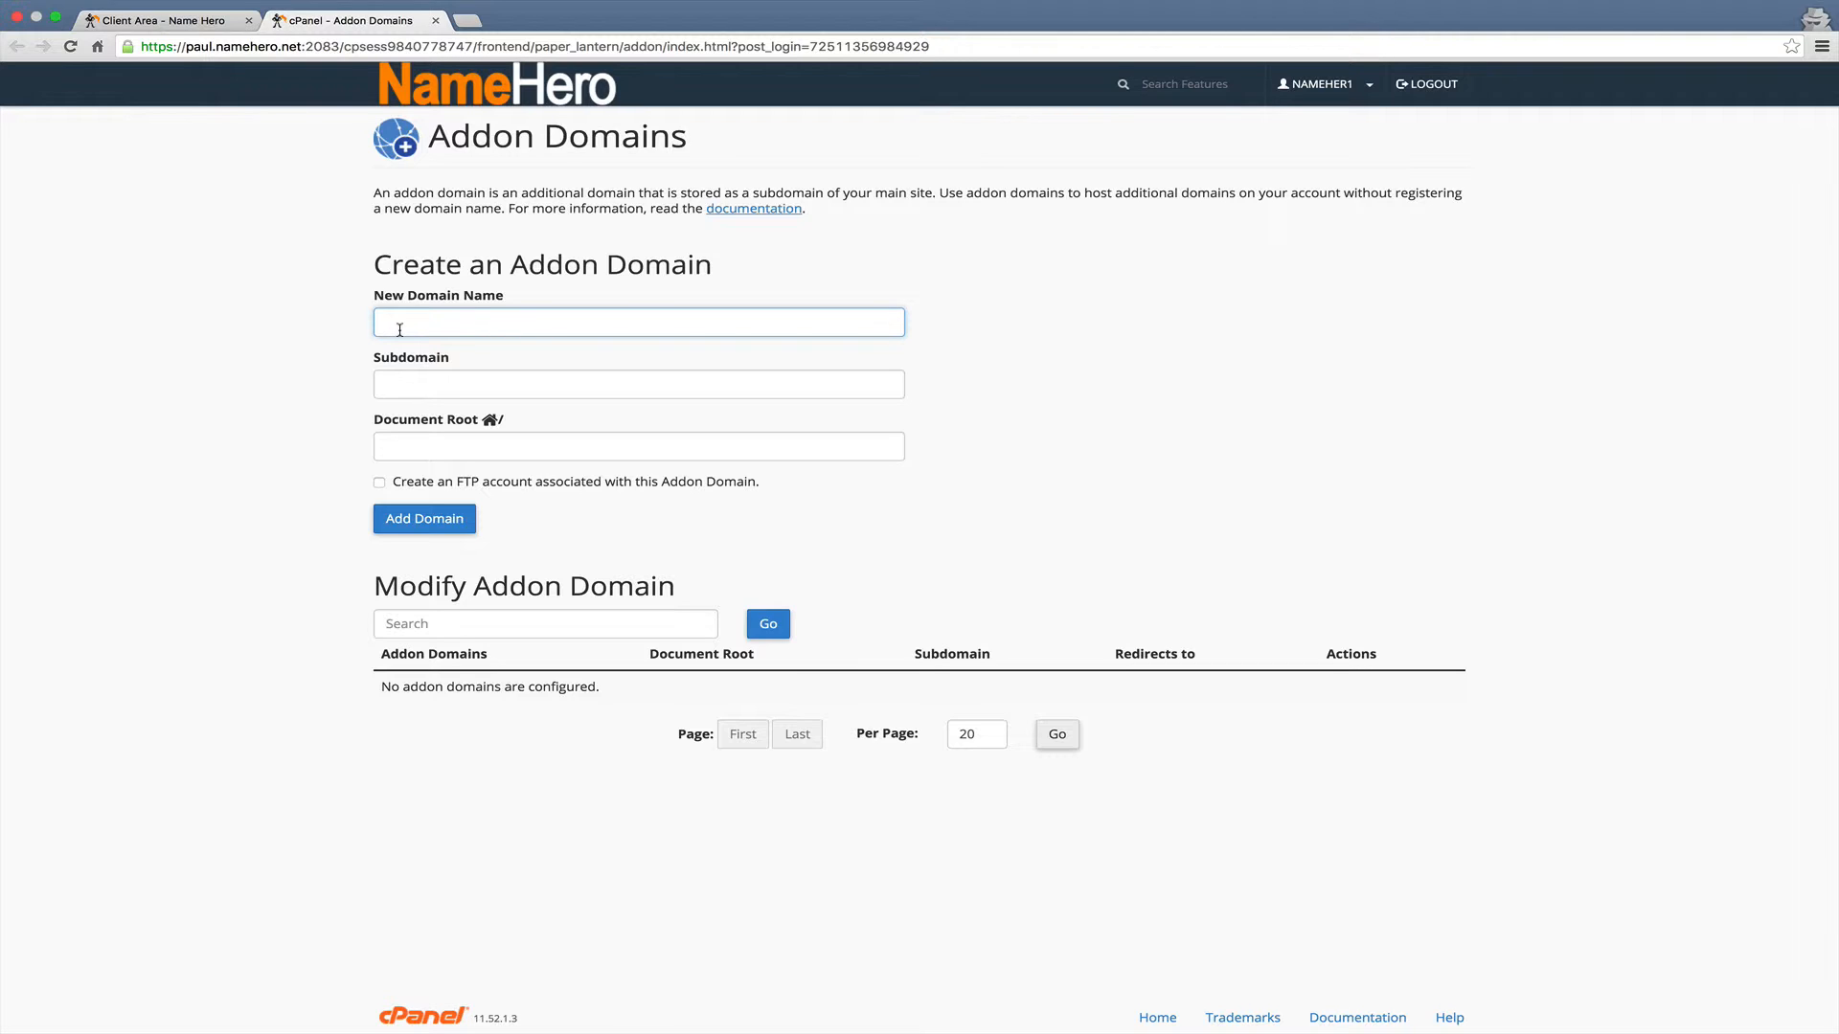
Add addon domain resellhero.com with subdomain resellhero and root public_html/resellhero.com
text(resellhero.com)
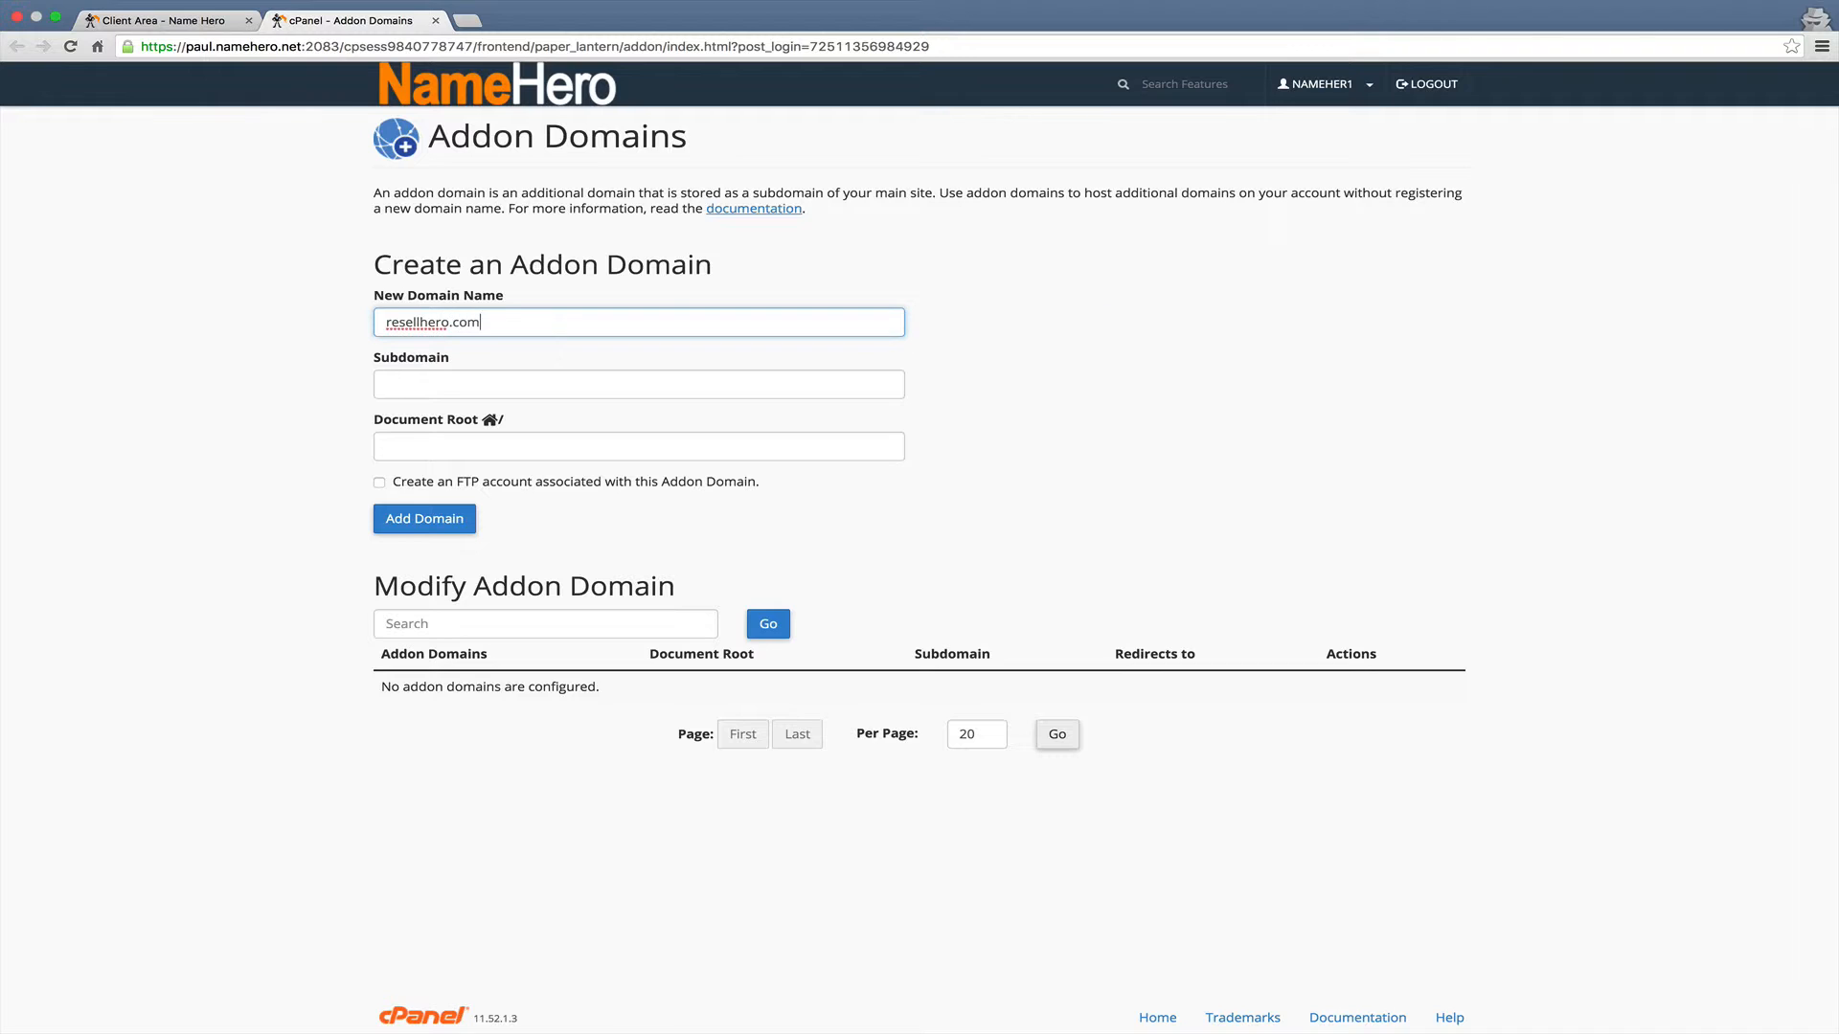
click(638, 383)
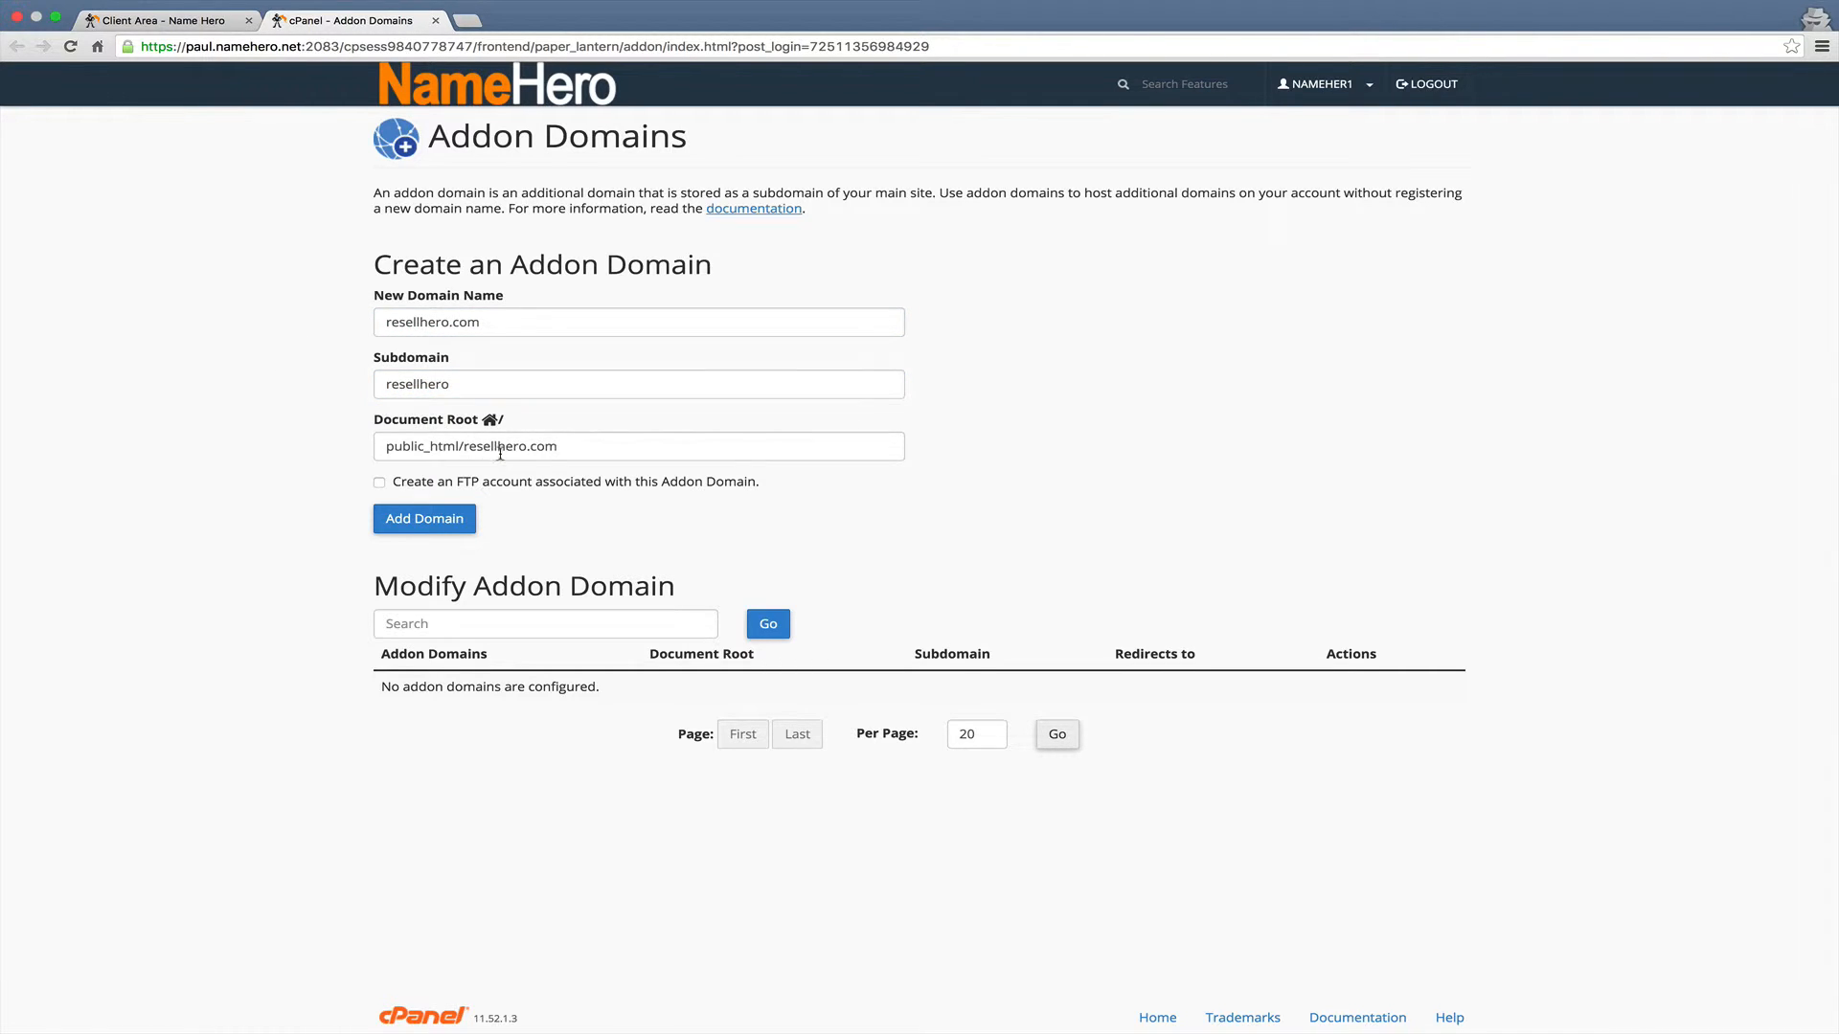
mouse_move(594, 445)
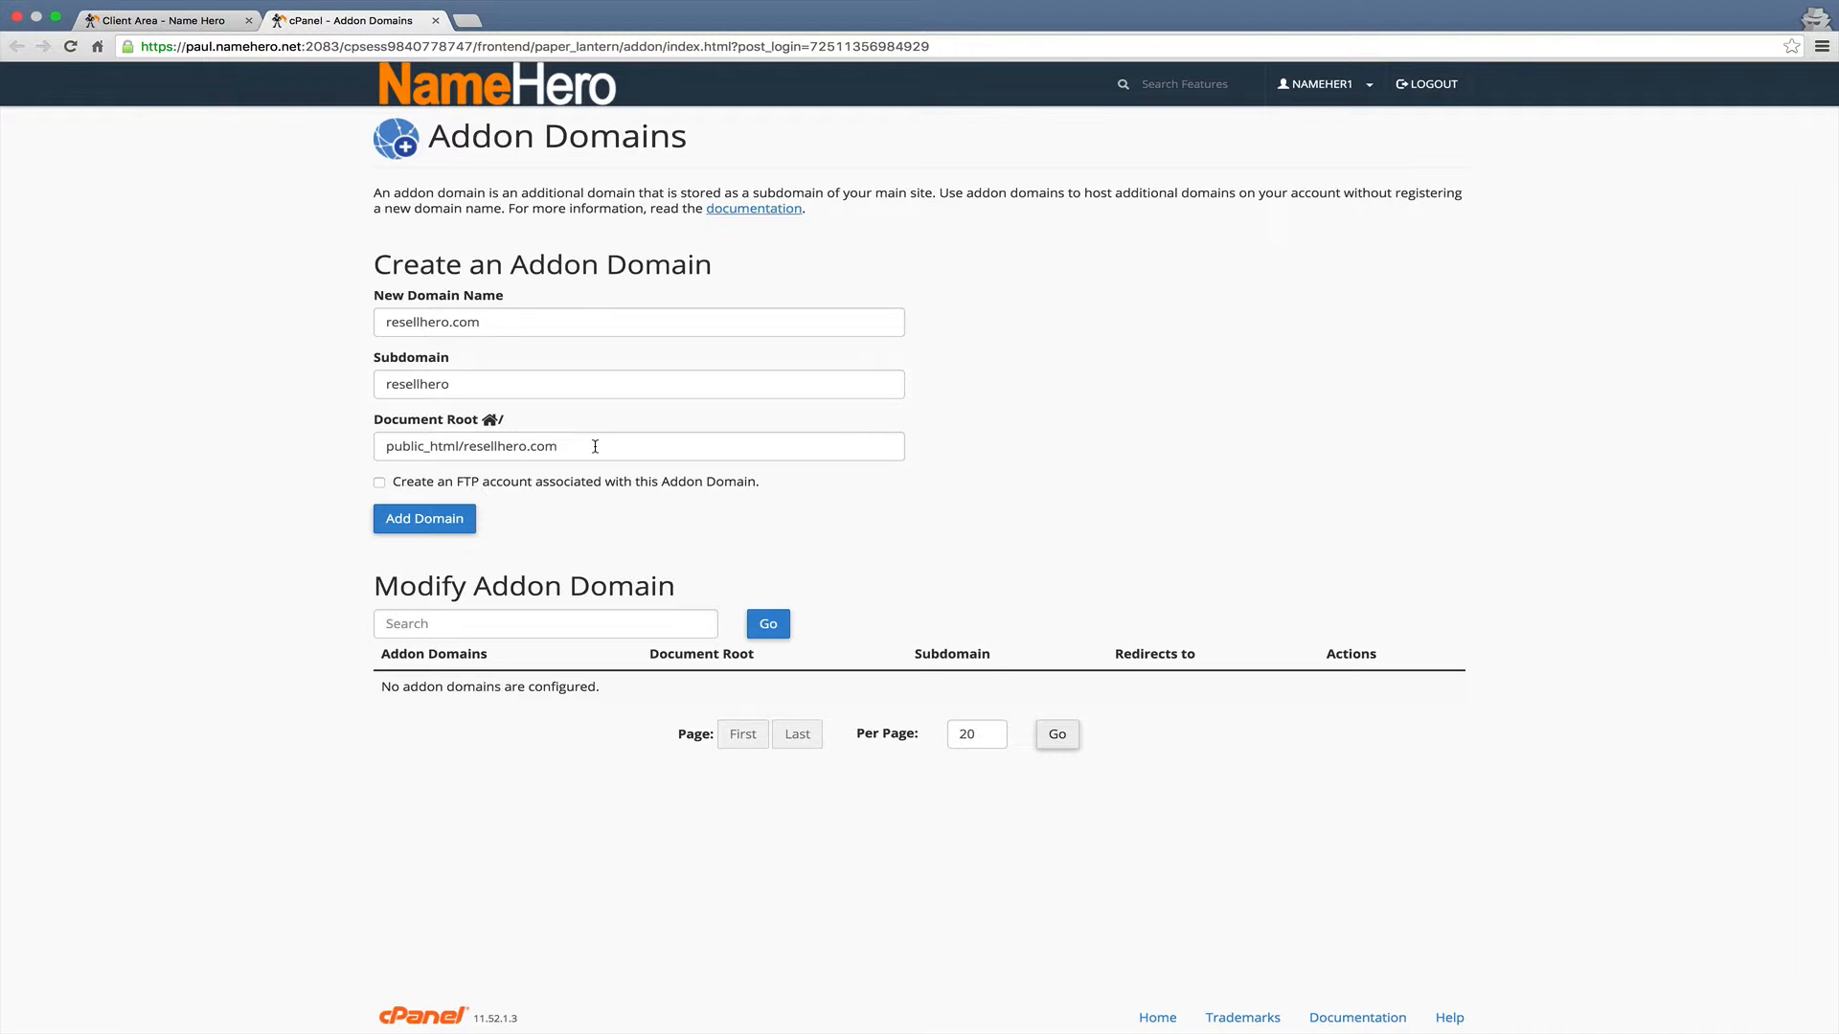
click(424, 519)
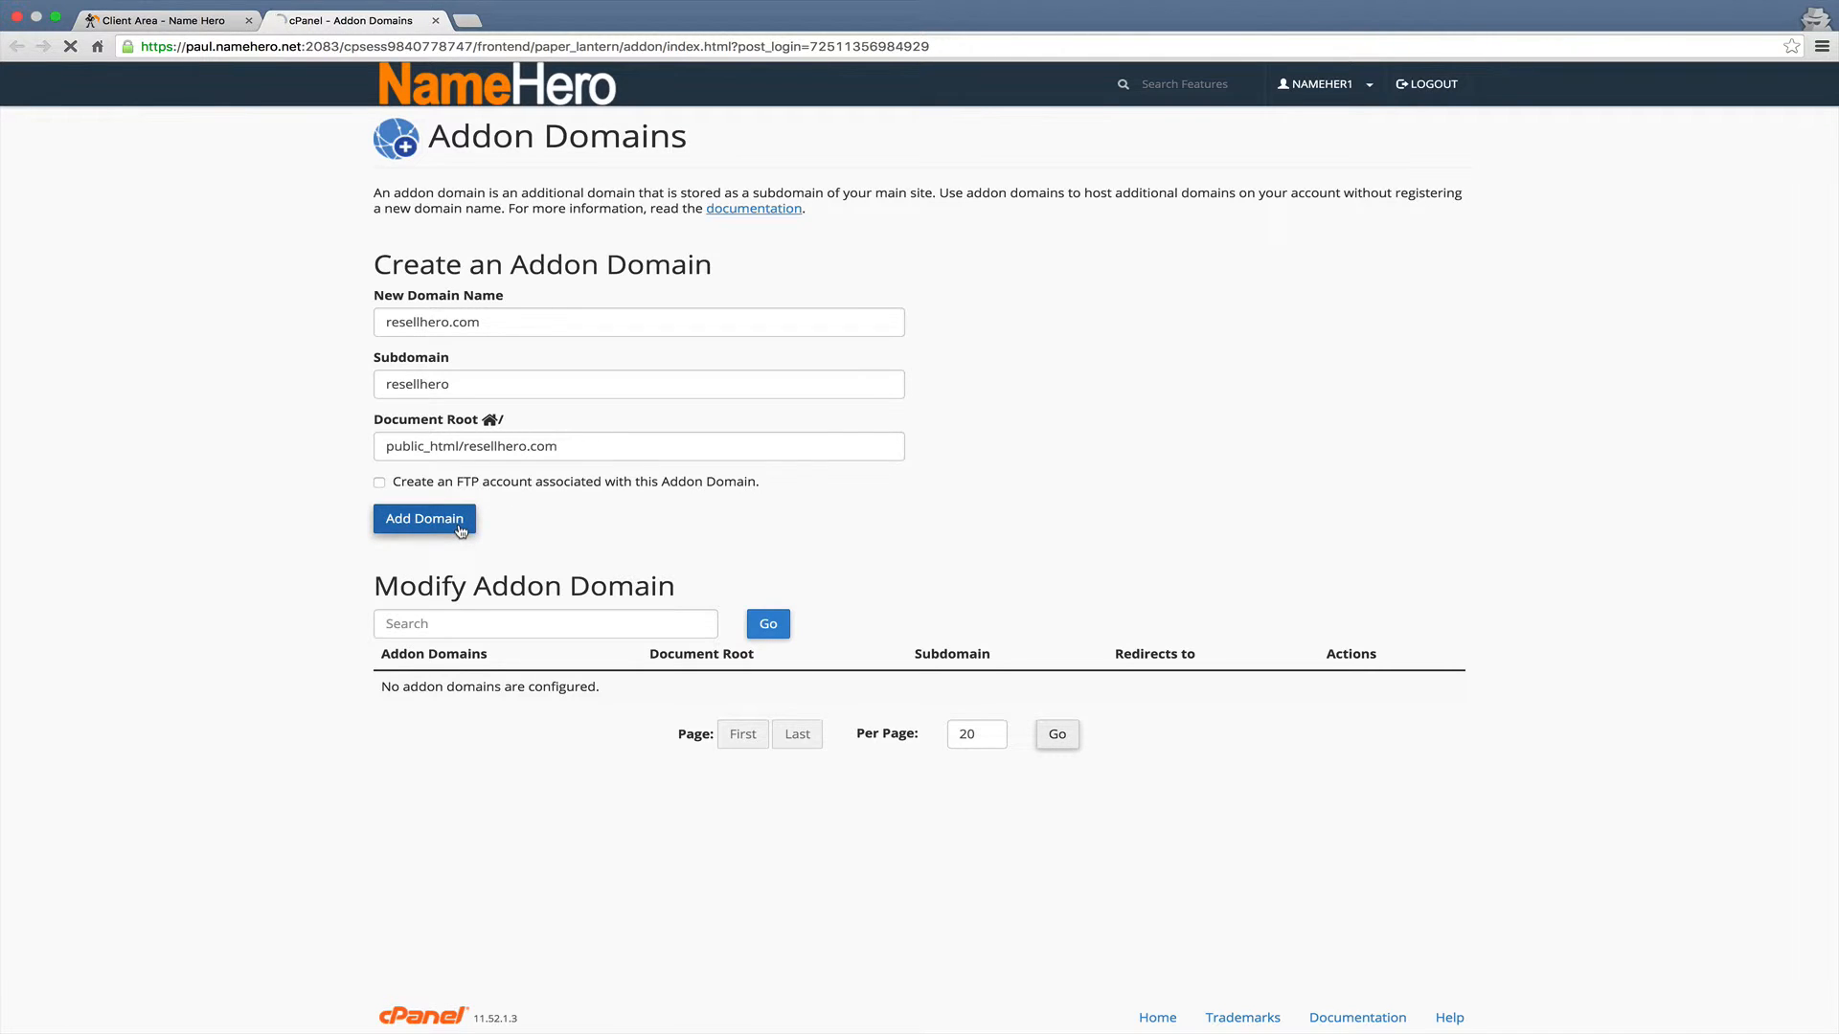
click(423, 518)
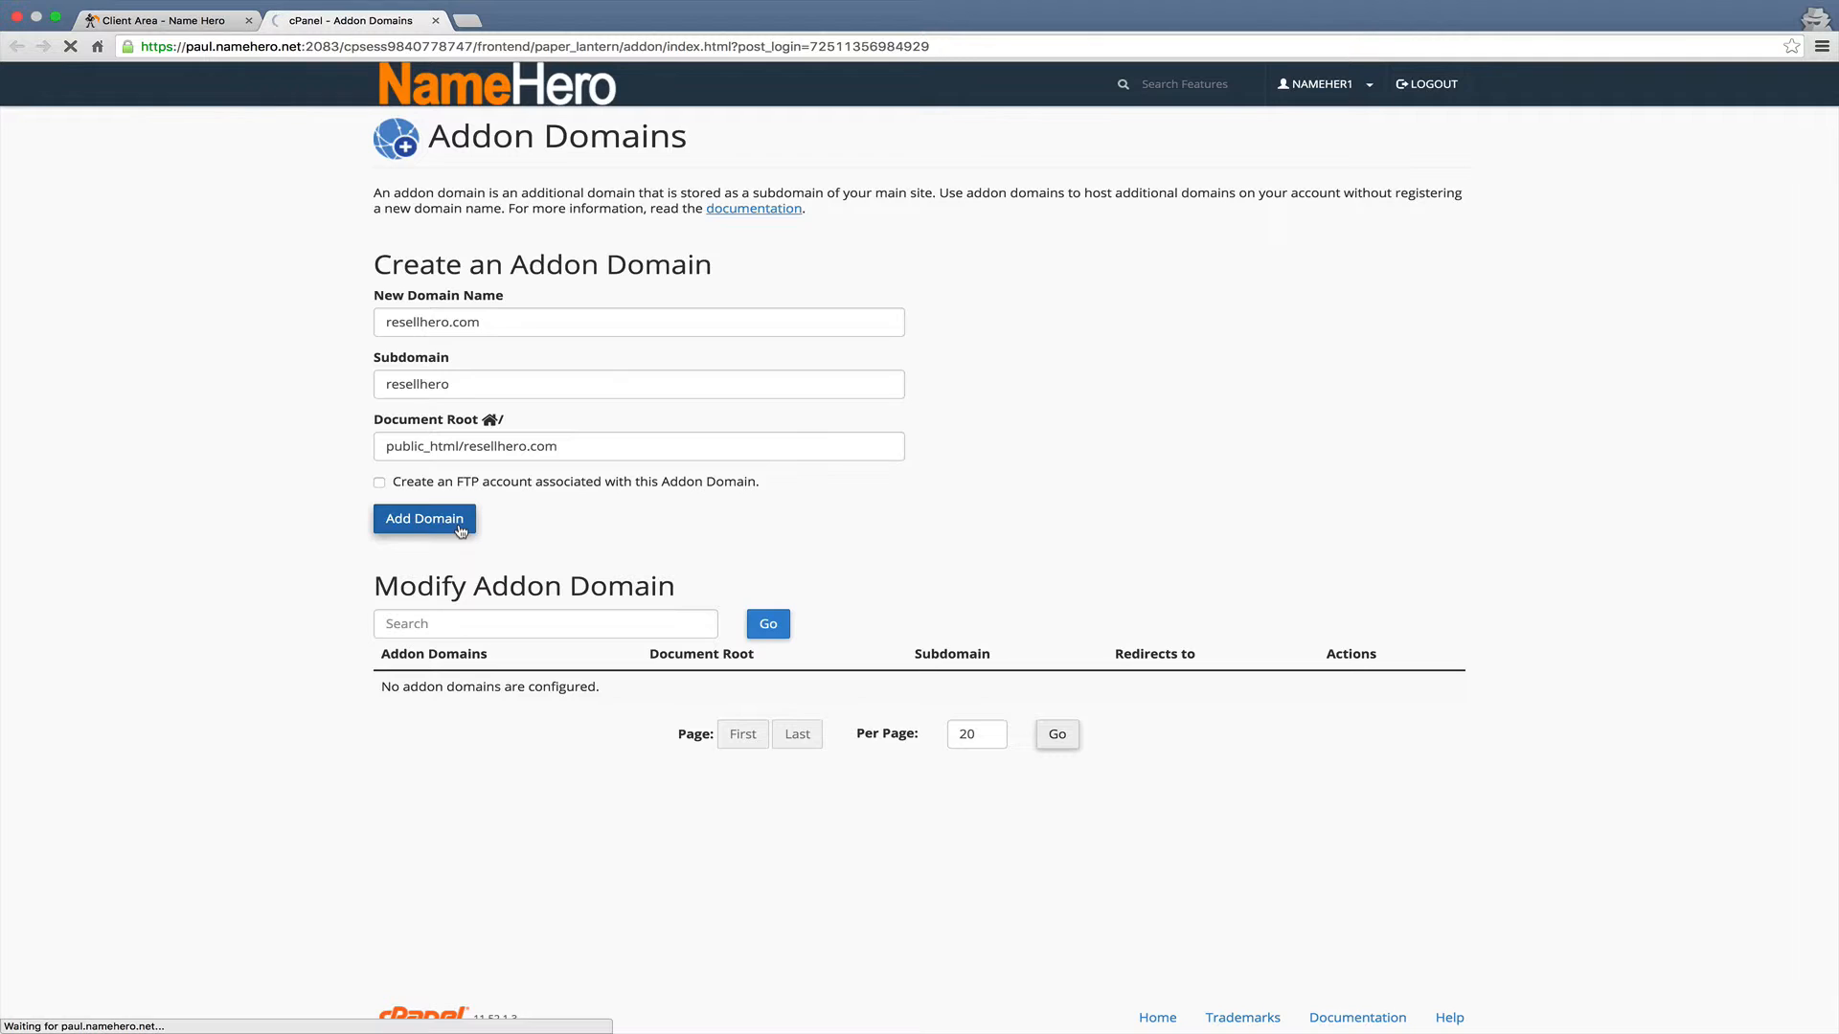
click(423, 518)
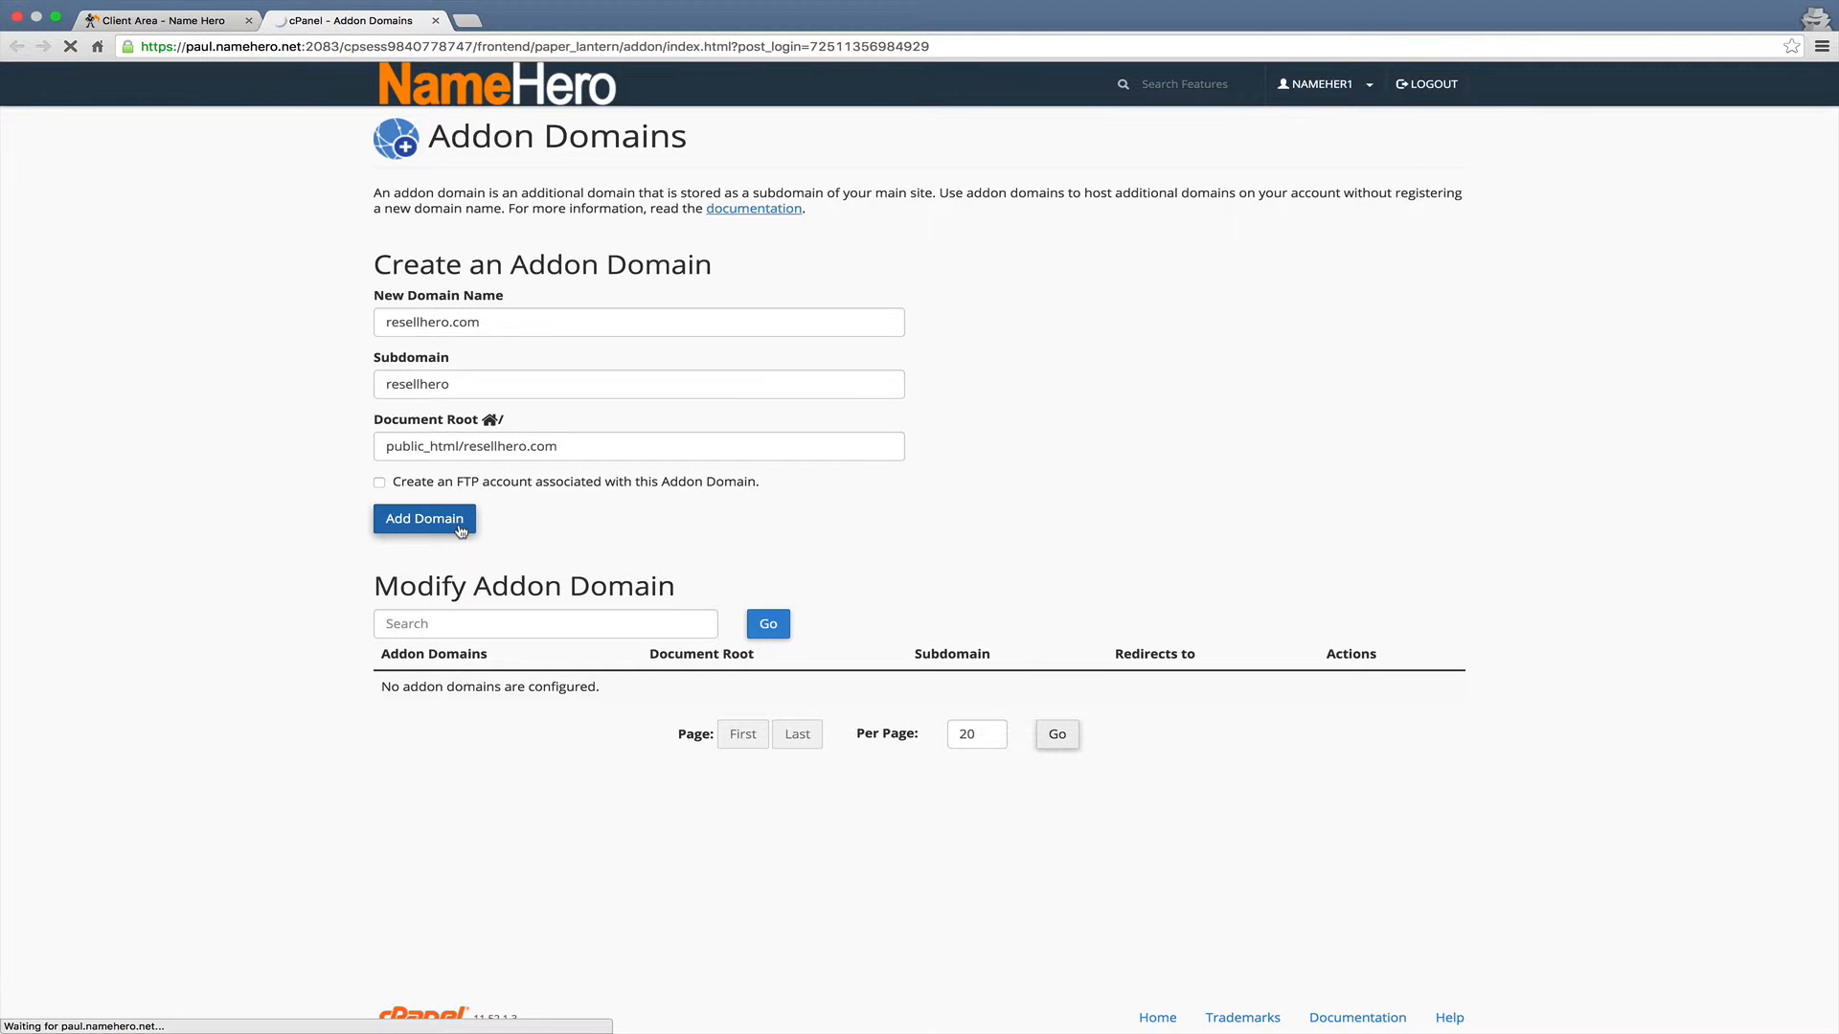
click(424, 518)
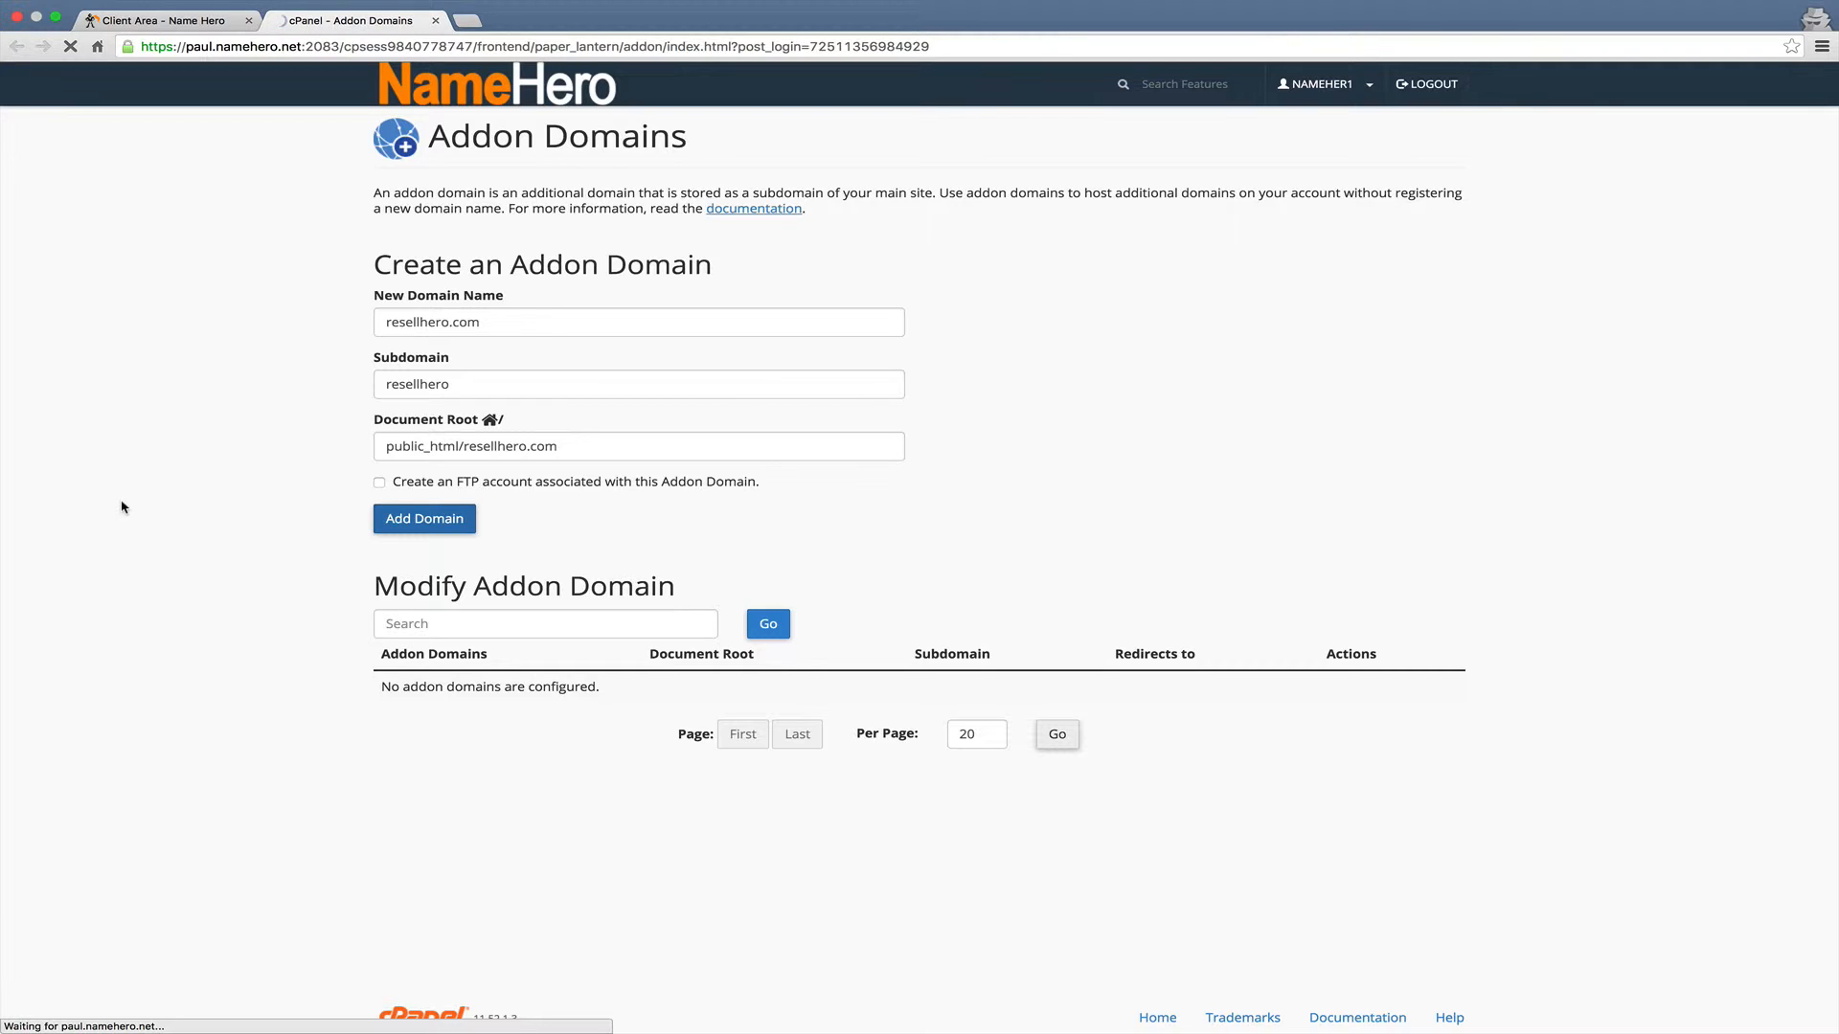
click(424, 518)
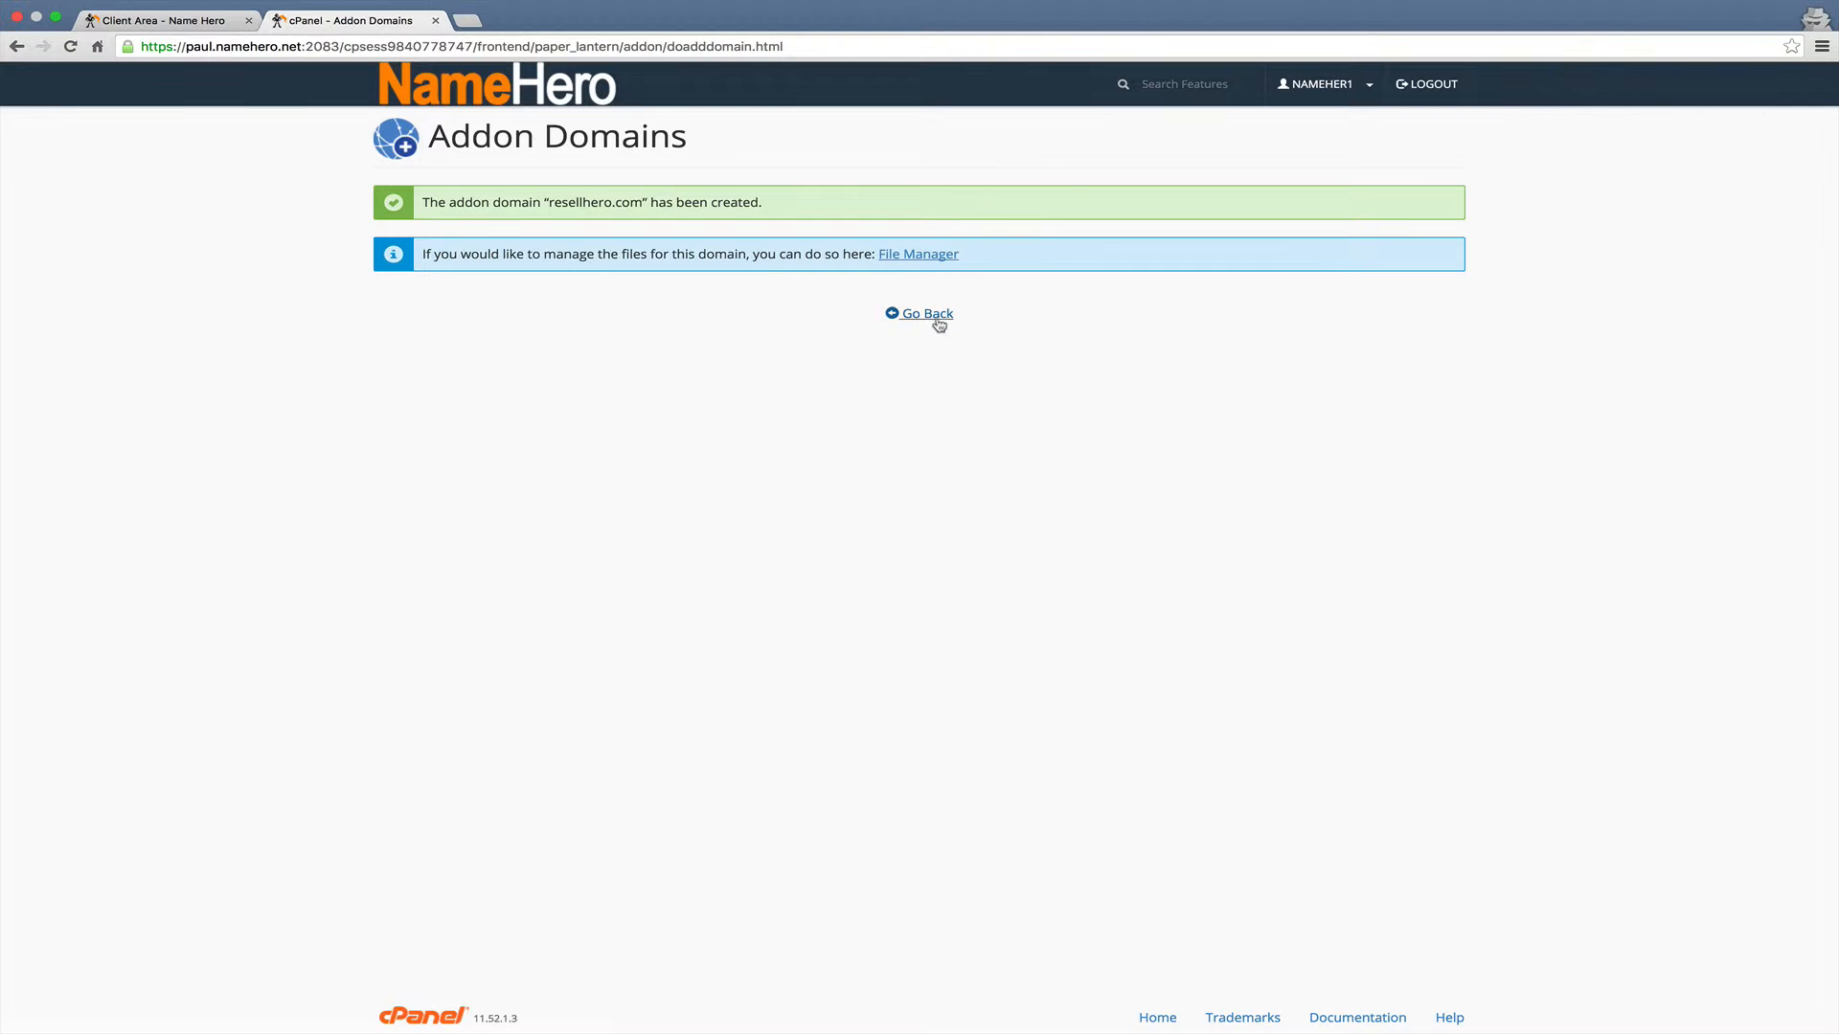
Go back from the confirmation and return to the cPanel home page
click(925, 313)
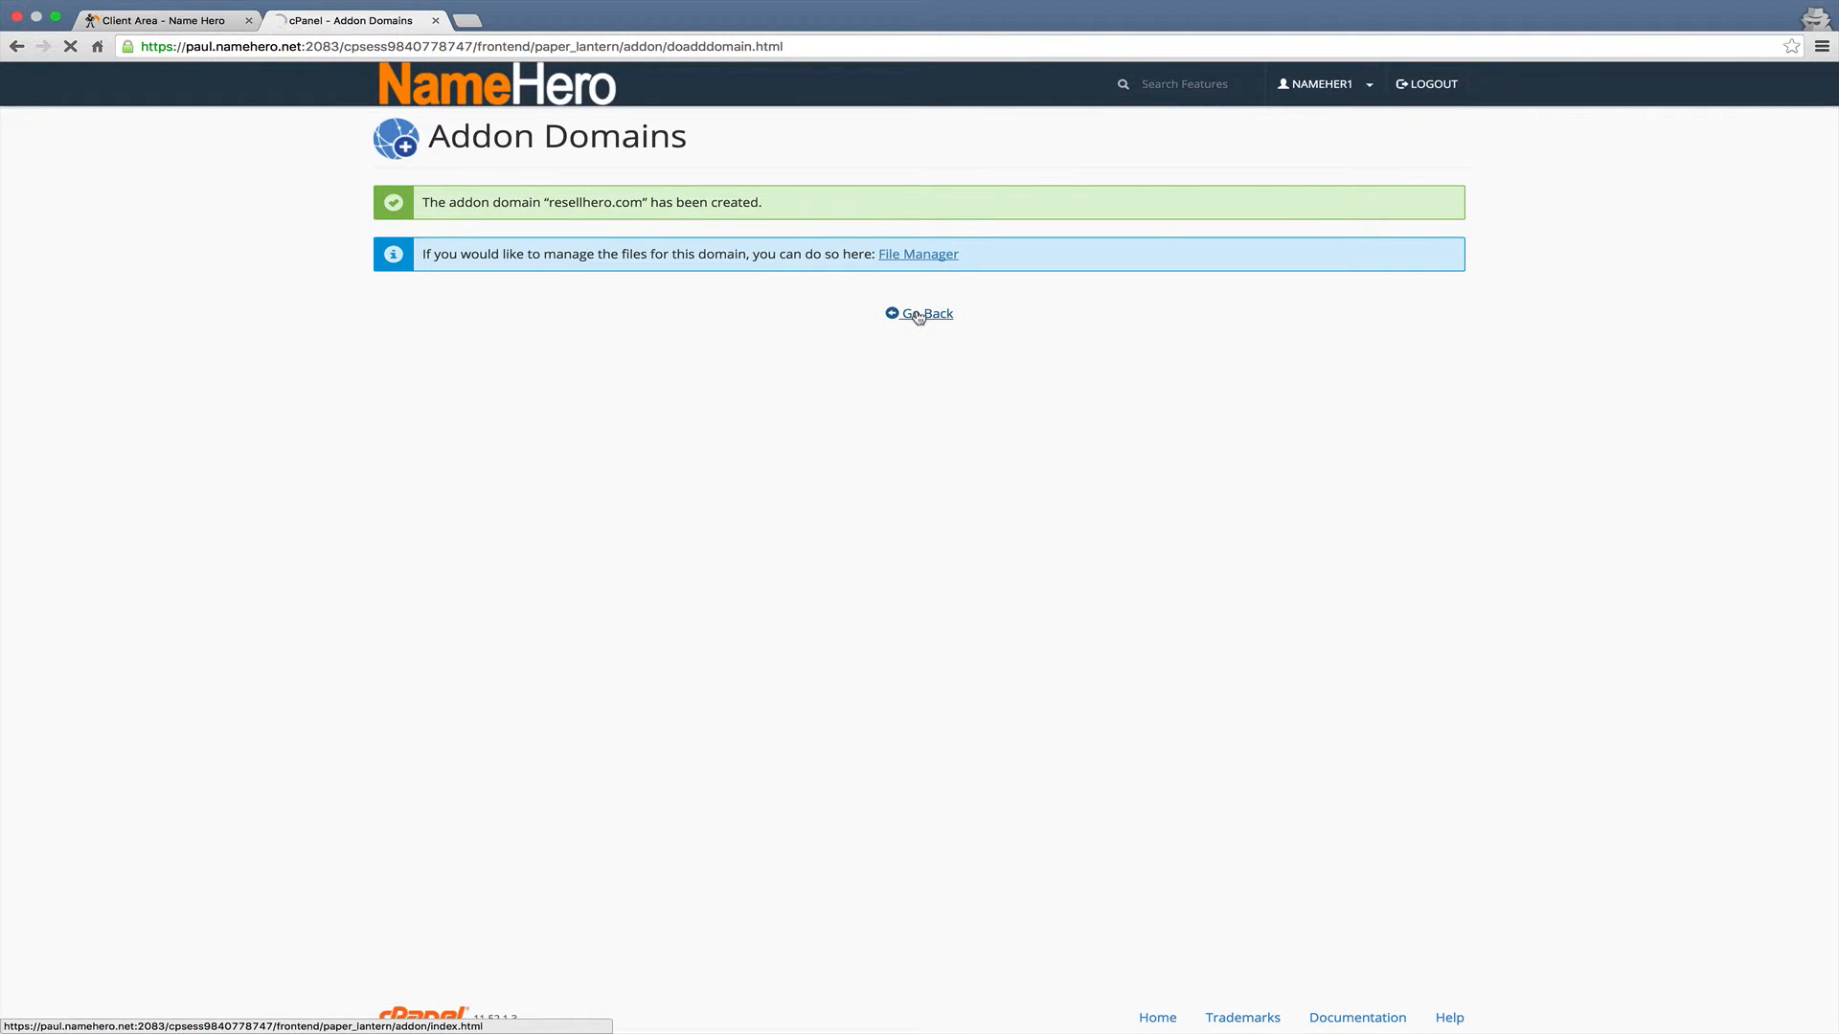
click(926, 313)
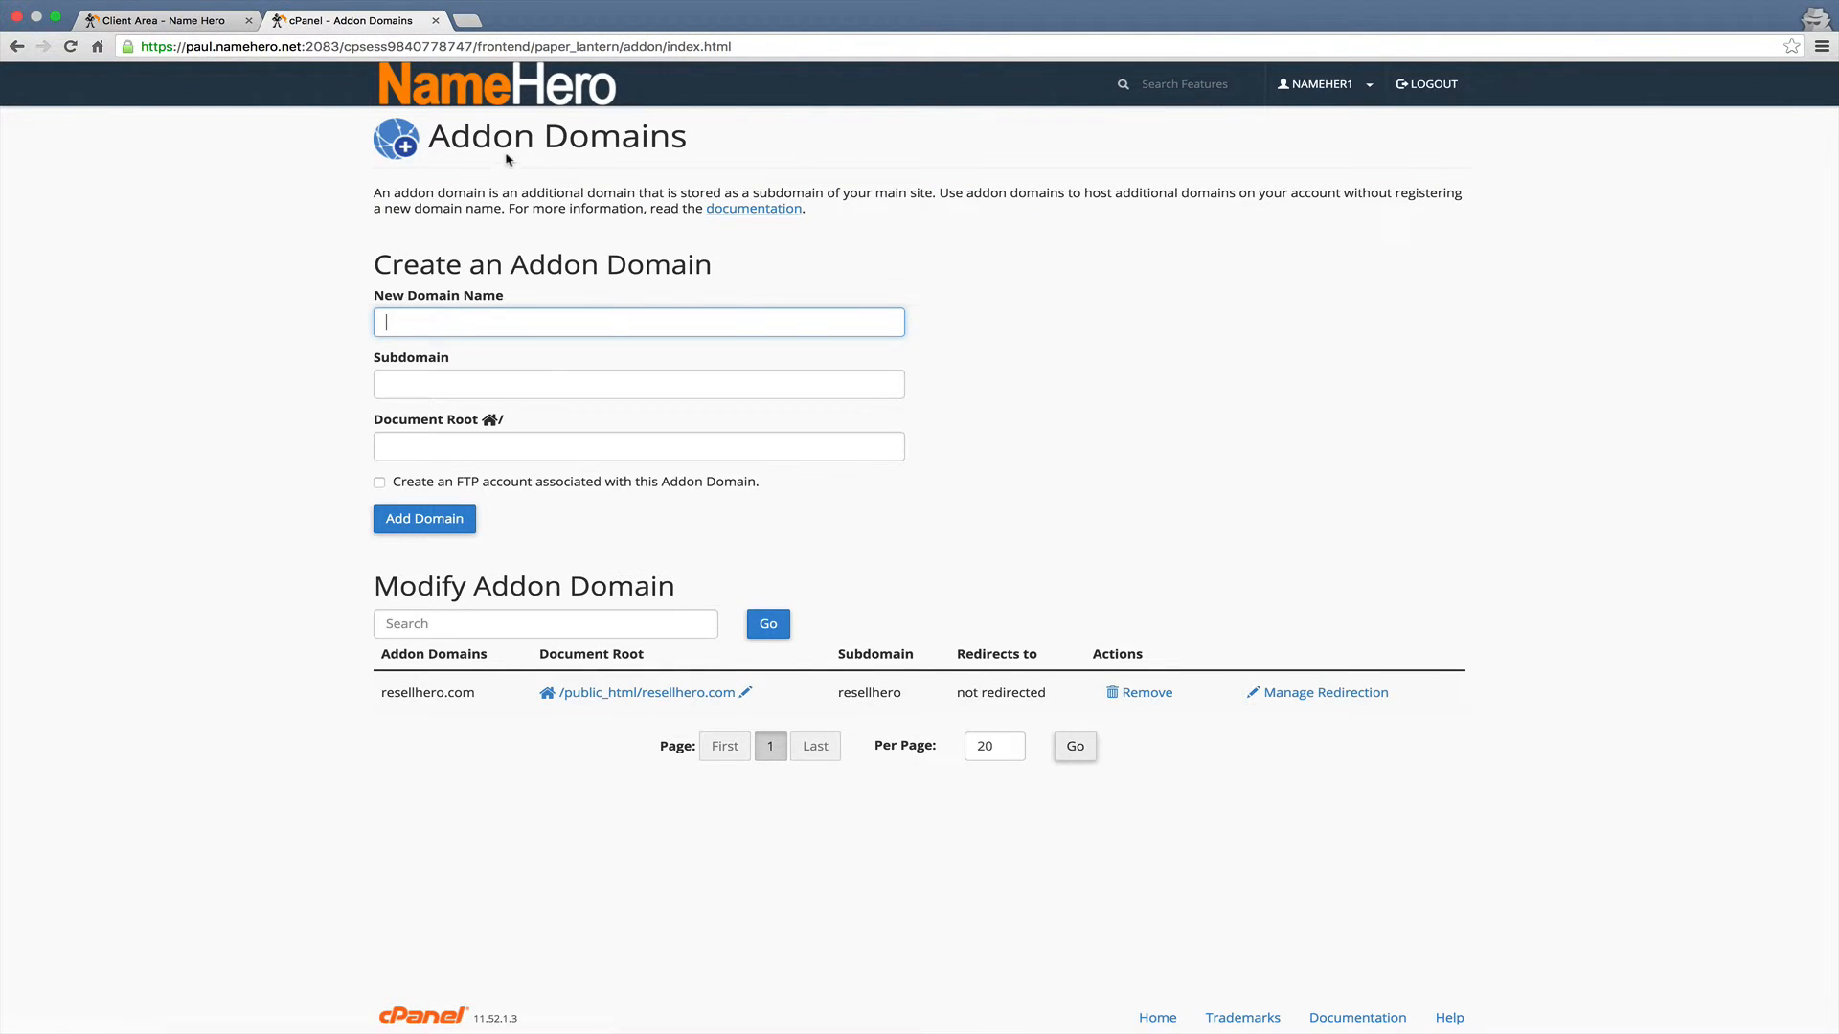
mouse_move(619, 680)
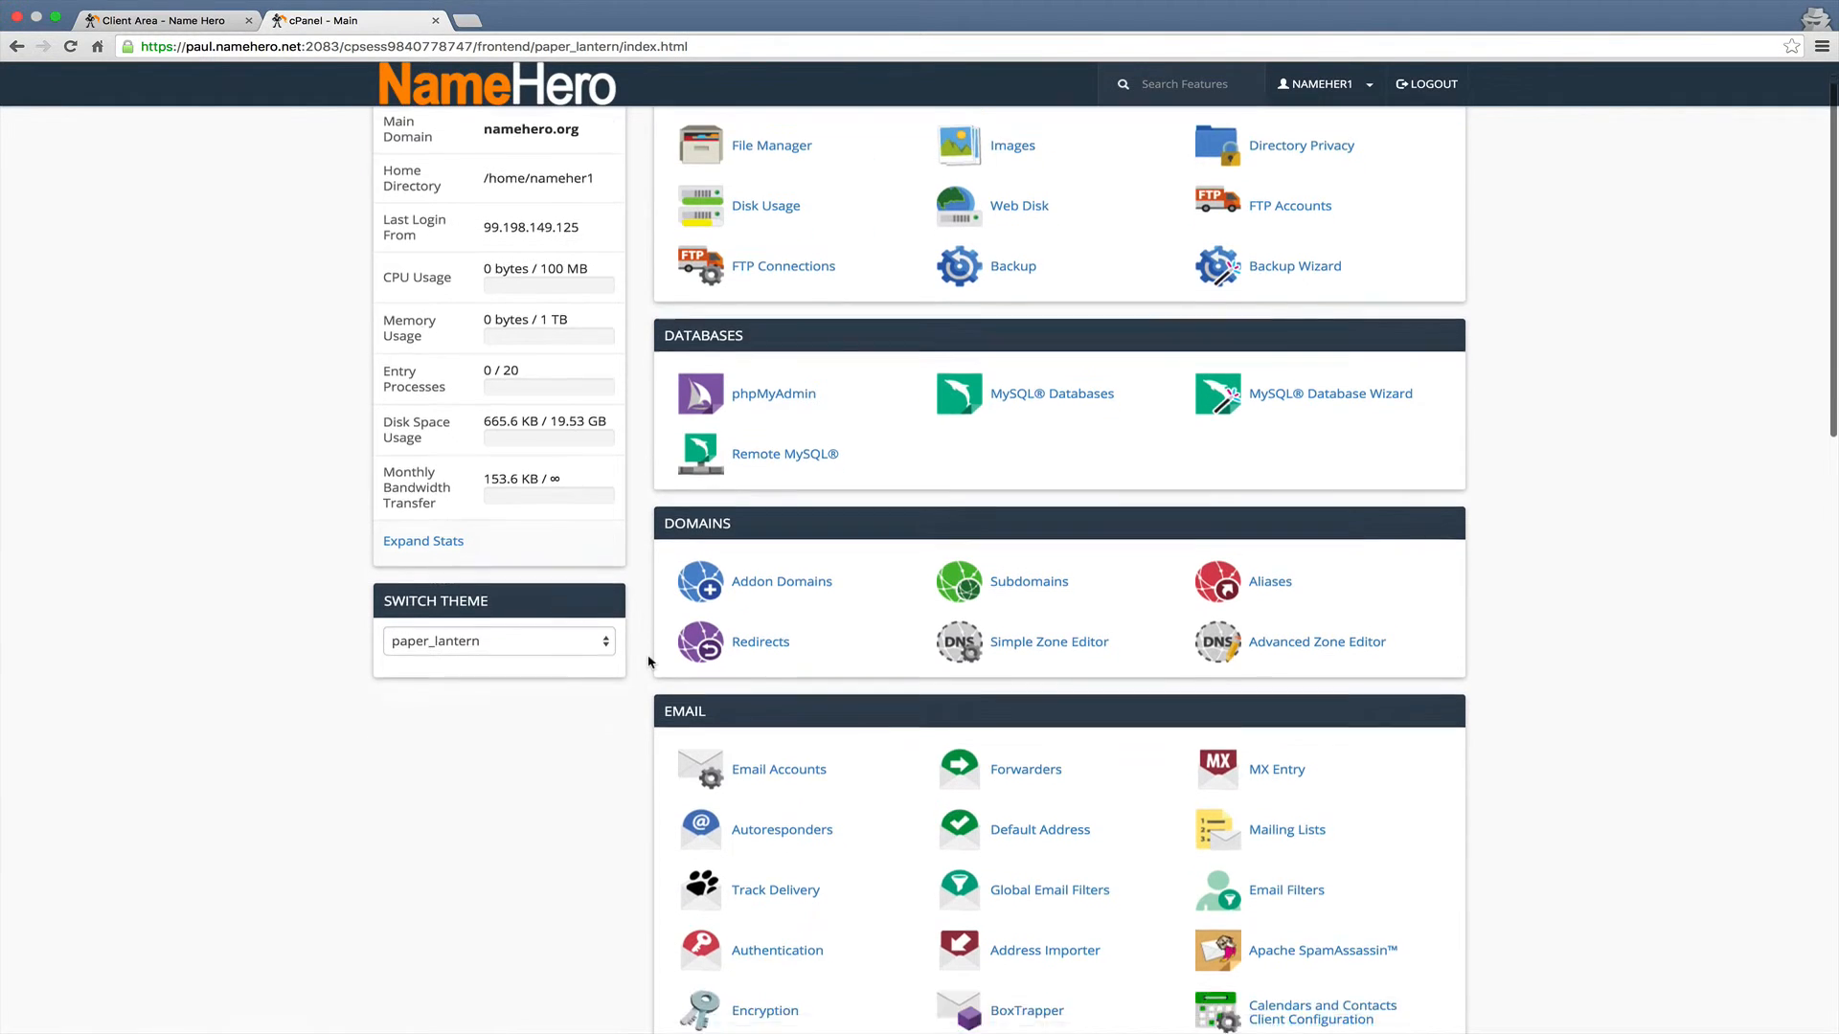
scroll(down, 3)
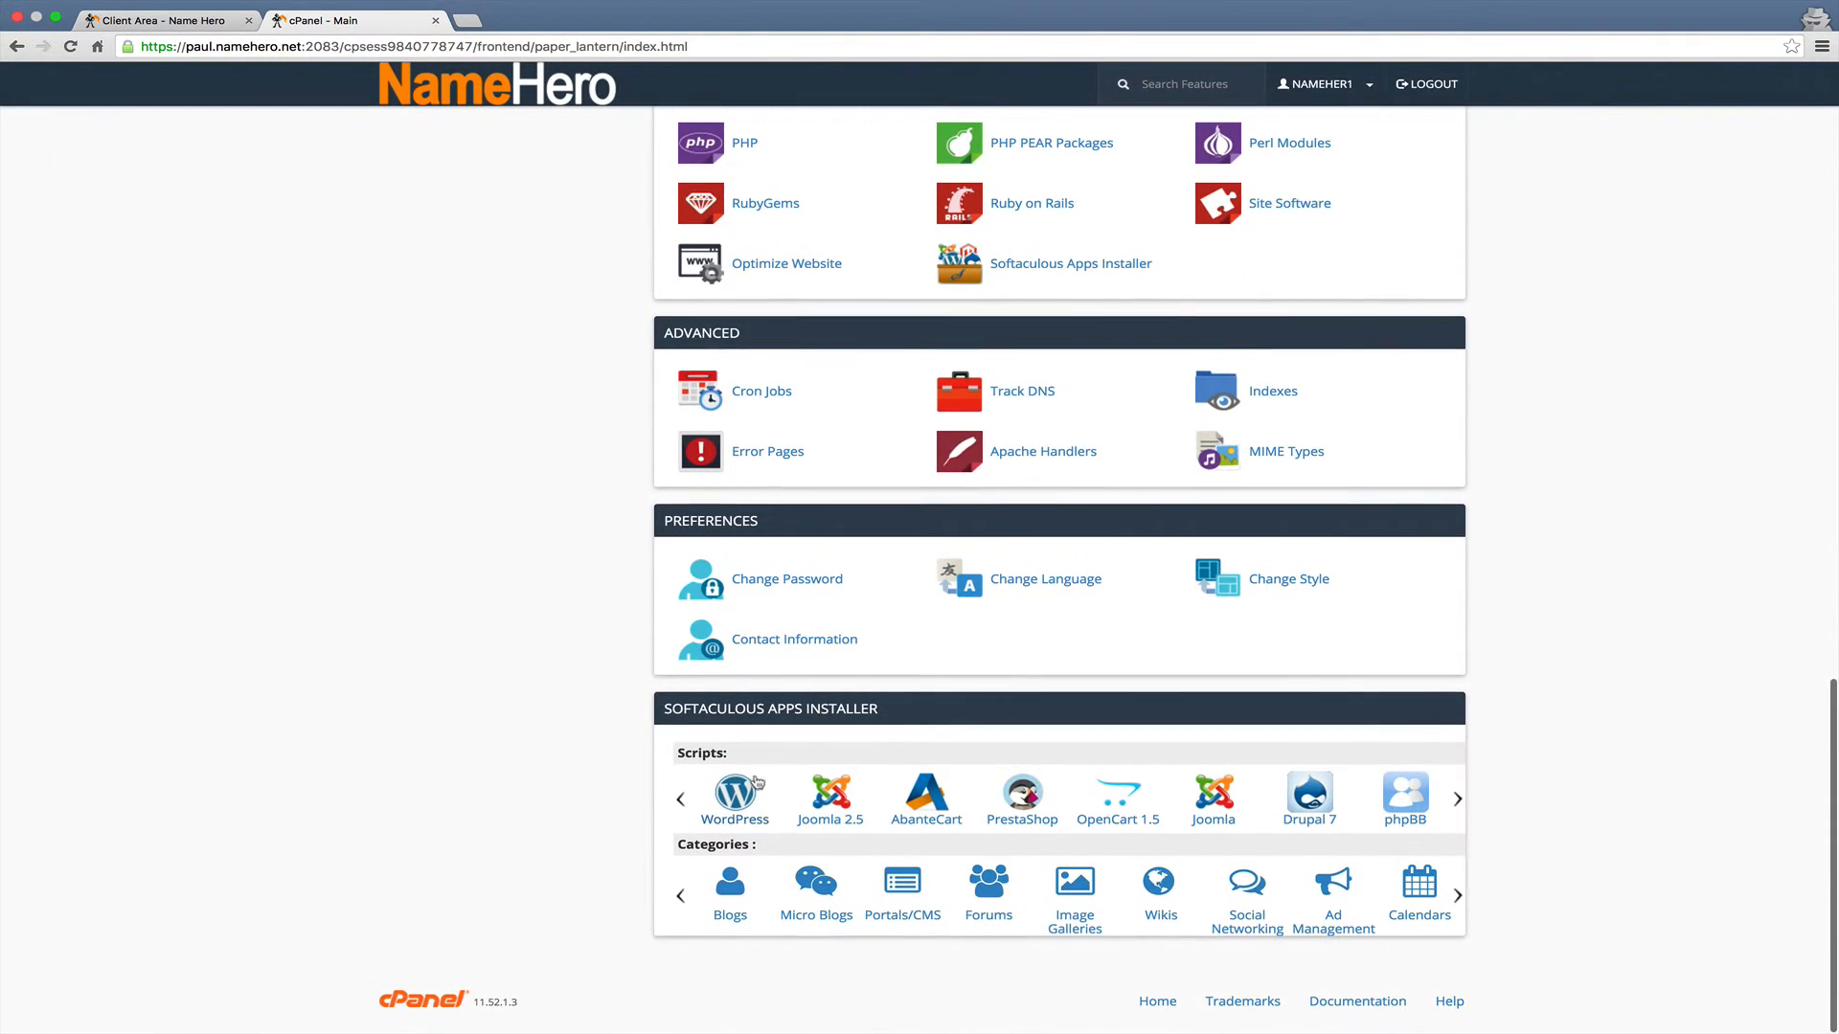
Reopen Softaculous's WordPress page showing the existing namehero.org 4.4 installation
click(736, 799)
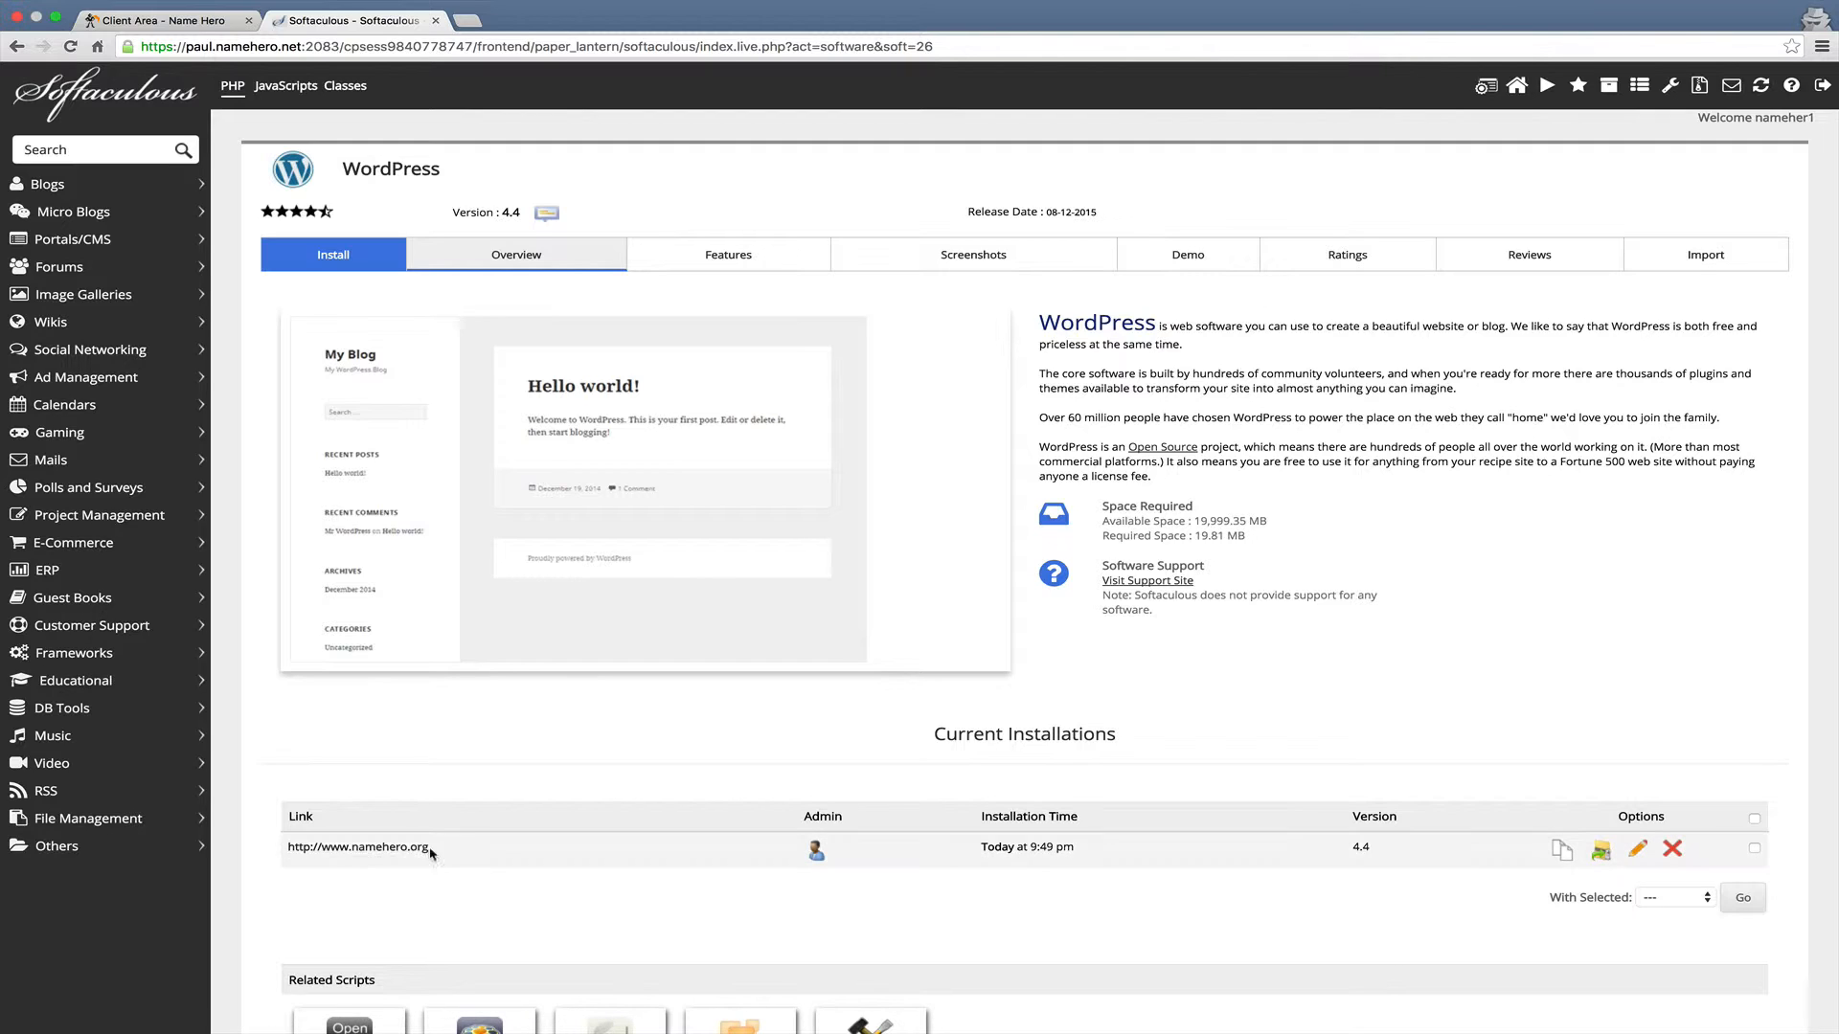
mouse_move(490, 846)
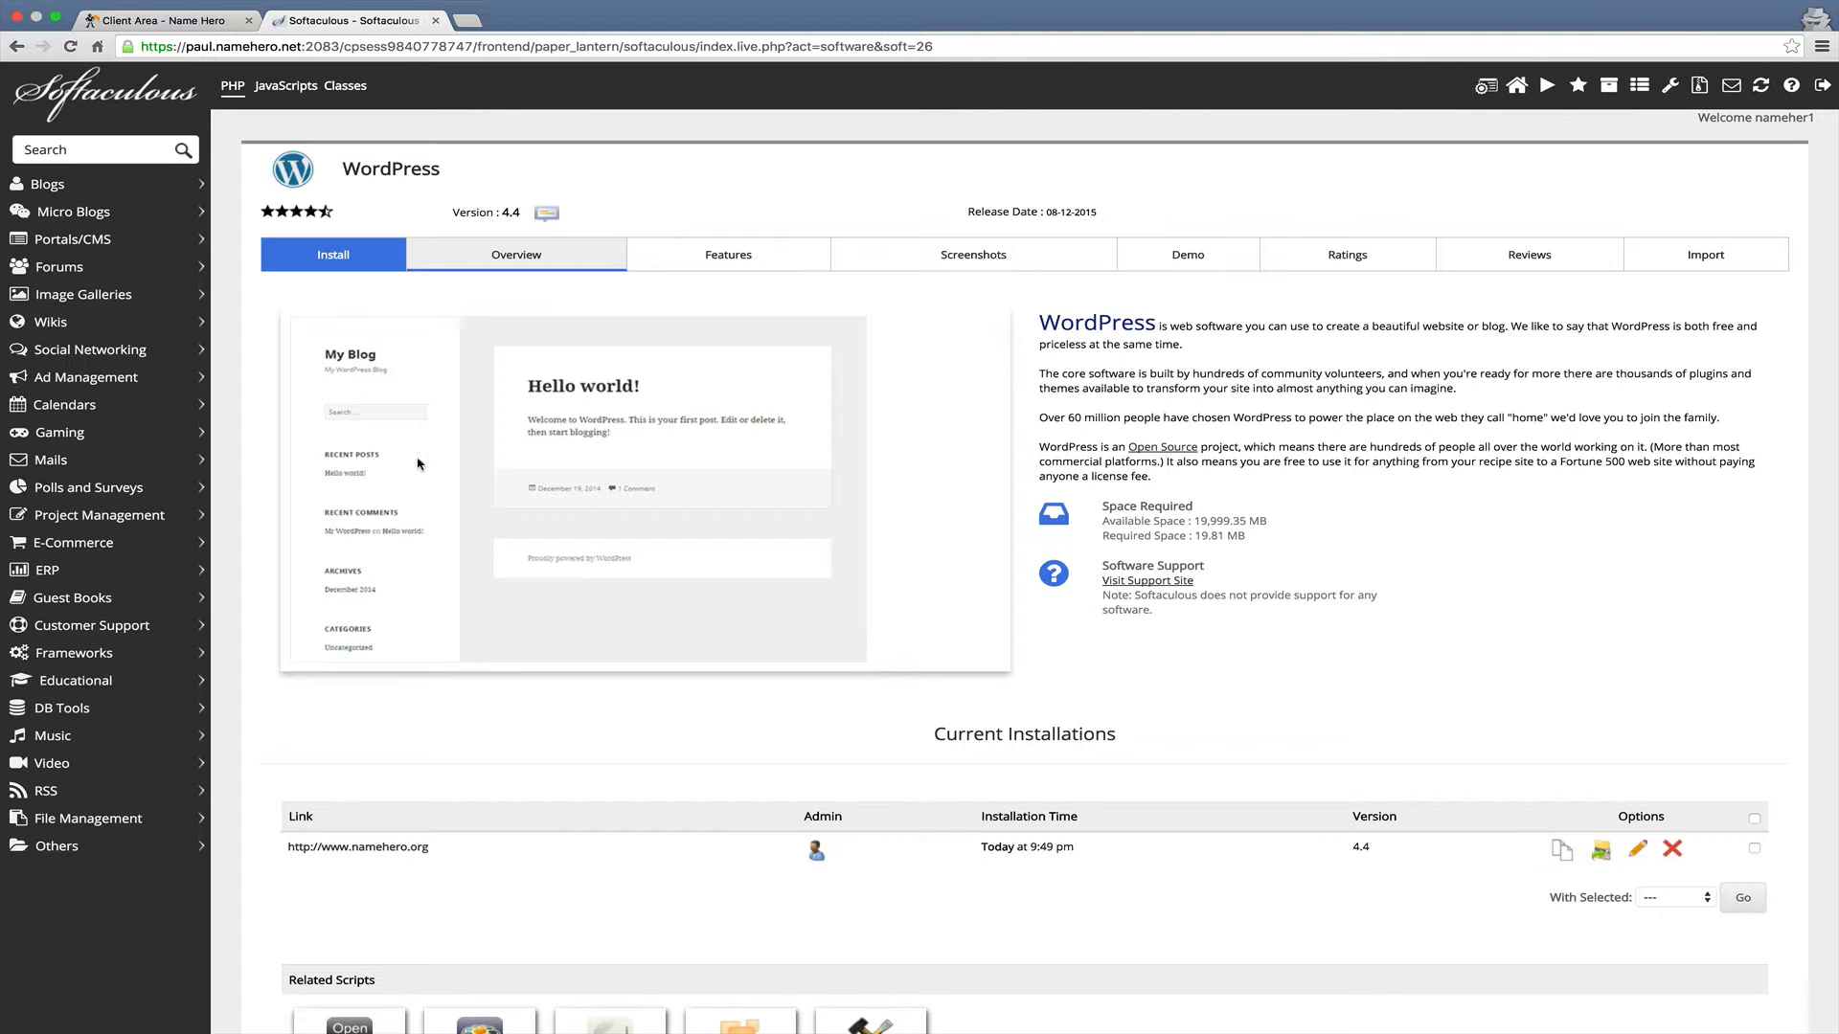
click(334, 255)
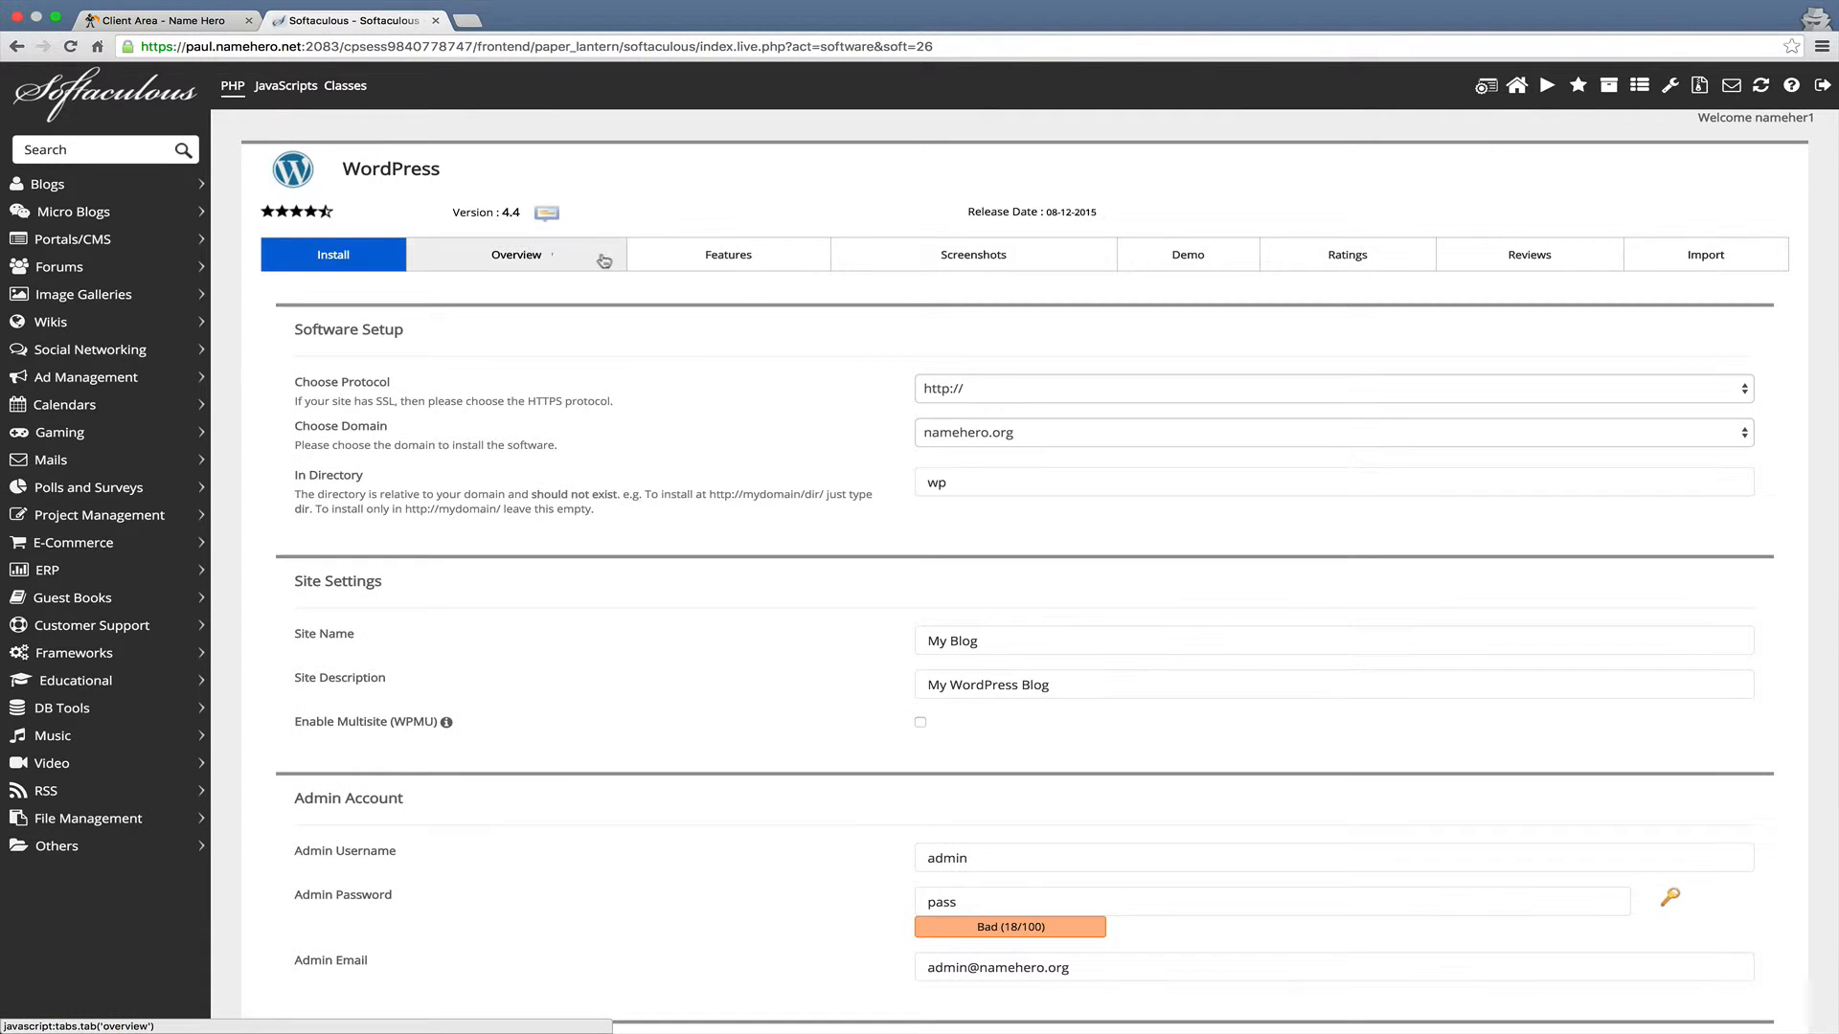
click(1332, 387)
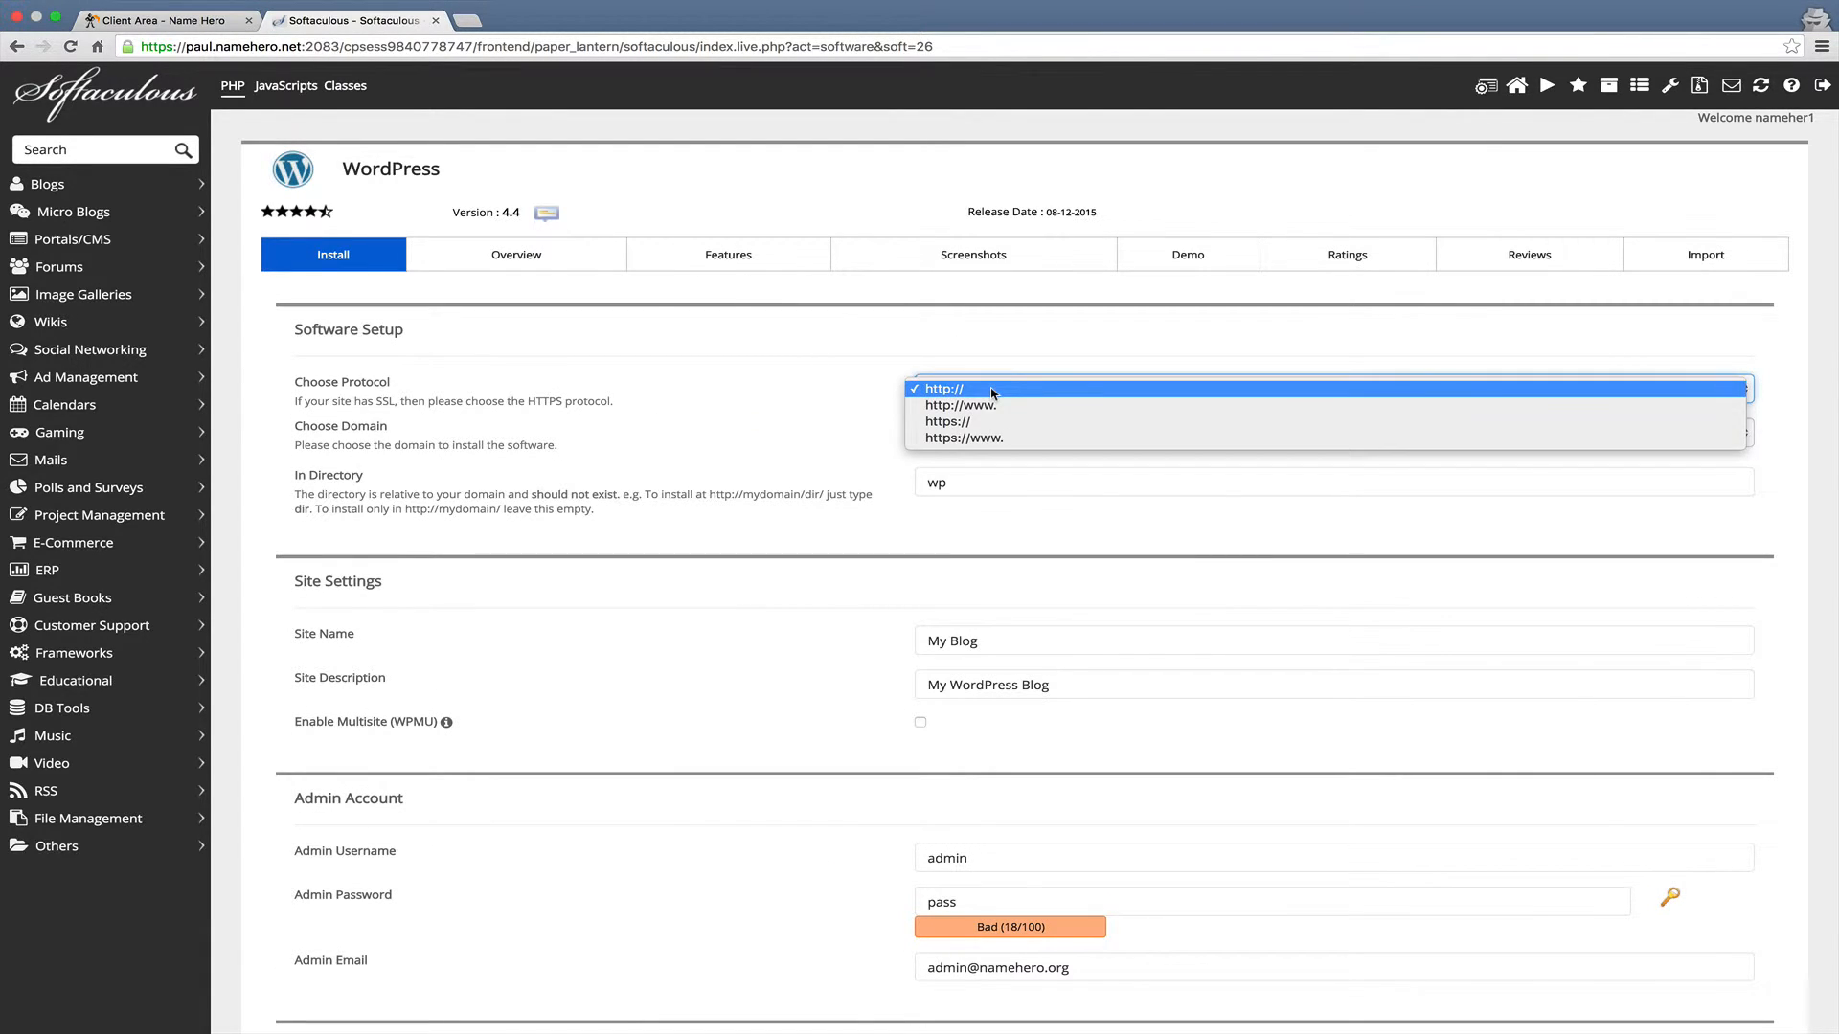
click(958, 405)
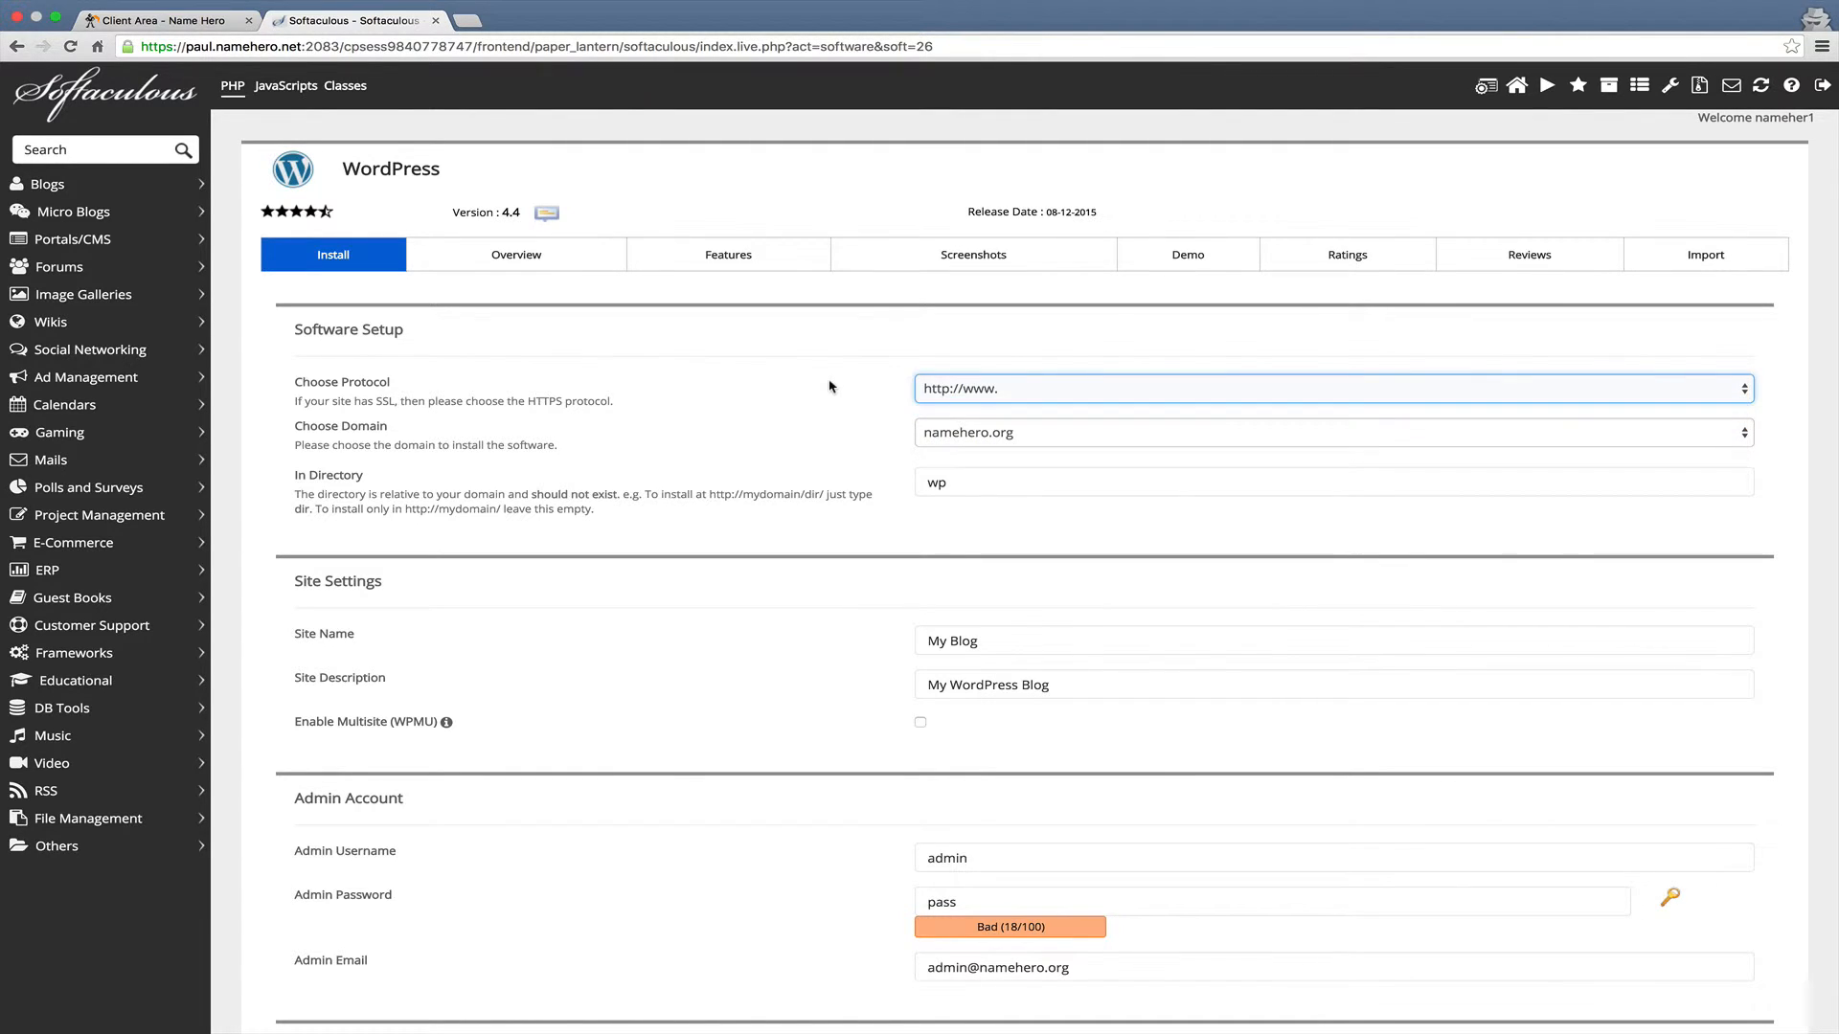
click(1331, 432)
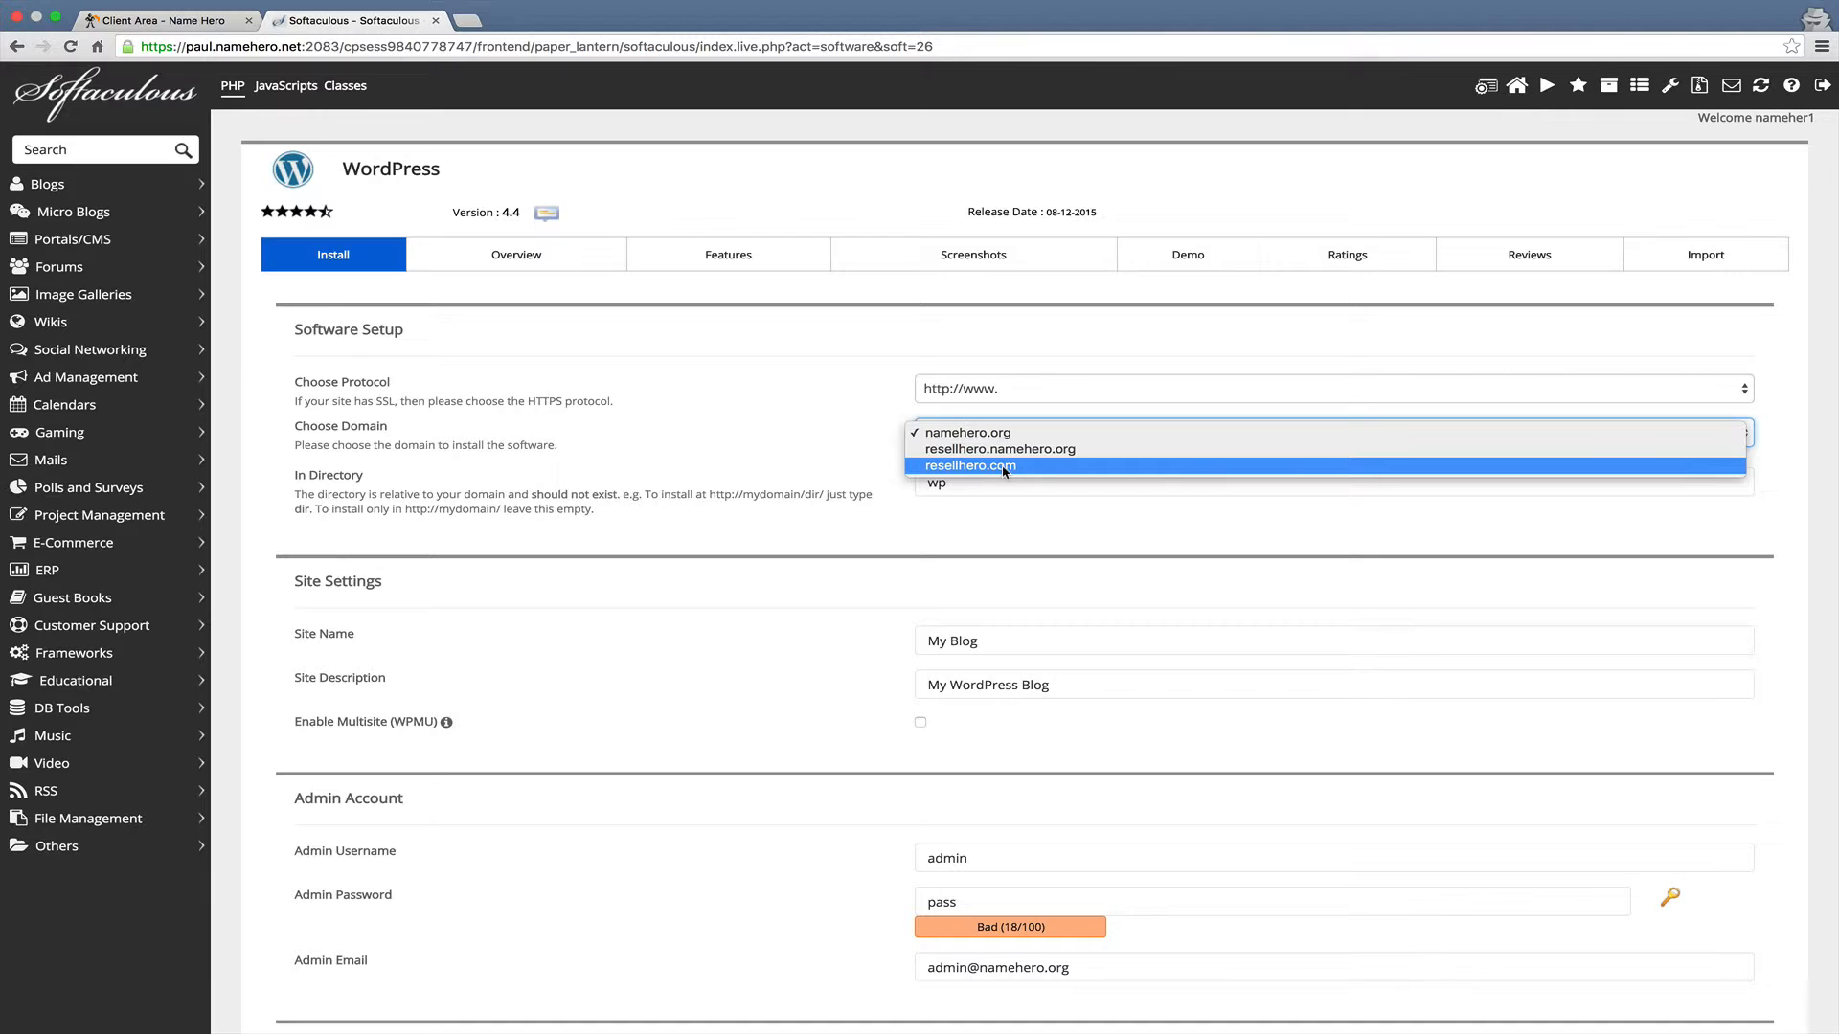
click(966, 433)
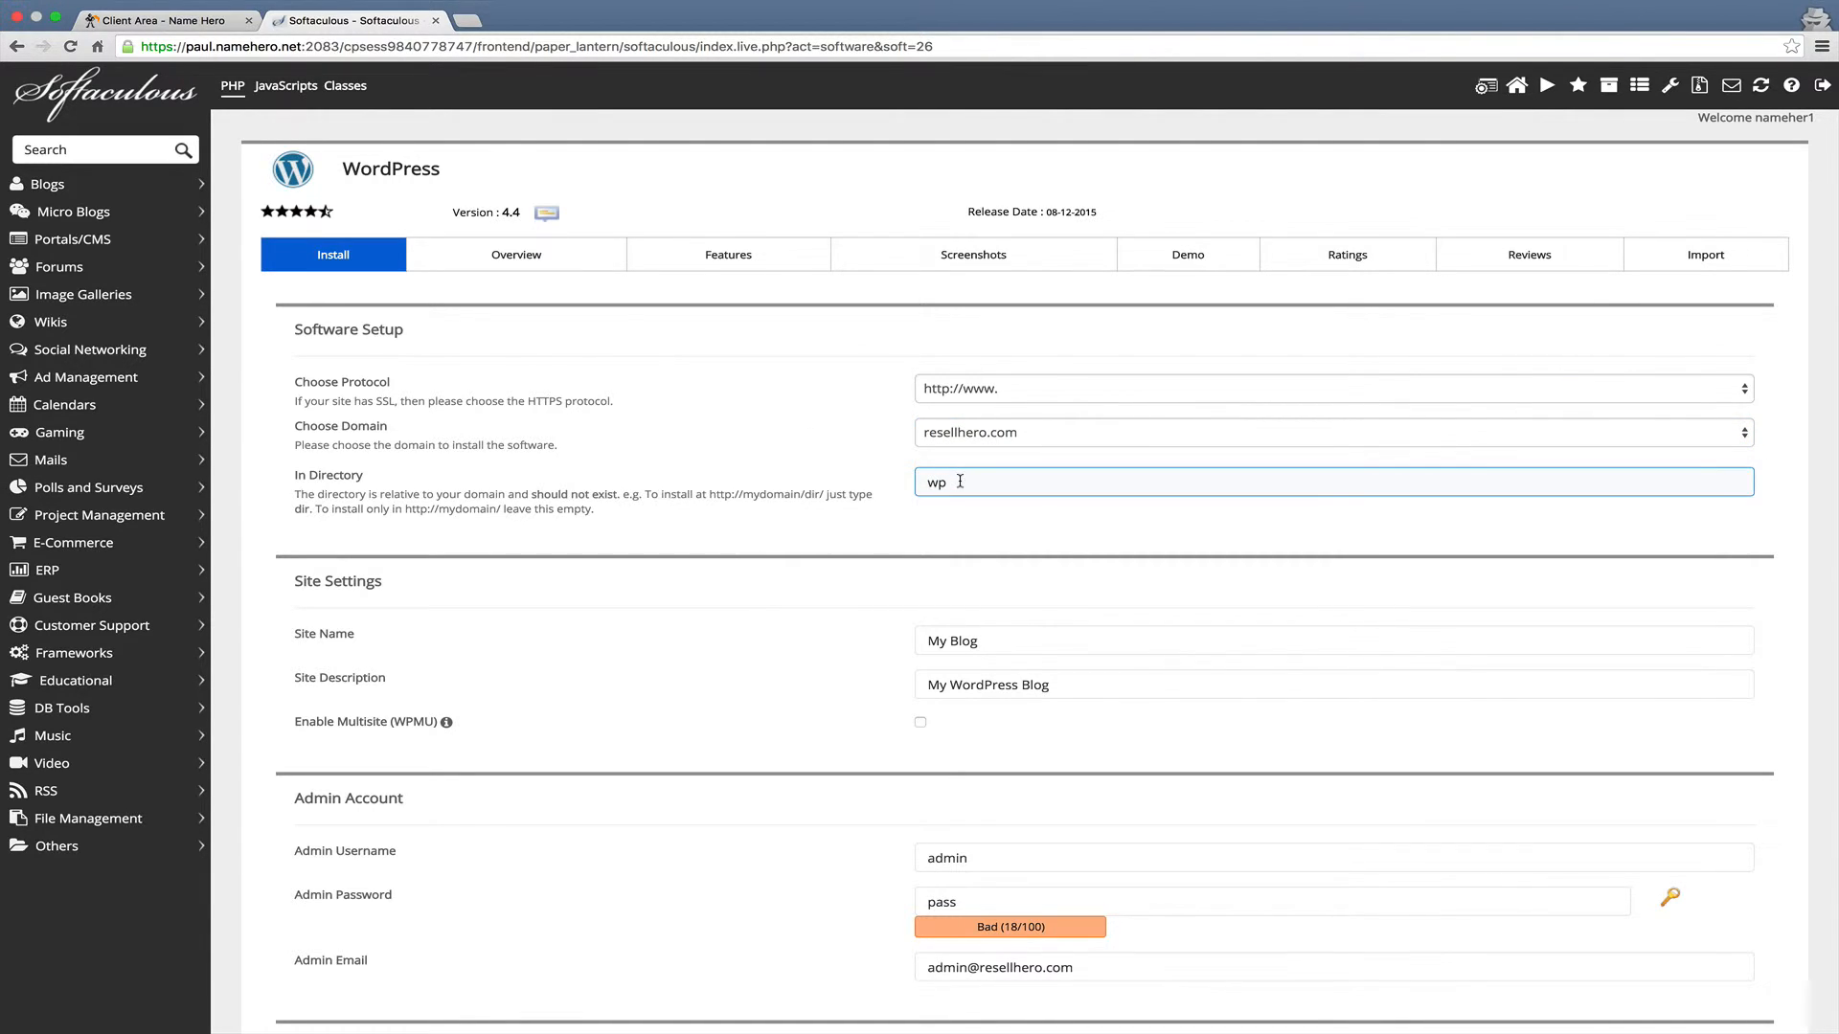
key(backspace)
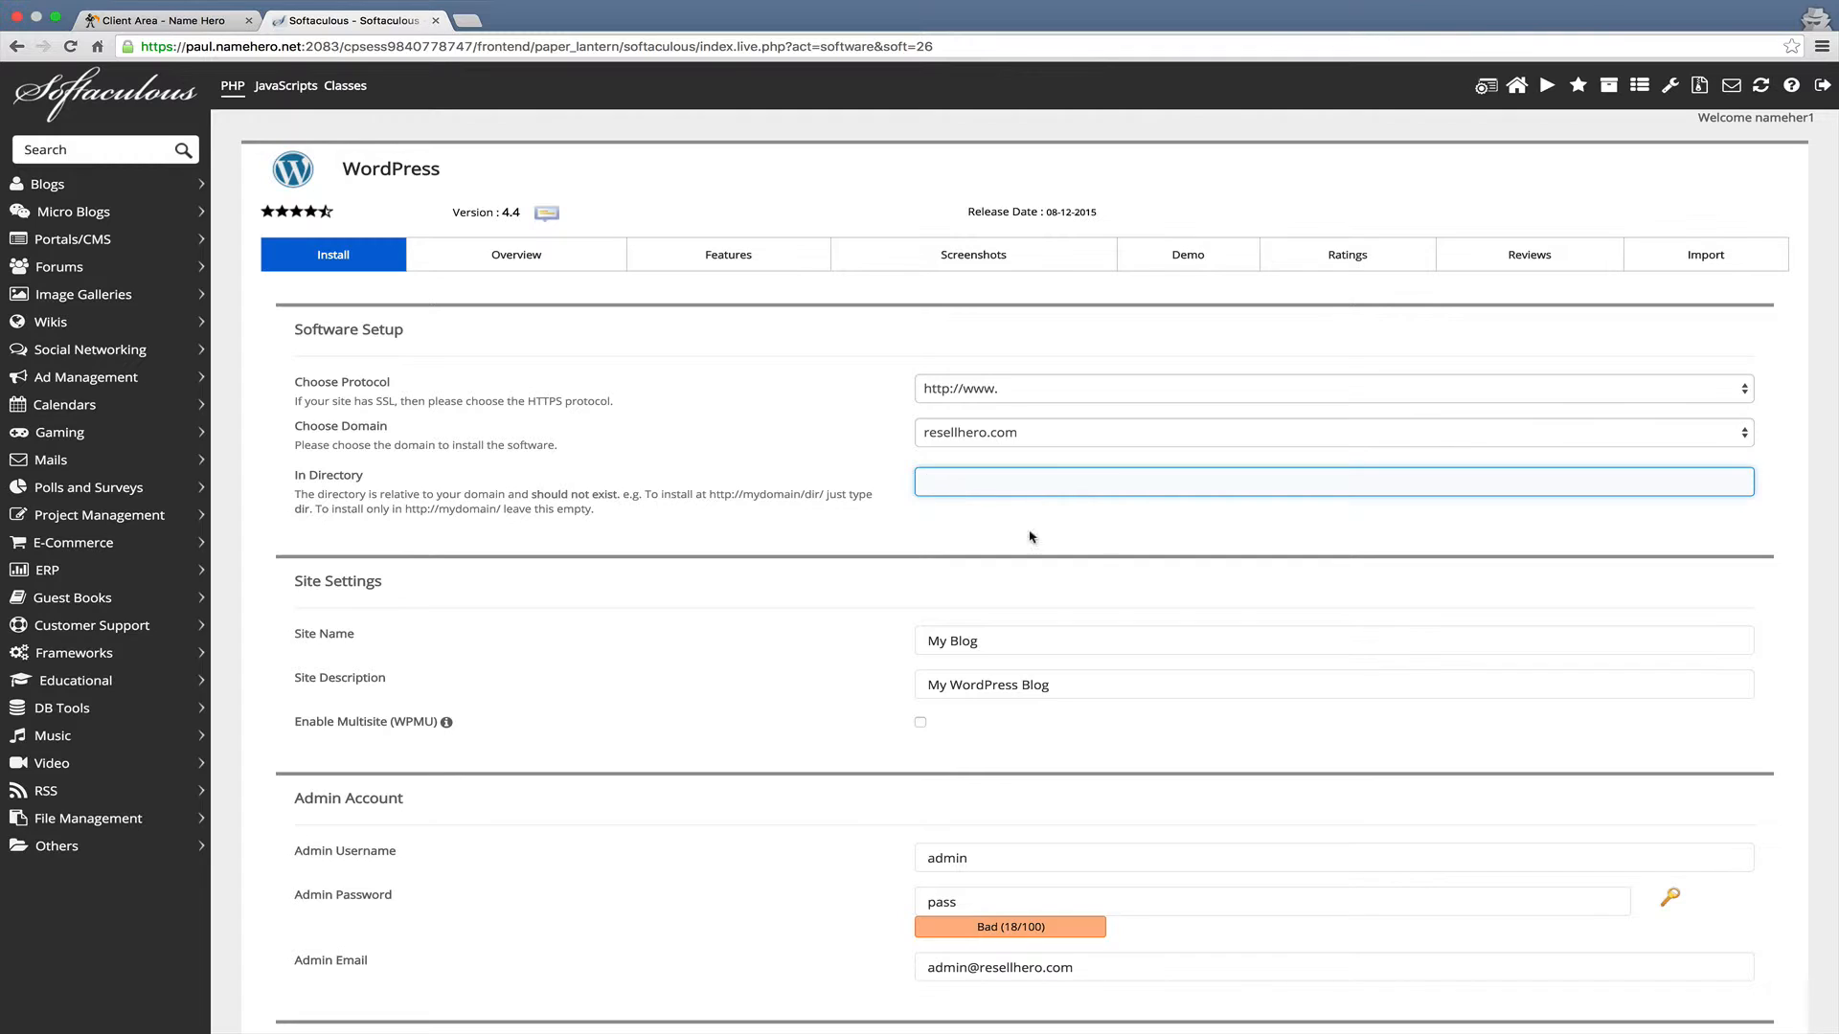
mouse_move(1099, 552)
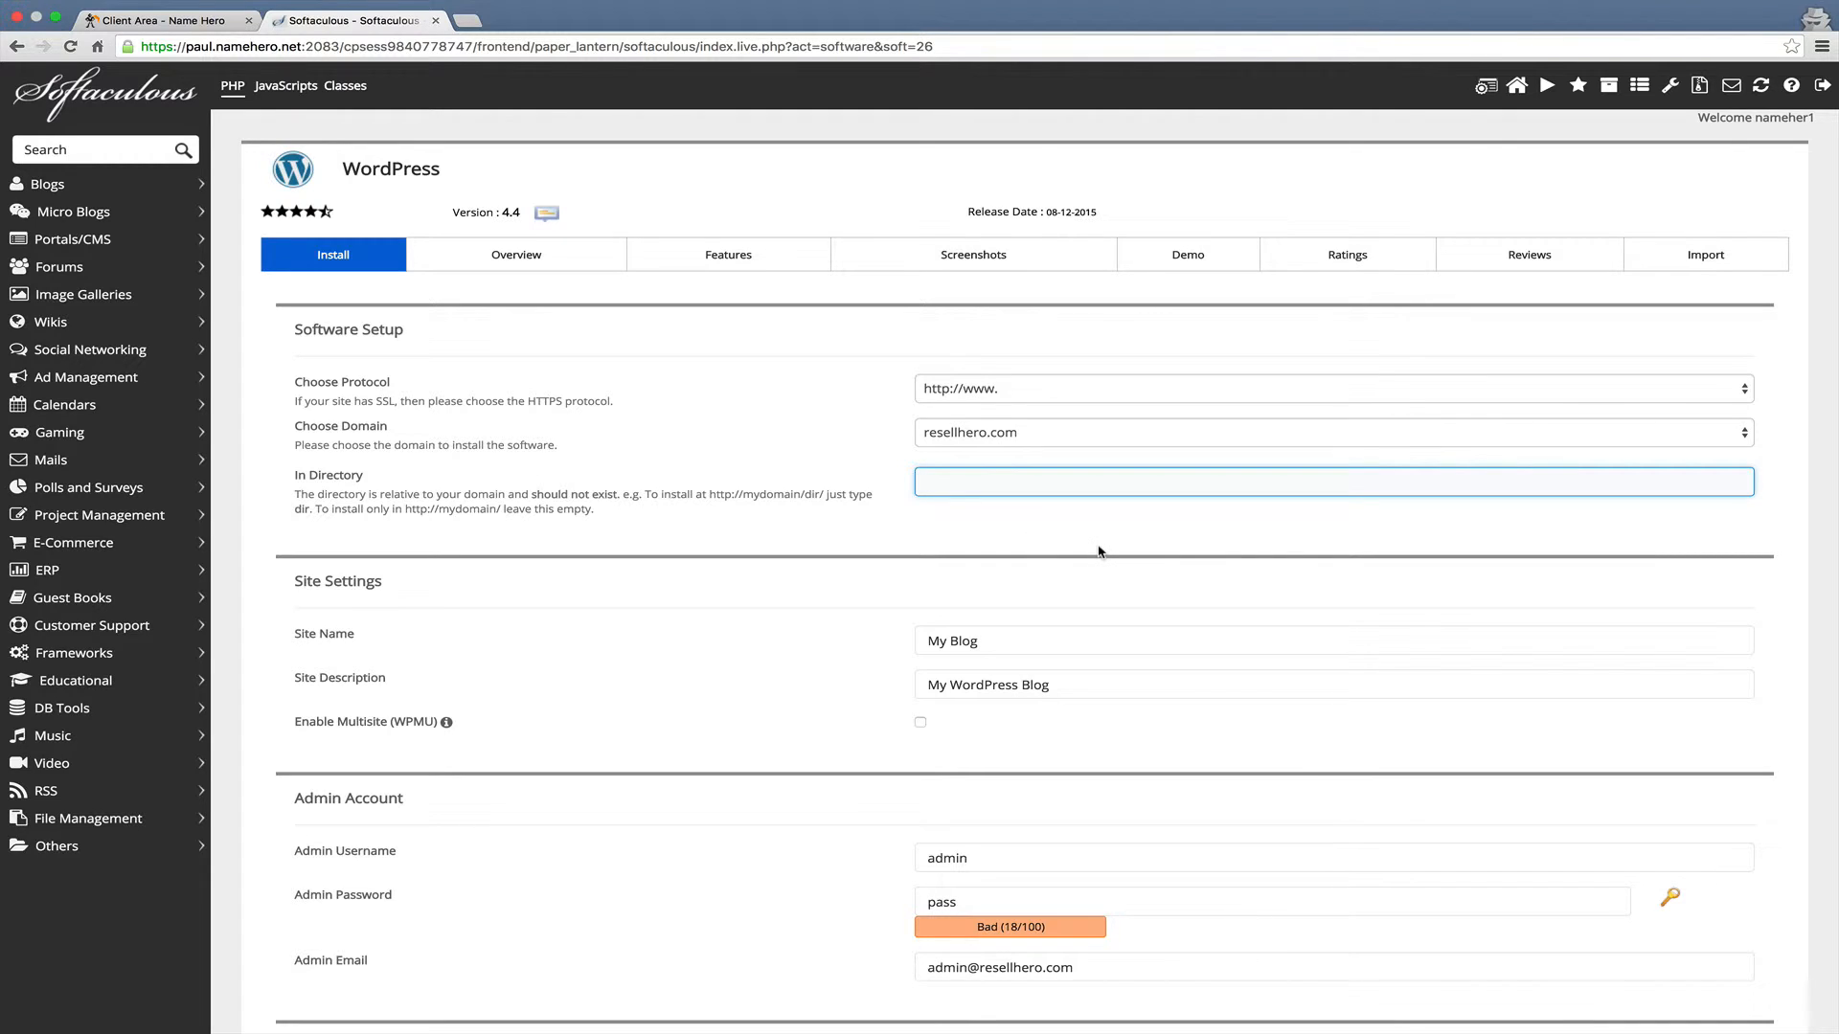
scroll(down, 3)
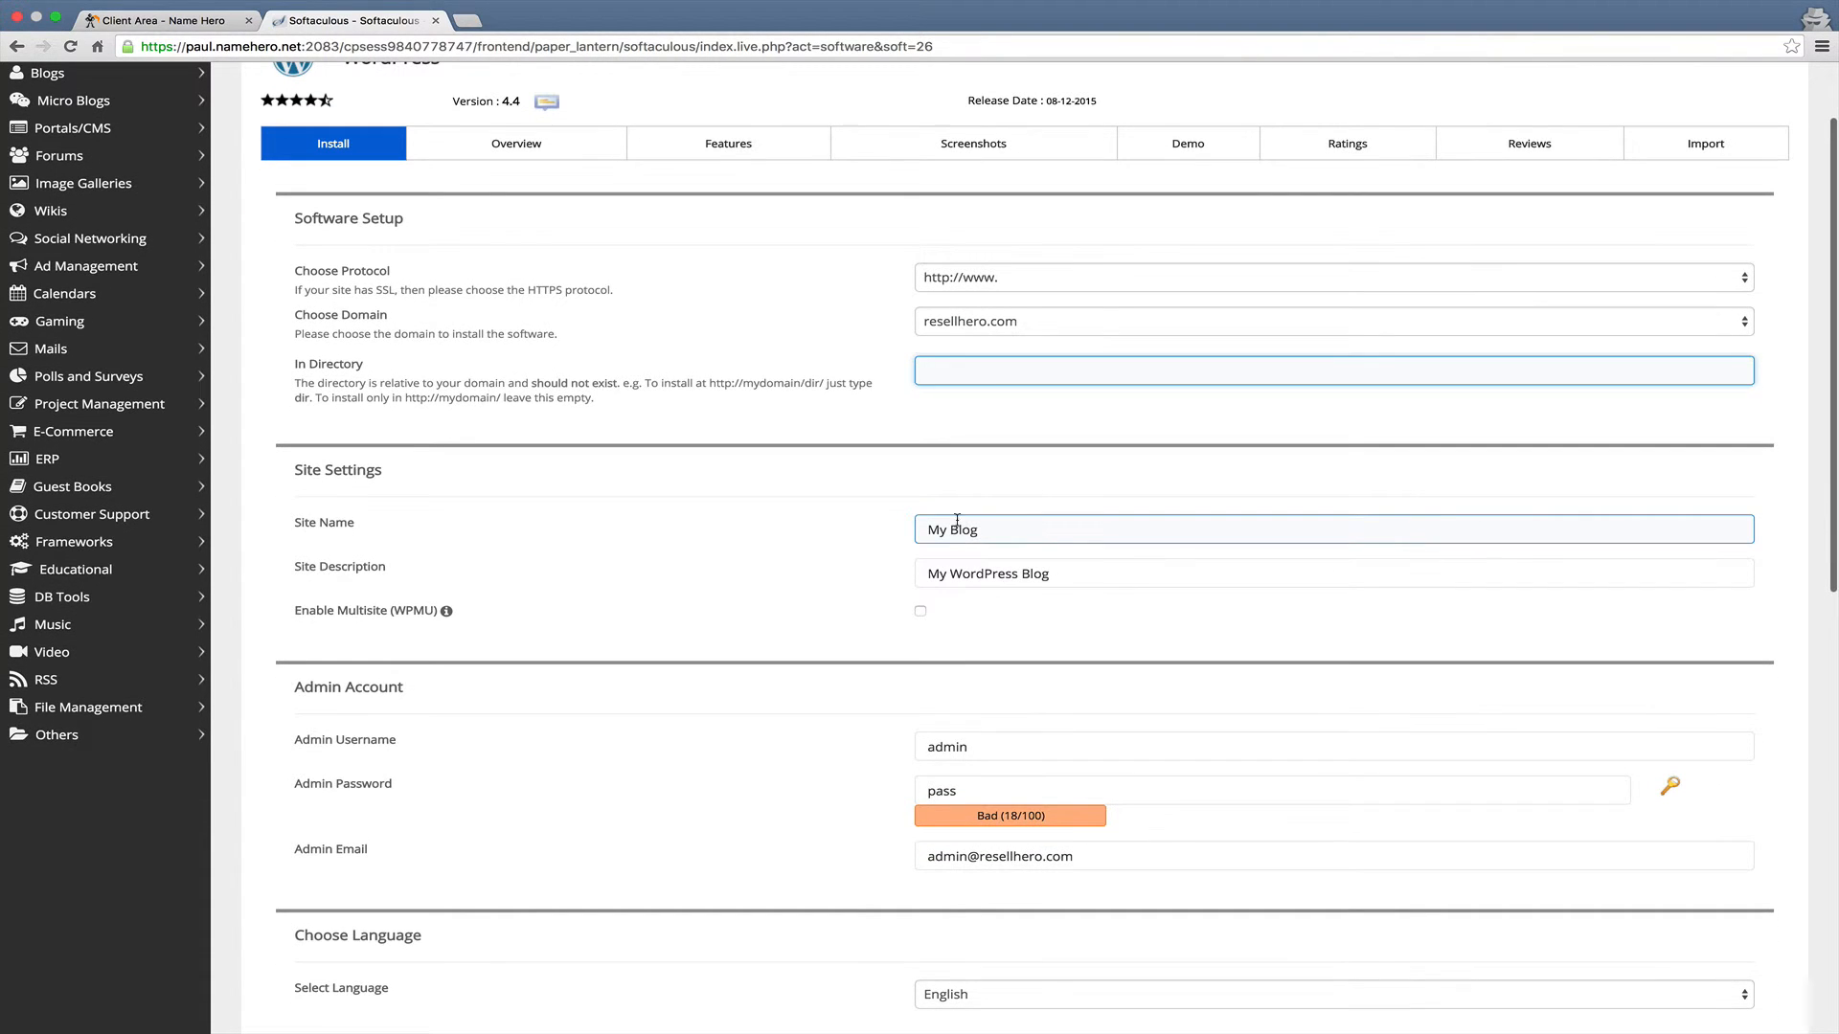
scroll(down, 3)
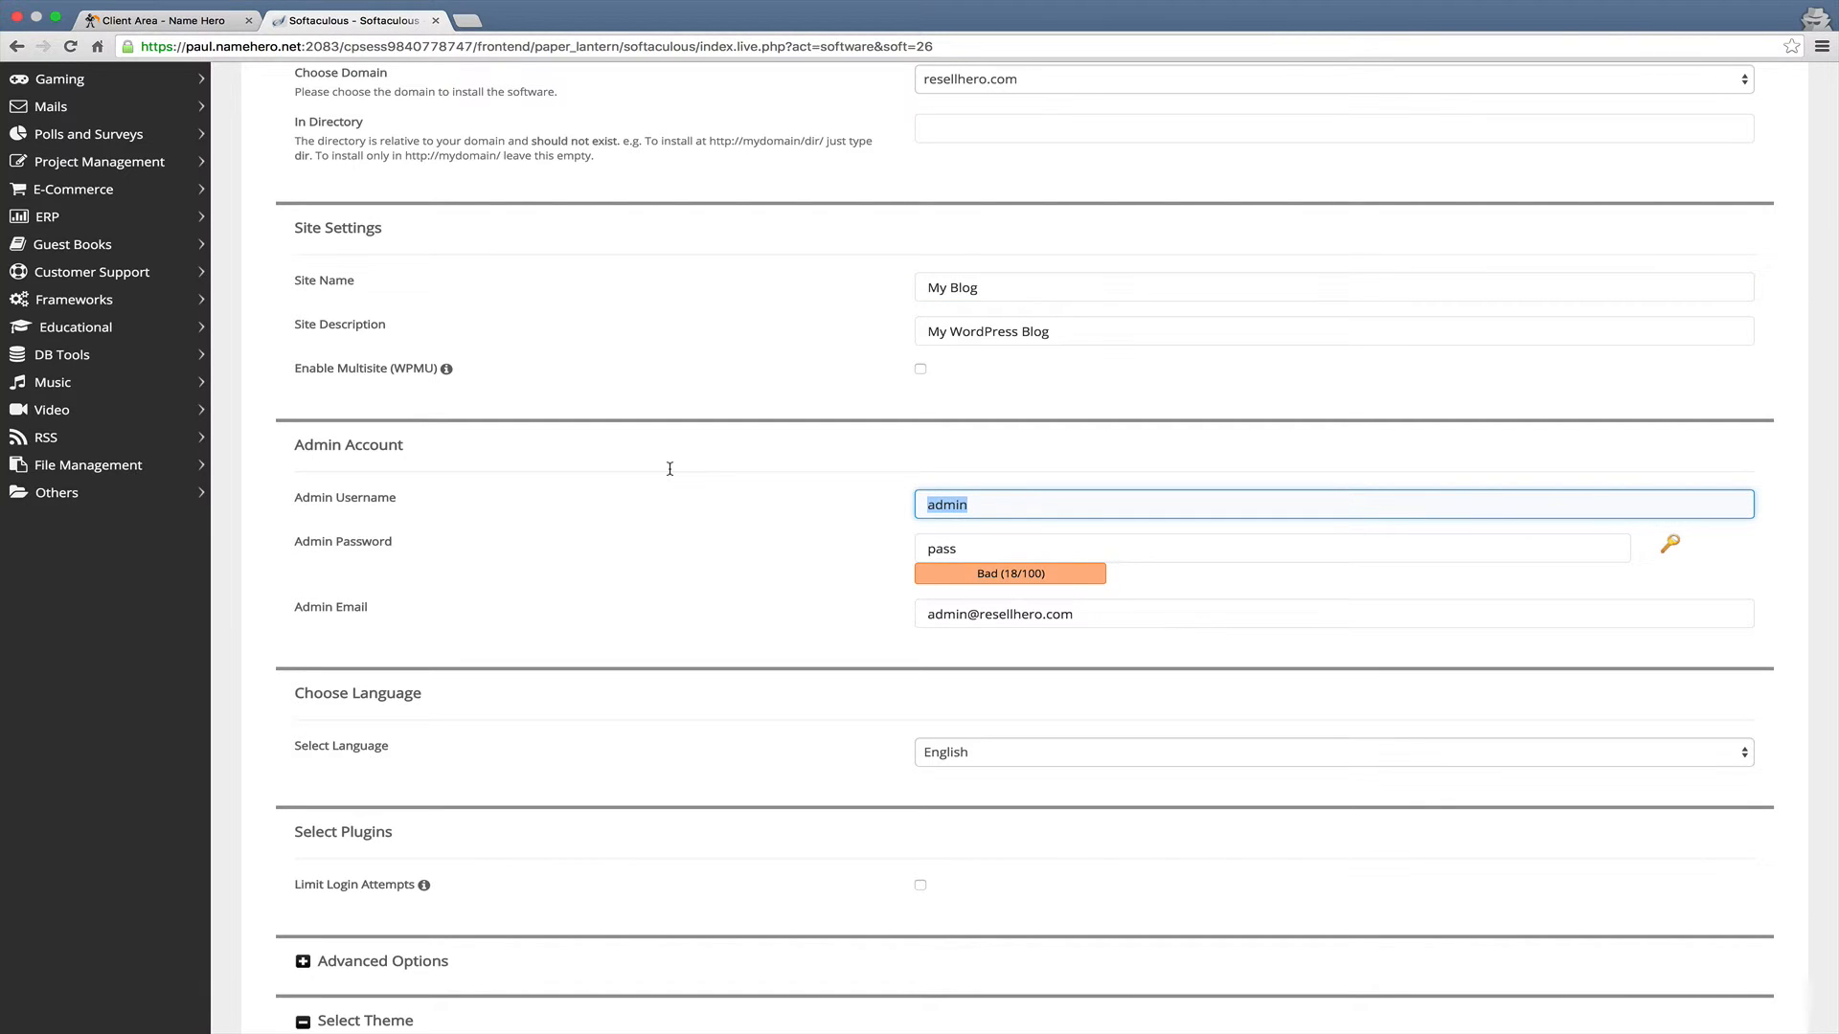
text(resell)
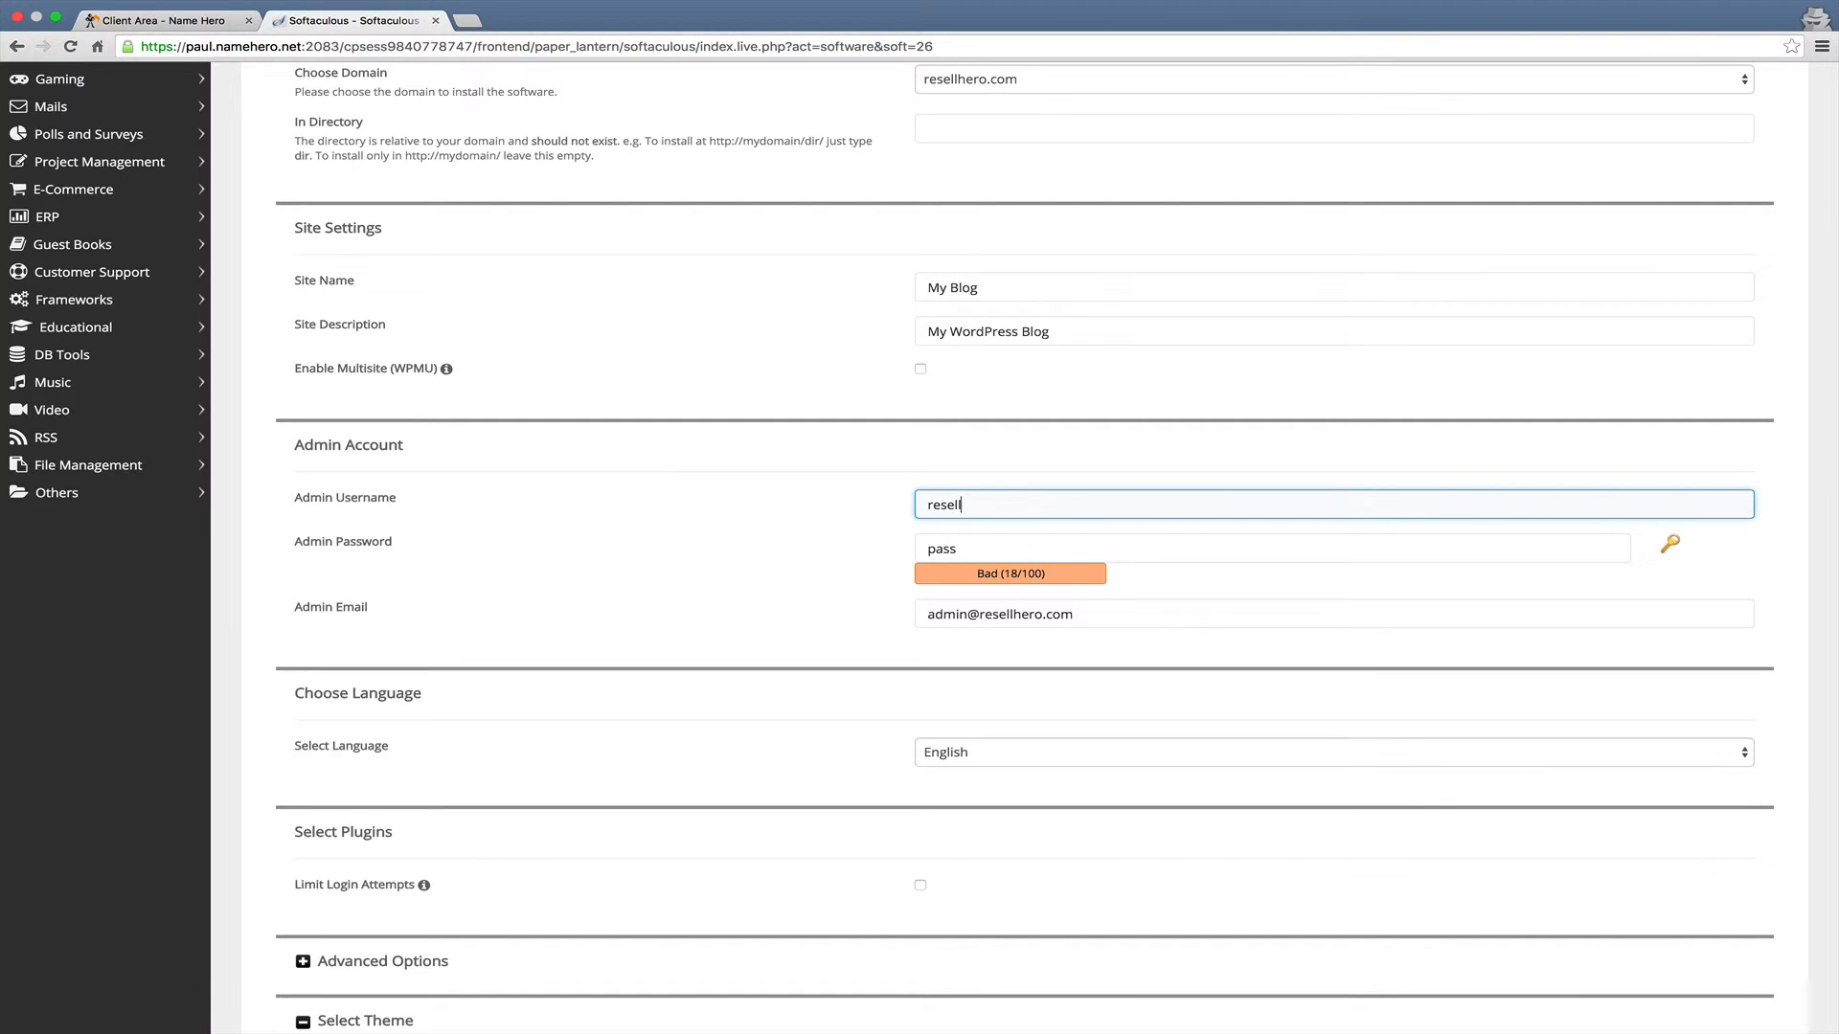
text(hero)
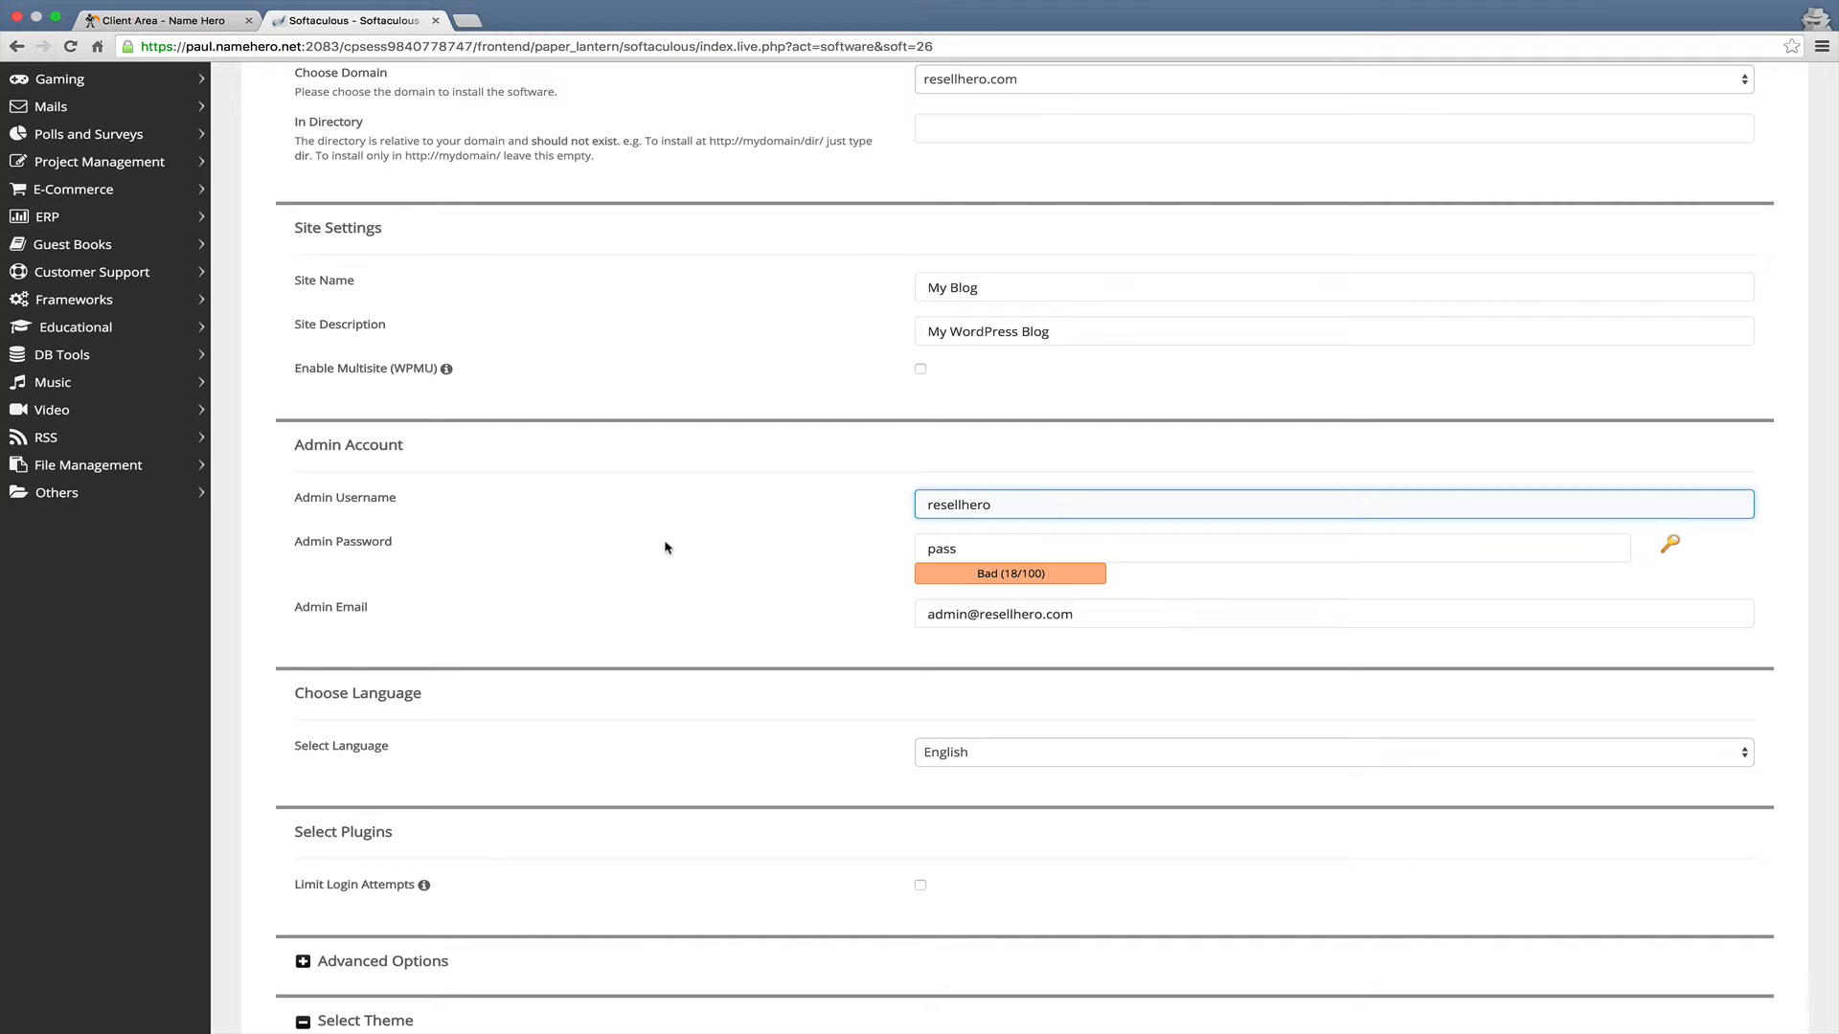
click(1266, 548)
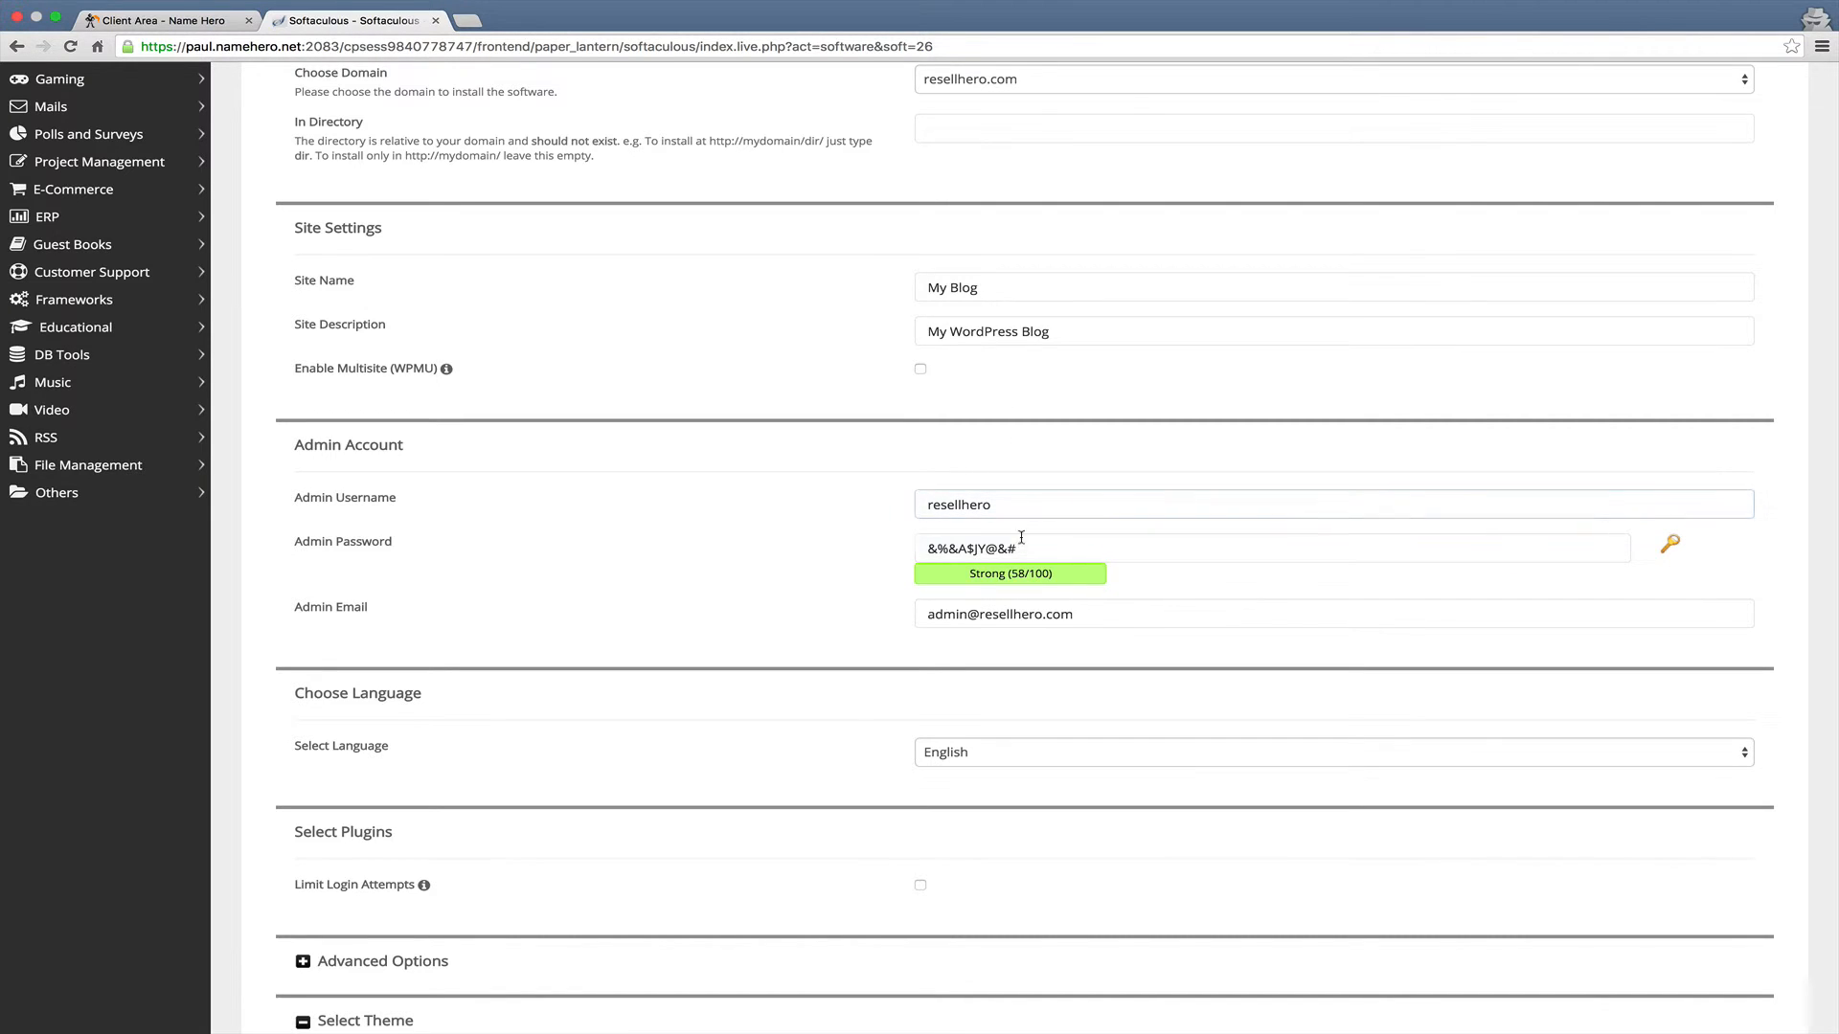
triple_click(1334, 613)
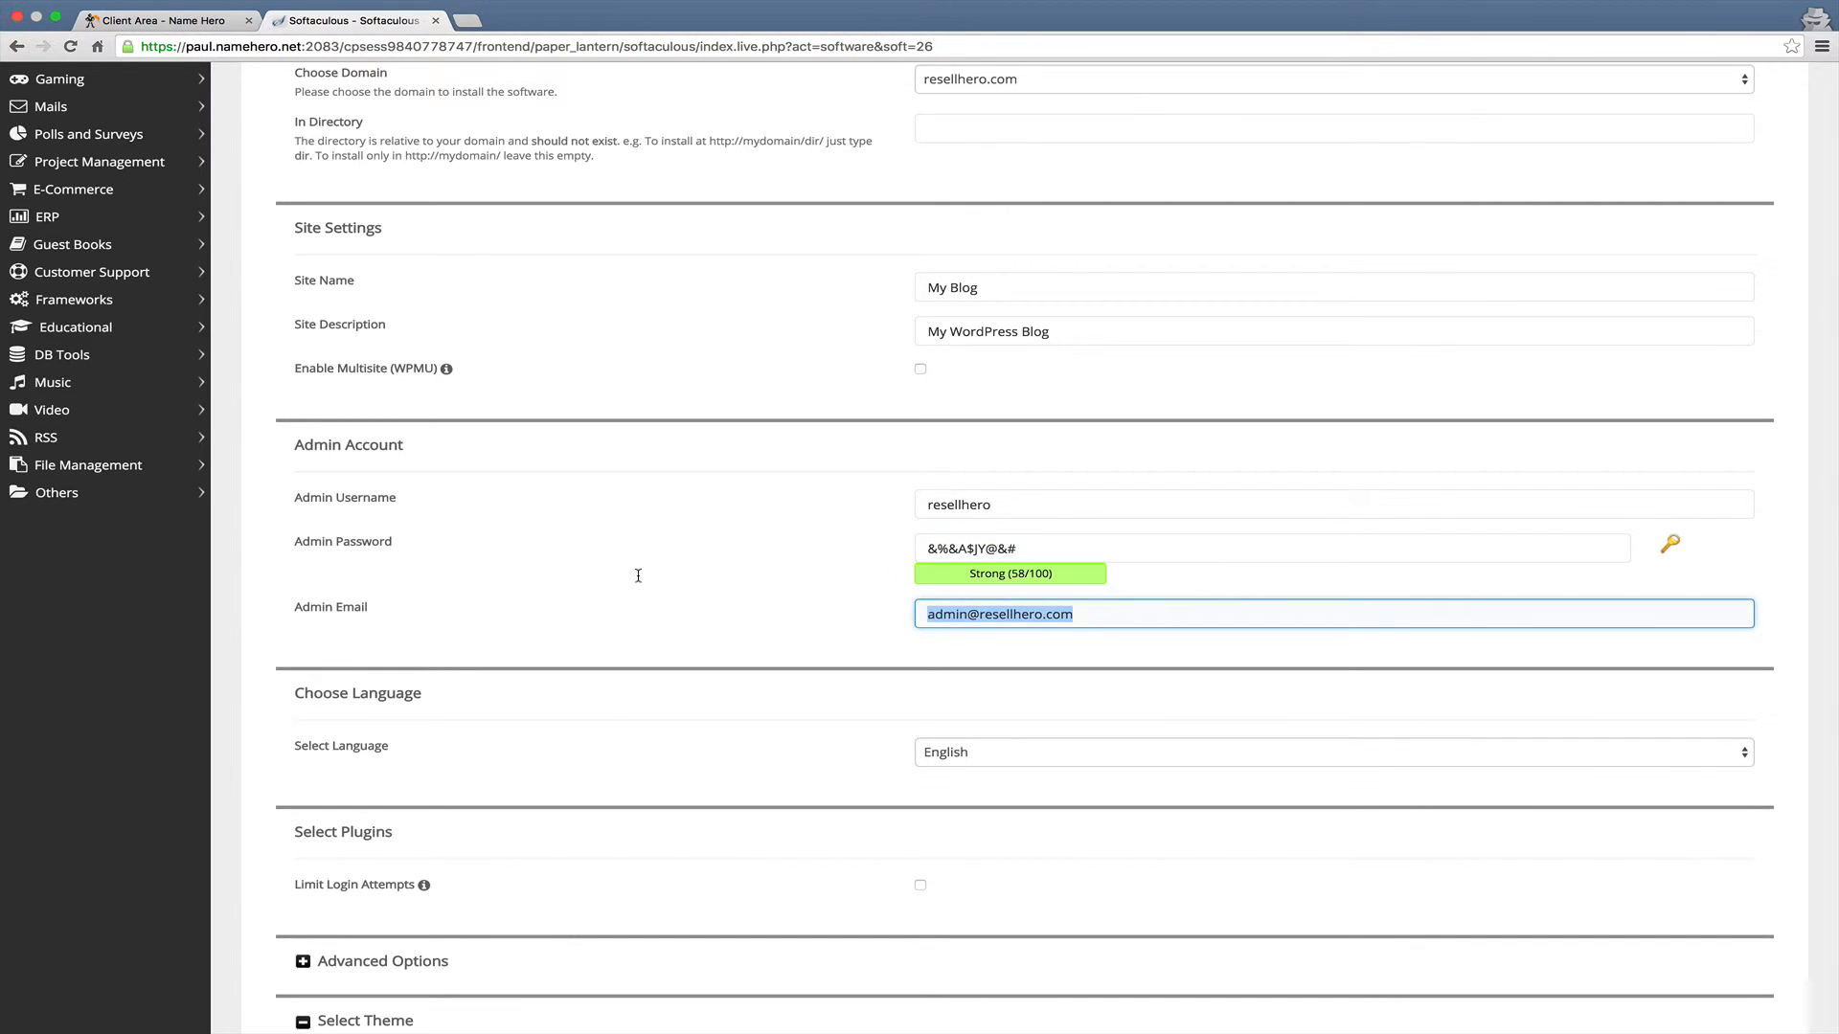
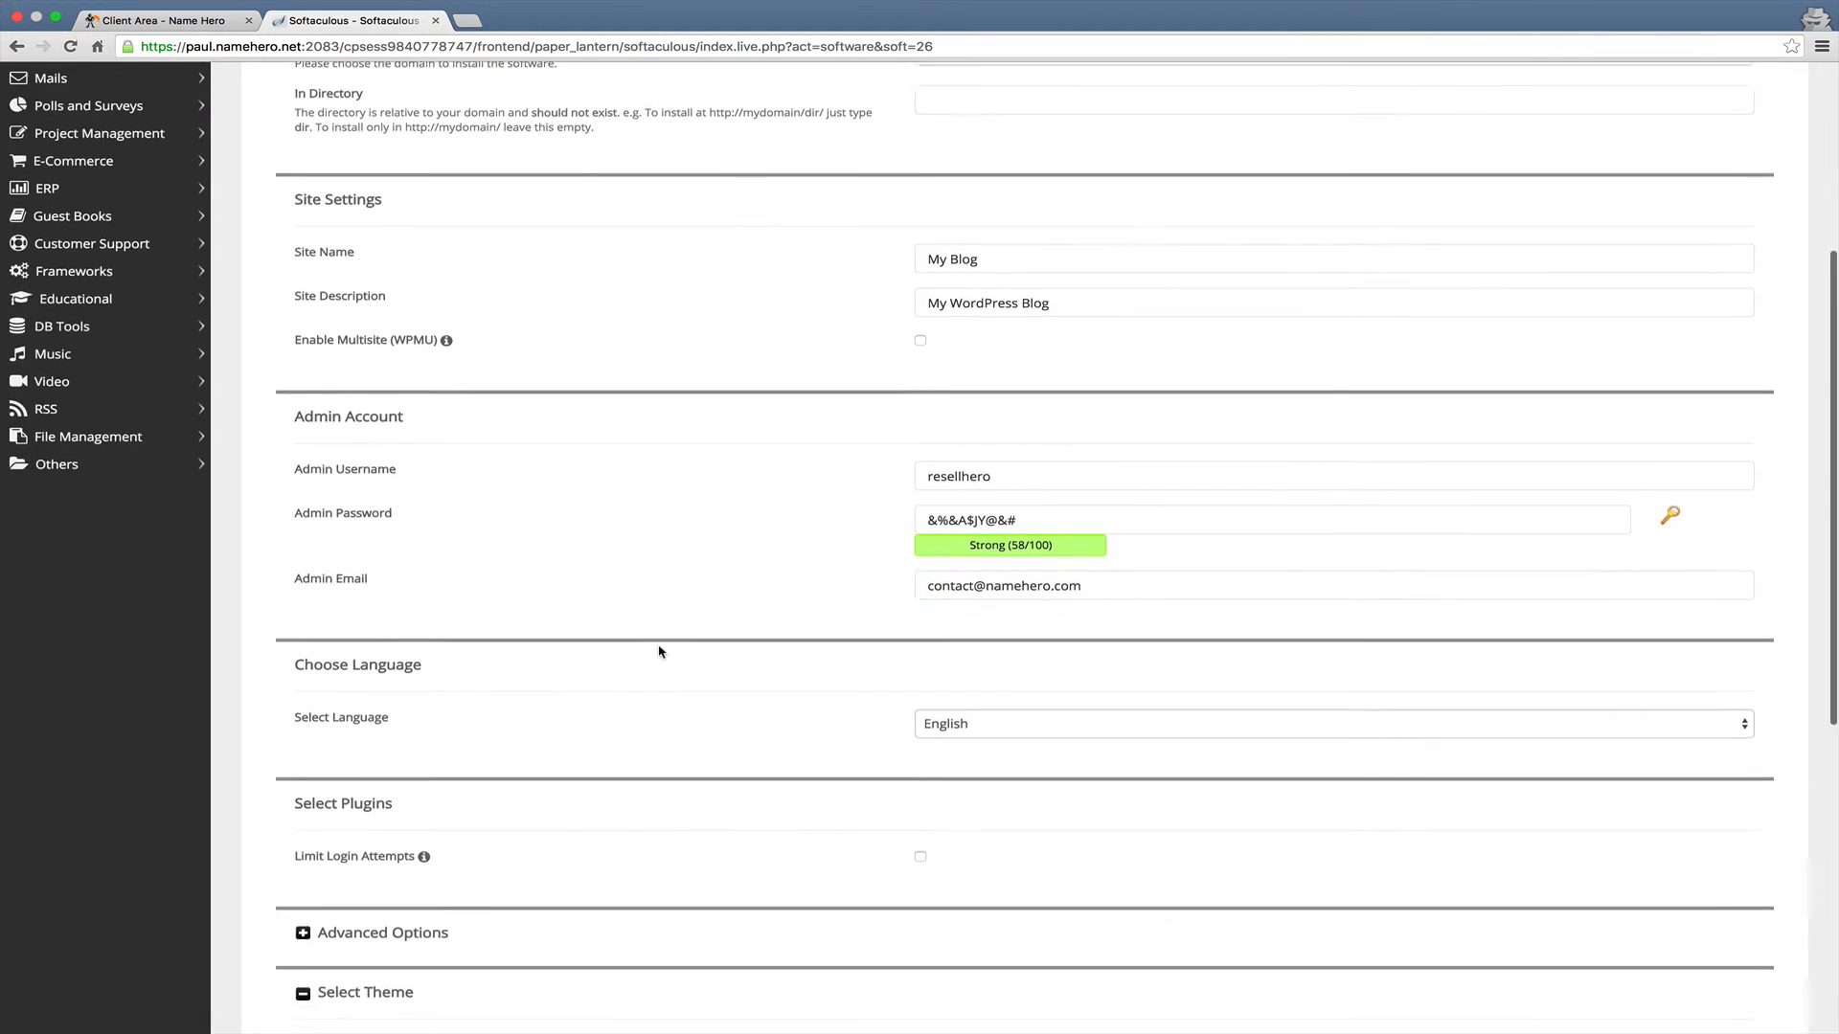
Install WordPress on resellhero.com with the Formation theme selected
scroll(down, 3)
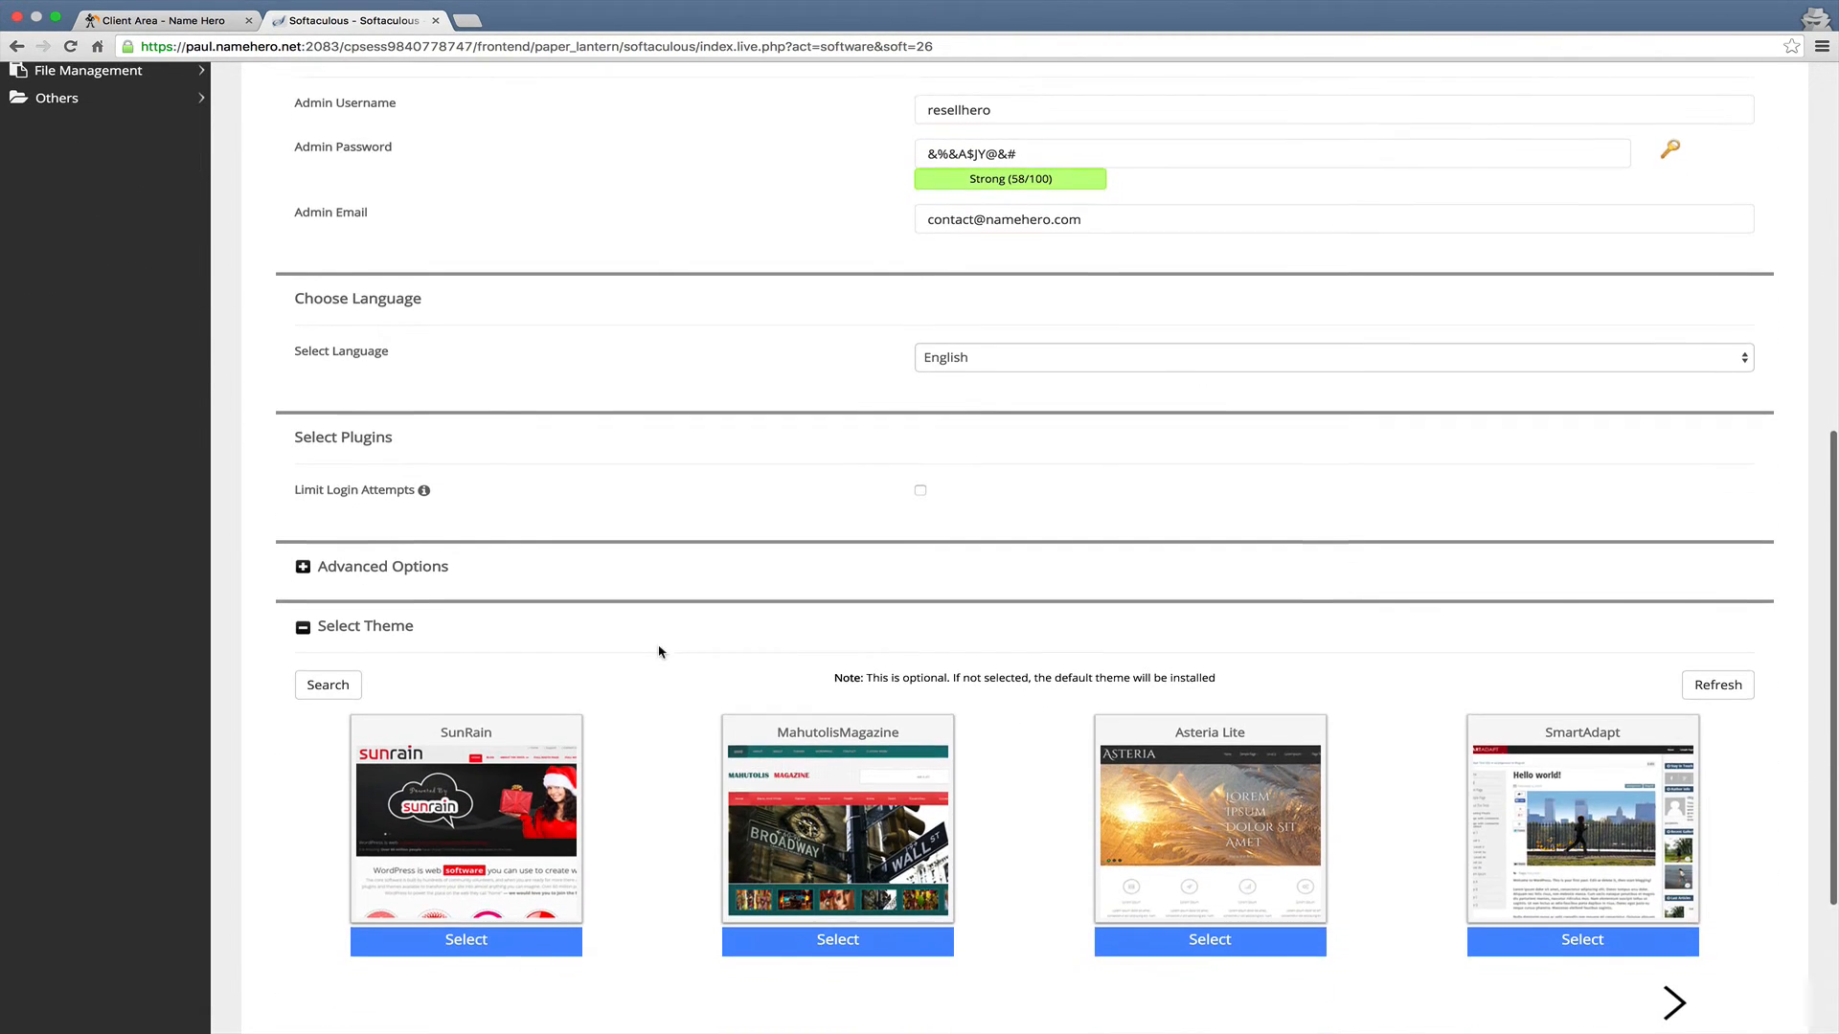
scroll(down, 3)
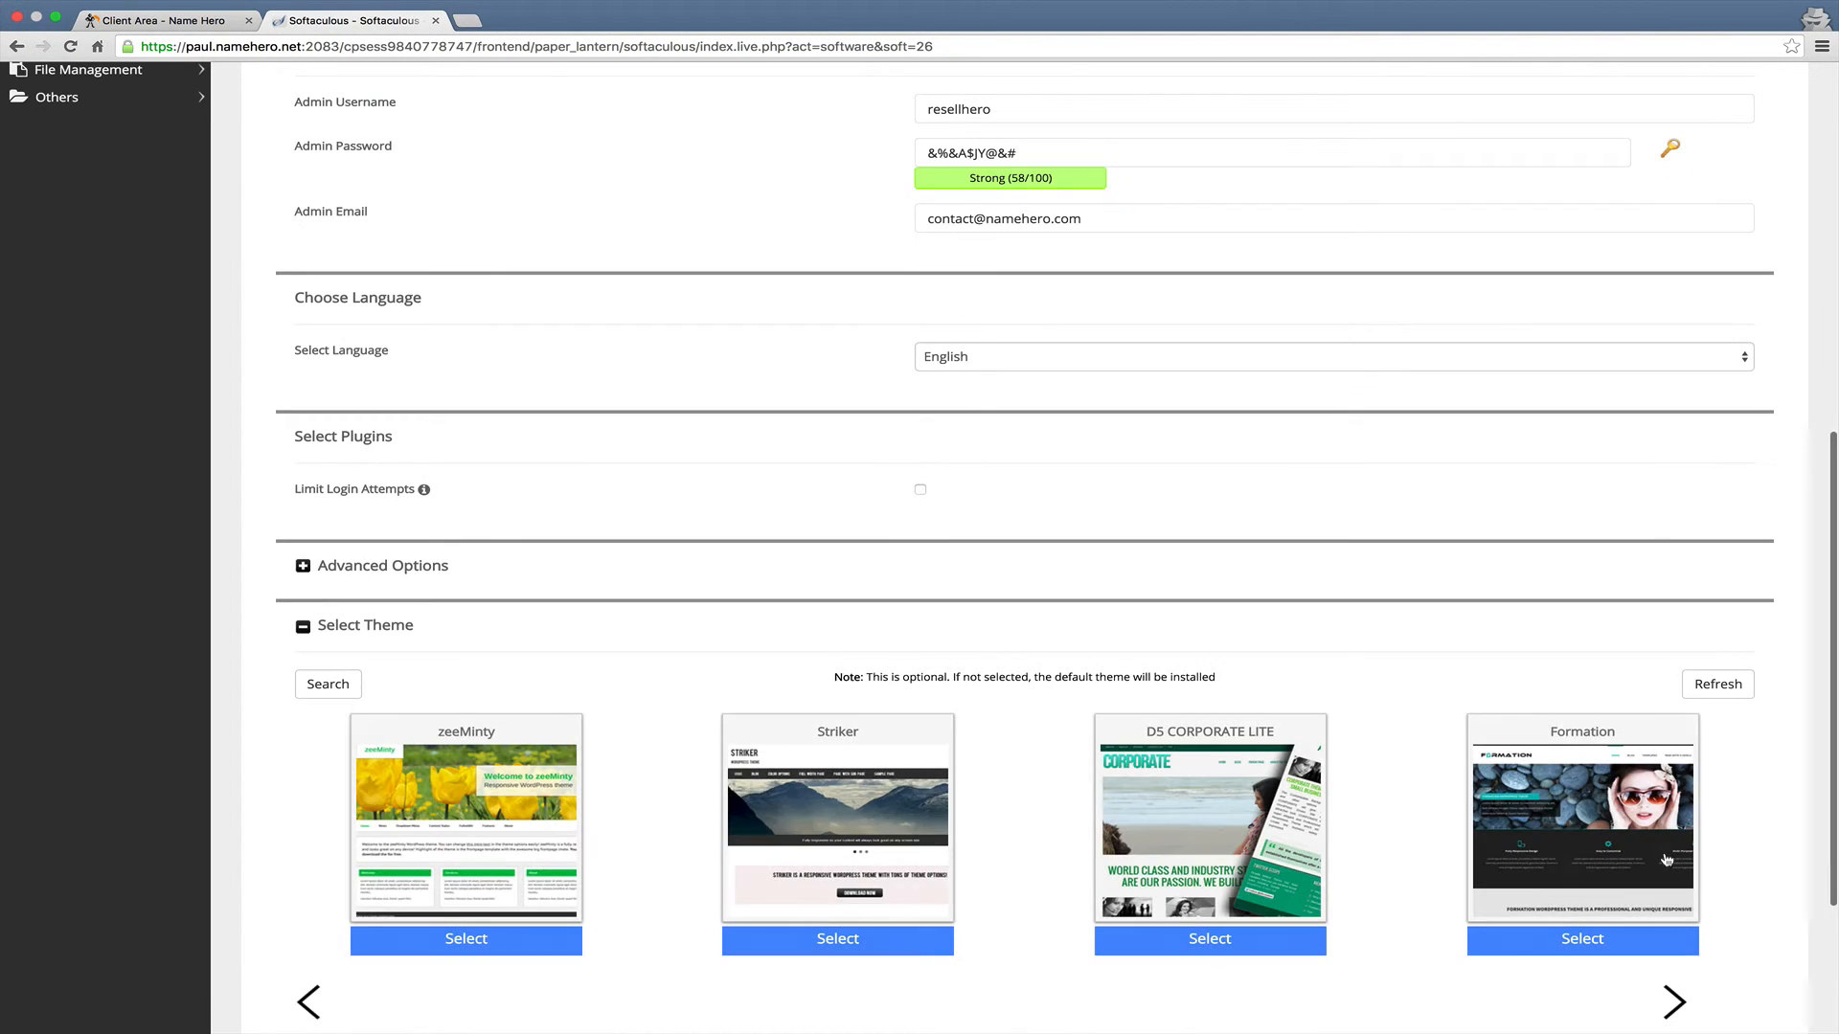
scroll(down, 3)
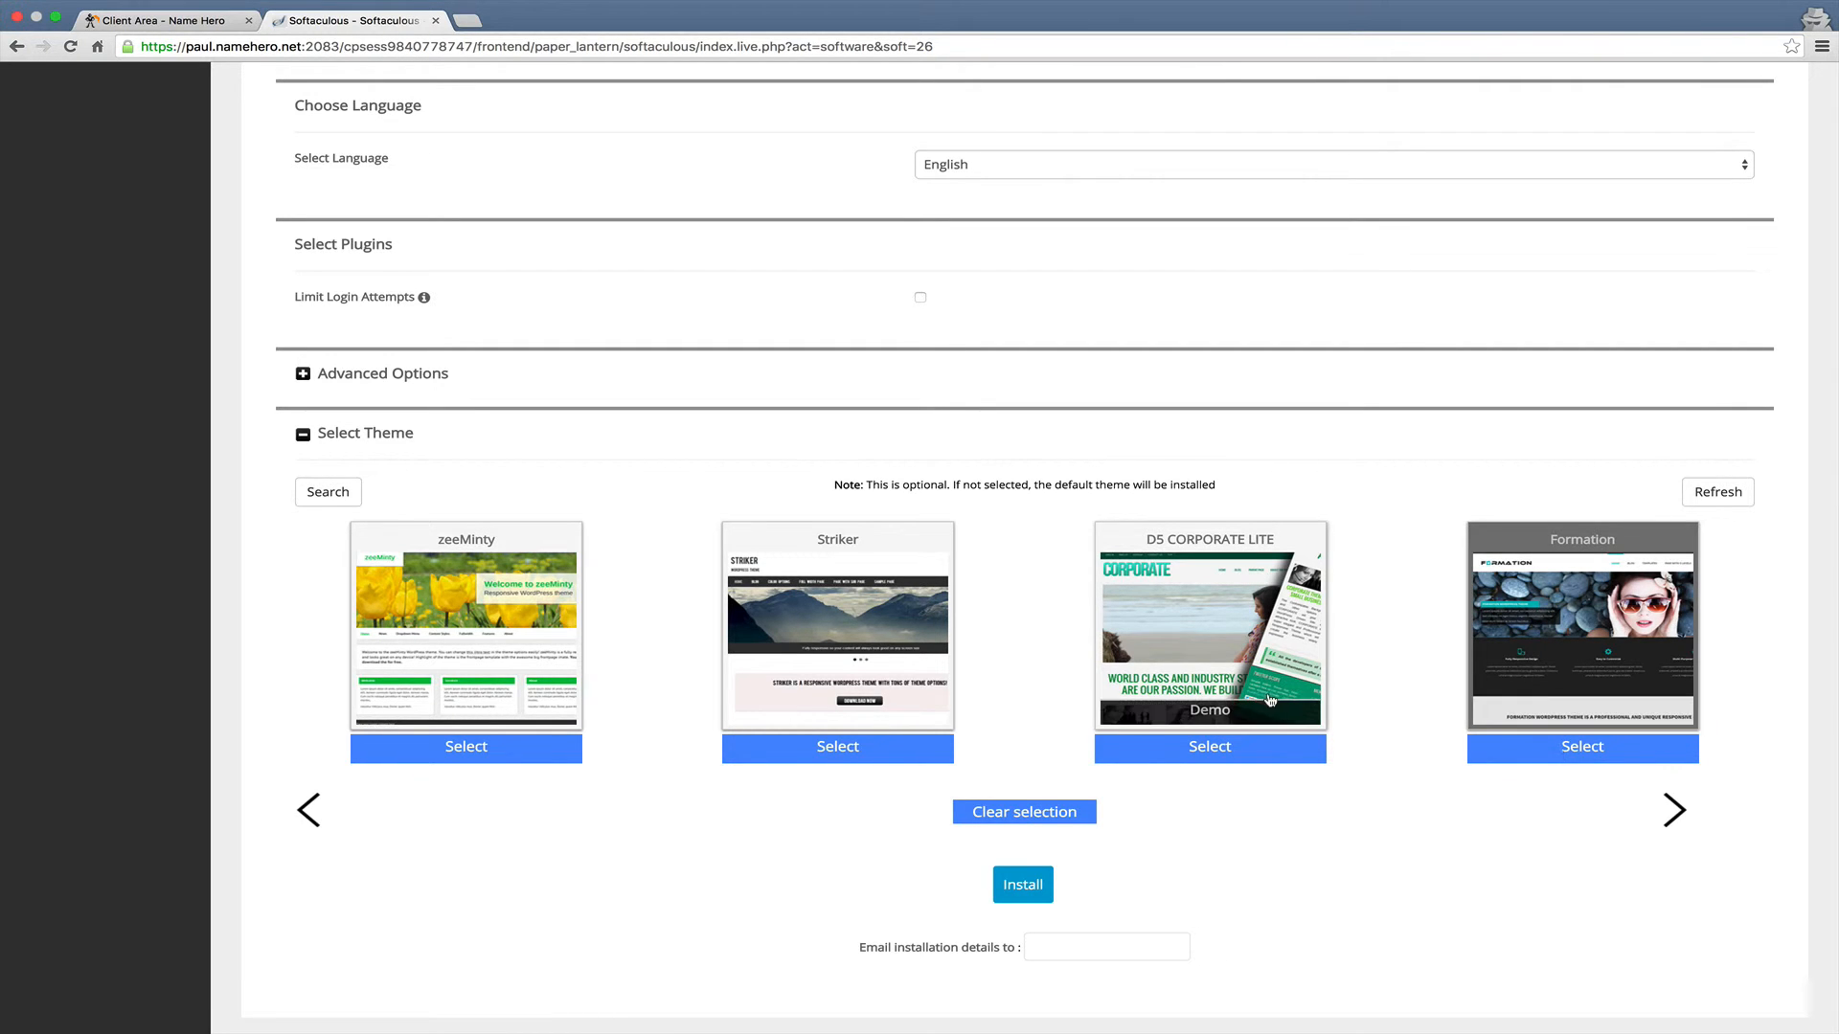
click(1022, 884)
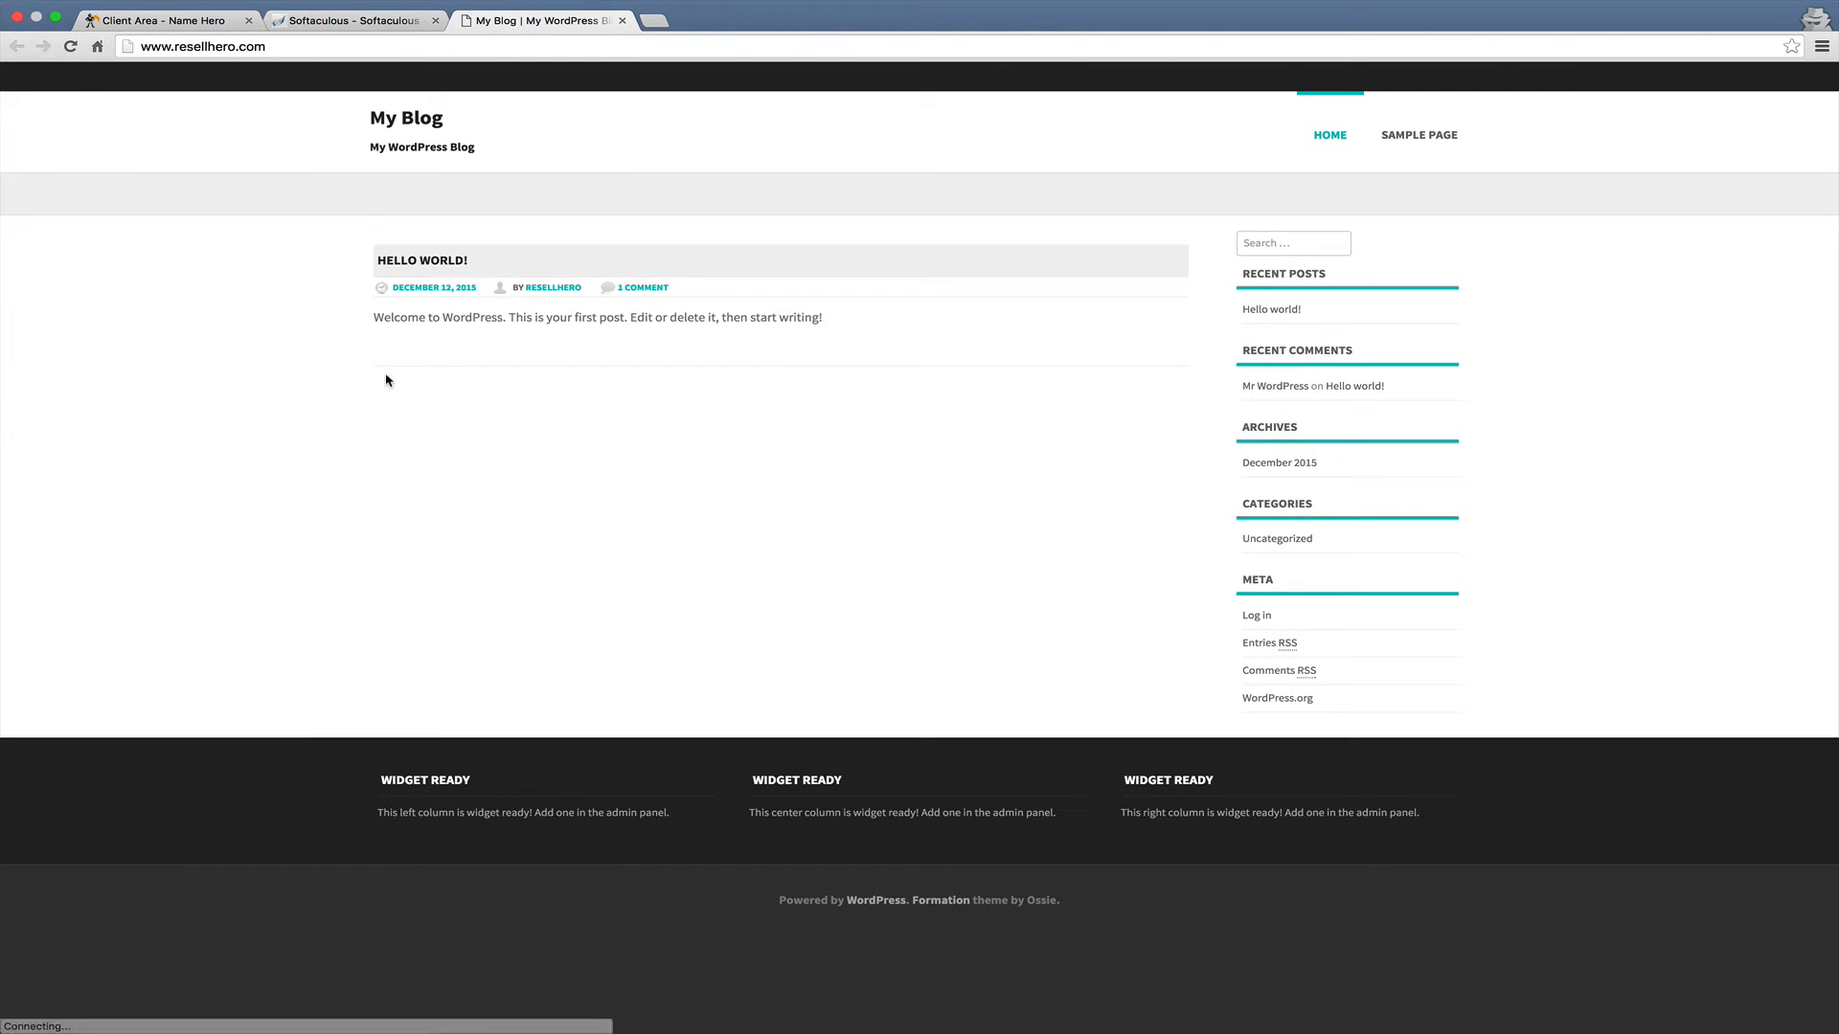
mouse_move(1259, 462)
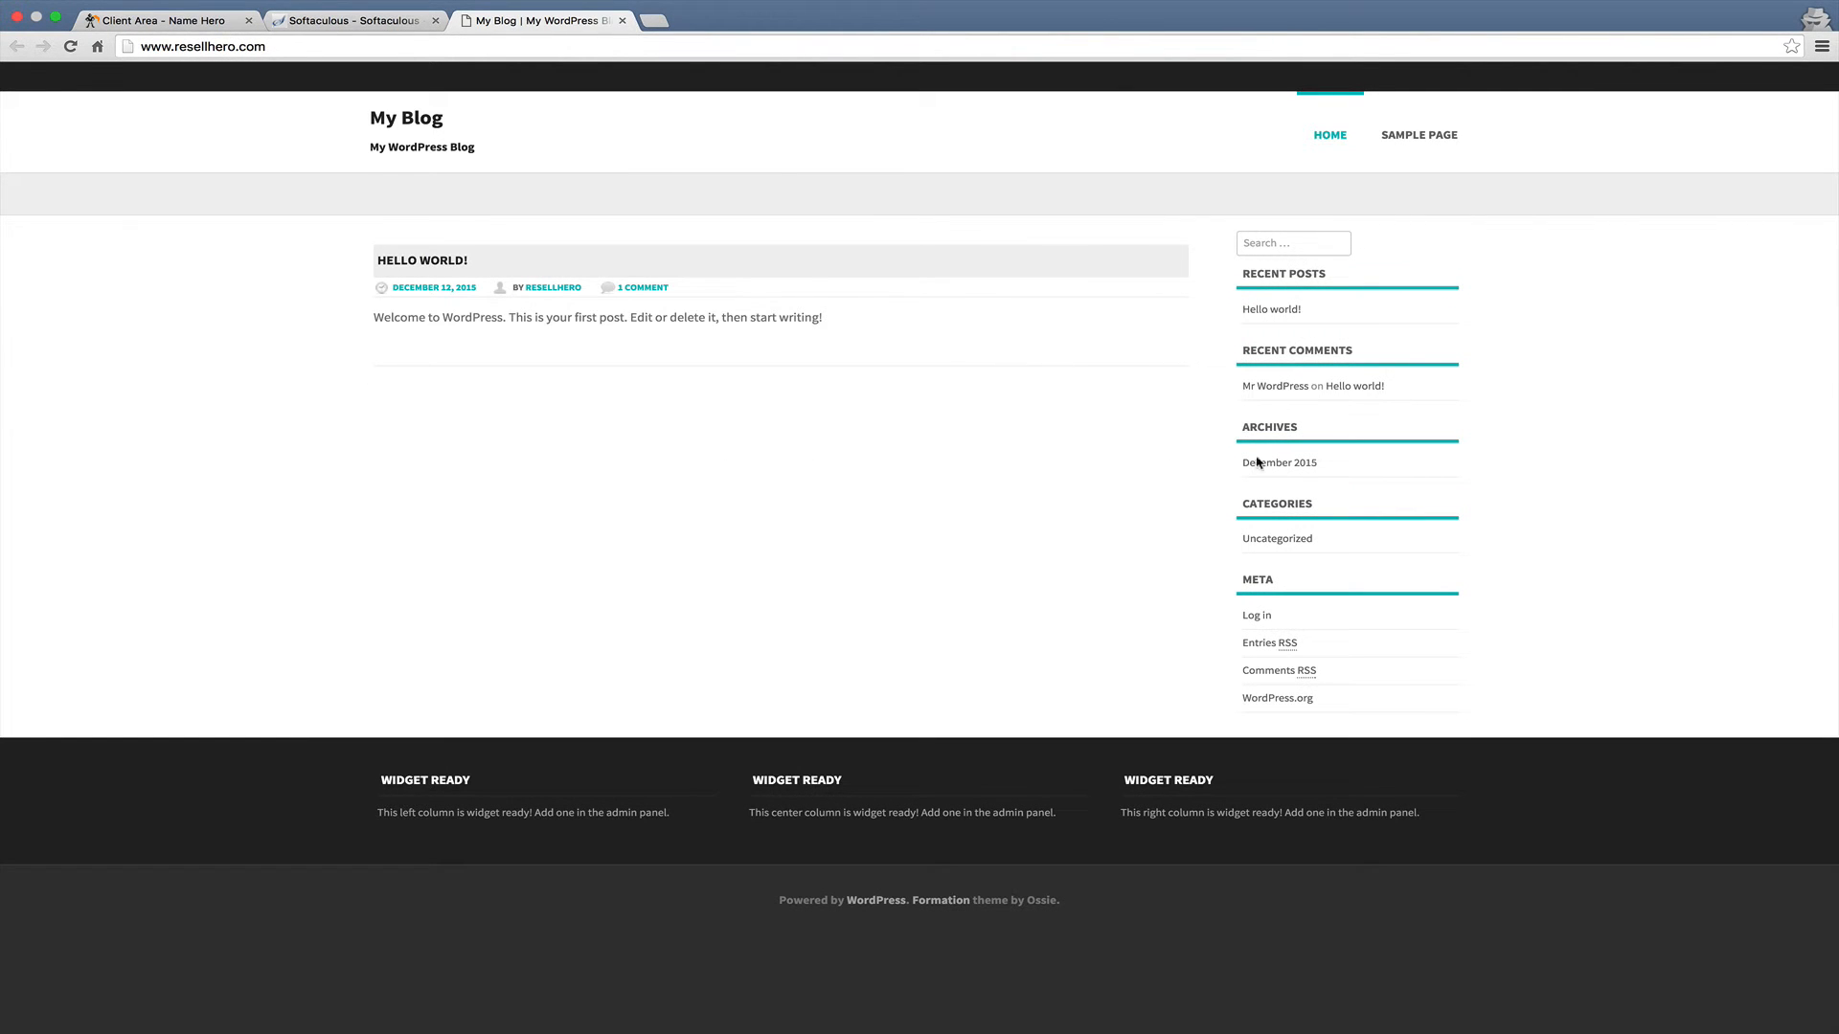
mouse_move(466, 271)
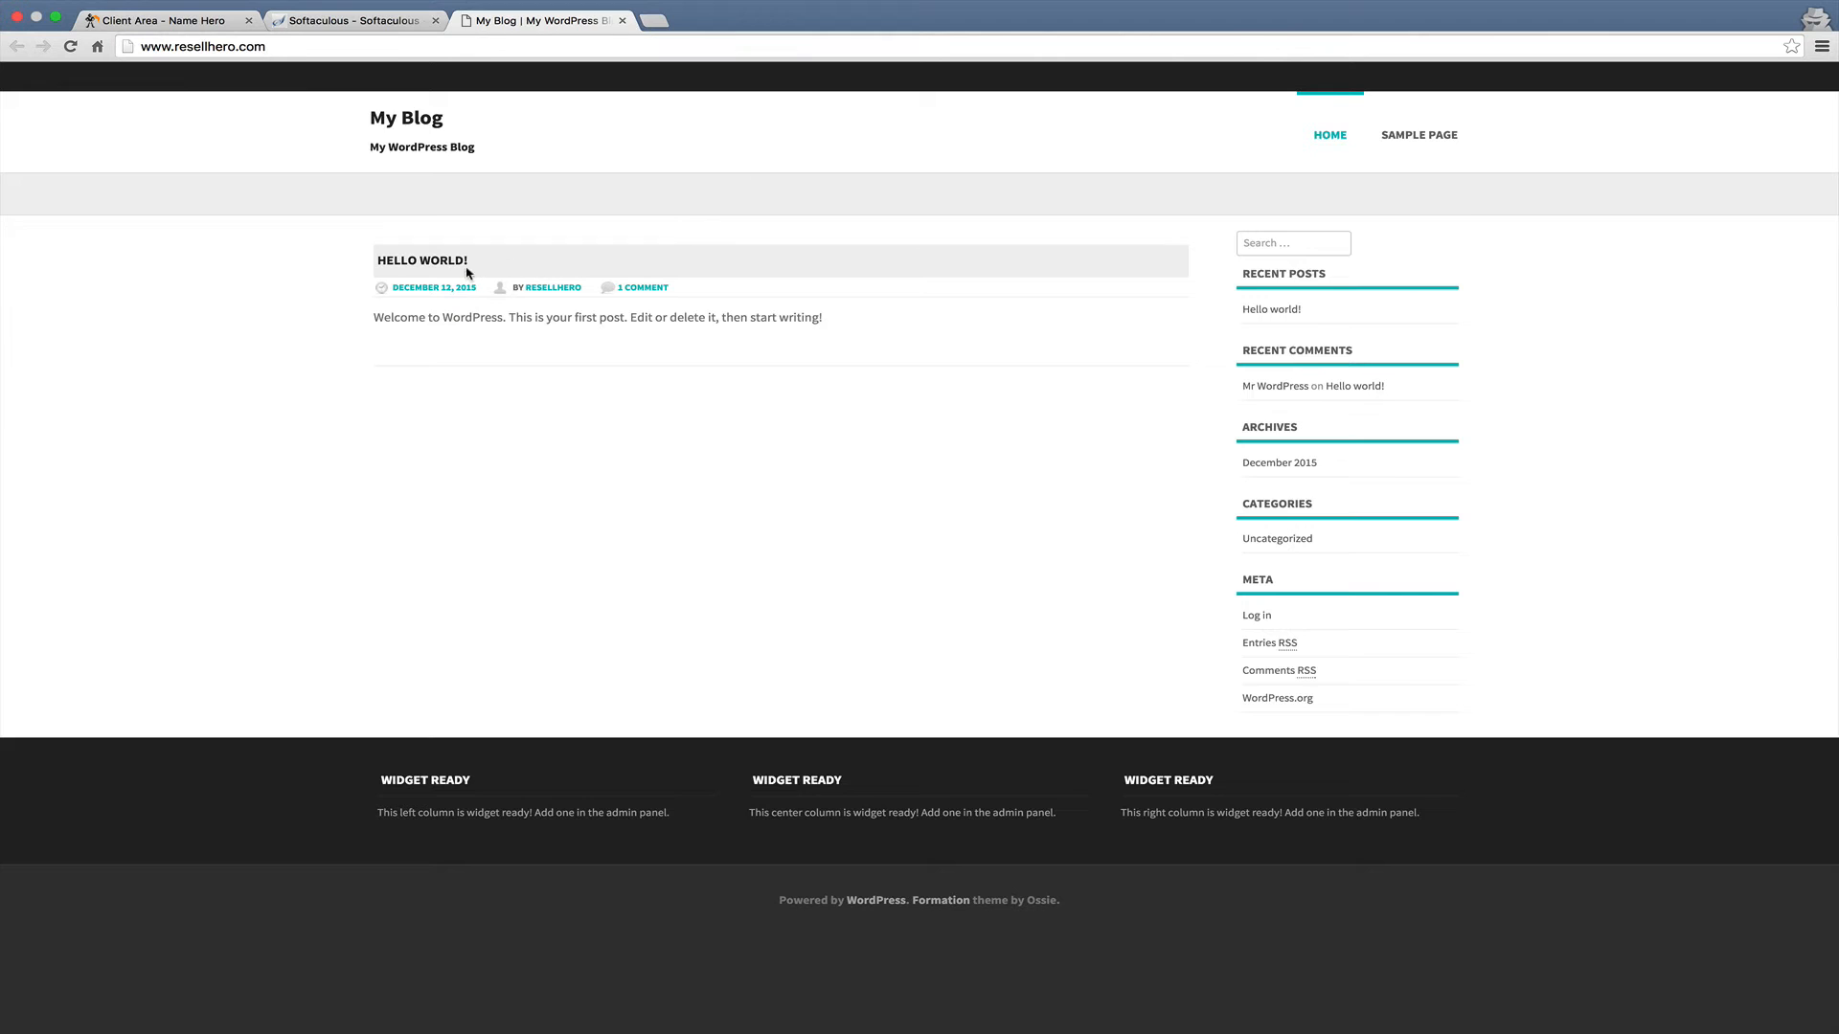
Open the Hello world! post on the new resellhero.com blog
click(422, 259)
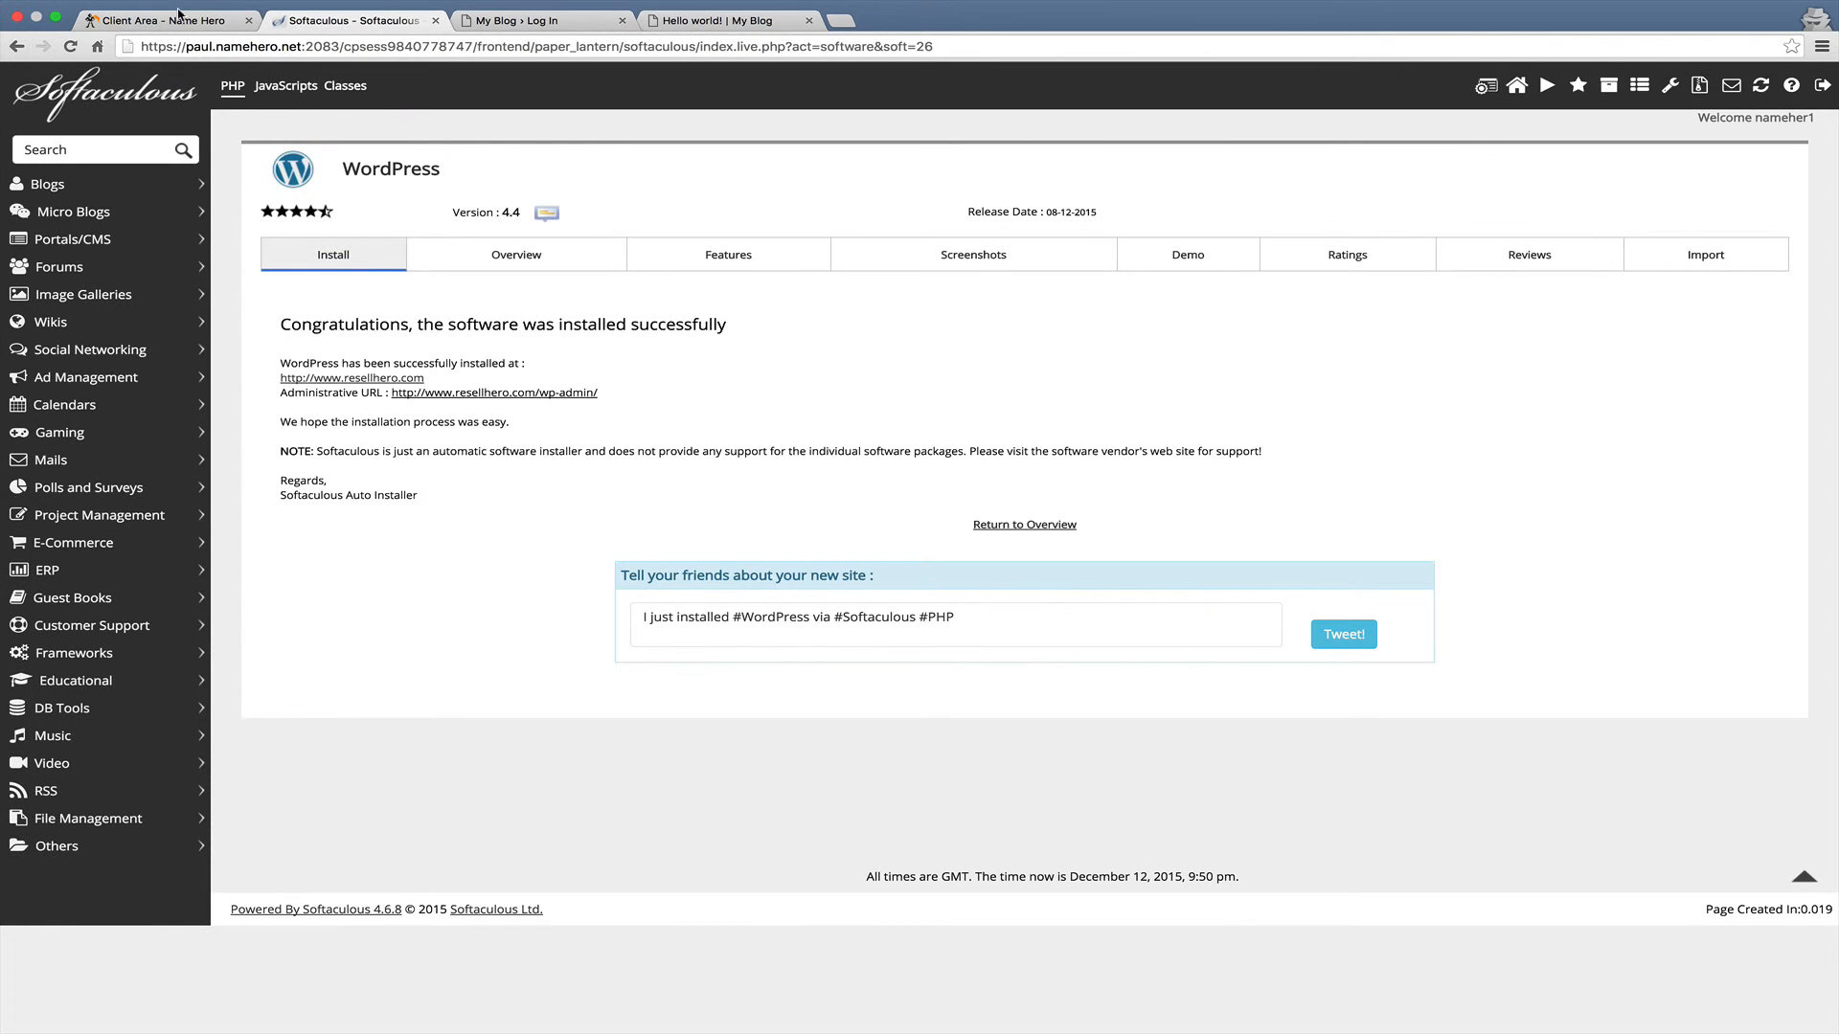
Open Softaculous's WordPress page and scroll to the namehero.org and resellhero.com installations
click(164, 20)
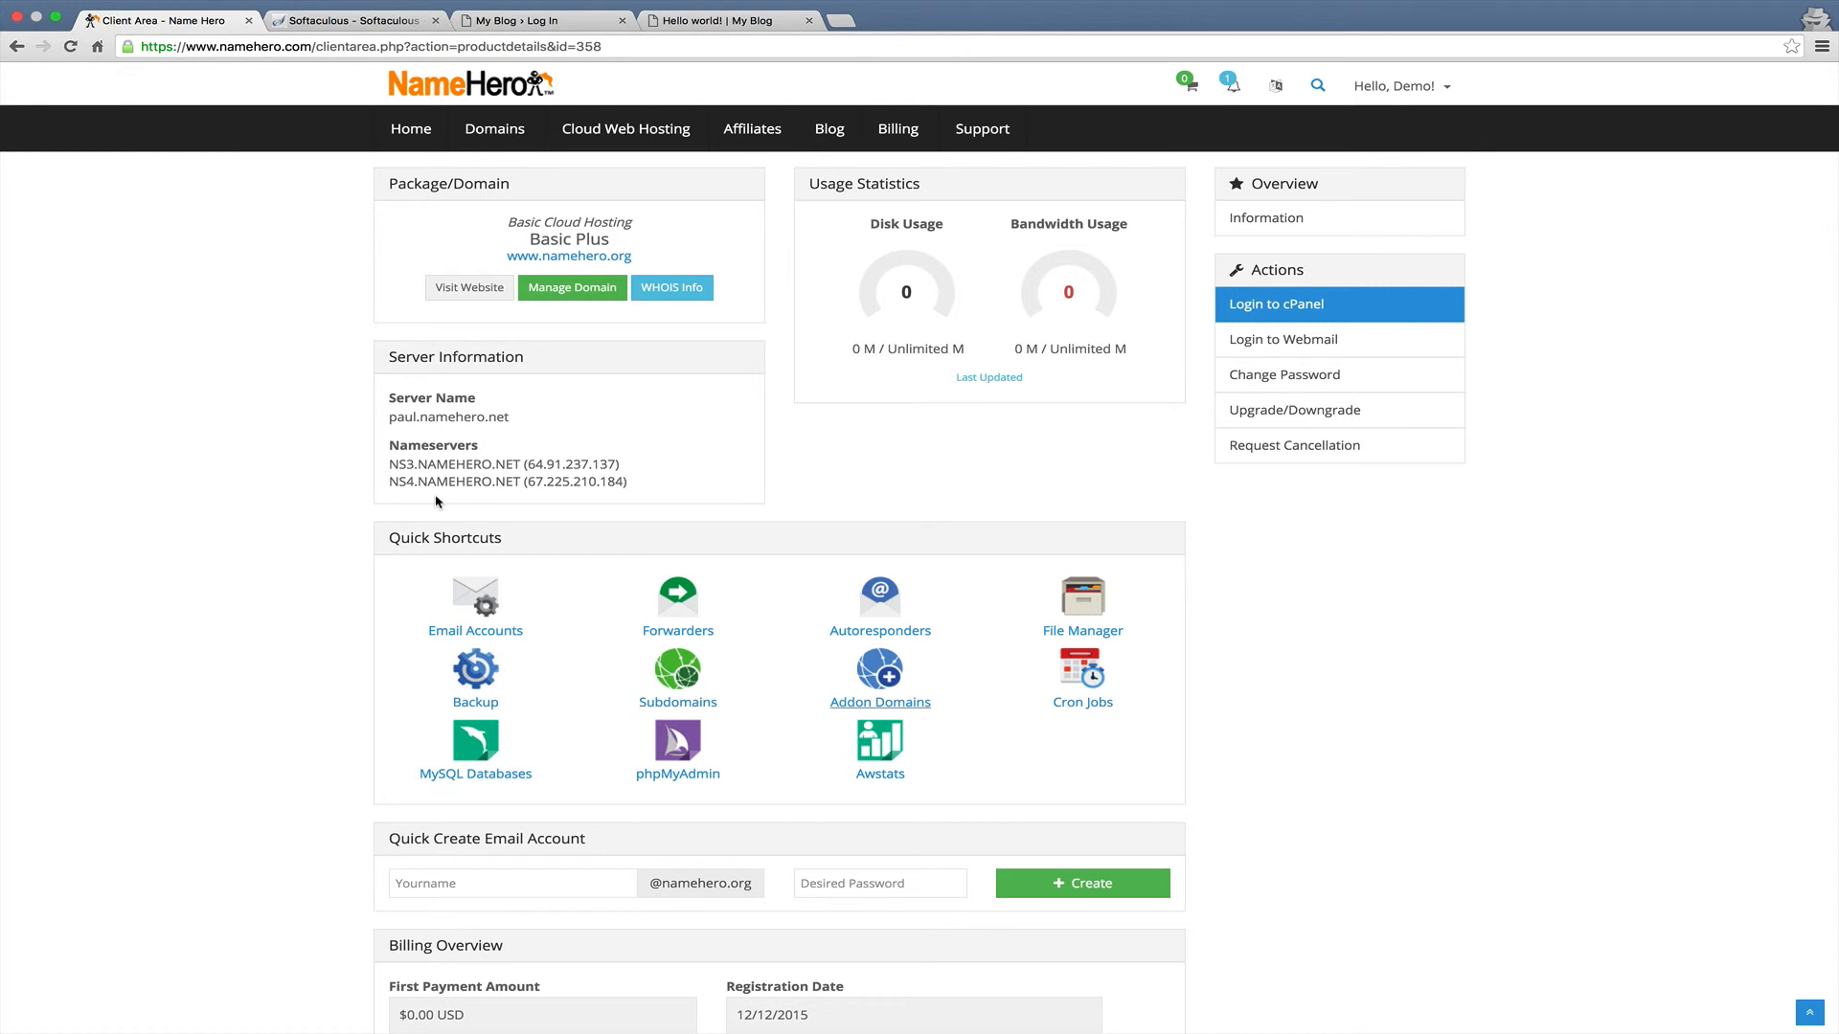
click(355, 20)
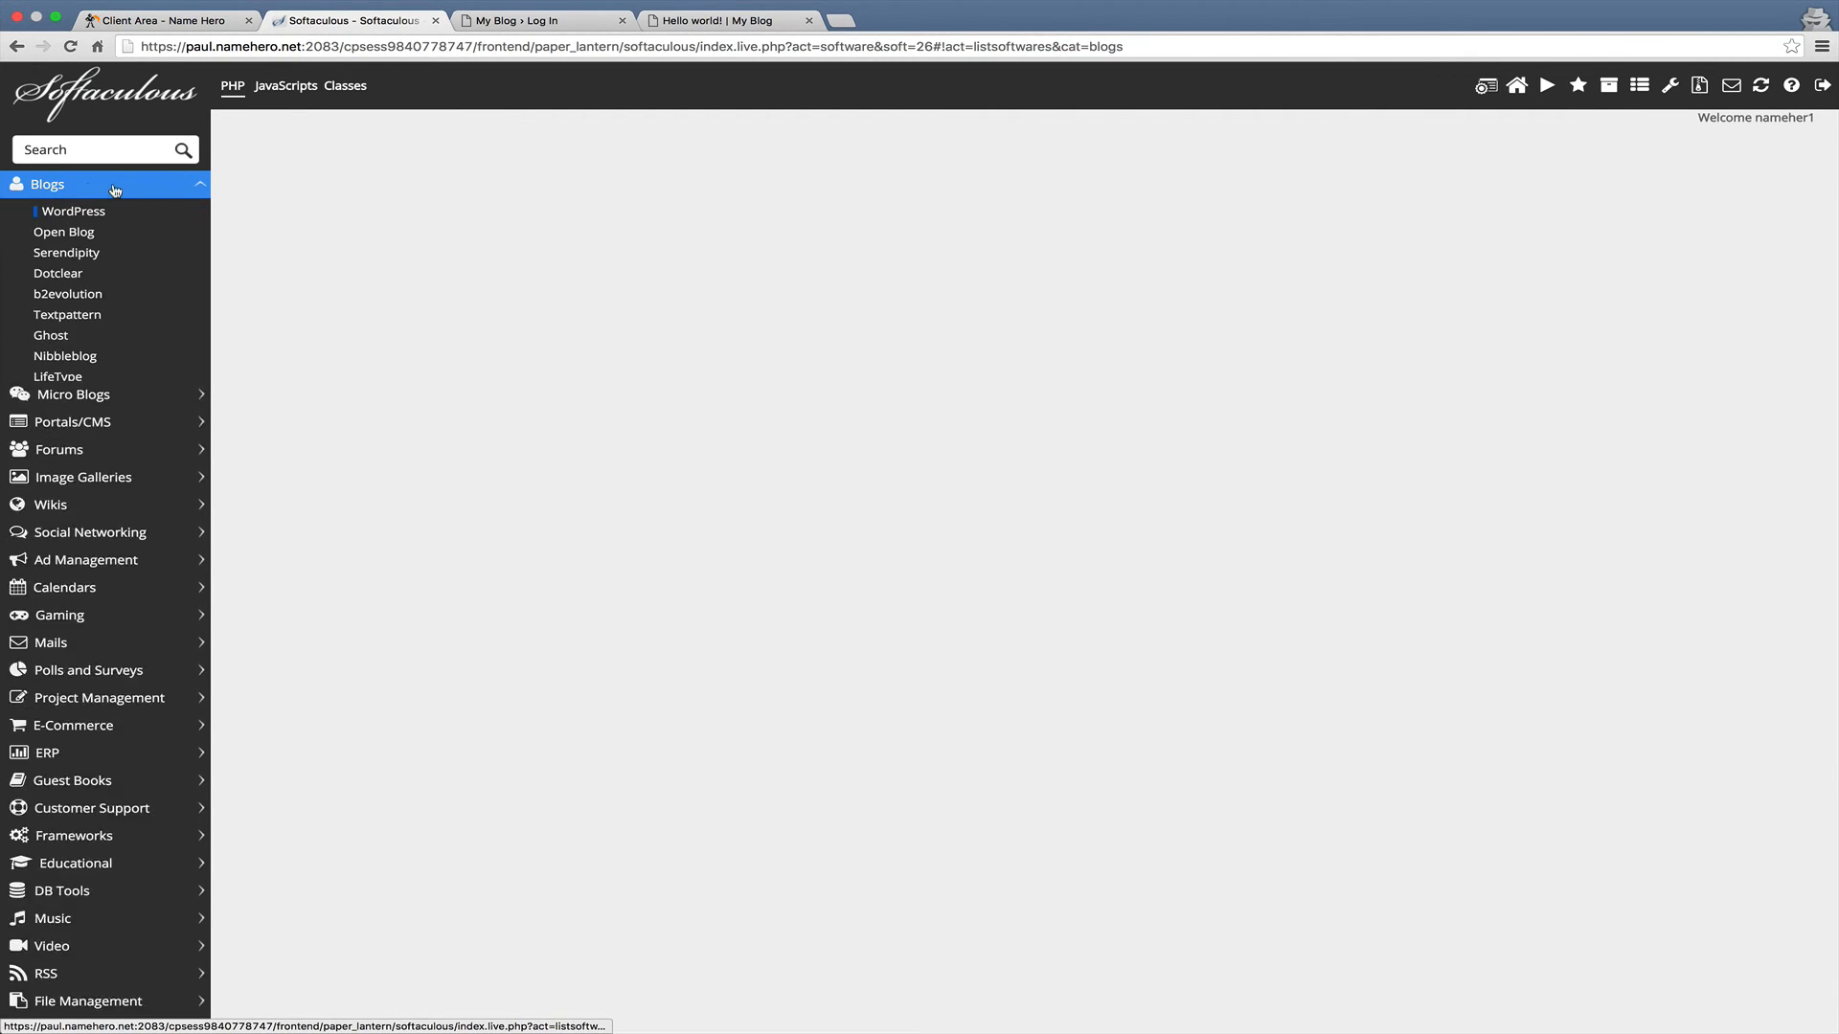
click(73, 211)
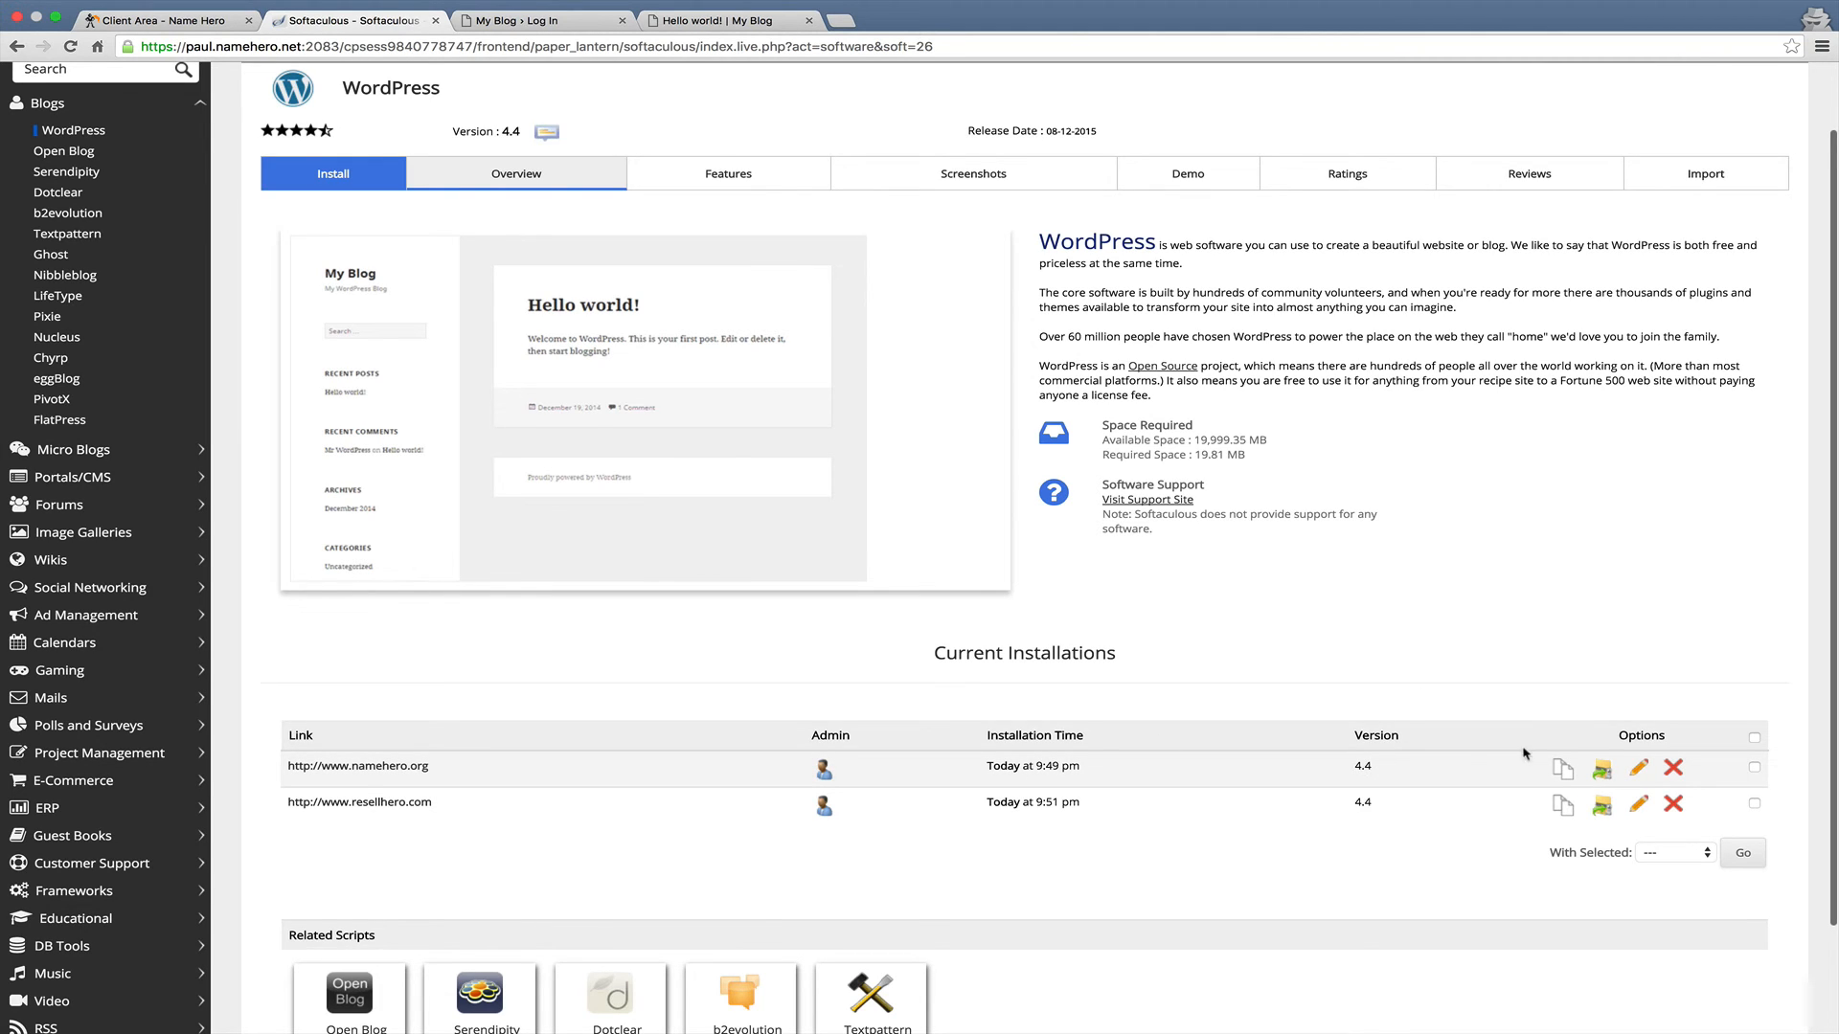
mouse_move(1602, 770)
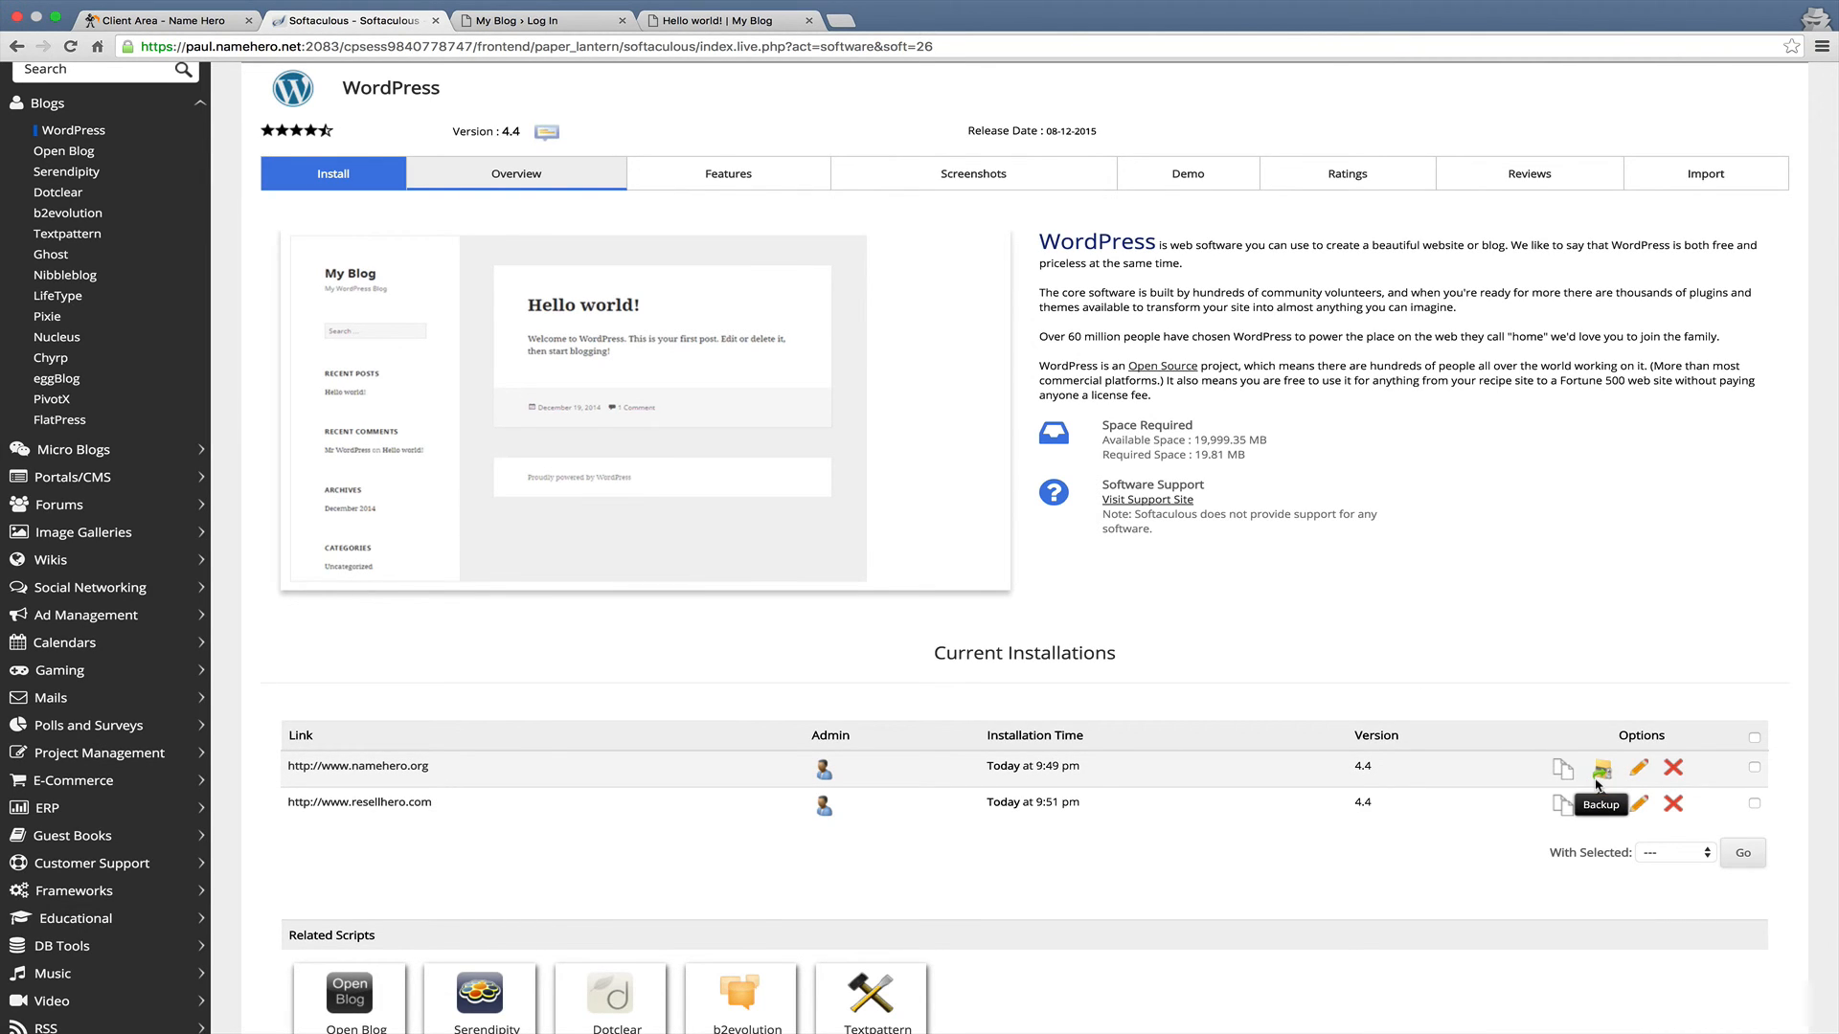
mouse_move(1637, 770)
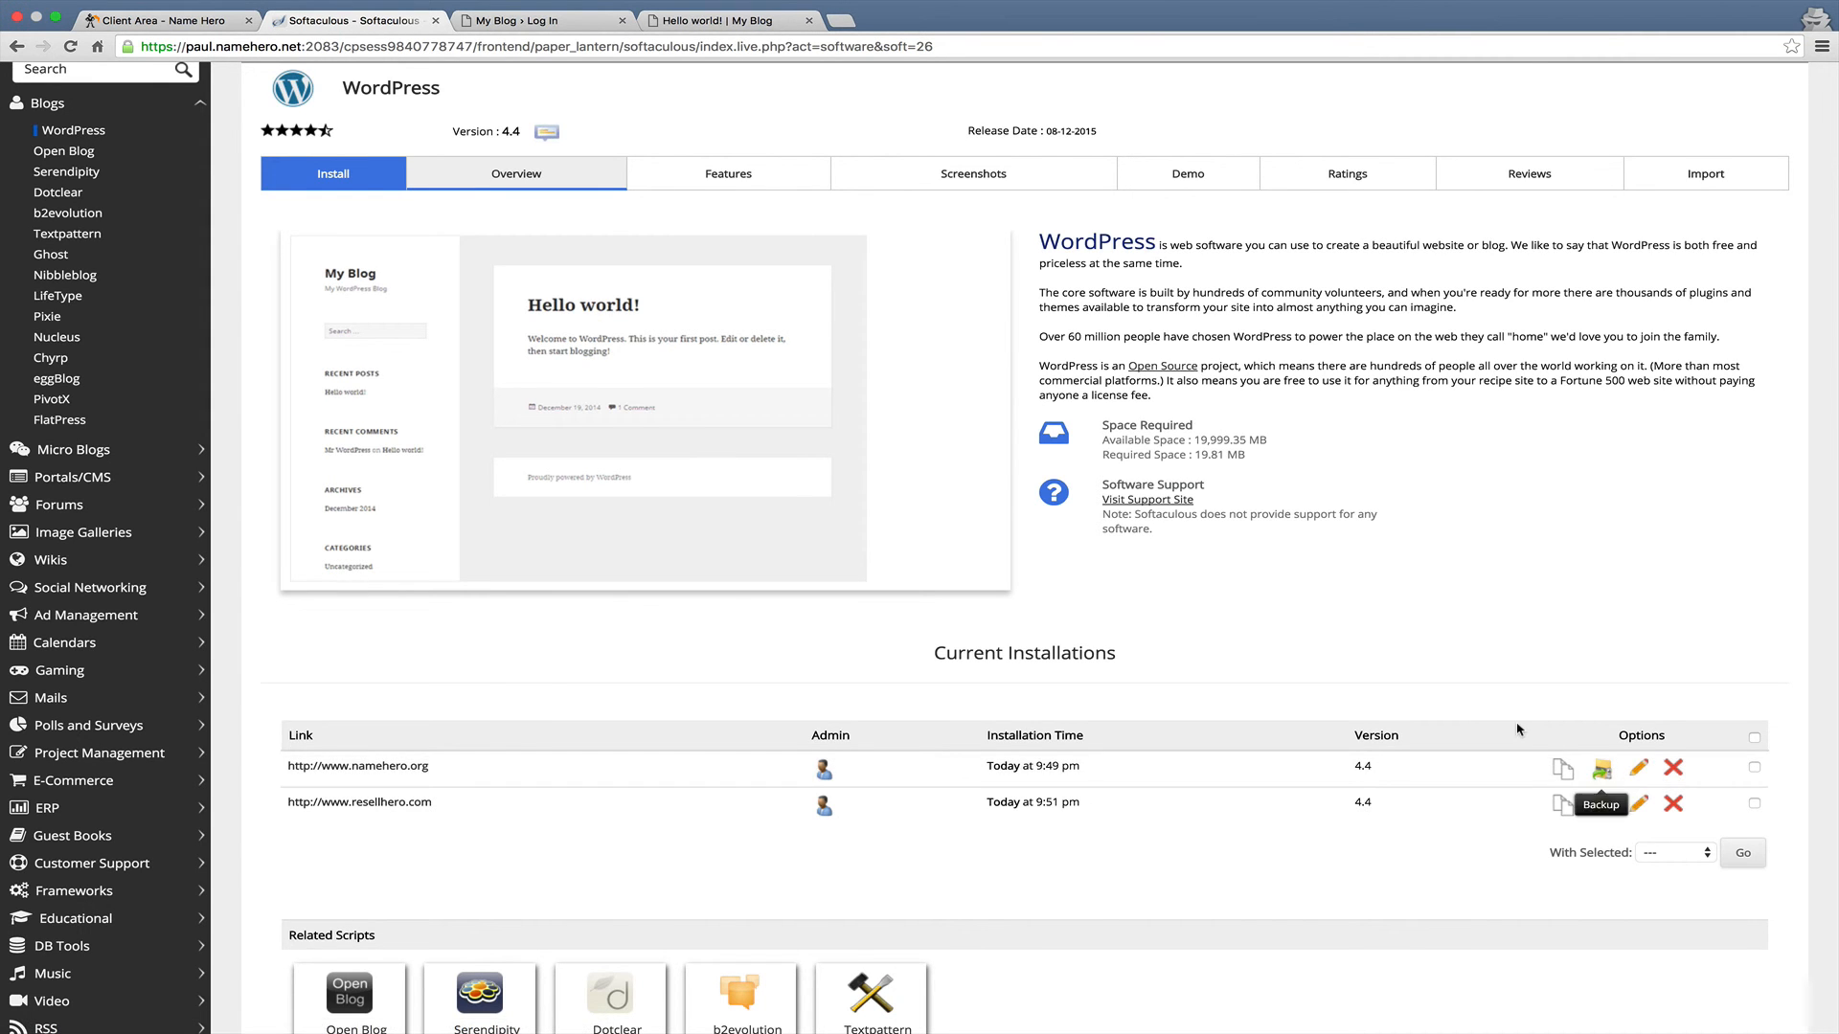
scroll(down, 3)
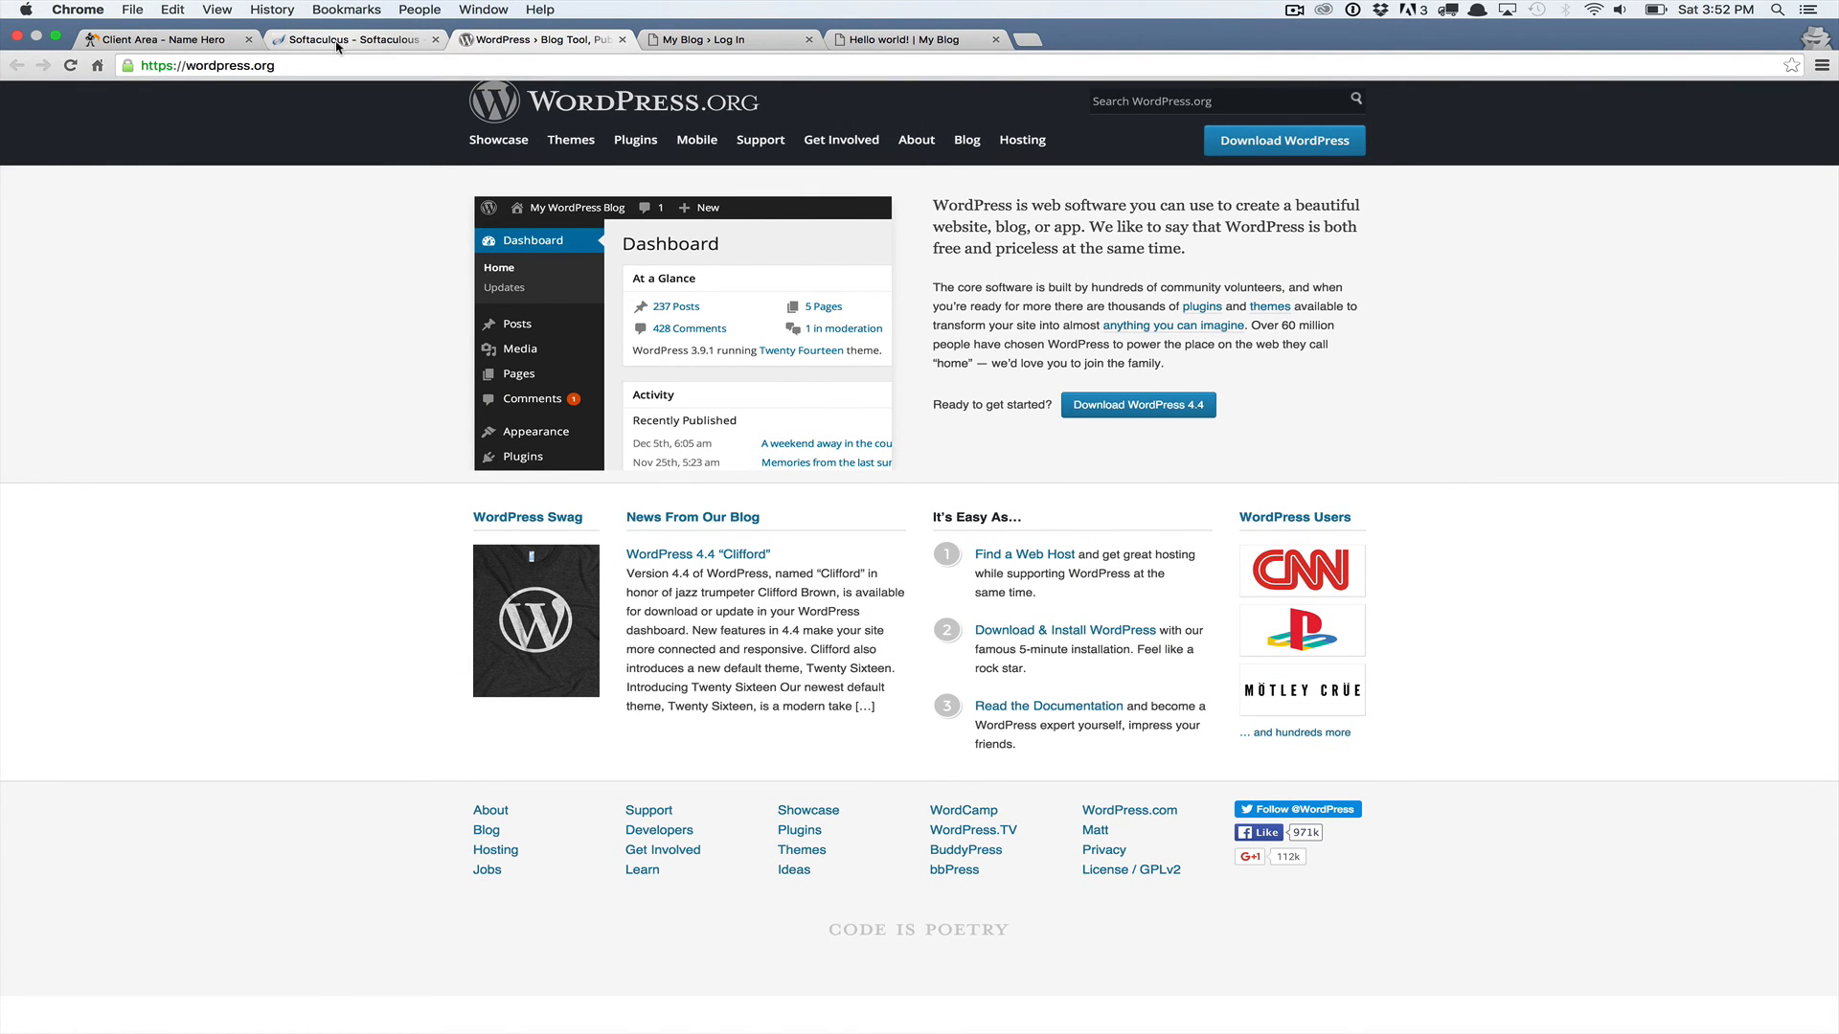
Glance at the Softaculous installations list, then return to the namehero.org Client Area
click(351, 38)
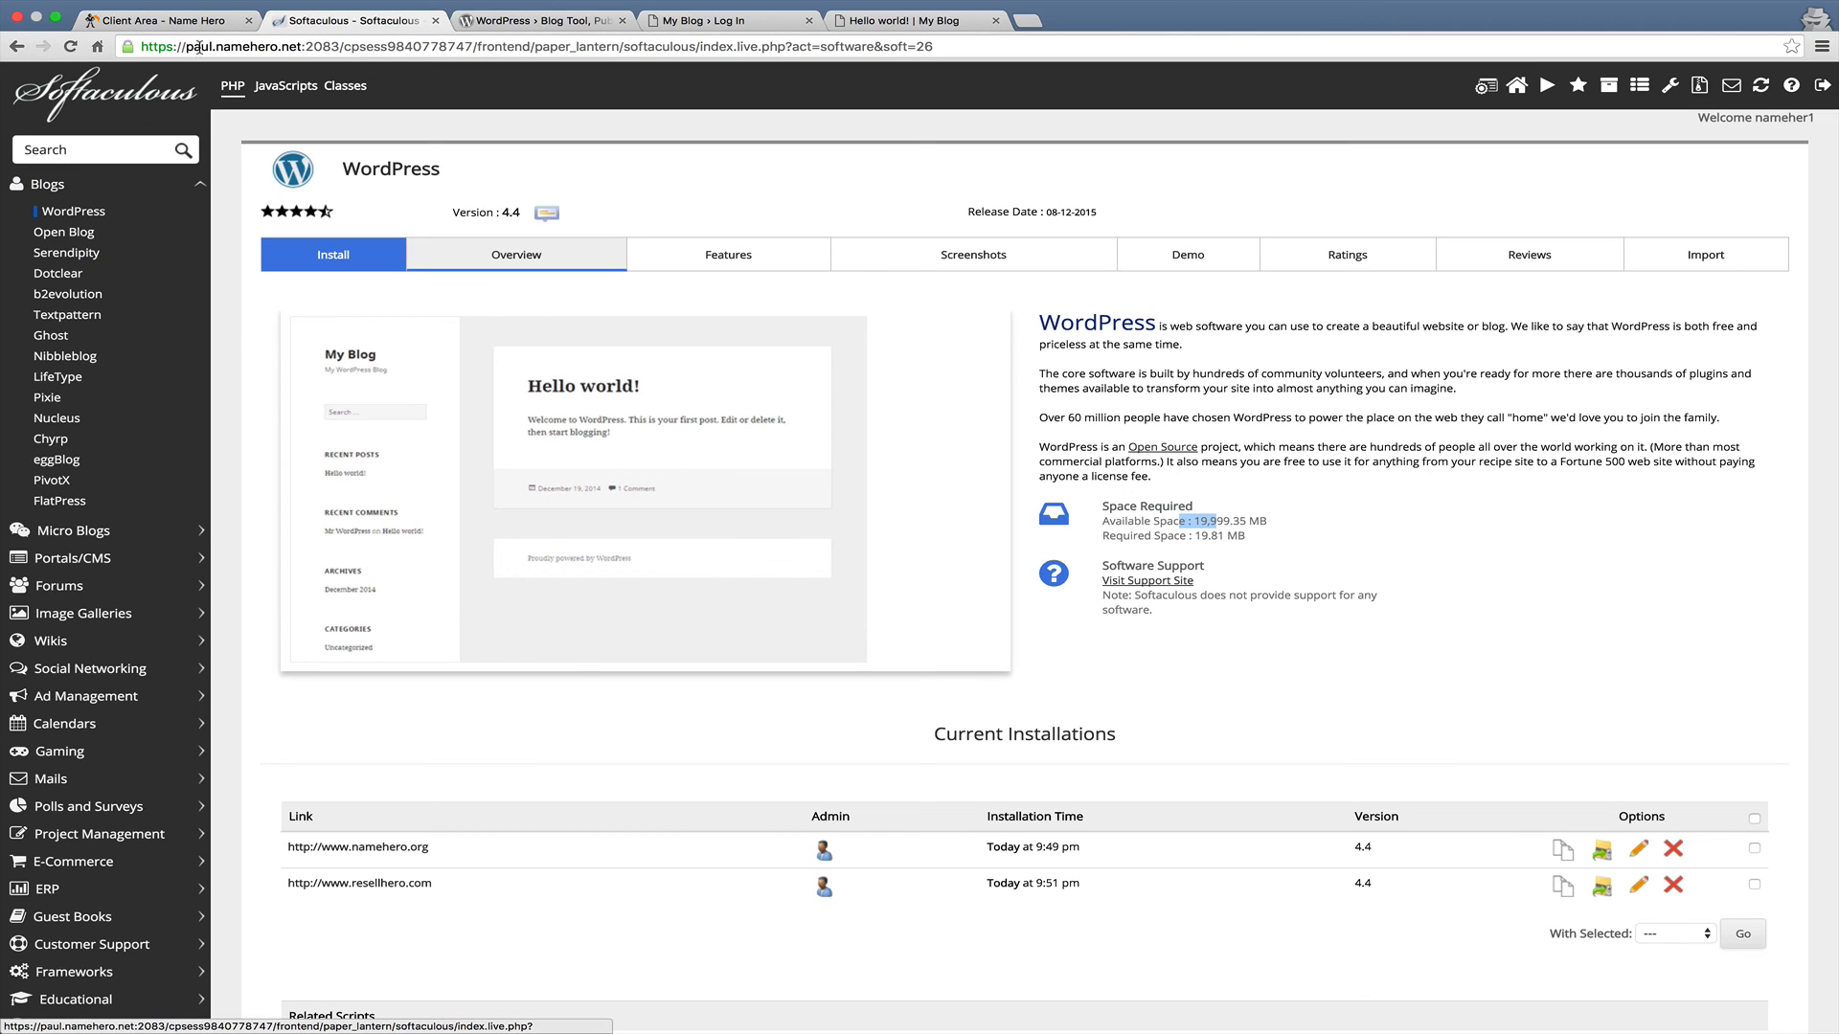
mouse_move(164, 20)
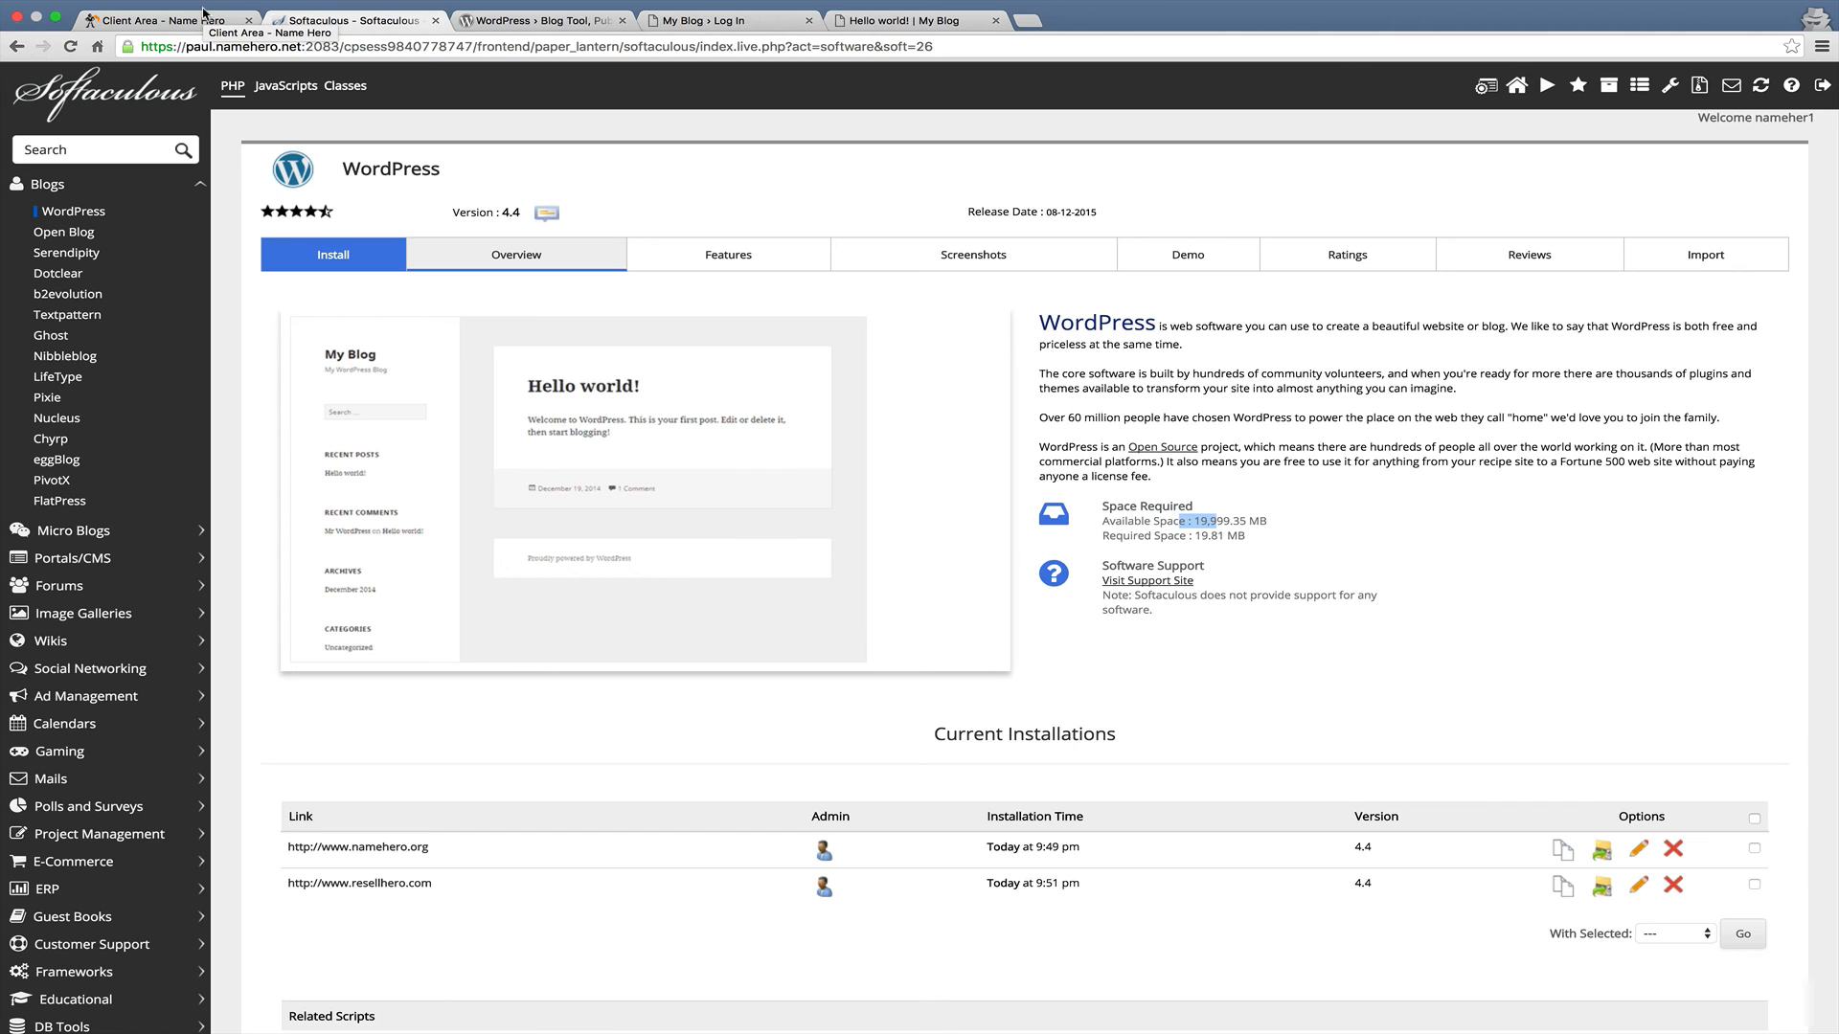
click(163, 20)
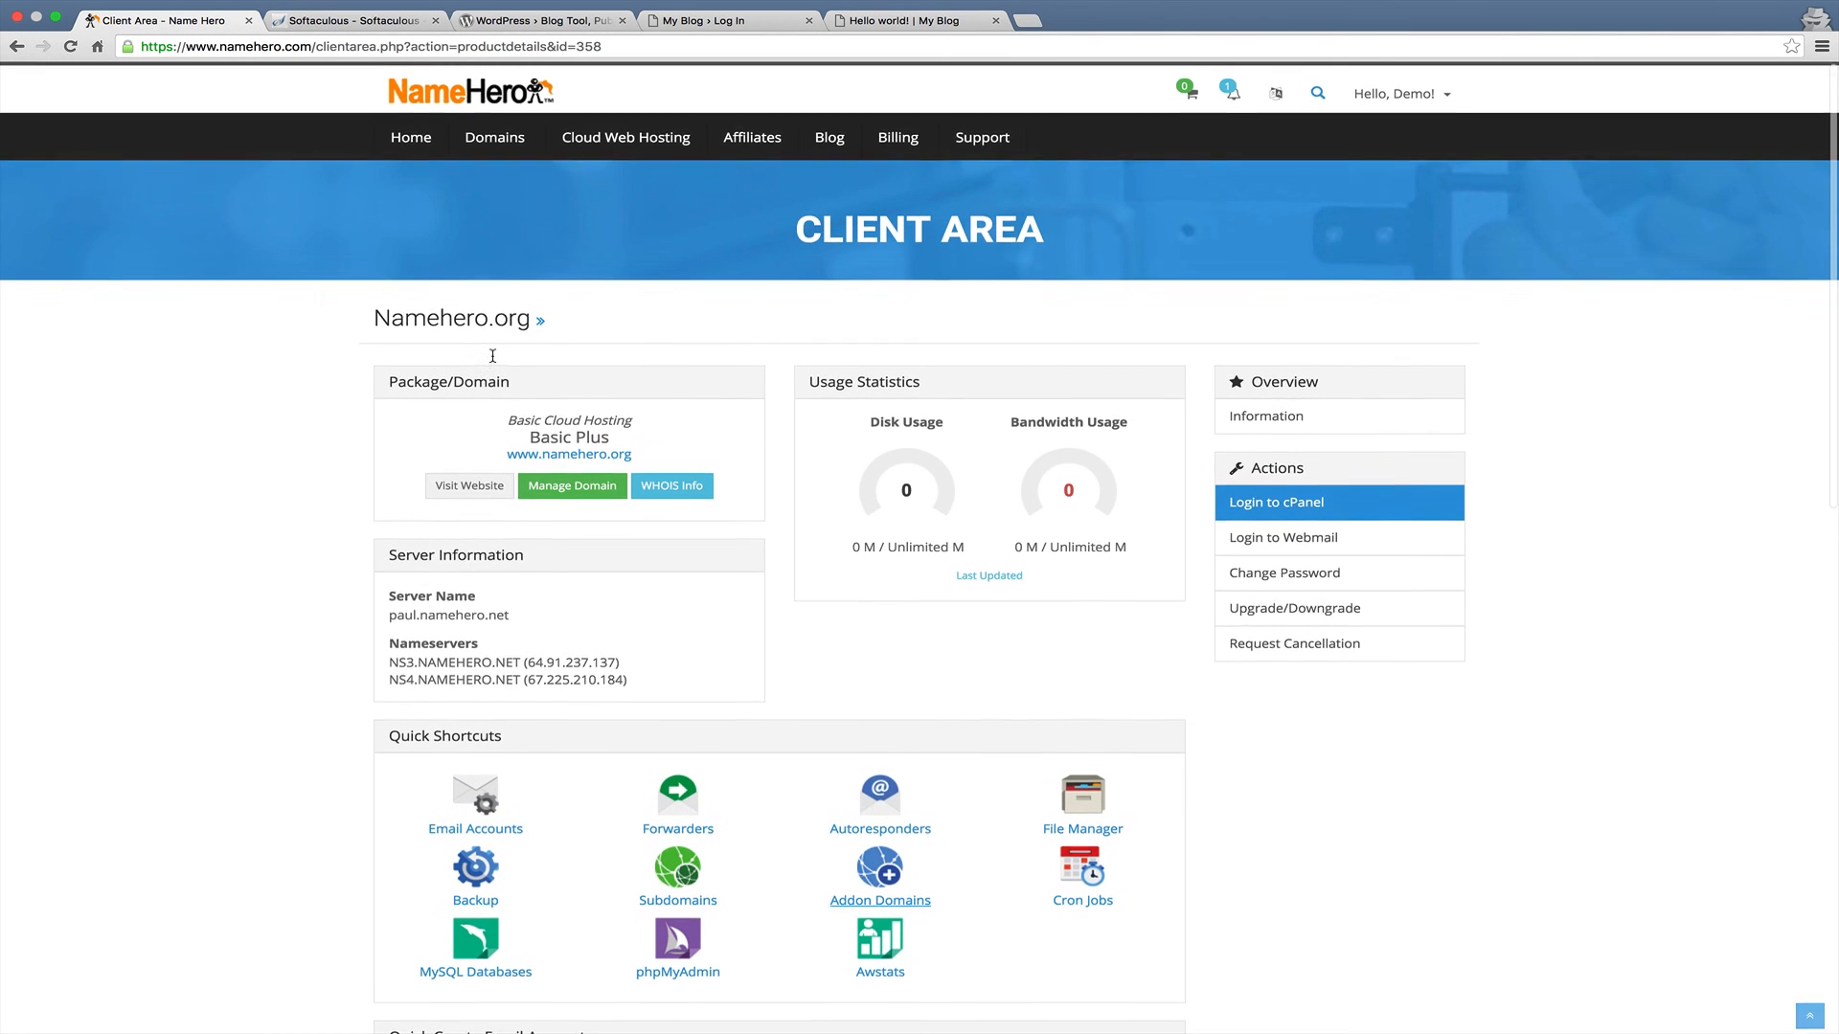